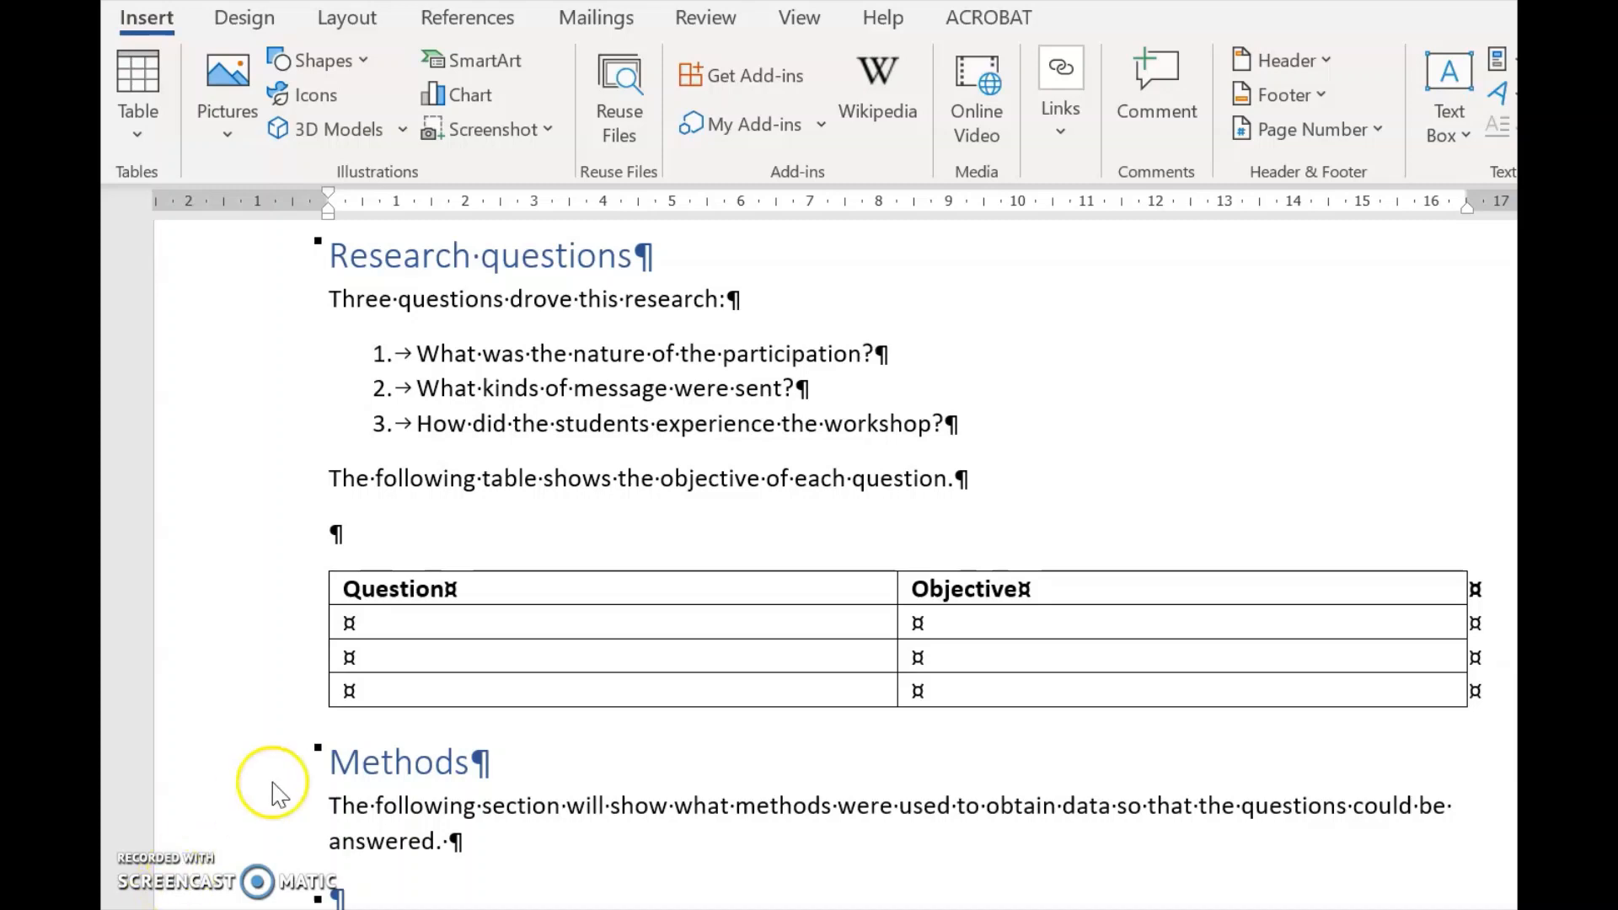
mouse_move(459, 630)
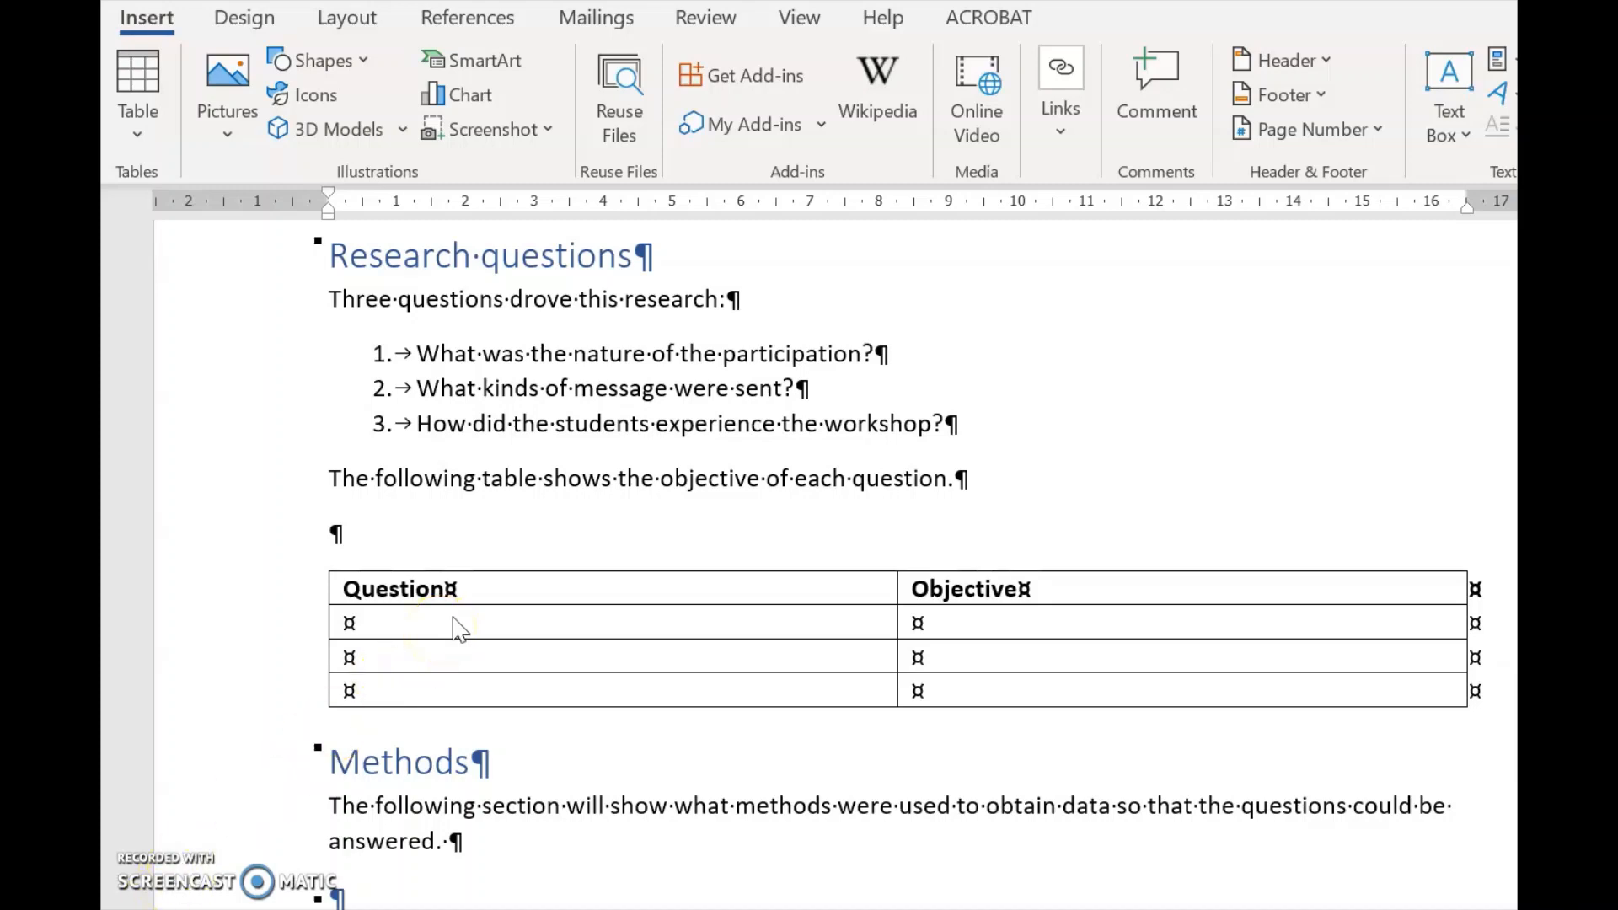
mouse_move(477, 606)
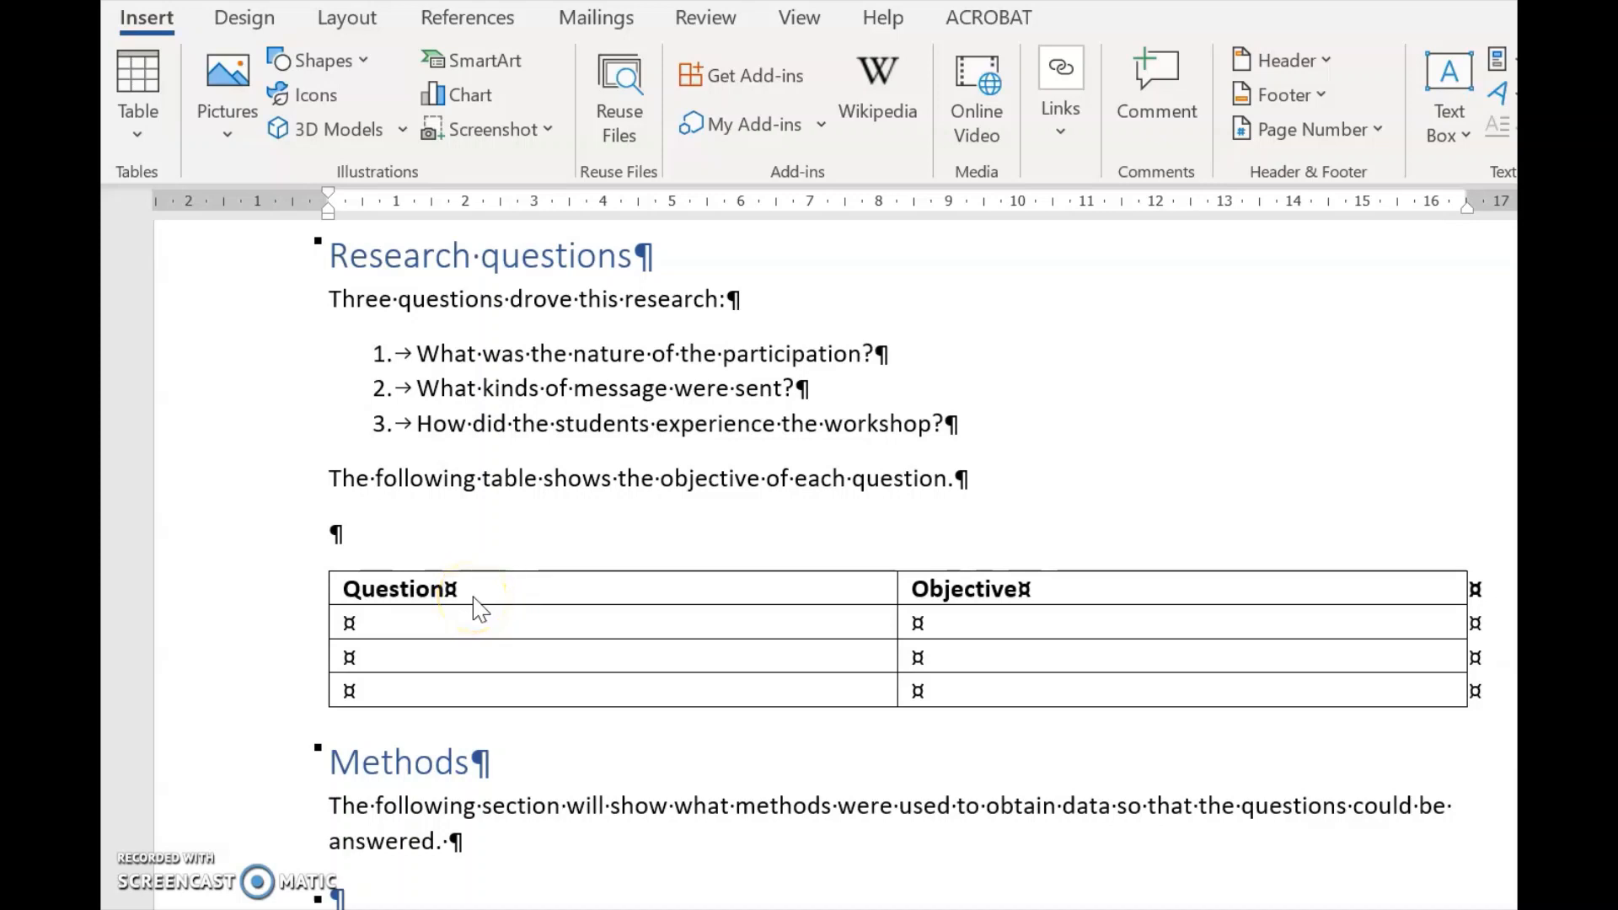
mouse_move(483, 593)
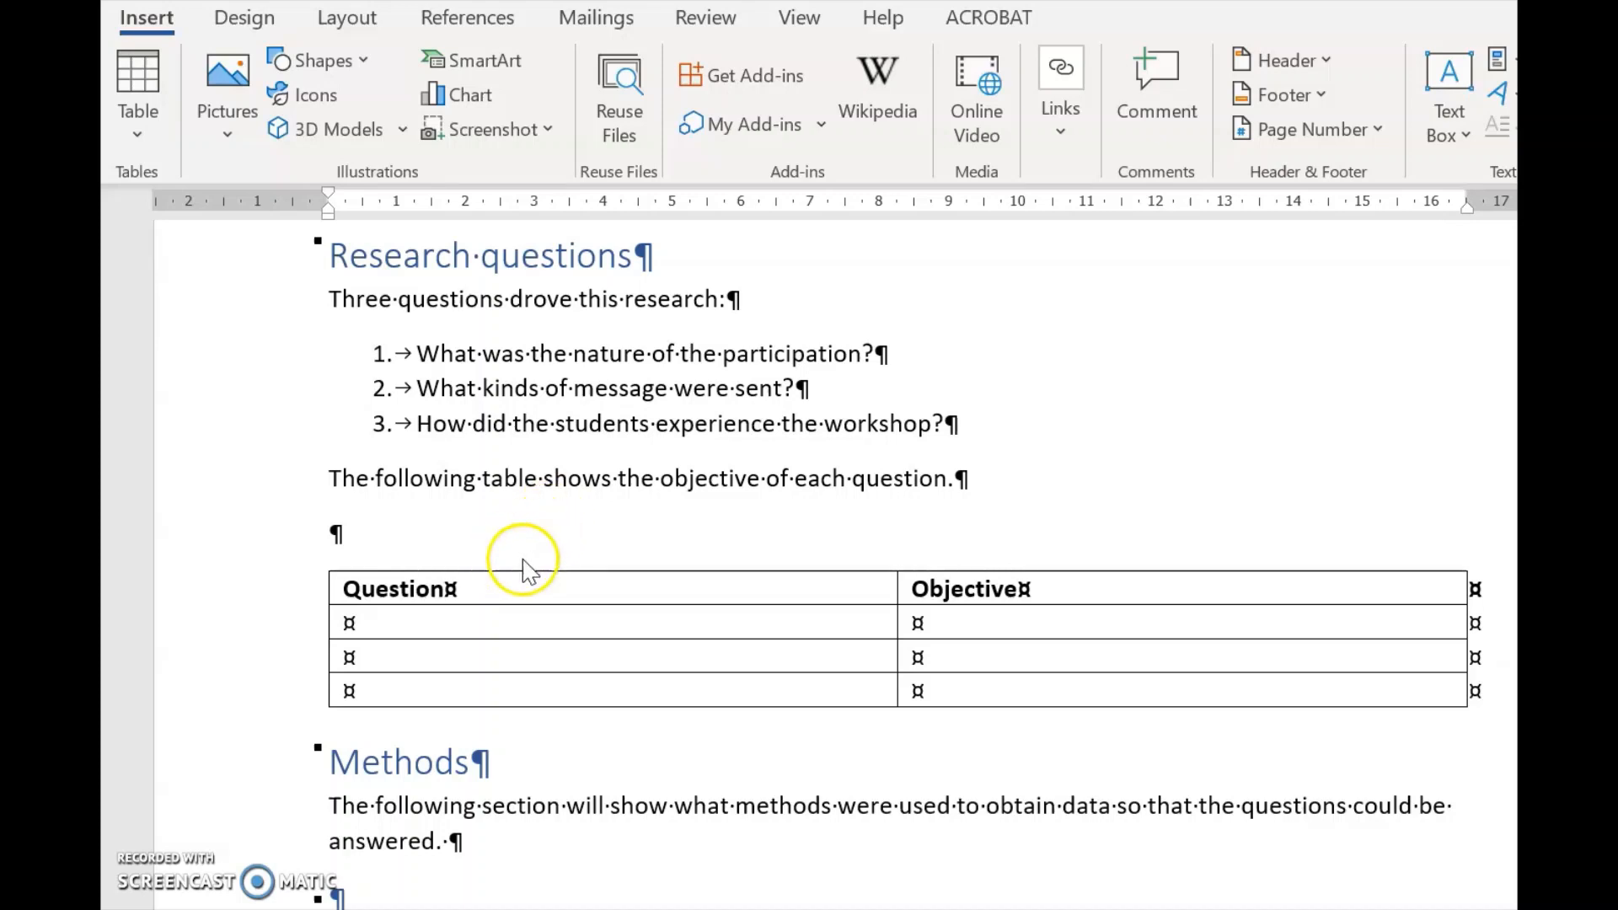
mouse_move(472, 491)
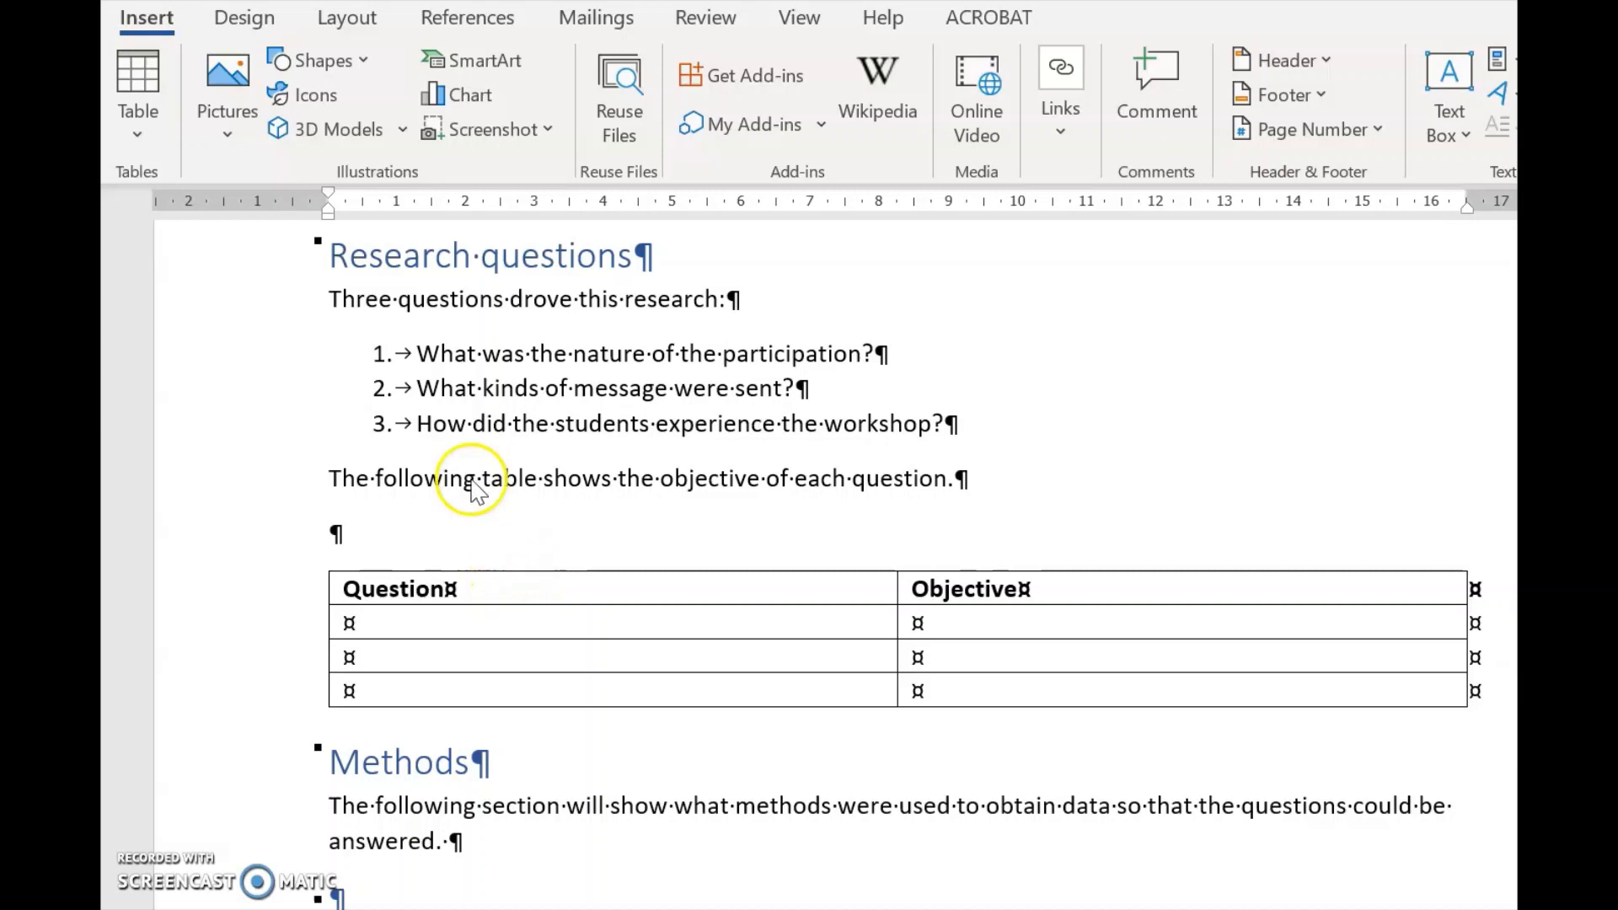
mouse_move(479, 464)
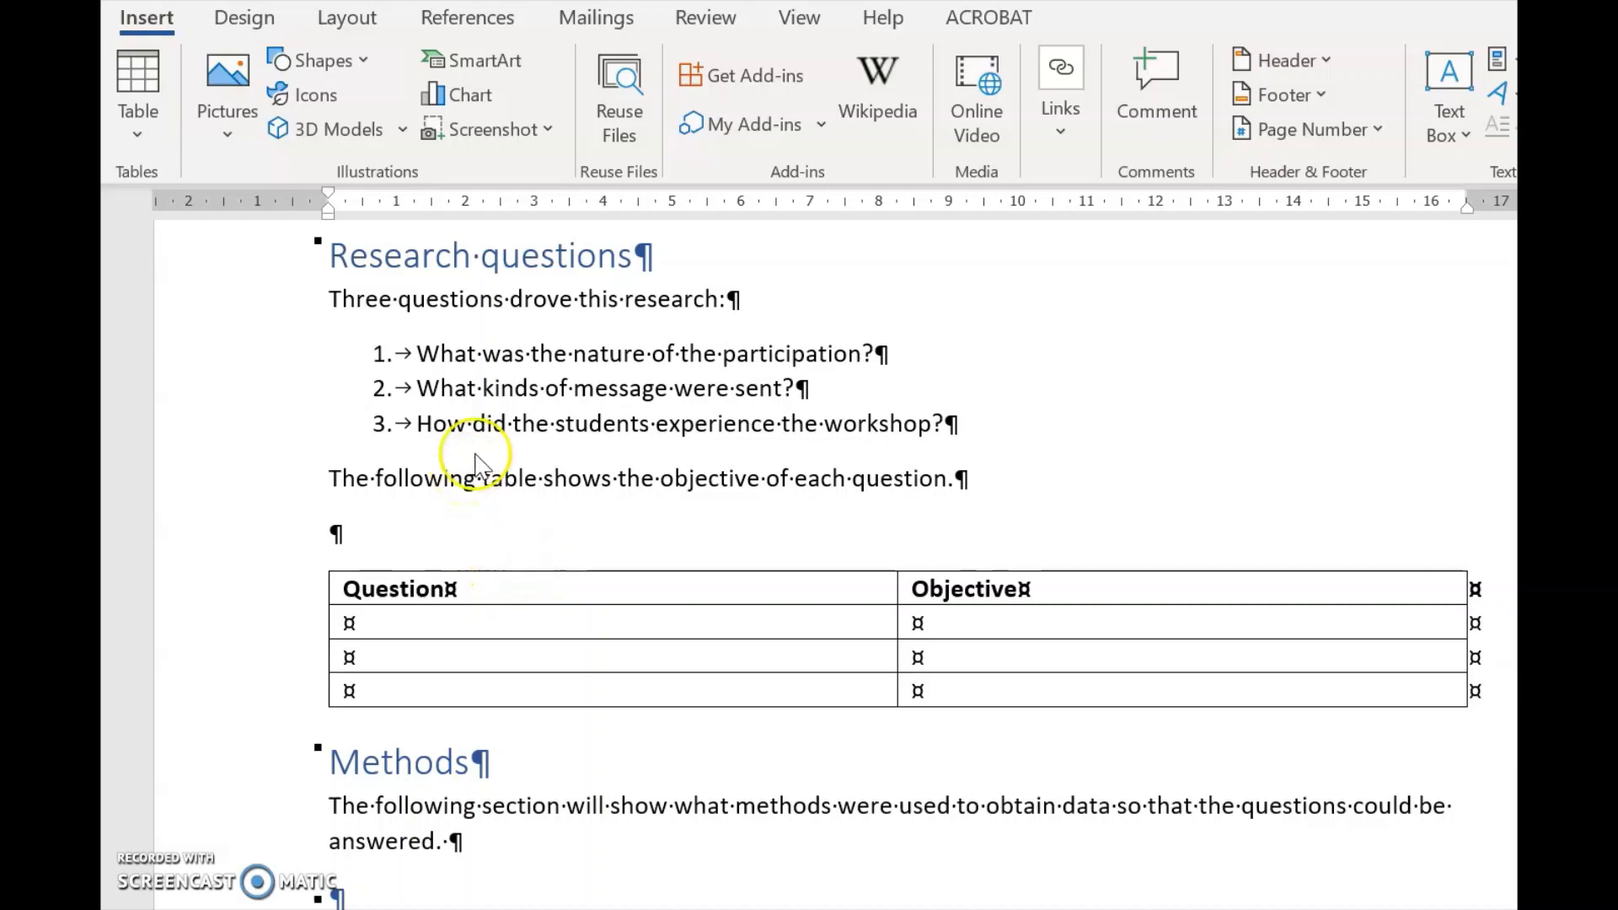
mouse_move(640, 438)
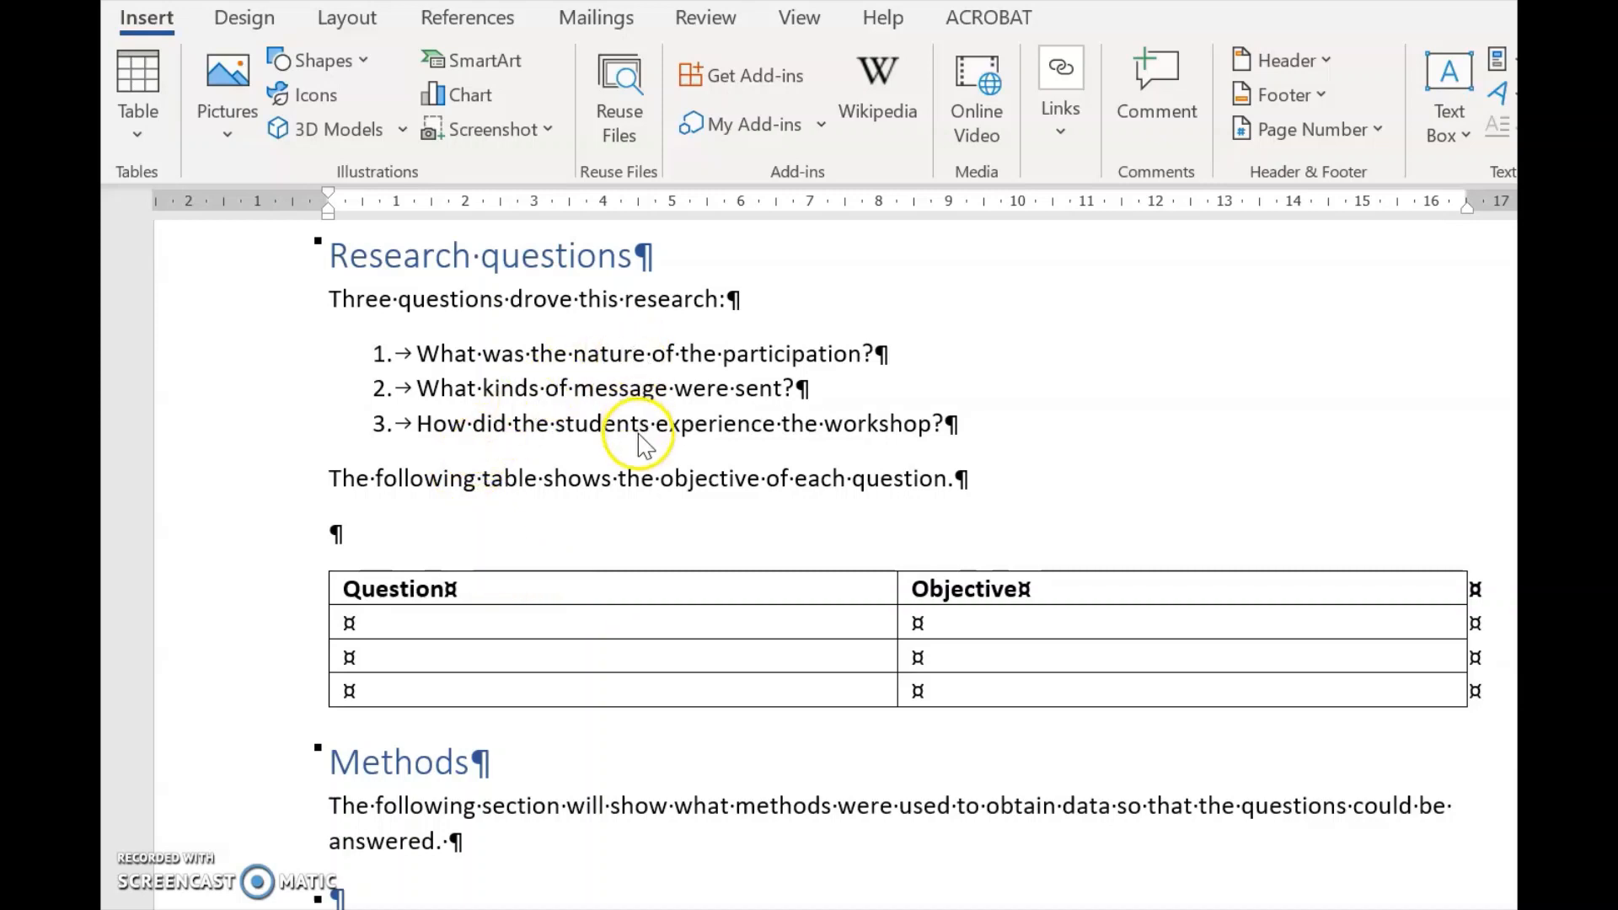
mouse_move(593, 655)
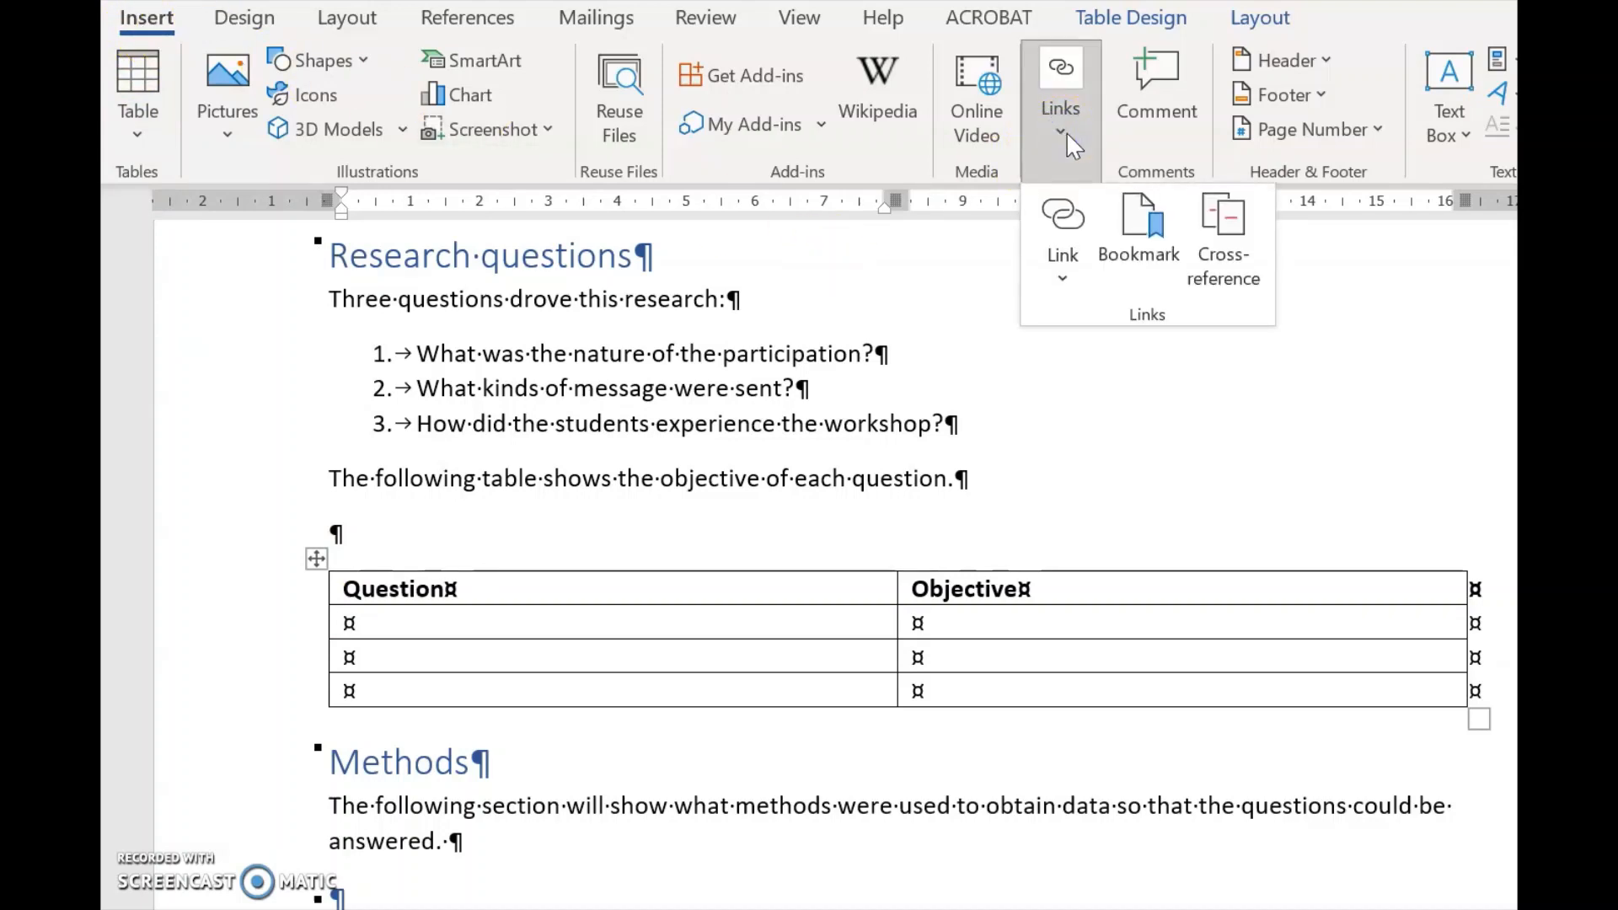
Set up a cross-reference to a Numbered item that inserts its Paragraph text
left_click(1222, 227)
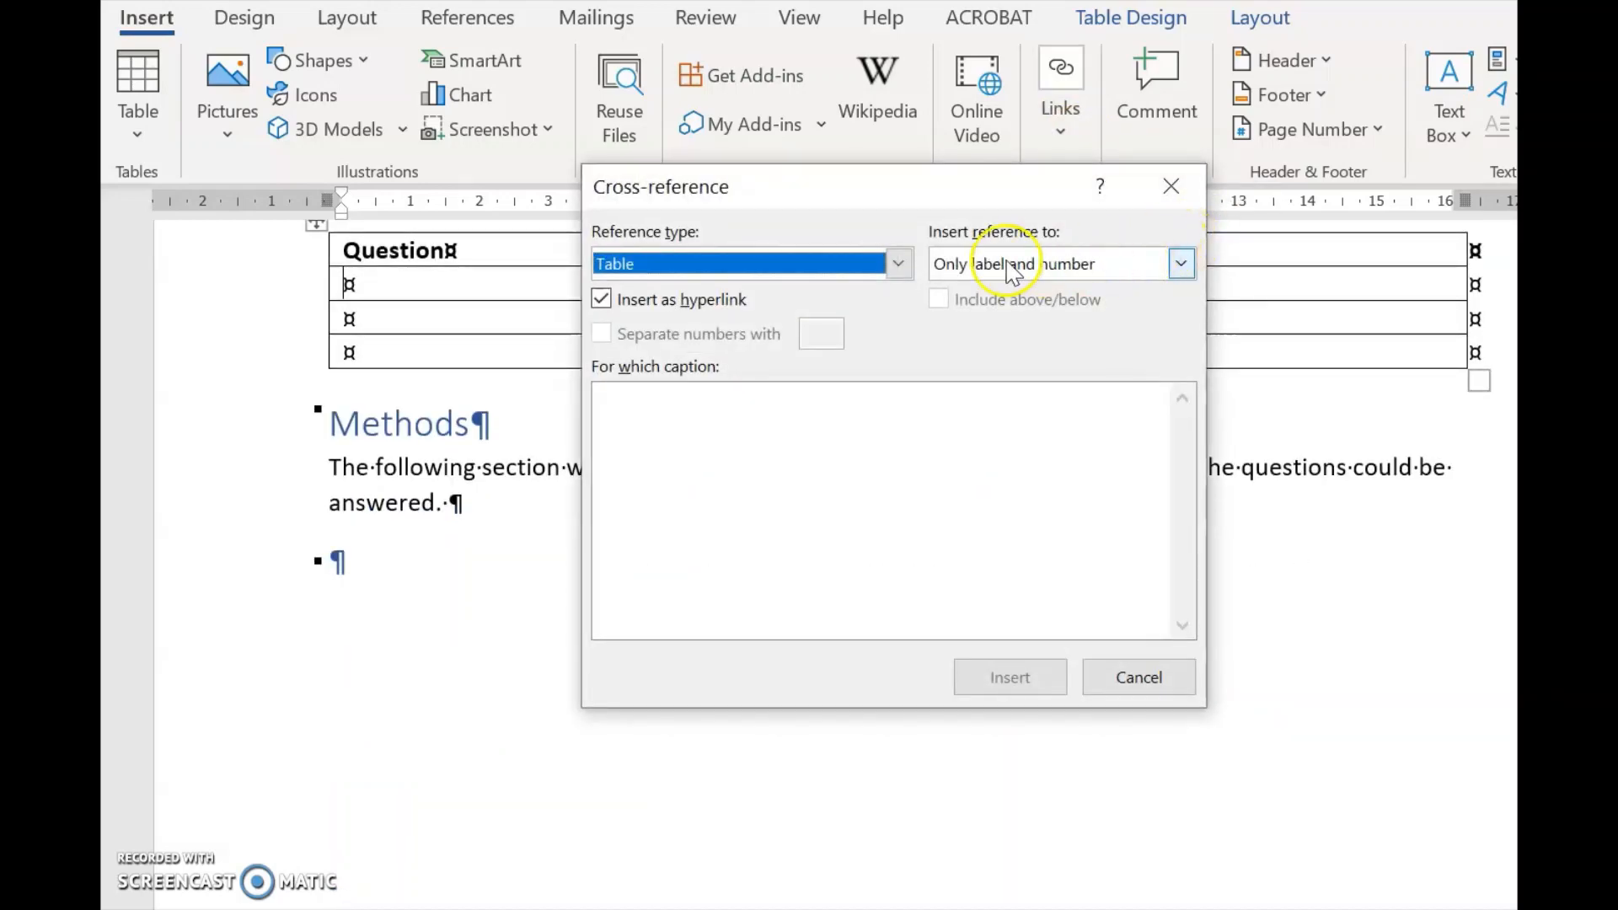
left_click(896, 263)
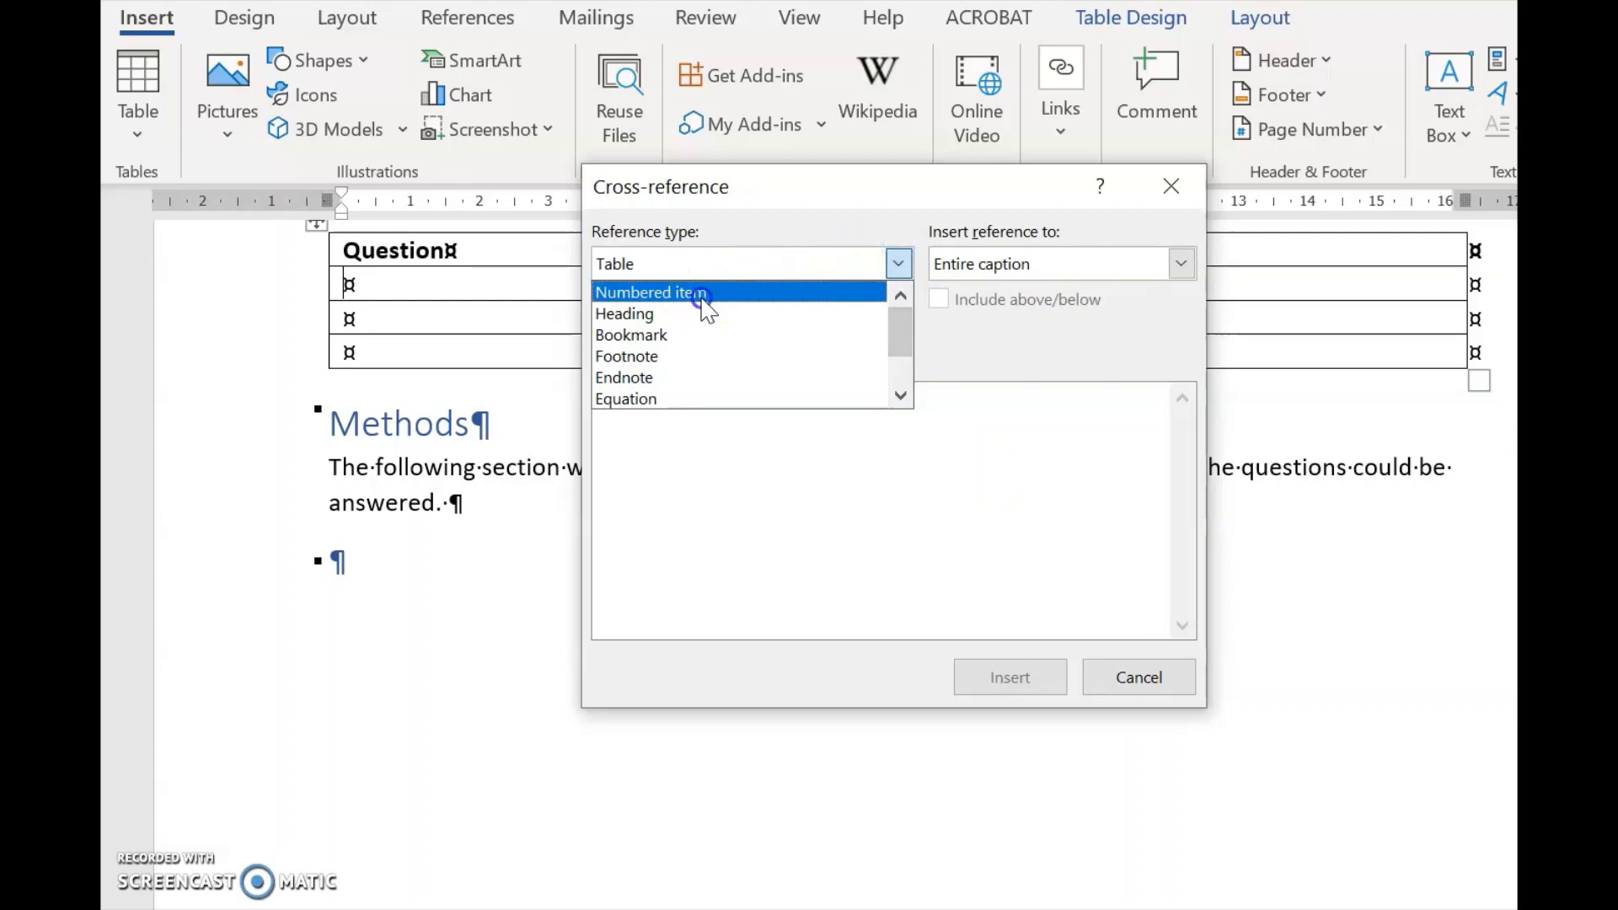
left_click(649, 292)
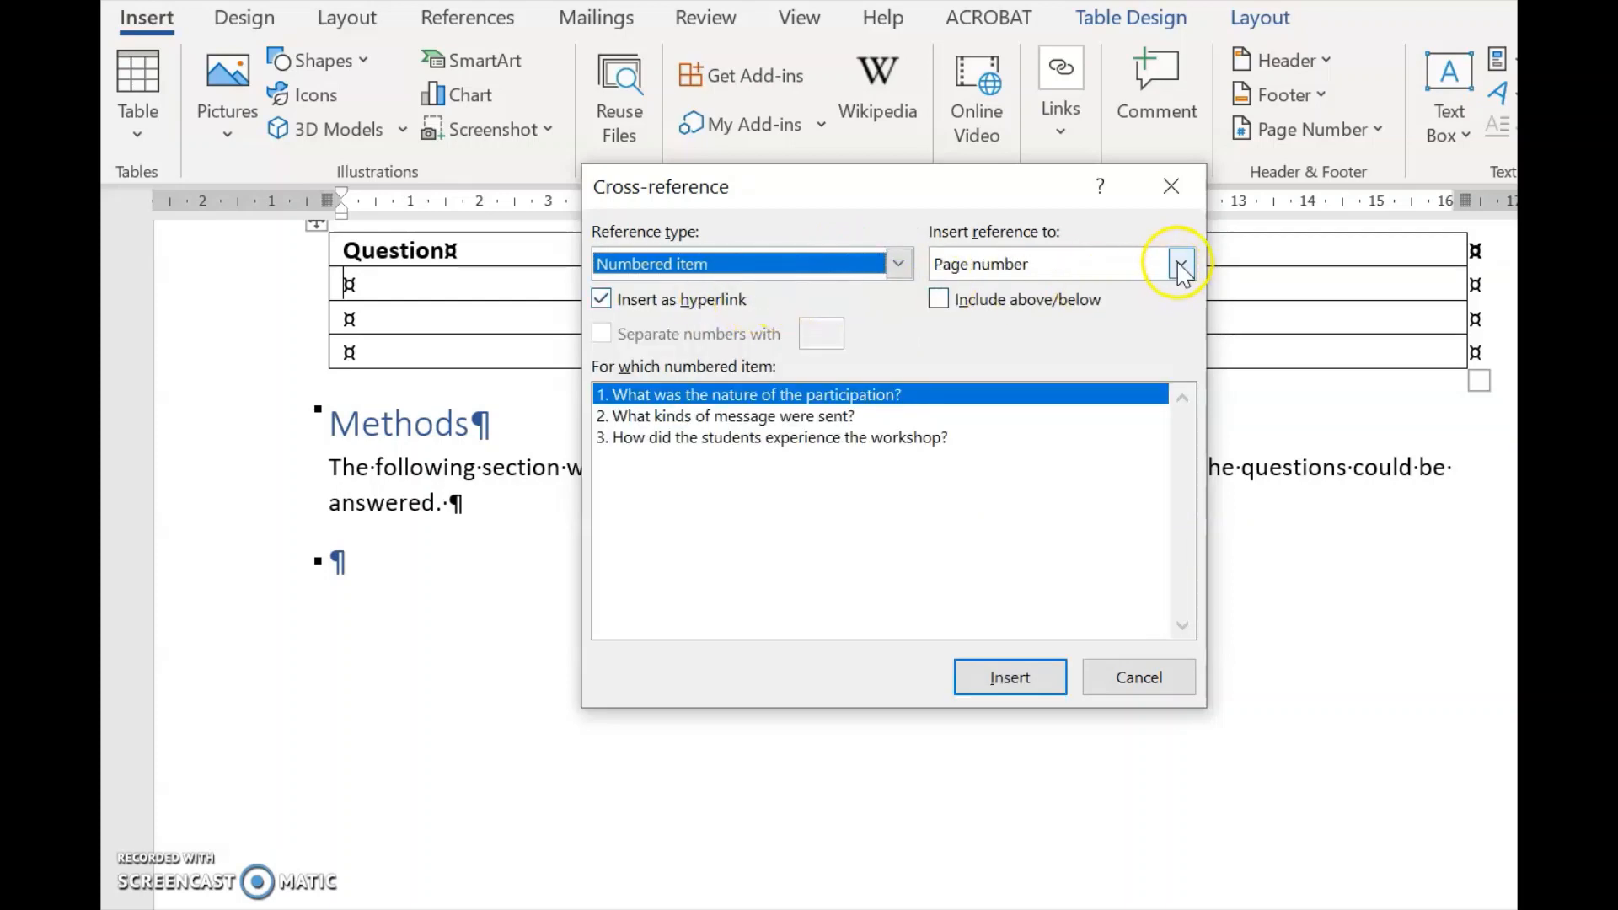
left_click(1180, 262)
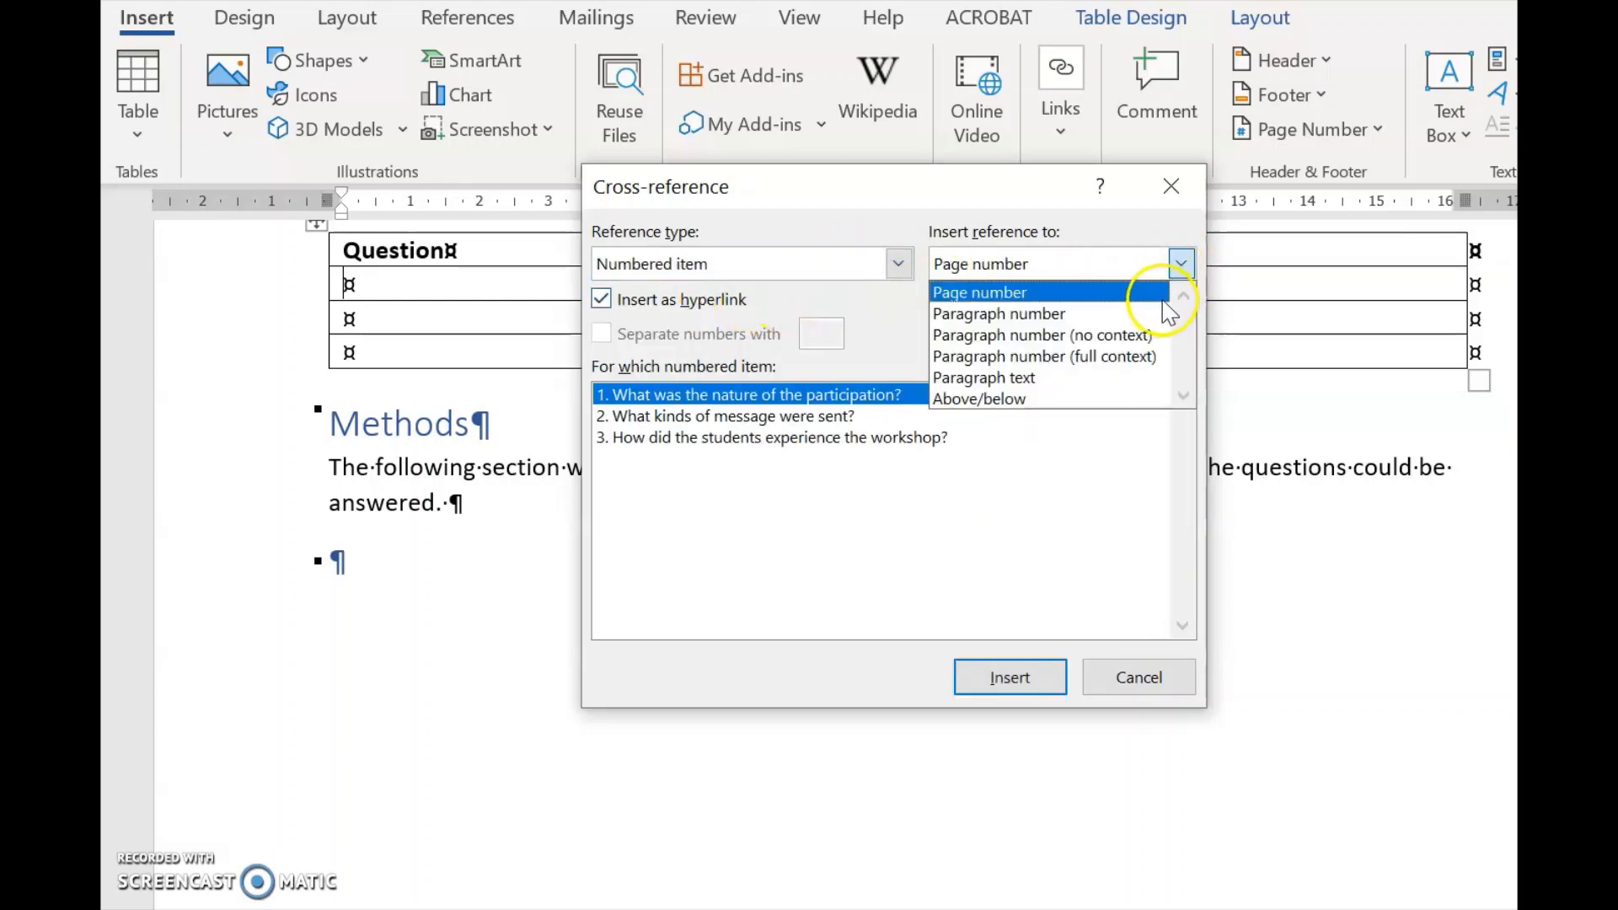
left_click(983, 377)
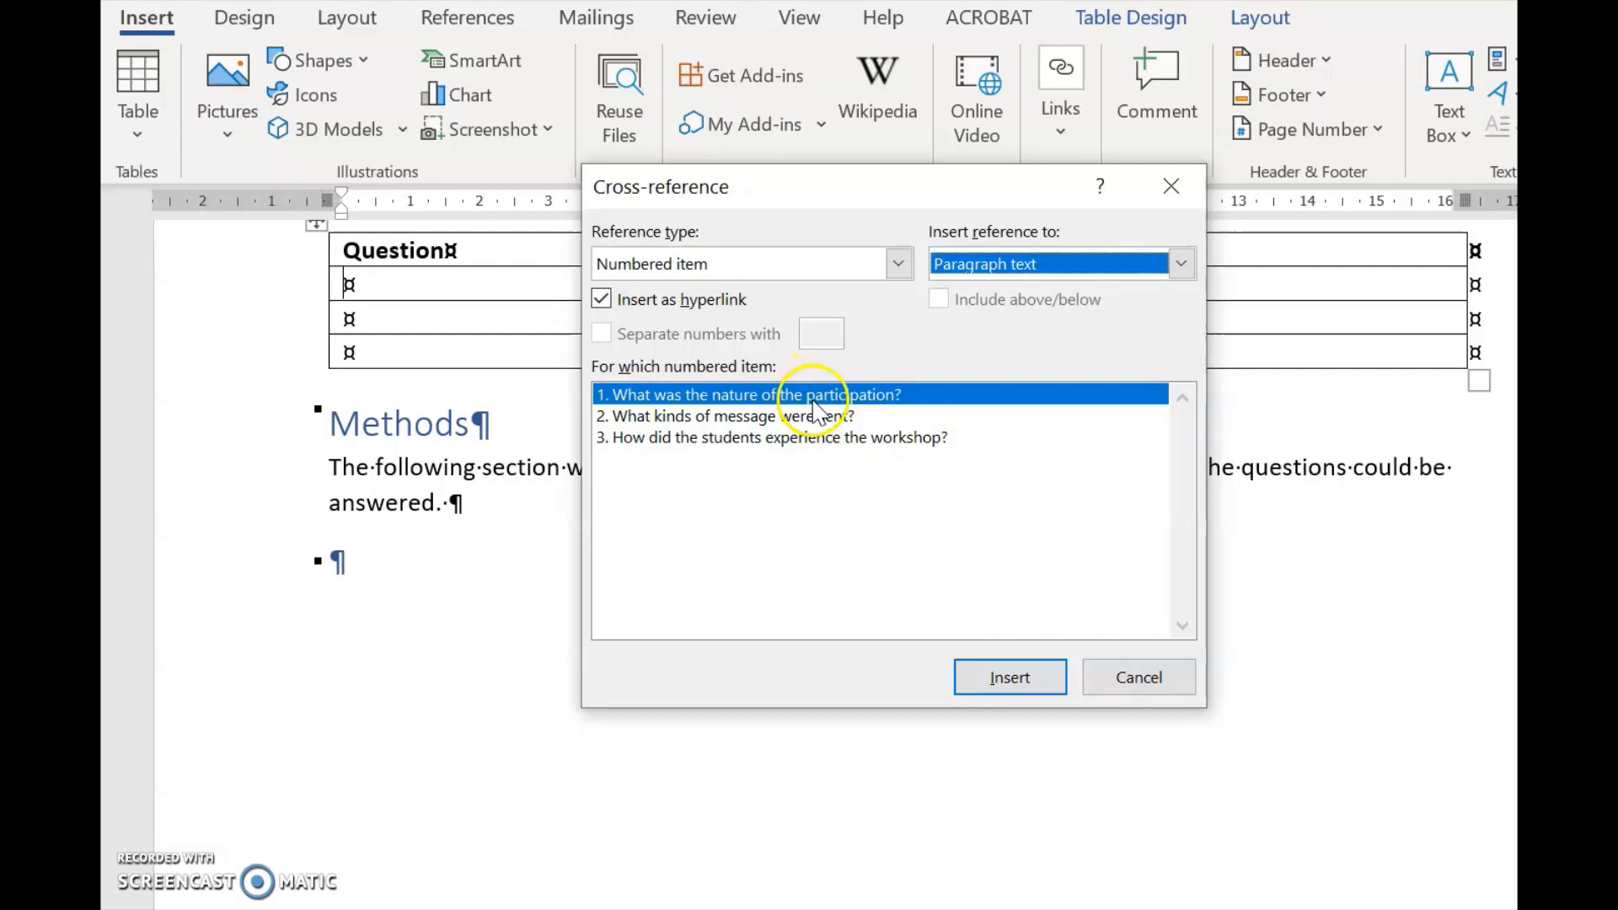
mouse_move(1009, 677)
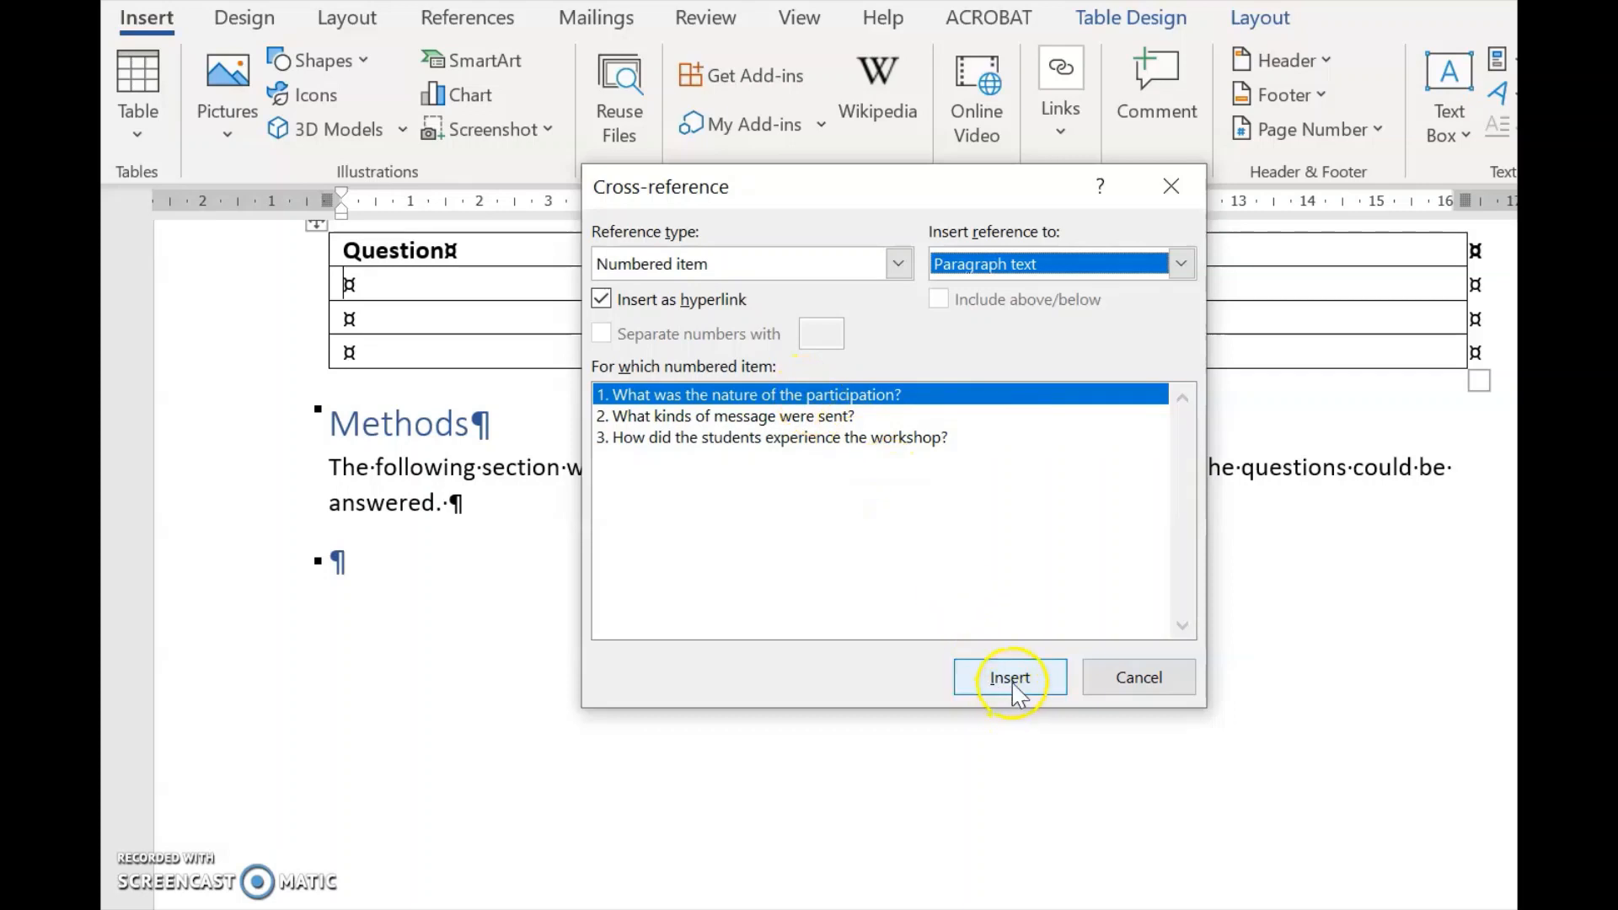
Insert research questions 1, 2 and 3 into their Question cells
left_click(1009, 677)
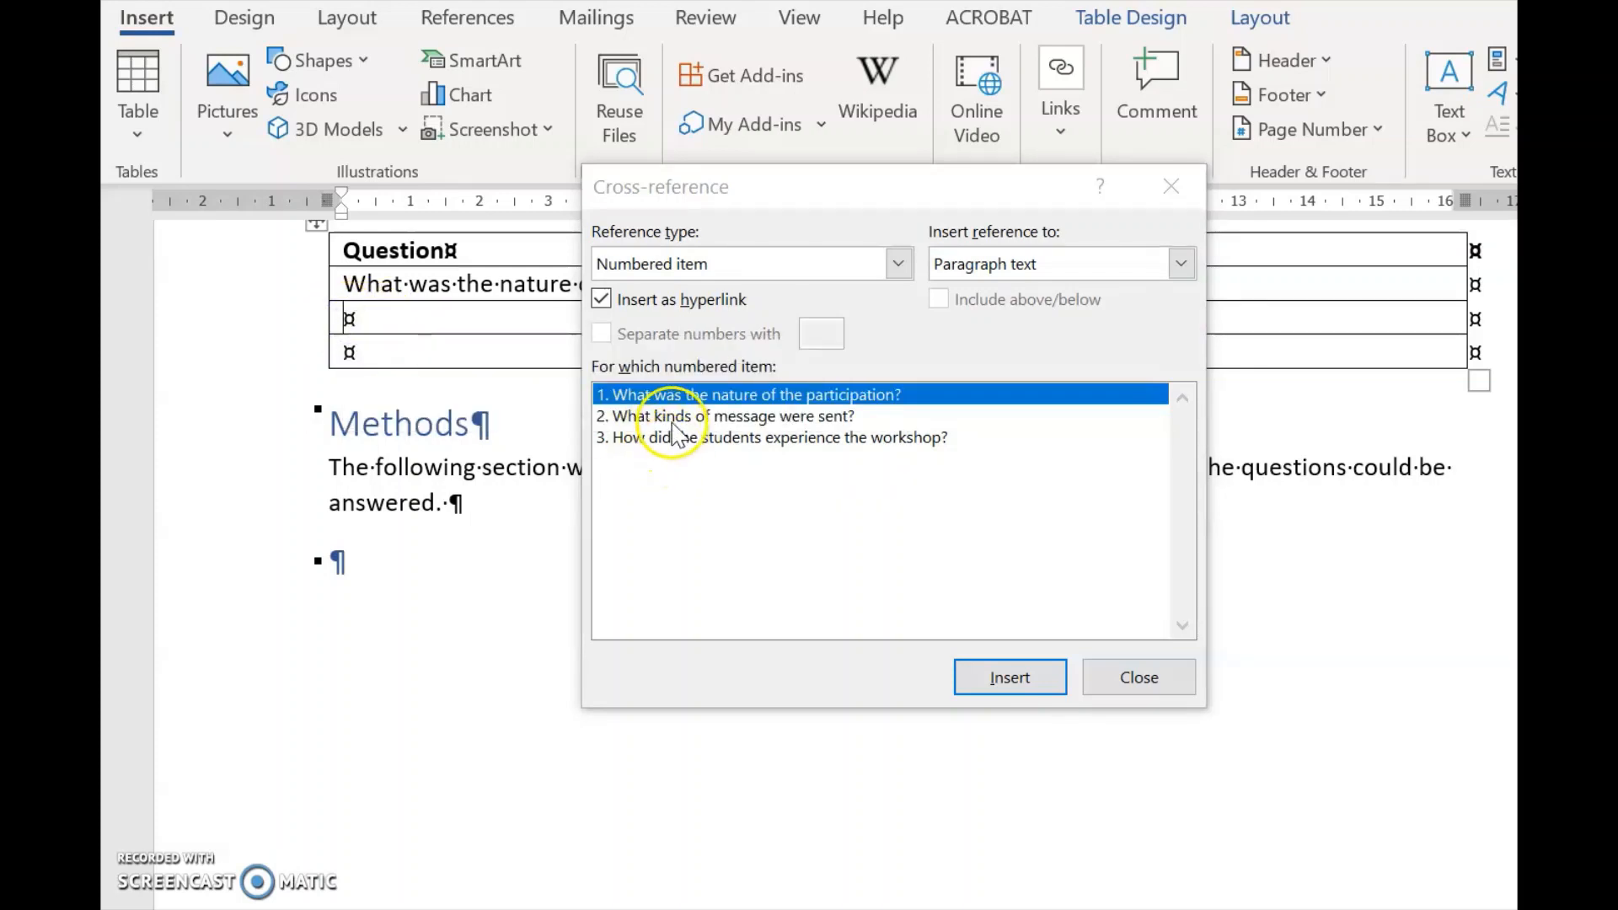
left_click(725, 414)
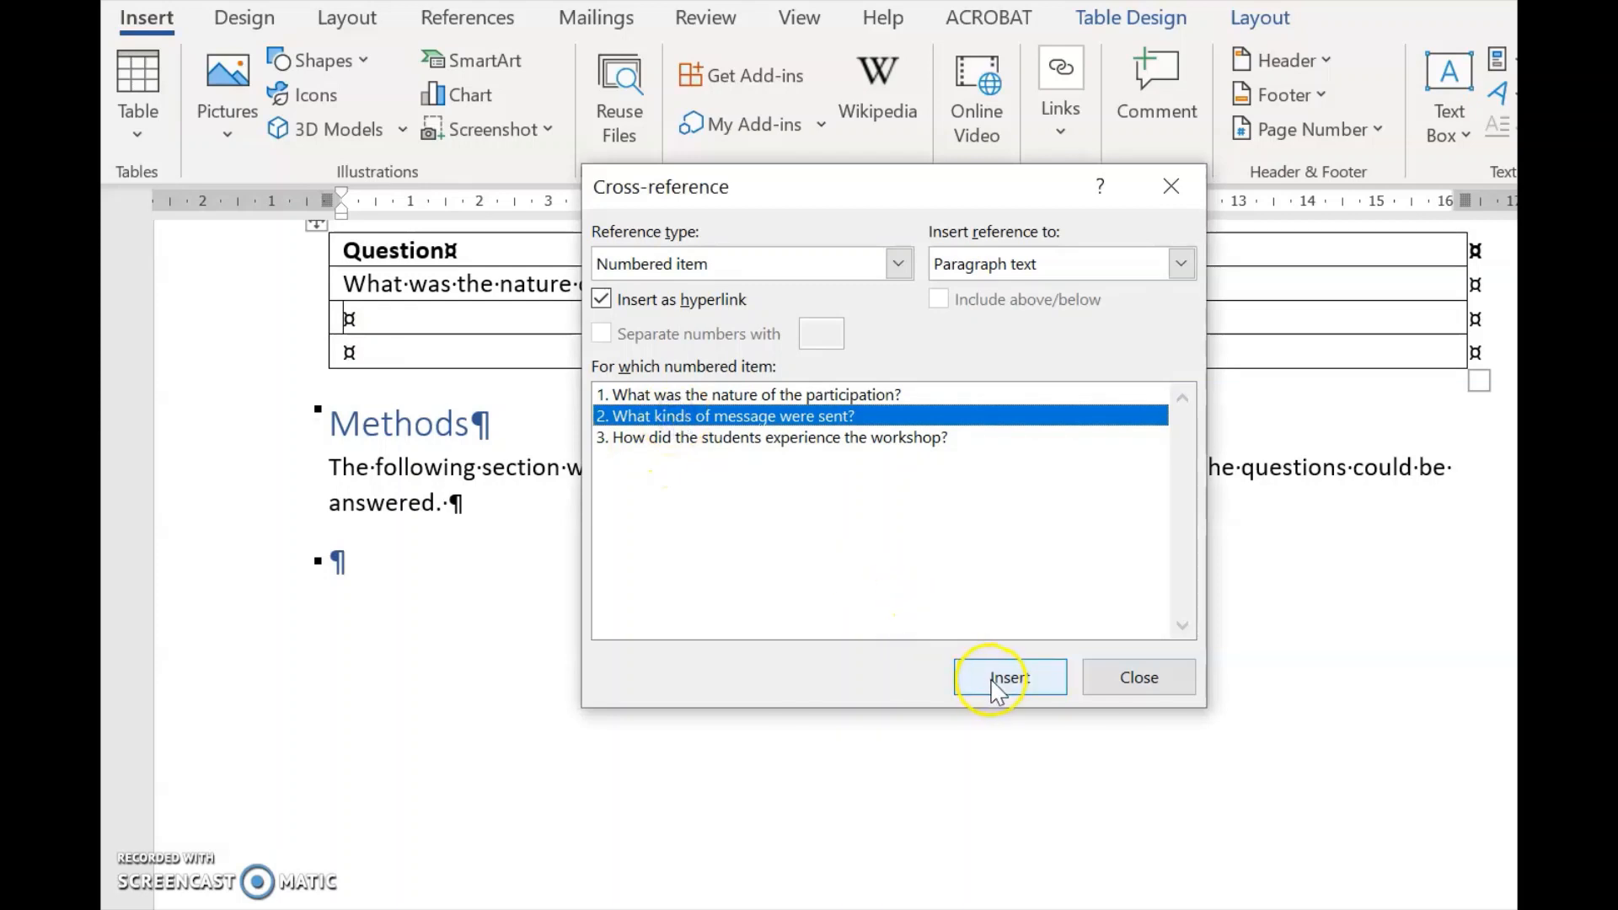
left_click(1007, 676)
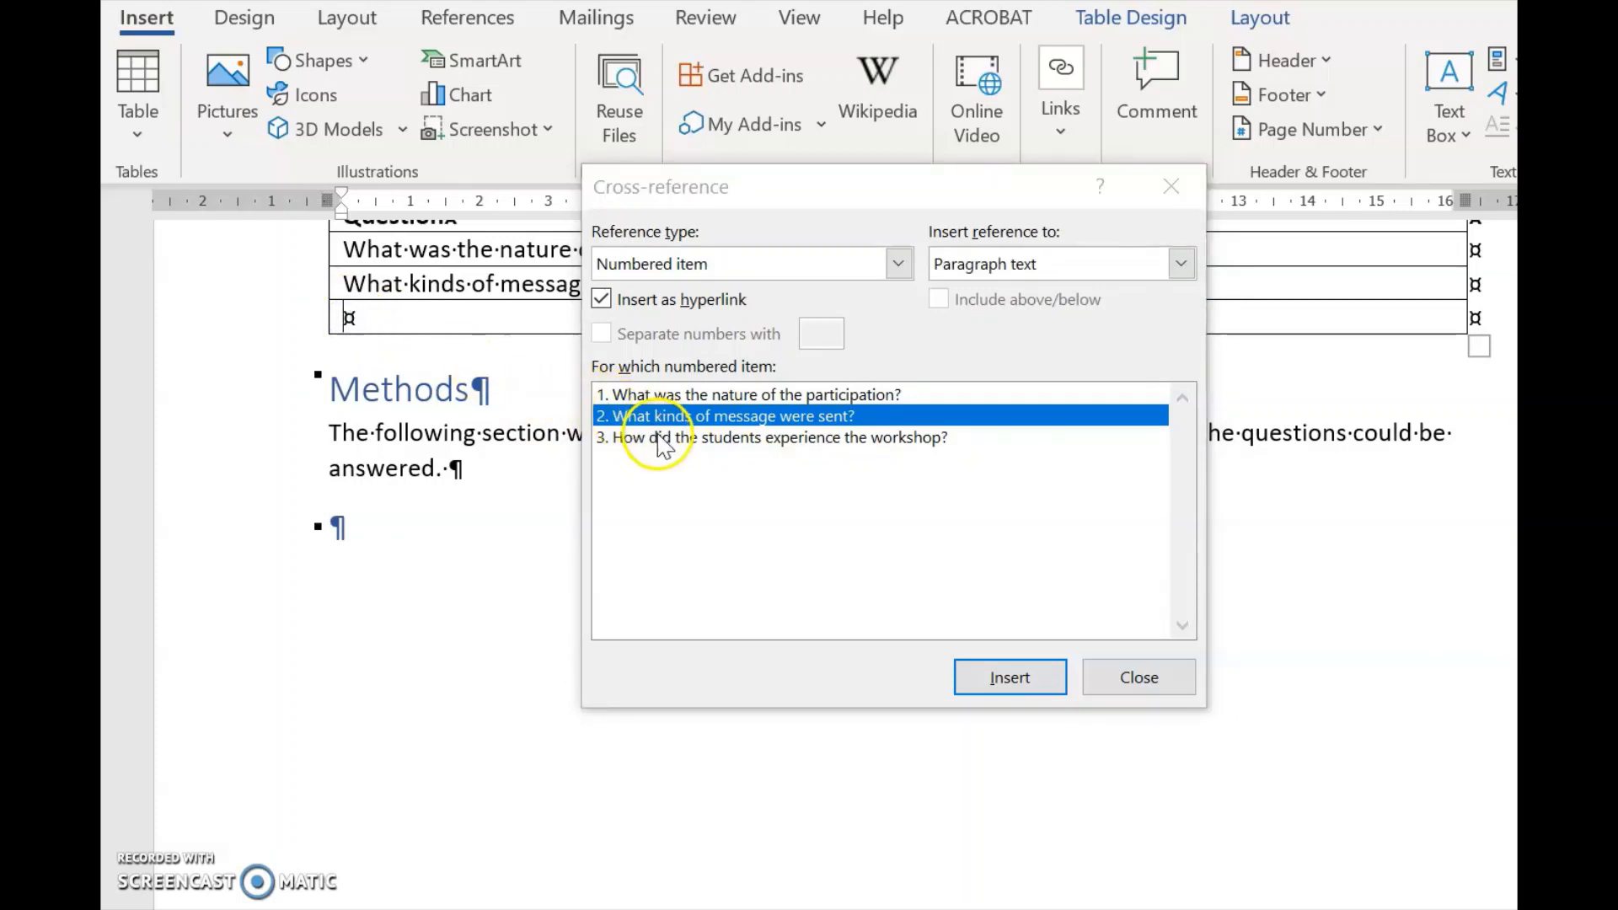
left_click(771, 436)
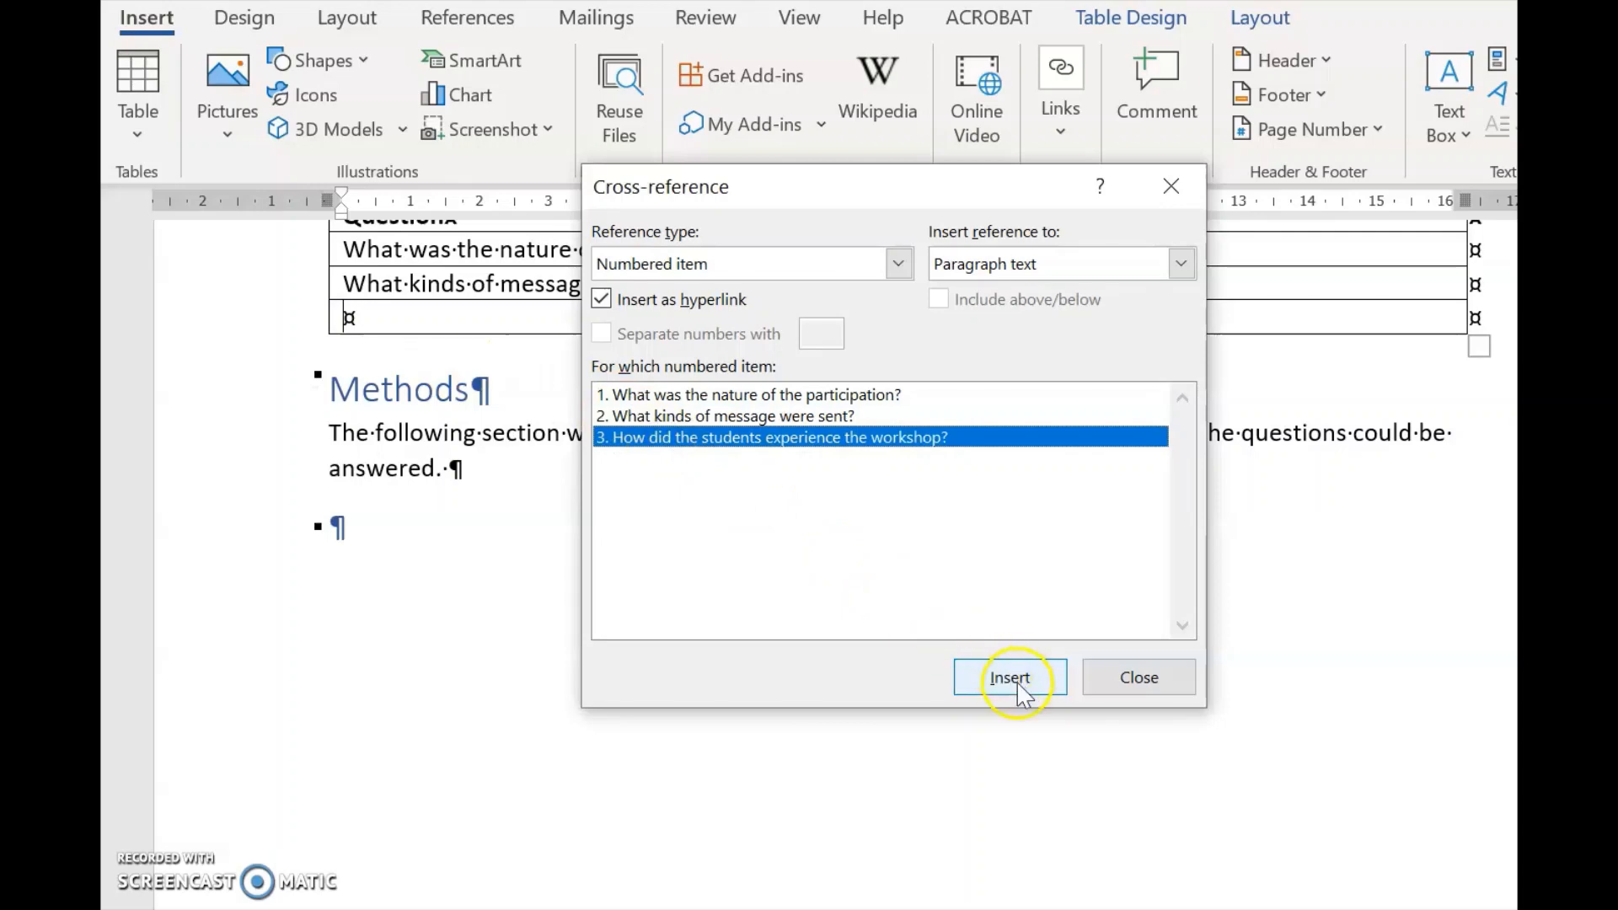
left_click(1009, 676)
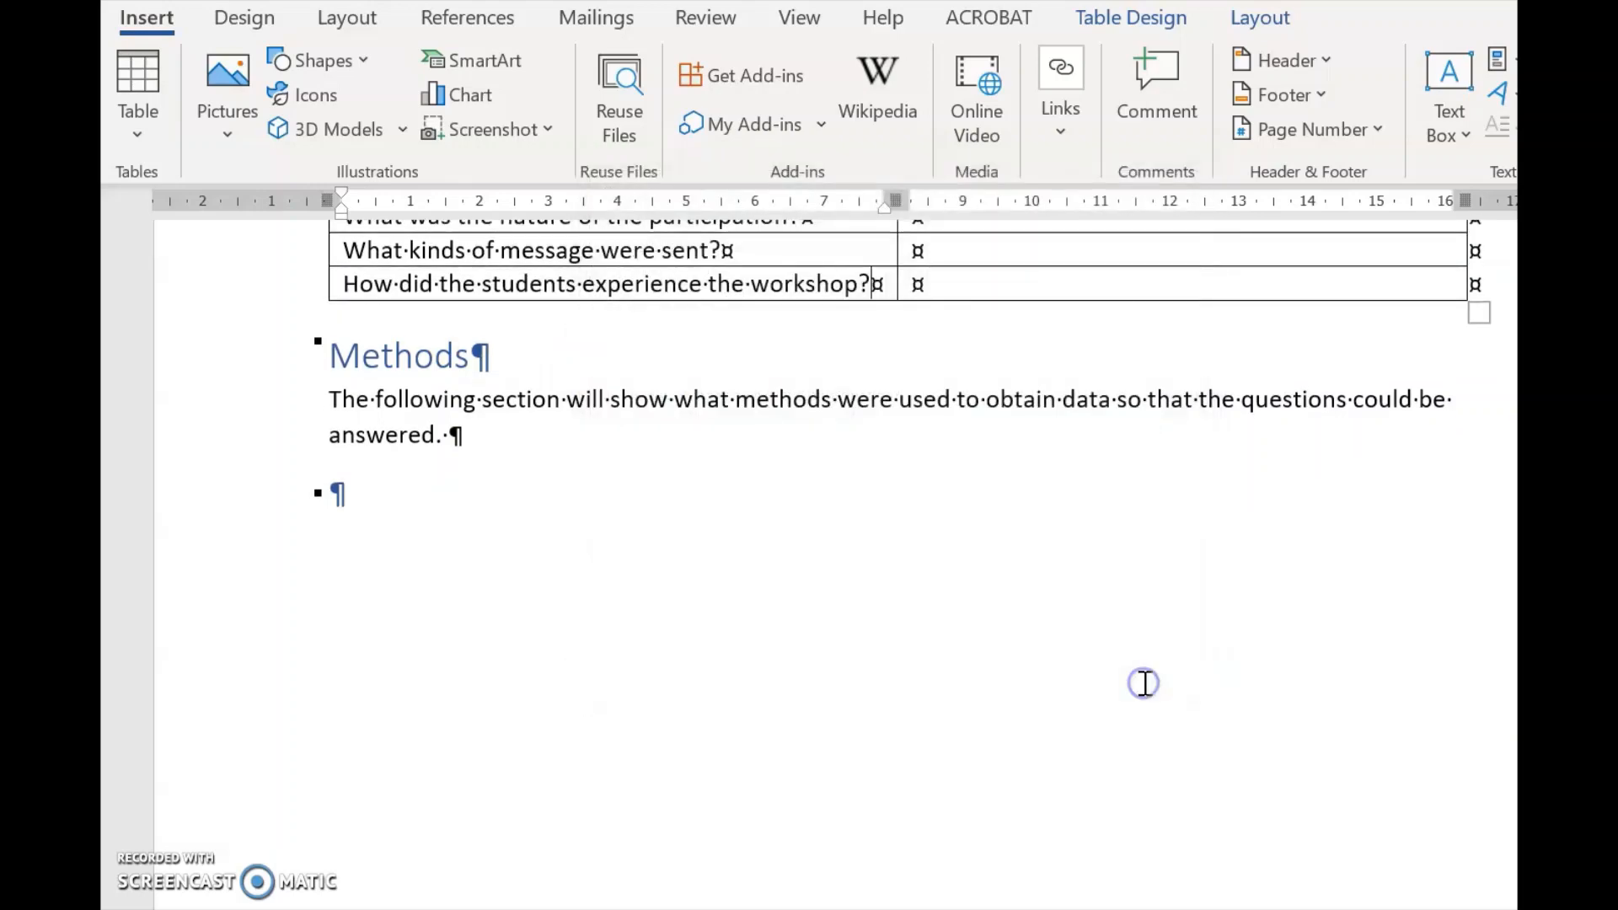
scroll("up", 3)
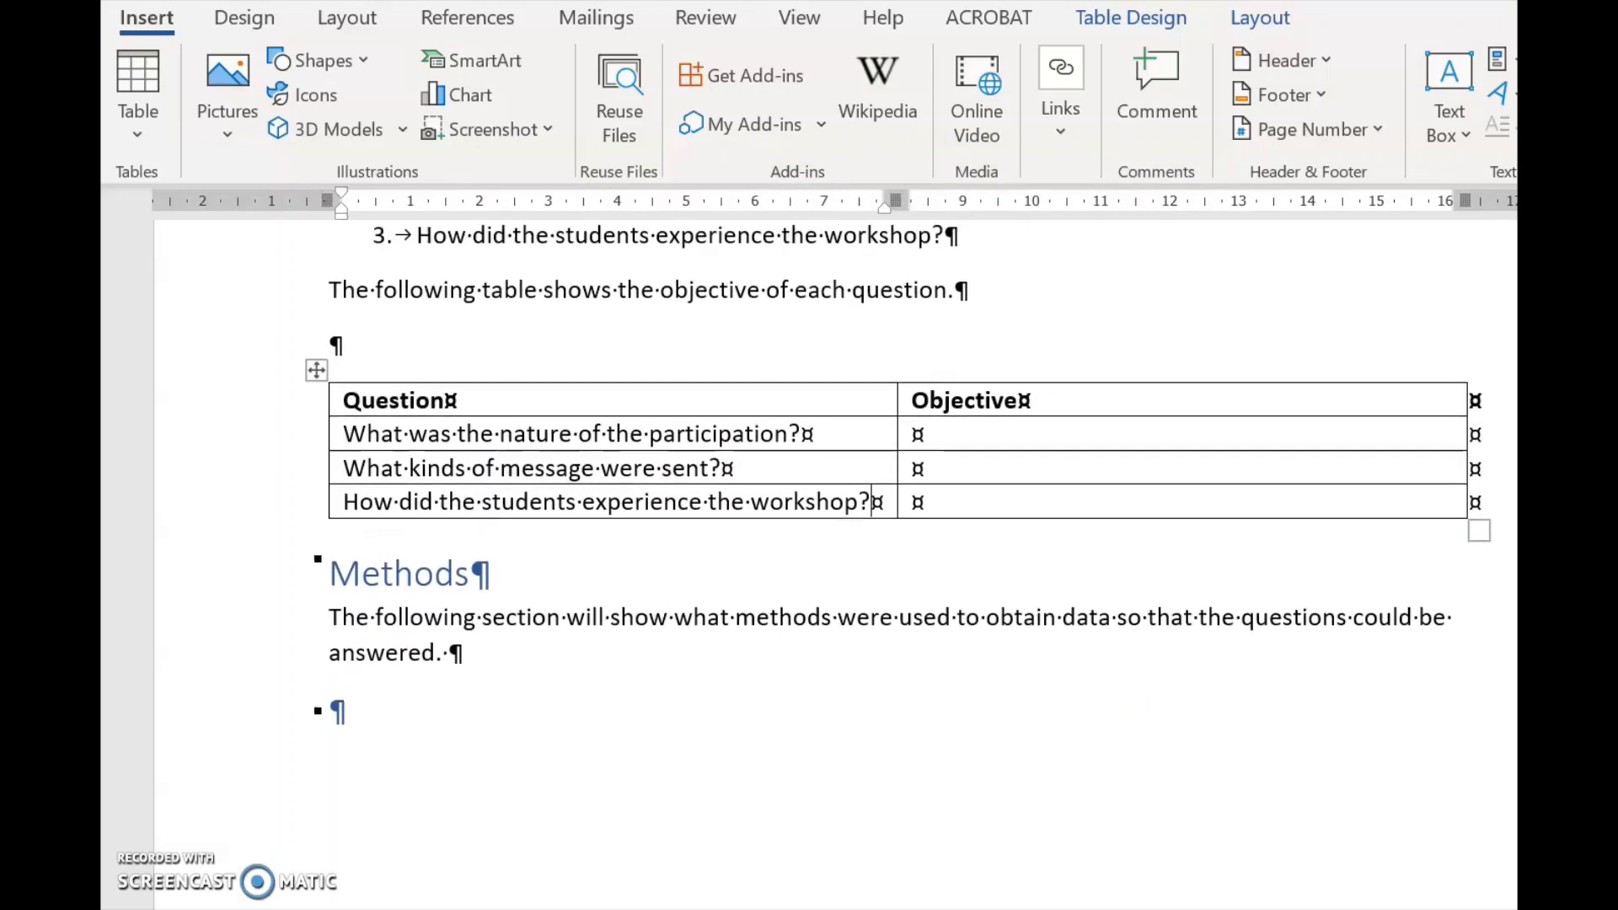
scroll("up", 3)
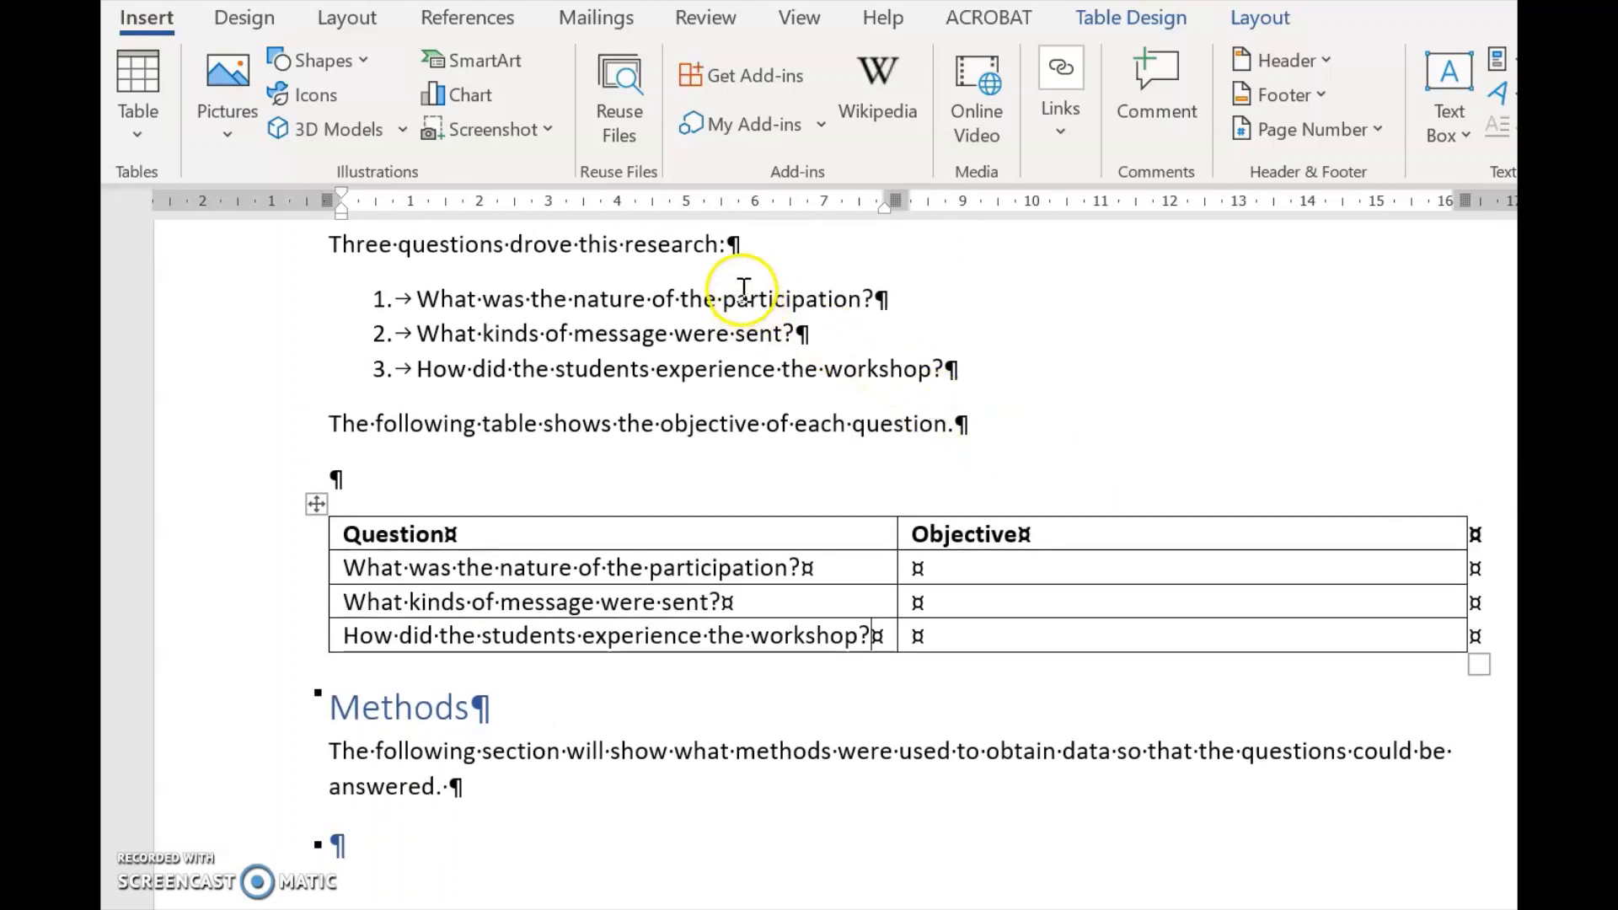
mouse_move(697, 644)
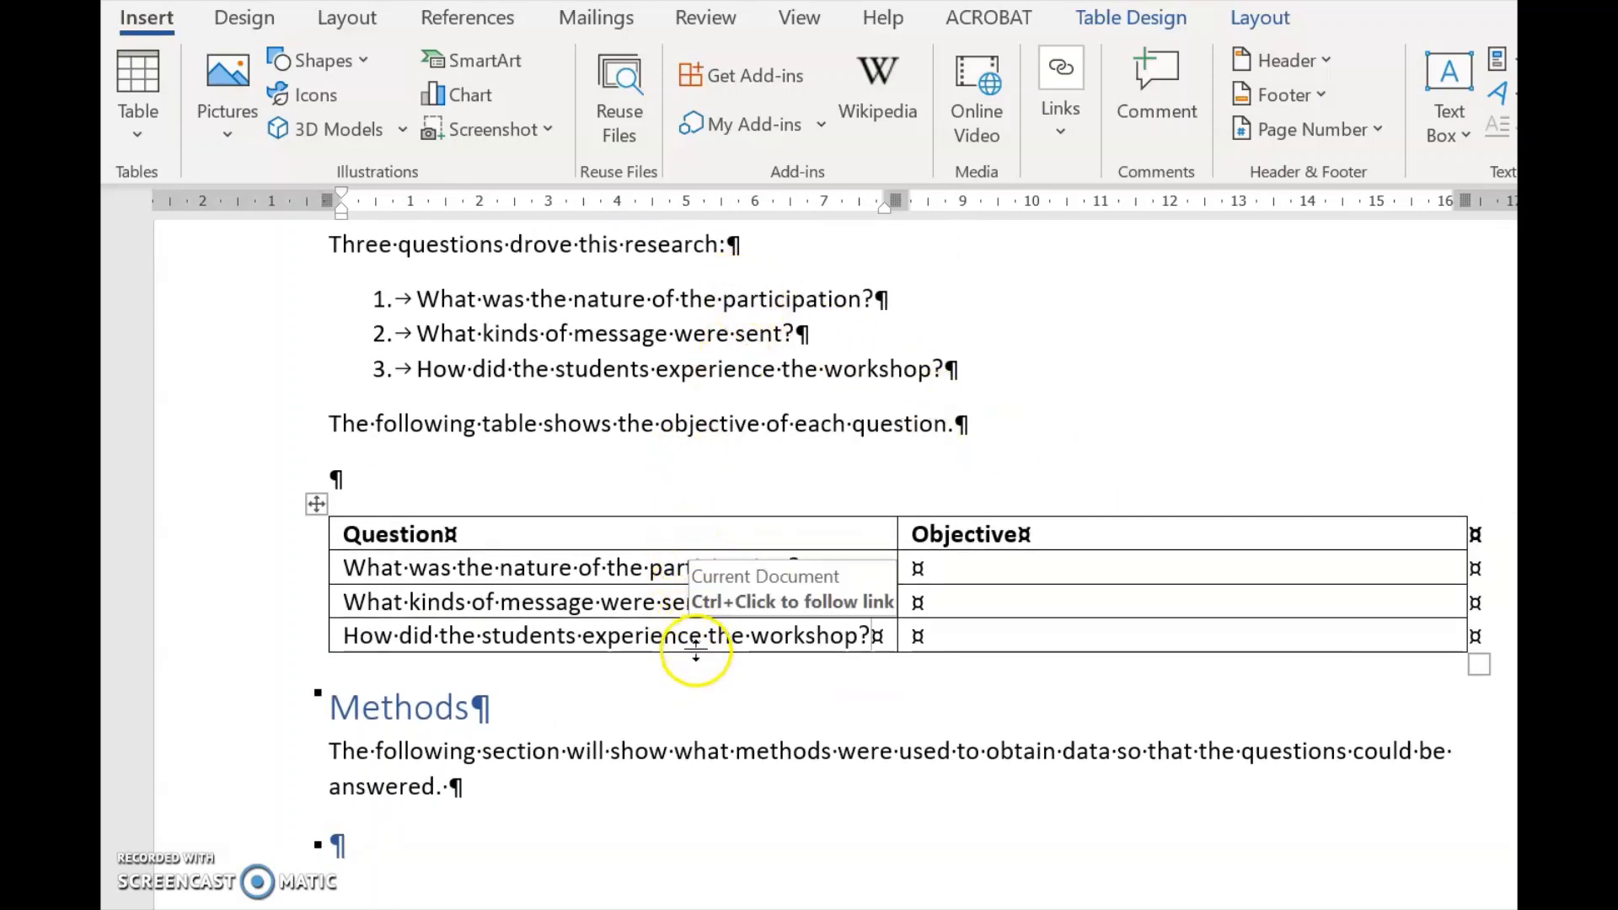
mouse_move(731, 543)
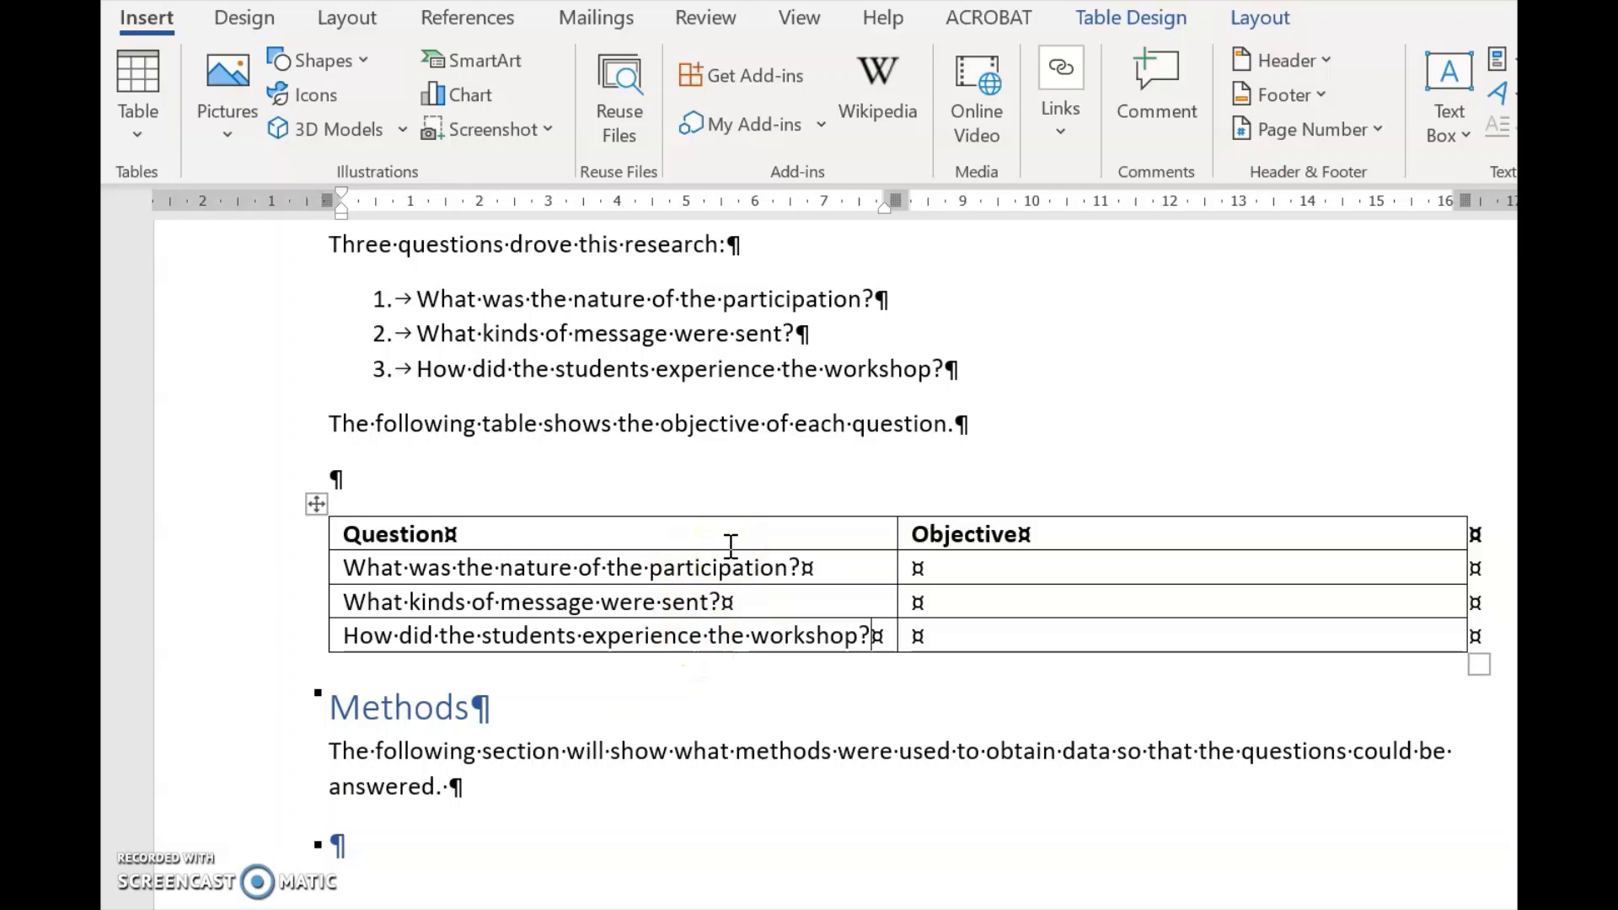
mouse_move(475, 298)
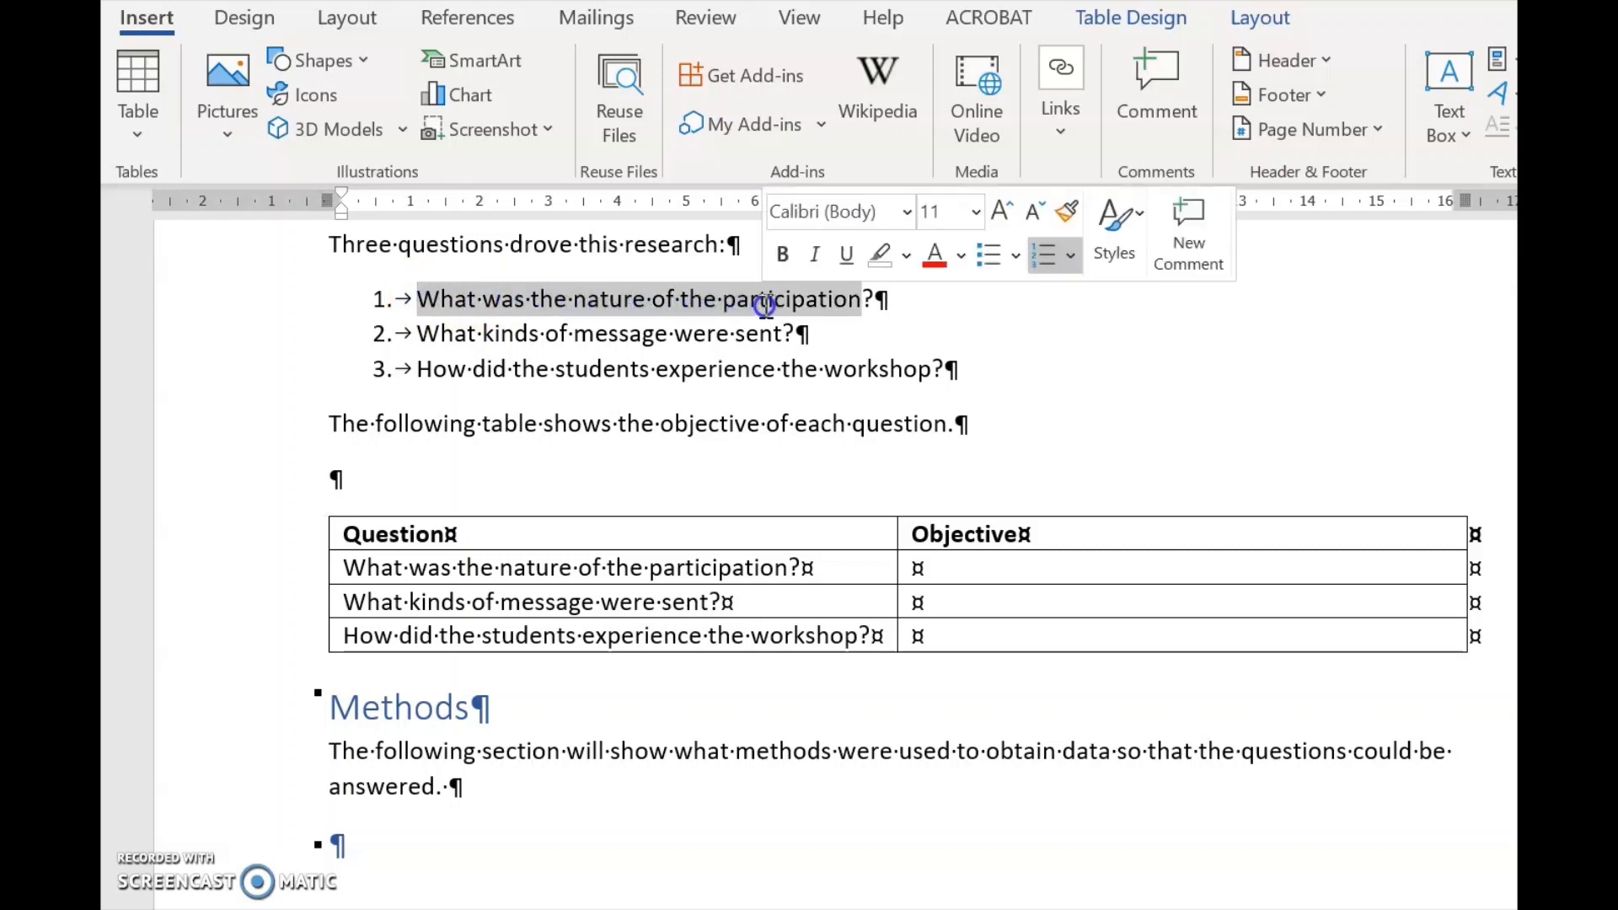
Replace question 1's old wording with 'Who participated and how often?'
key("Delete")
type("Who partic?")
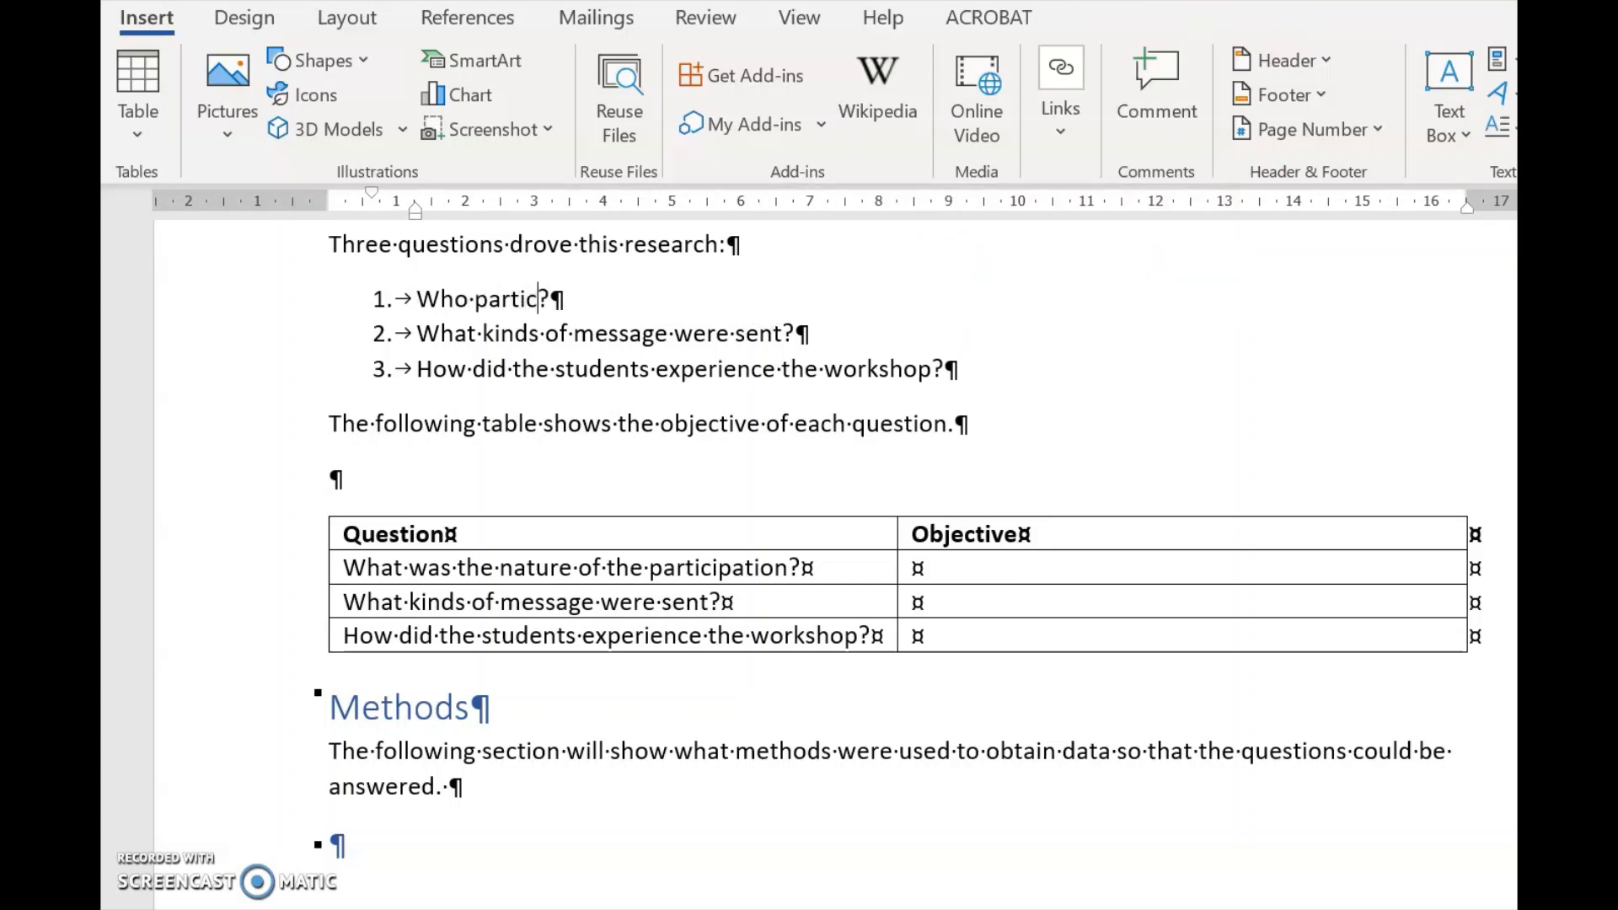
type("ipated and how often")
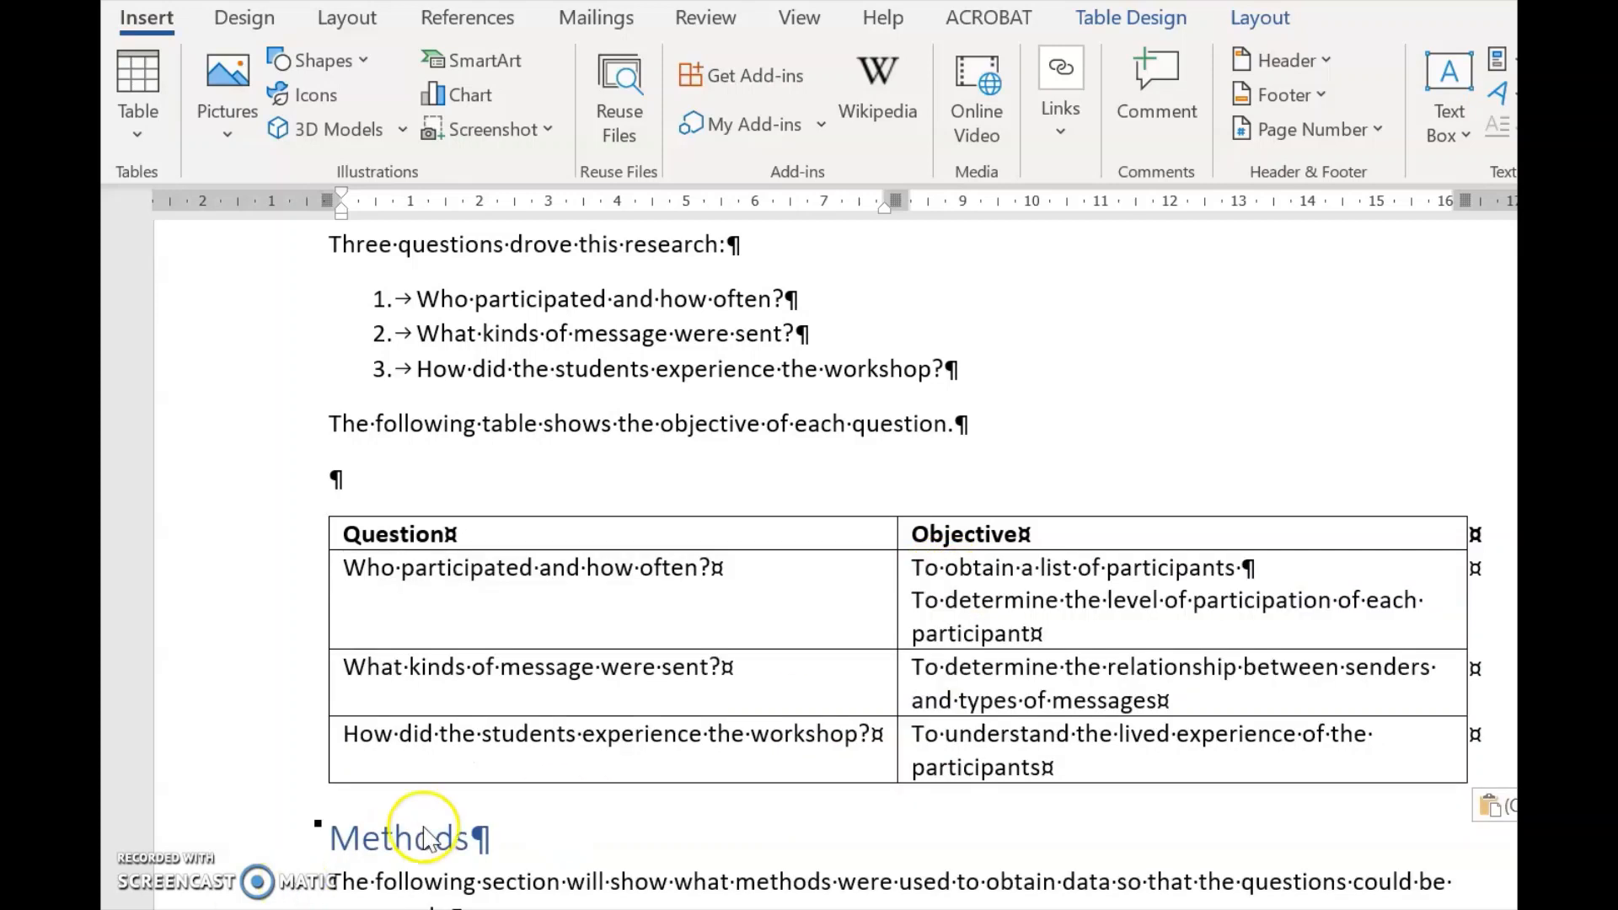
mouse_move(924, 578)
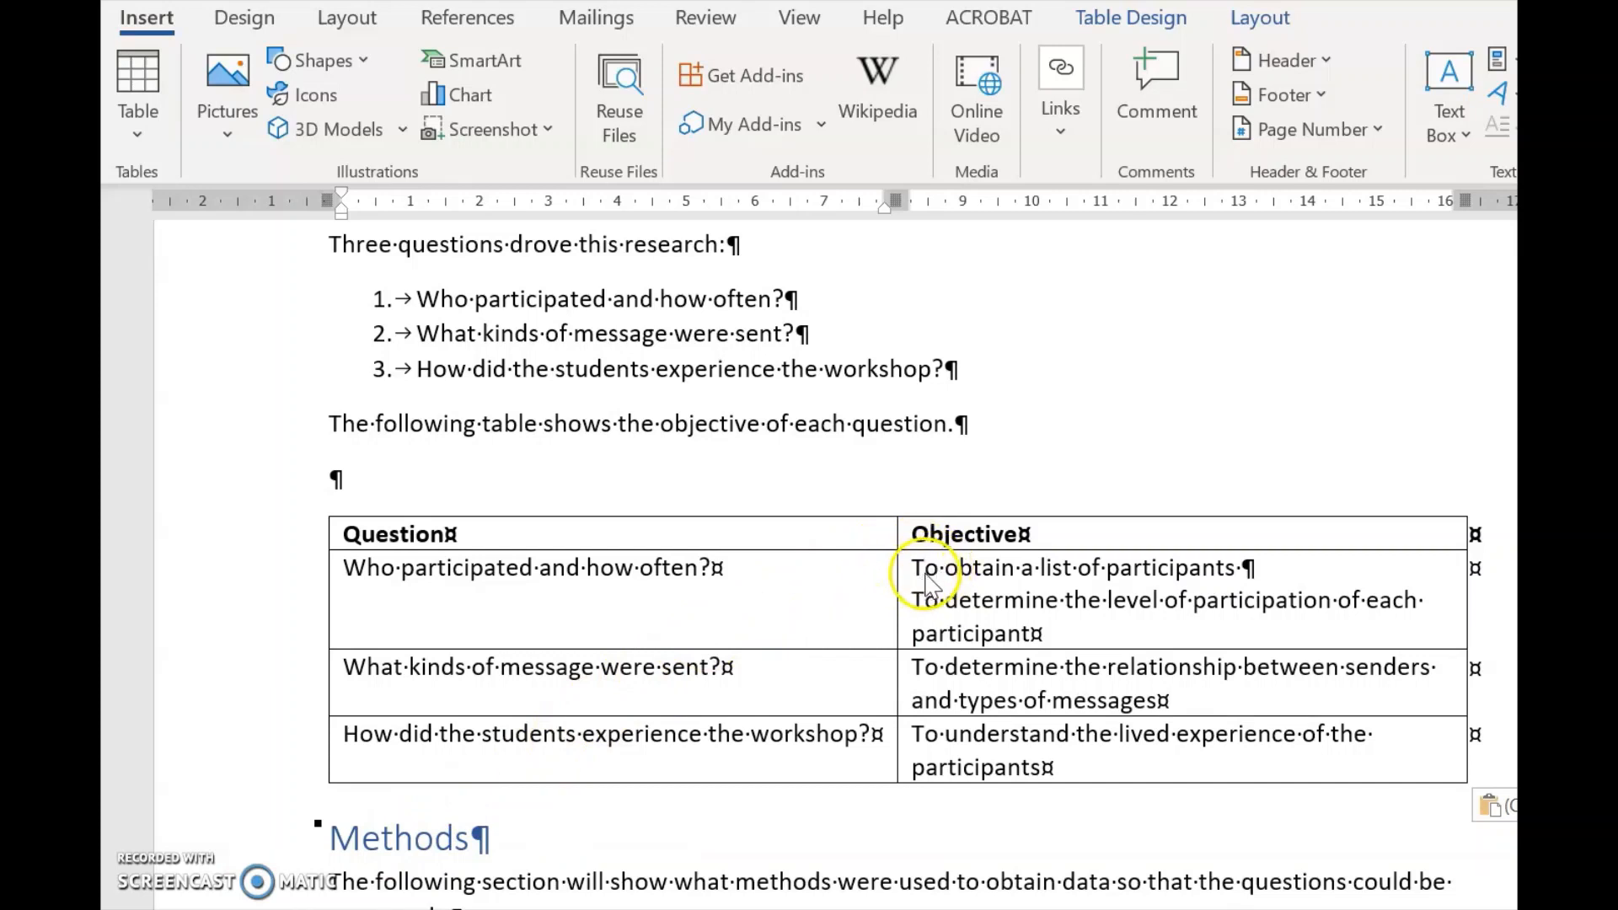
mouse_move(650, 578)
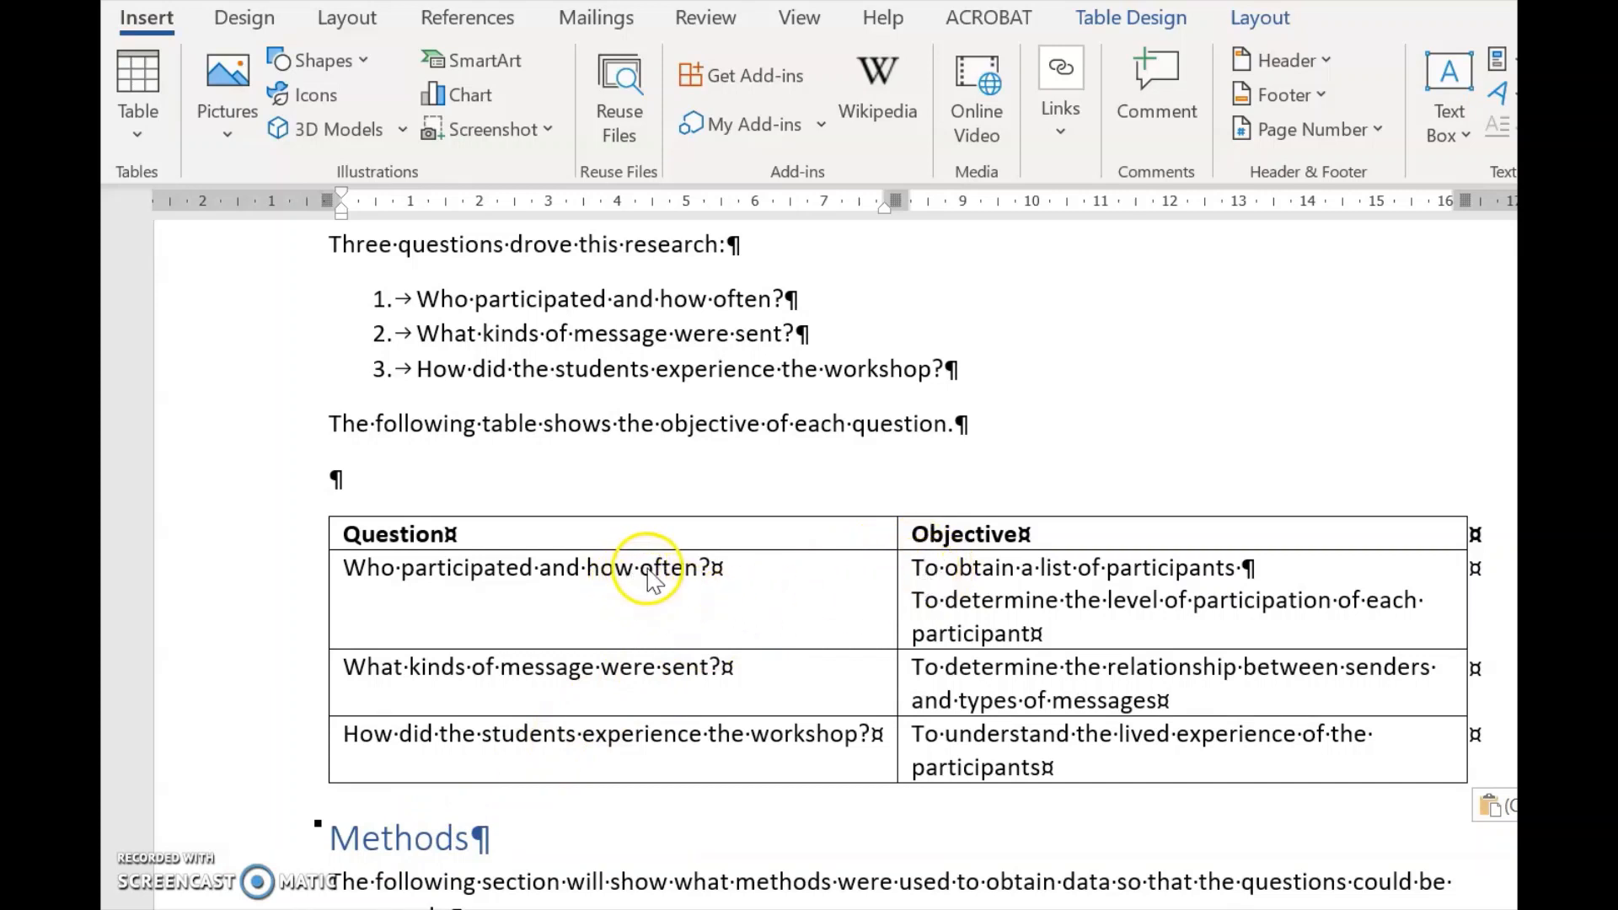
mouse_move(1061, 608)
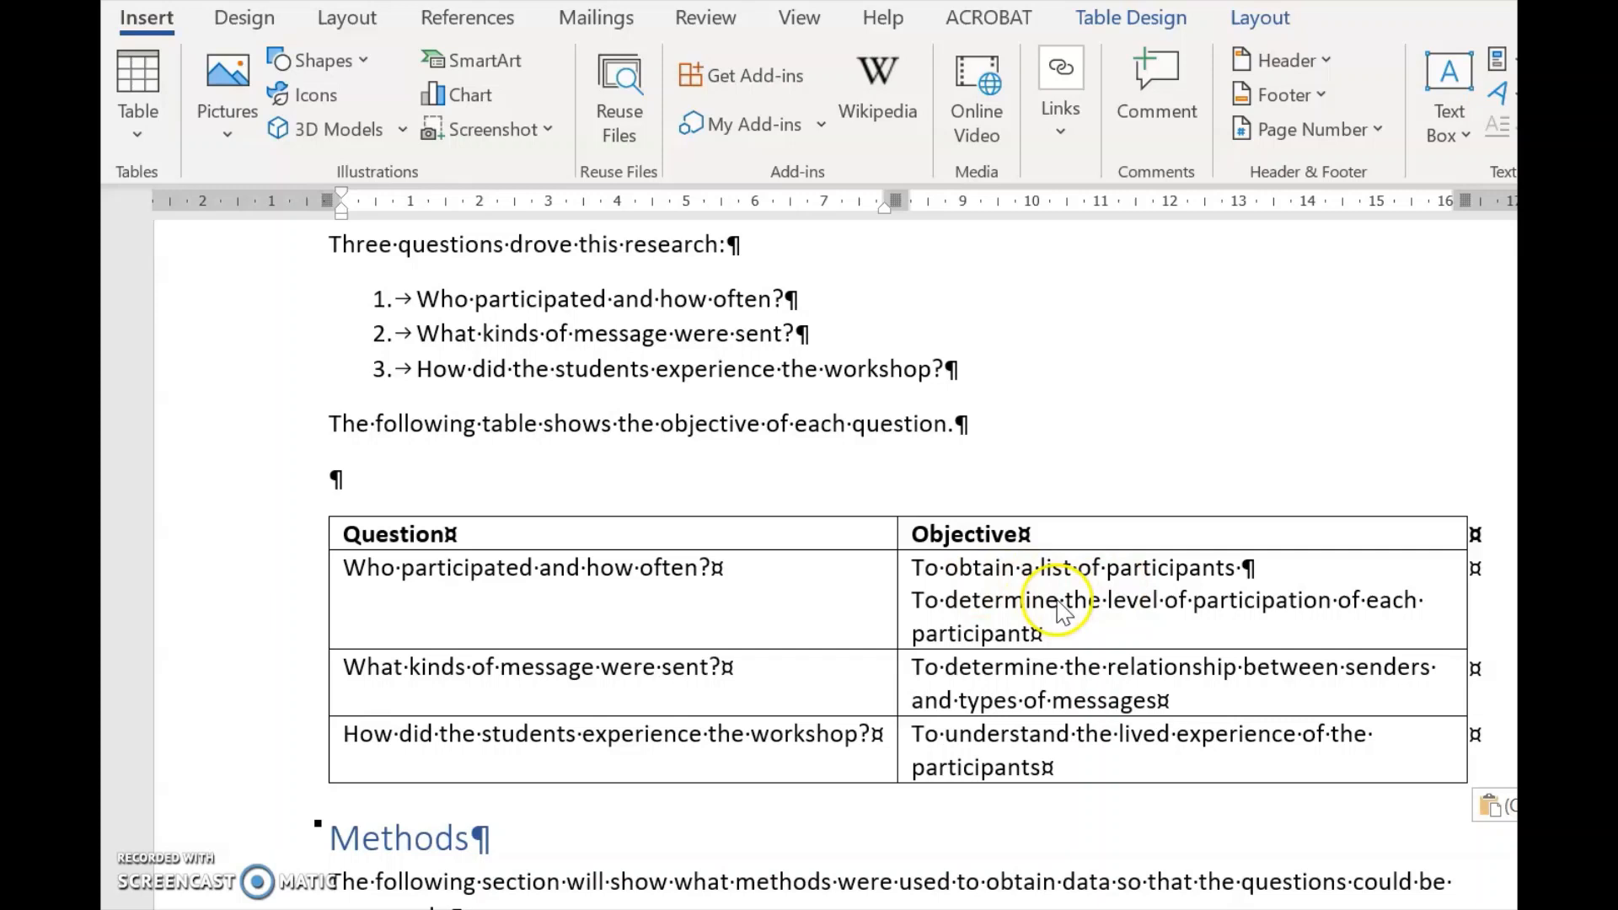
mouse_move(1072, 619)
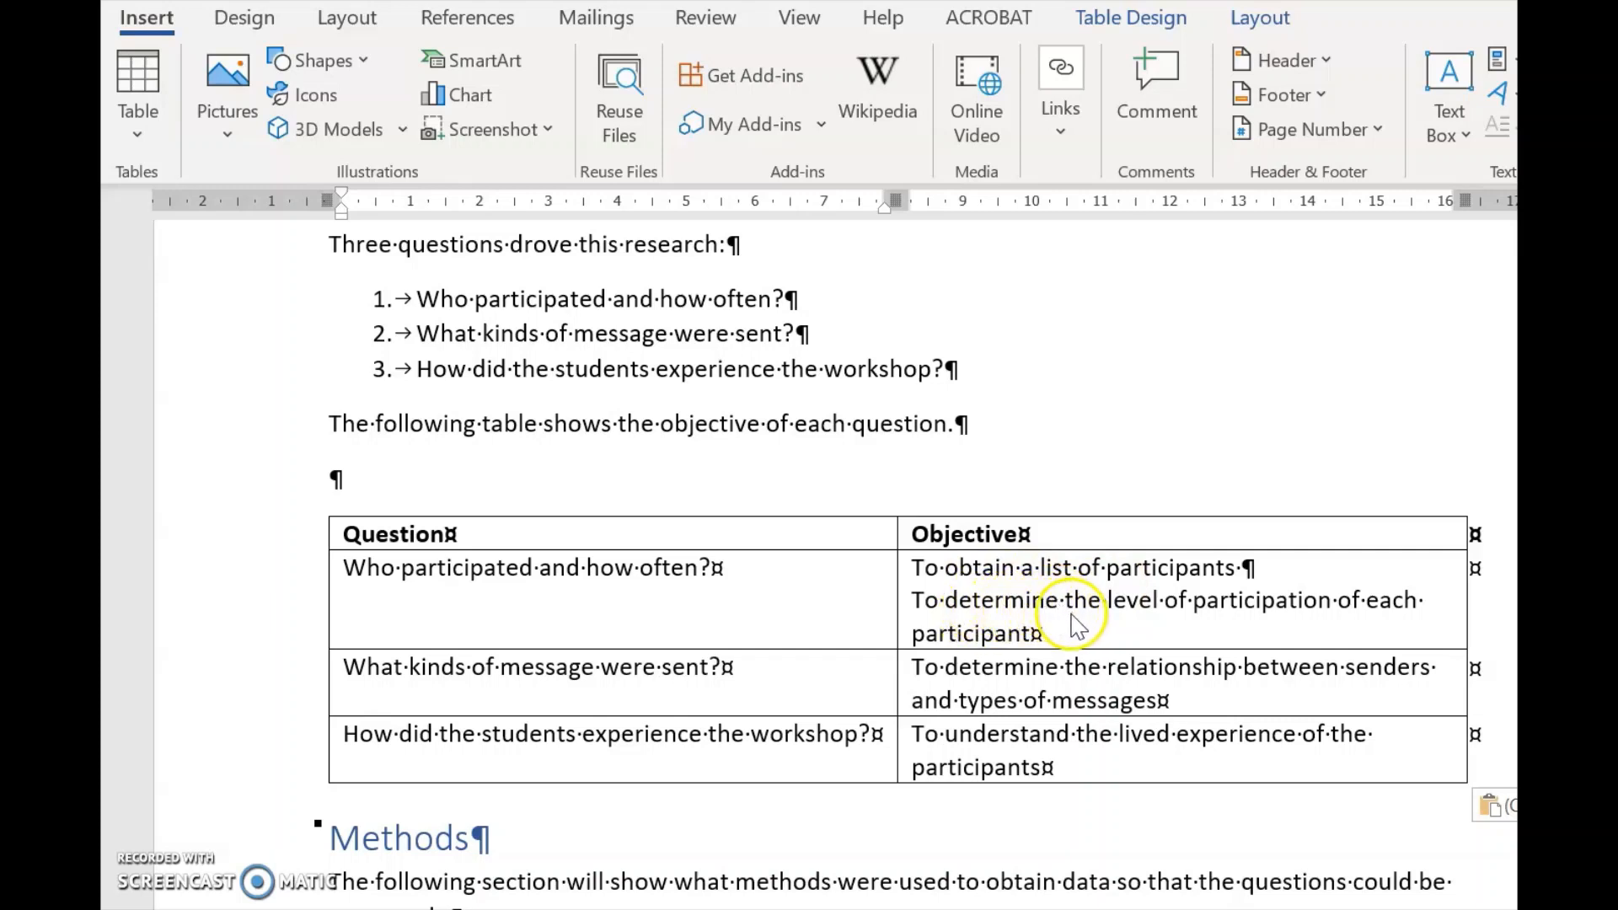
mouse_move(1067, 637)
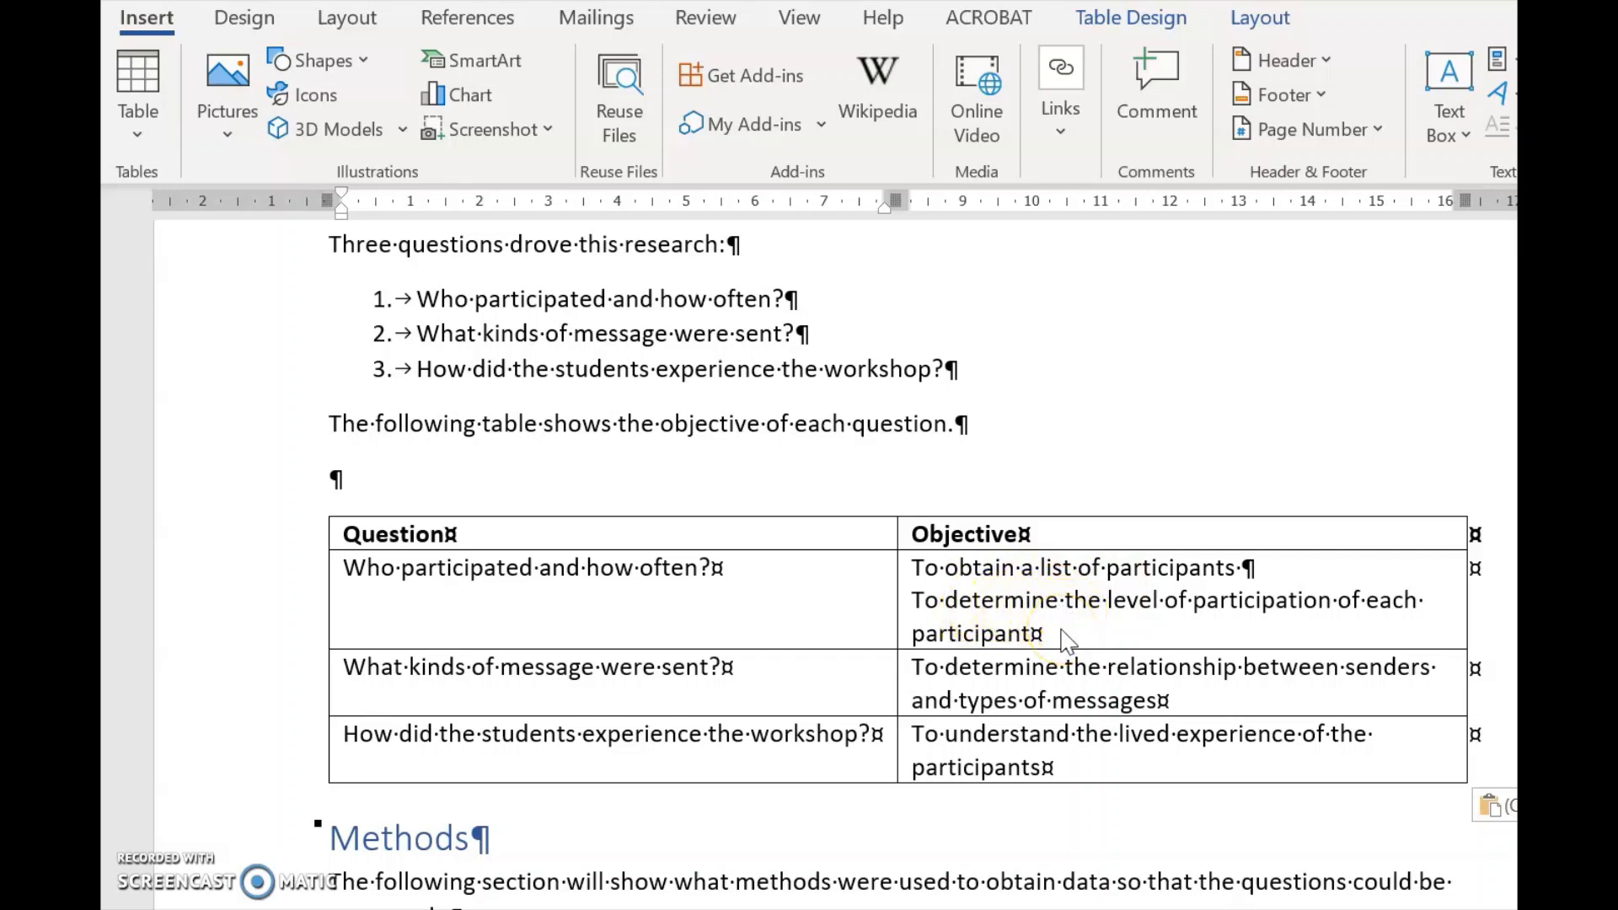
mouse_move(854, 681)
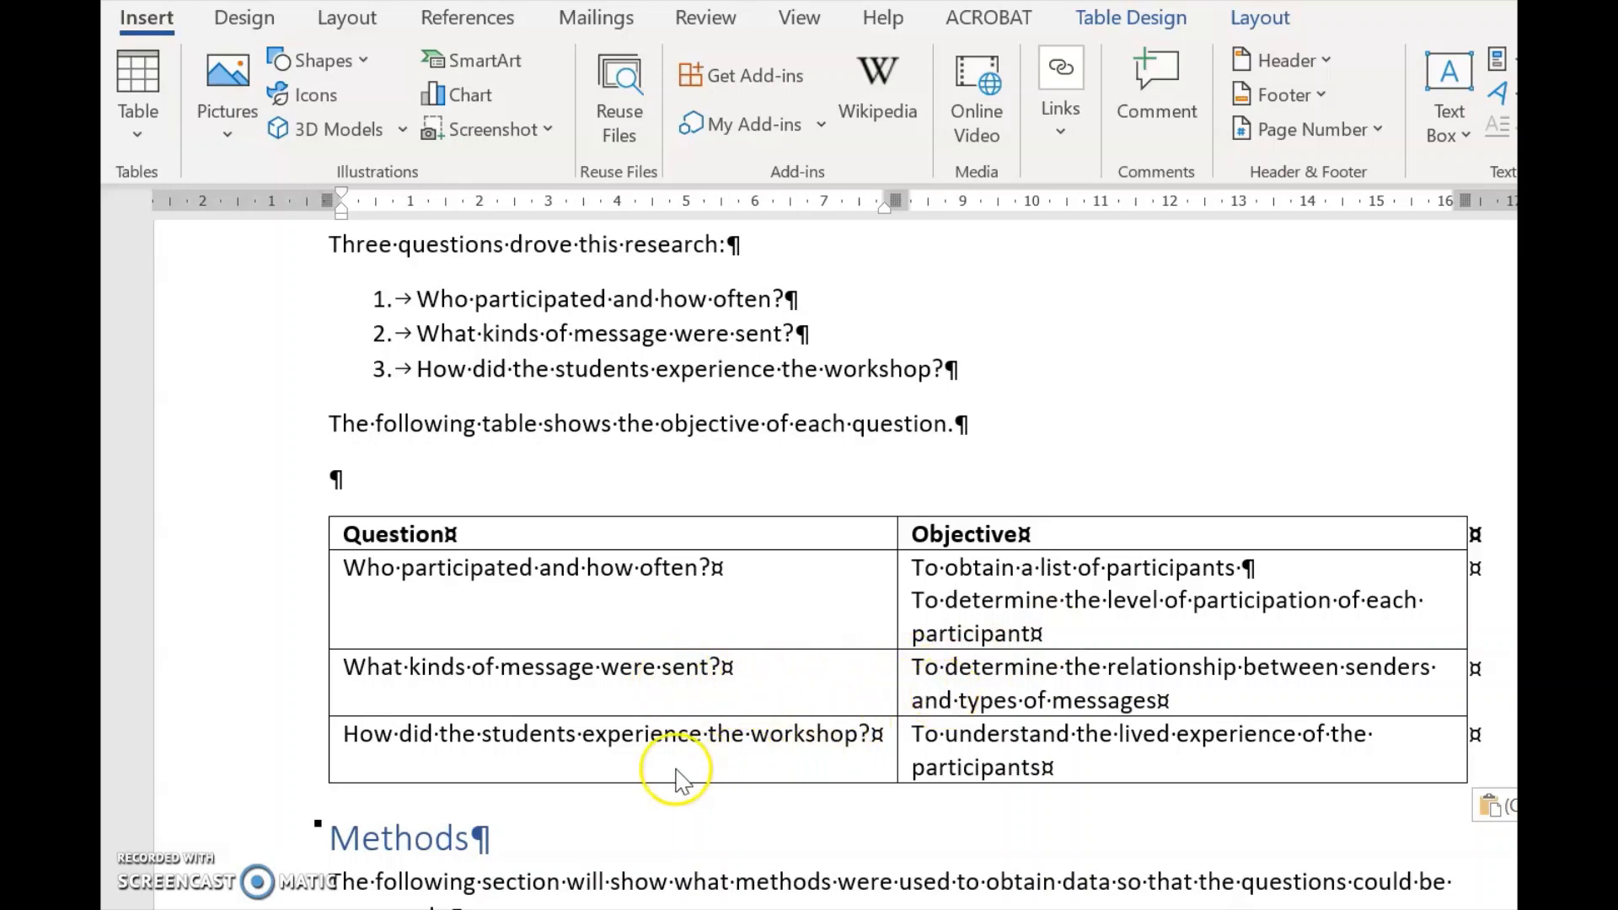
mouse_move(1094, 578)
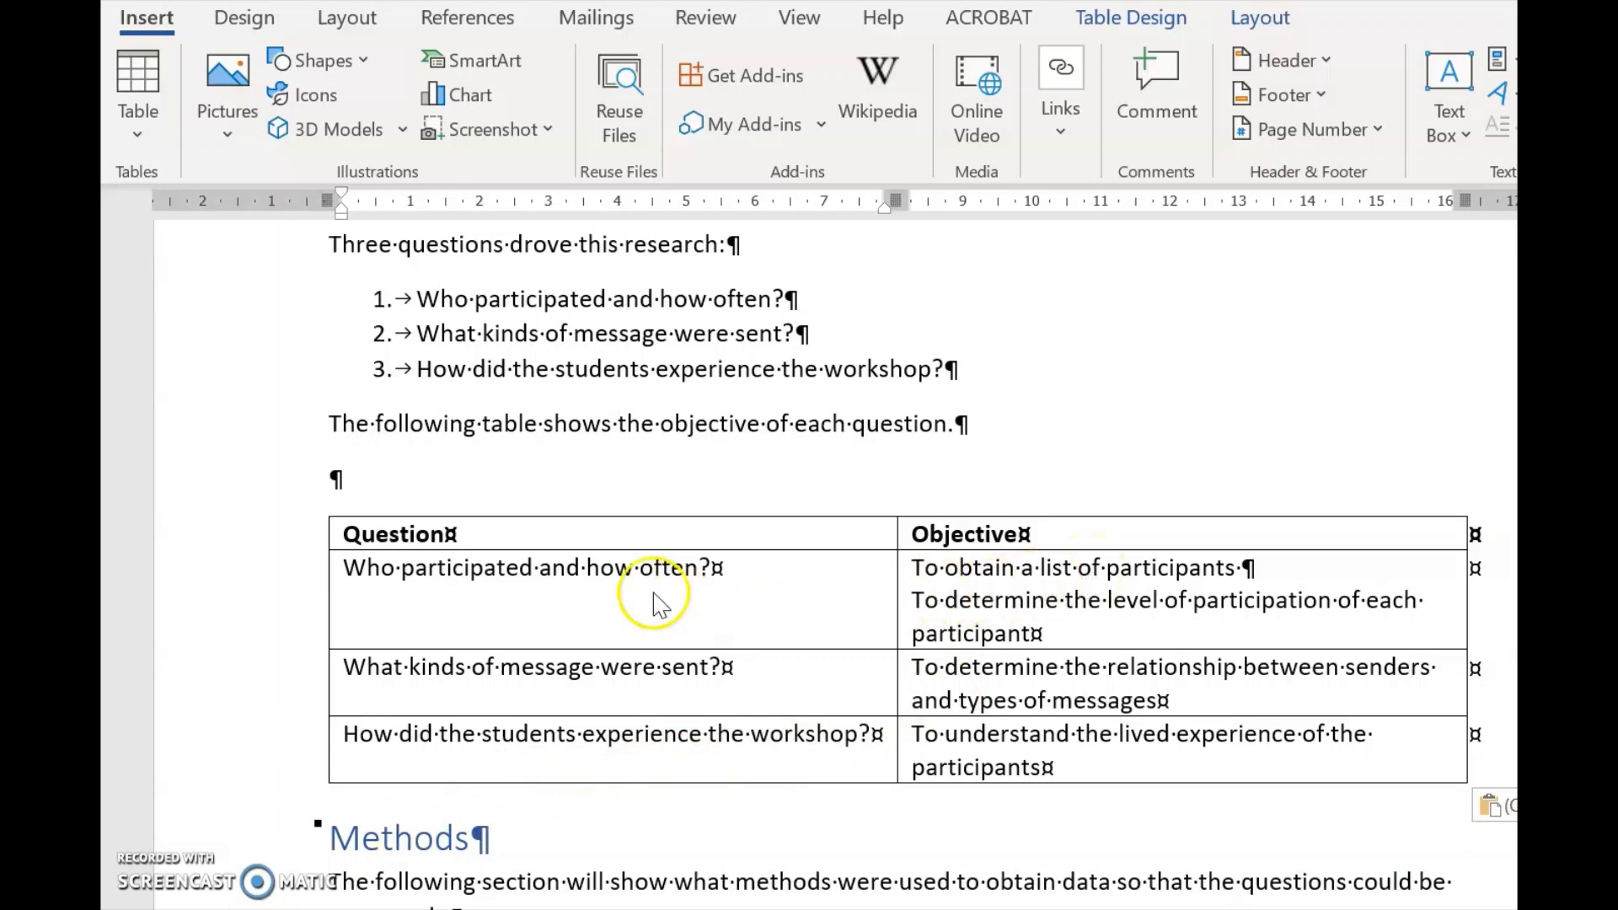
mouse_move(980, 614)
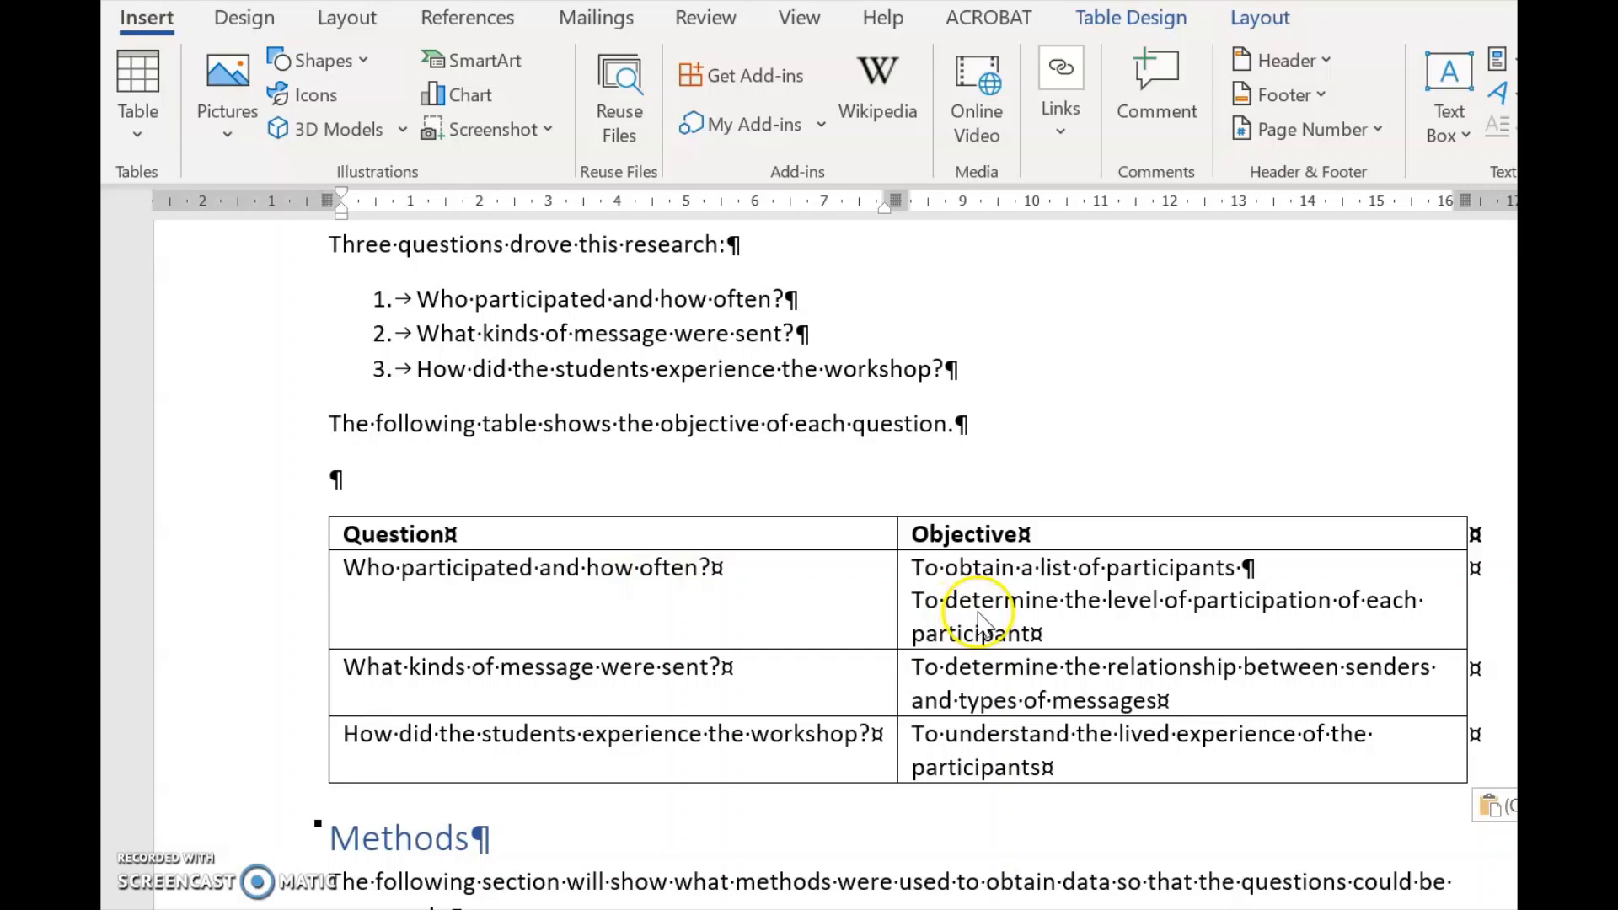
mouse_move(975, 620)
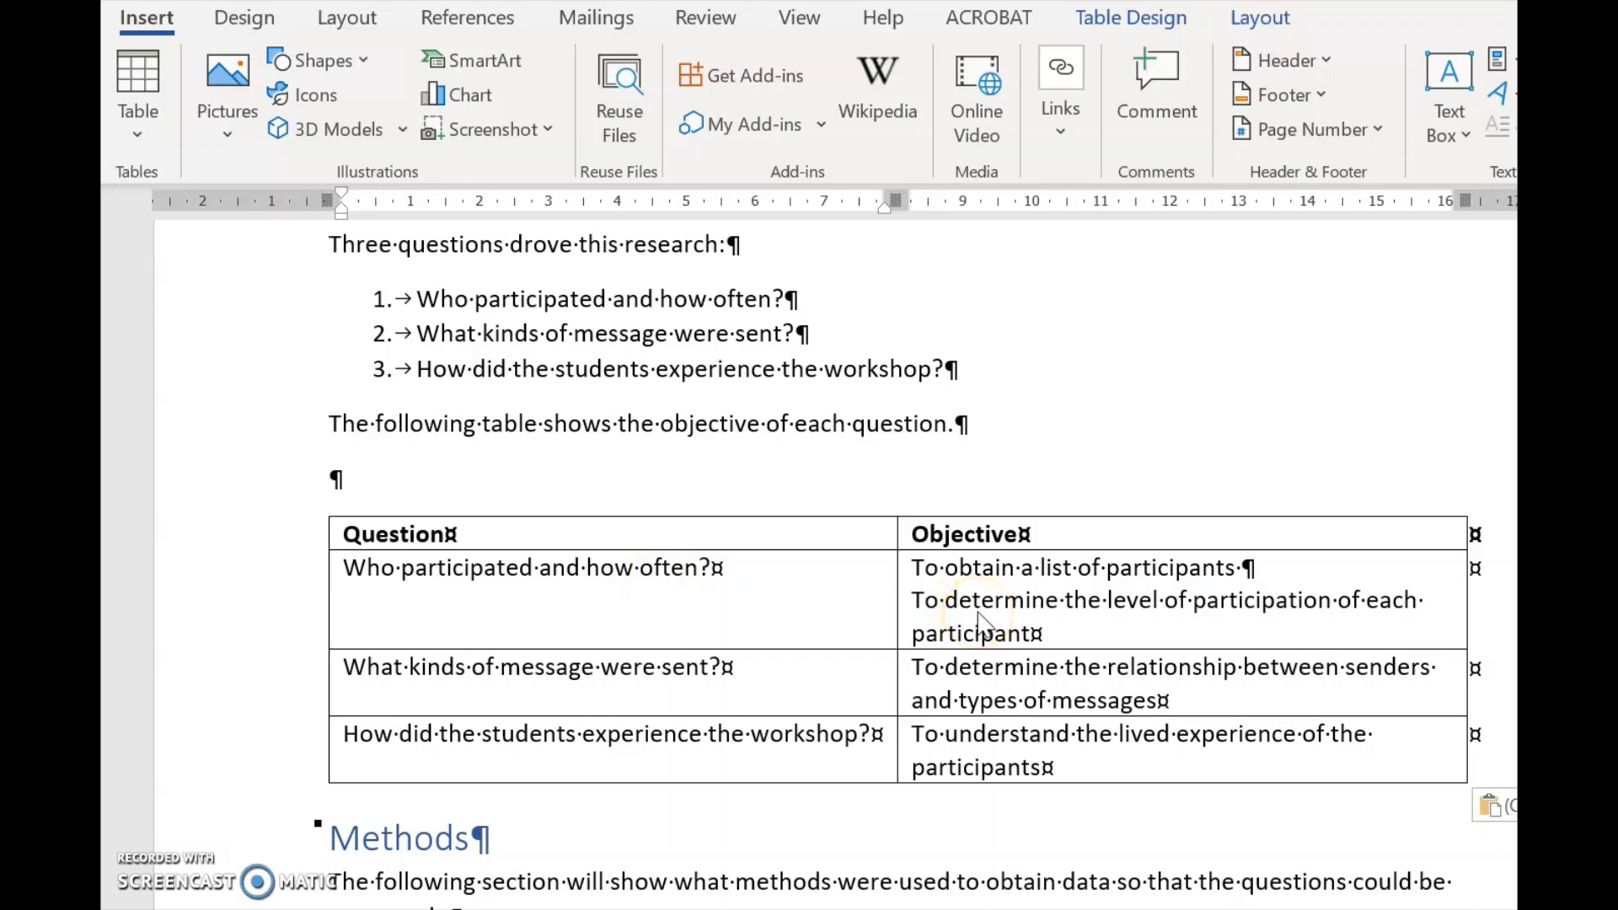
mouse_move(983, 627)
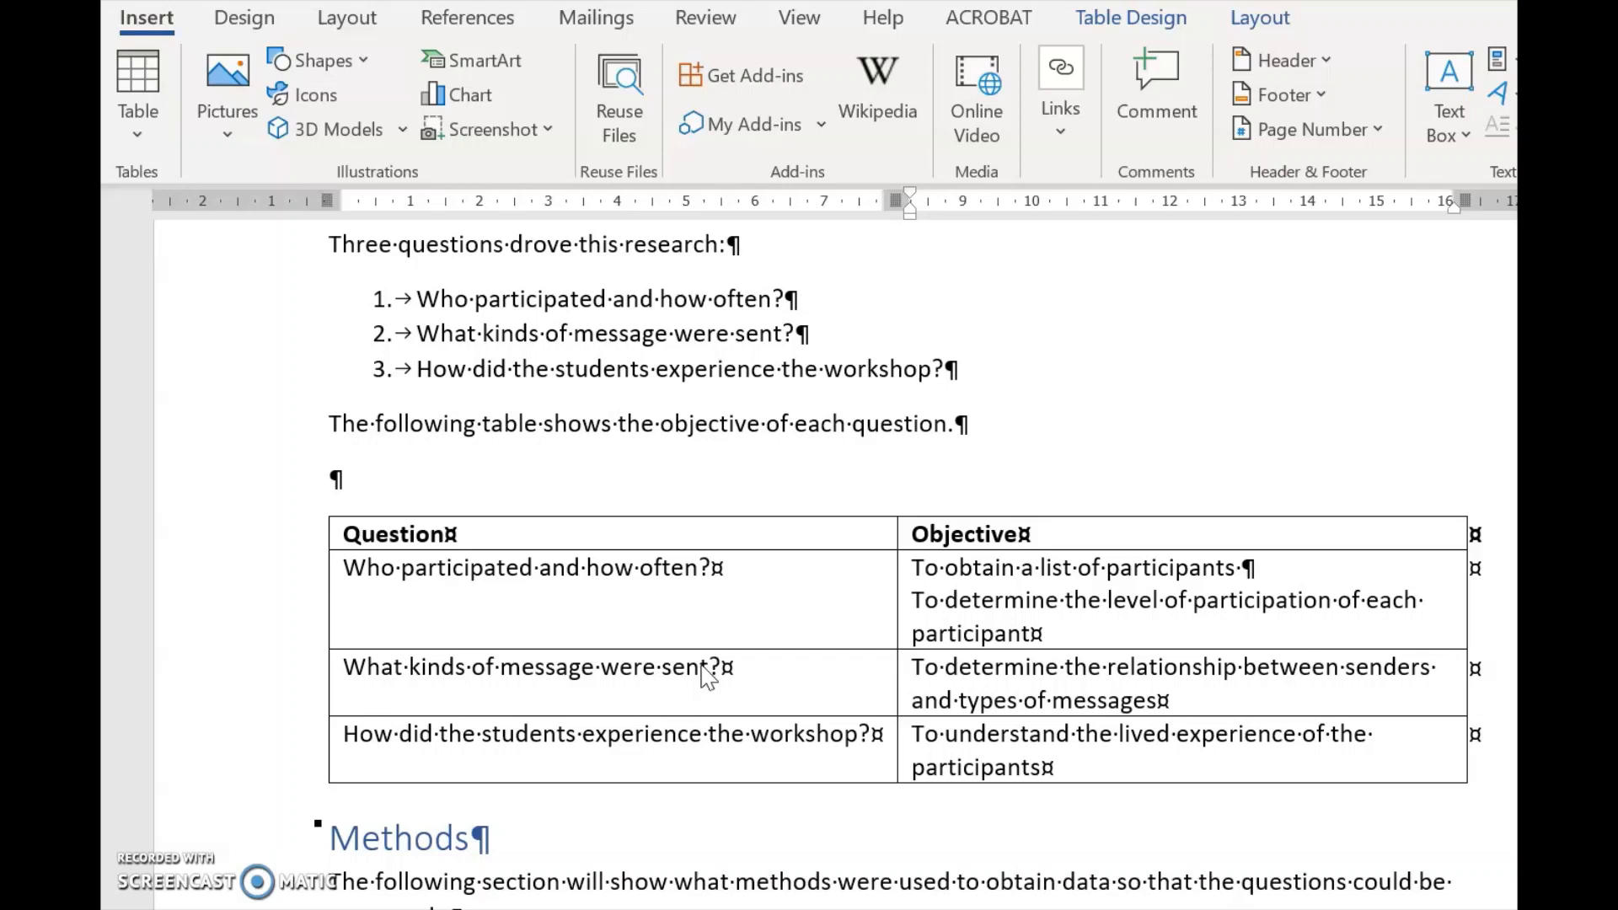
mouse_move(591, 549)
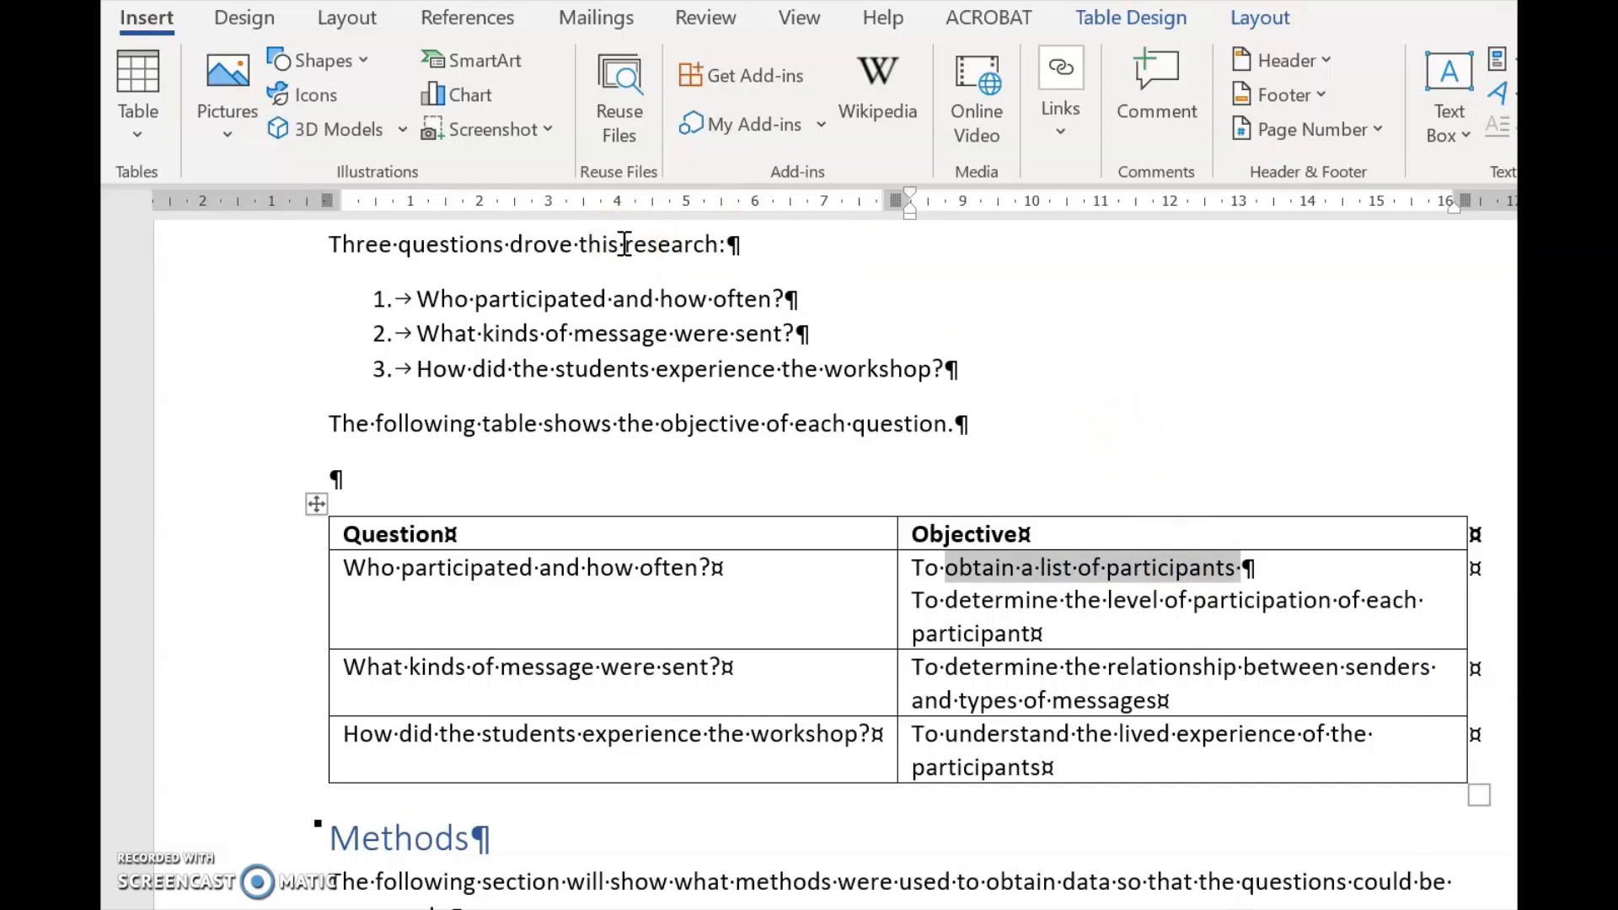
mouse_move(923, 567)
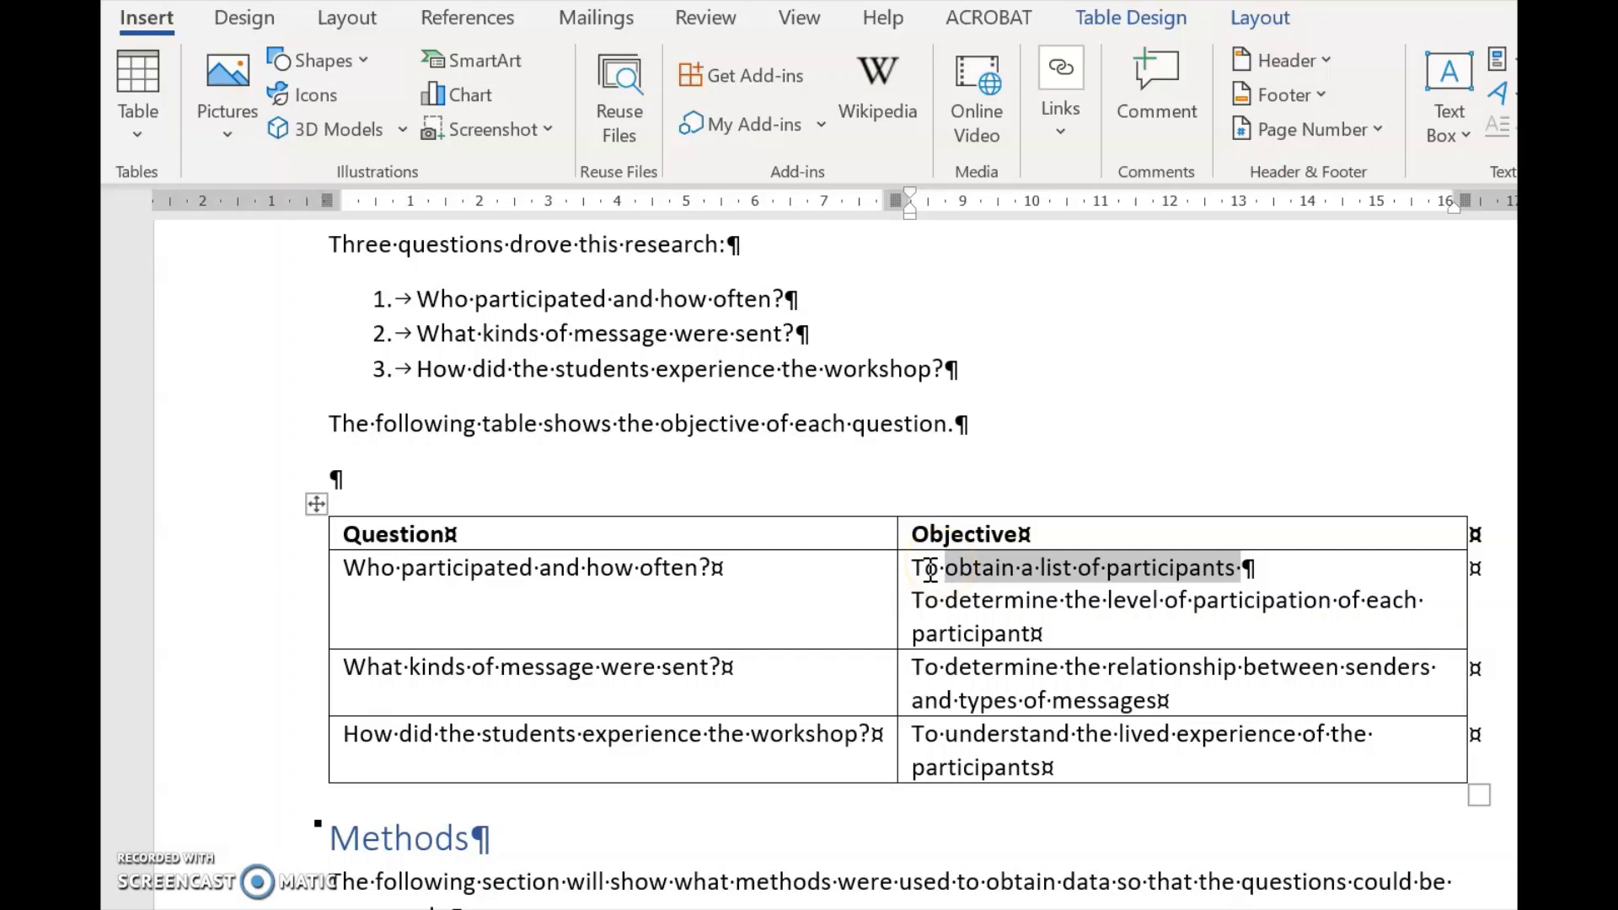
mouse_move(759, 444)
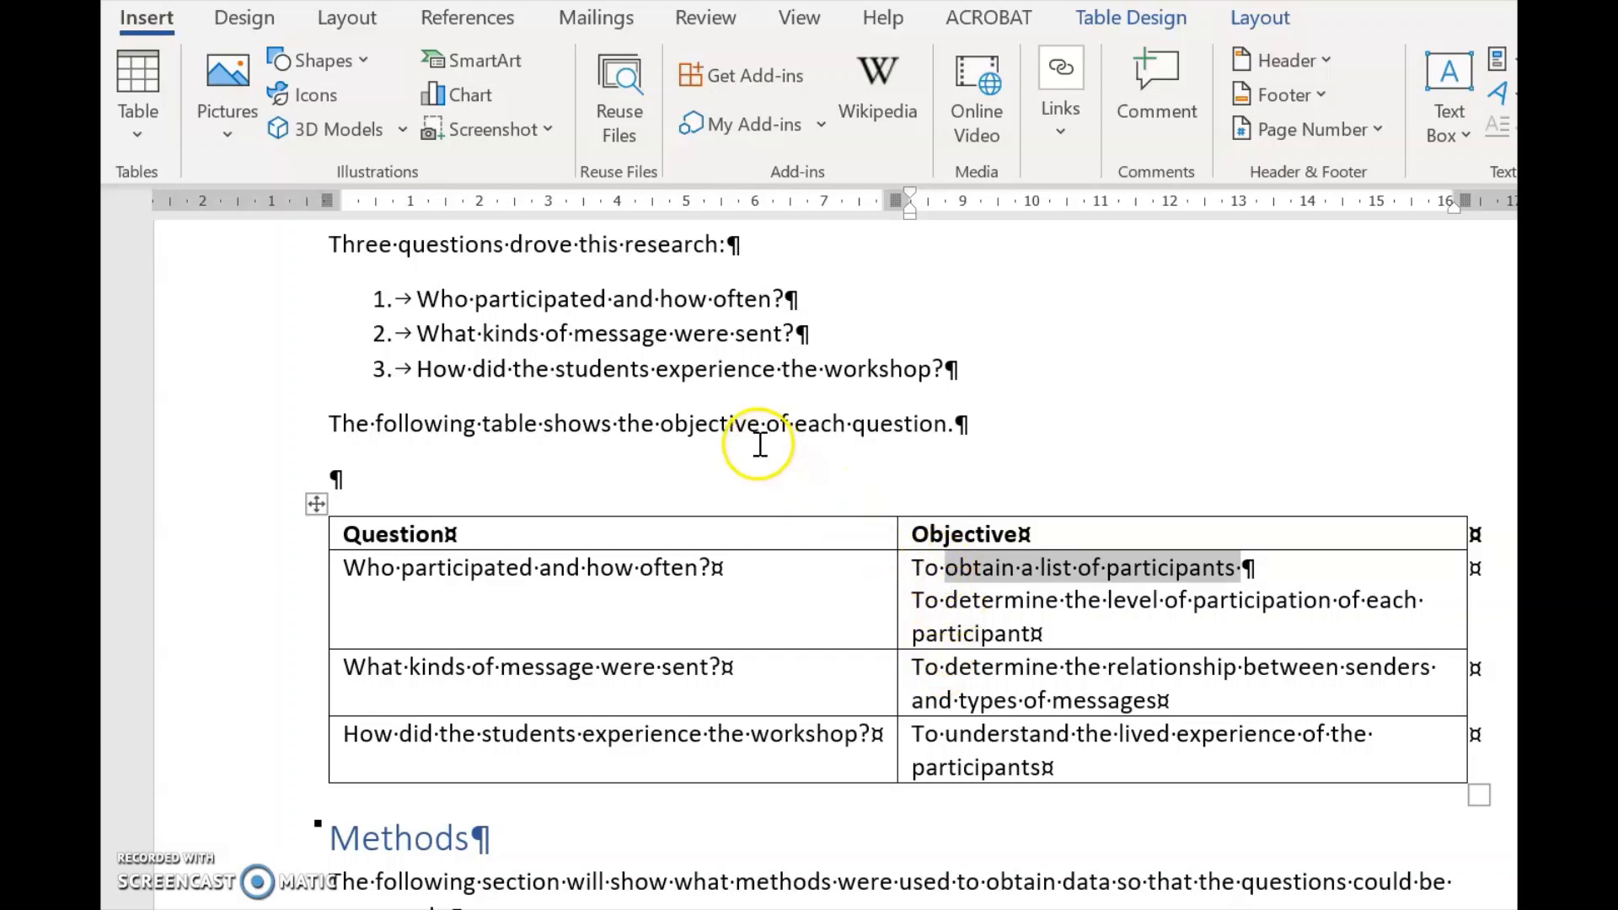
mouse_move(1042, 171)
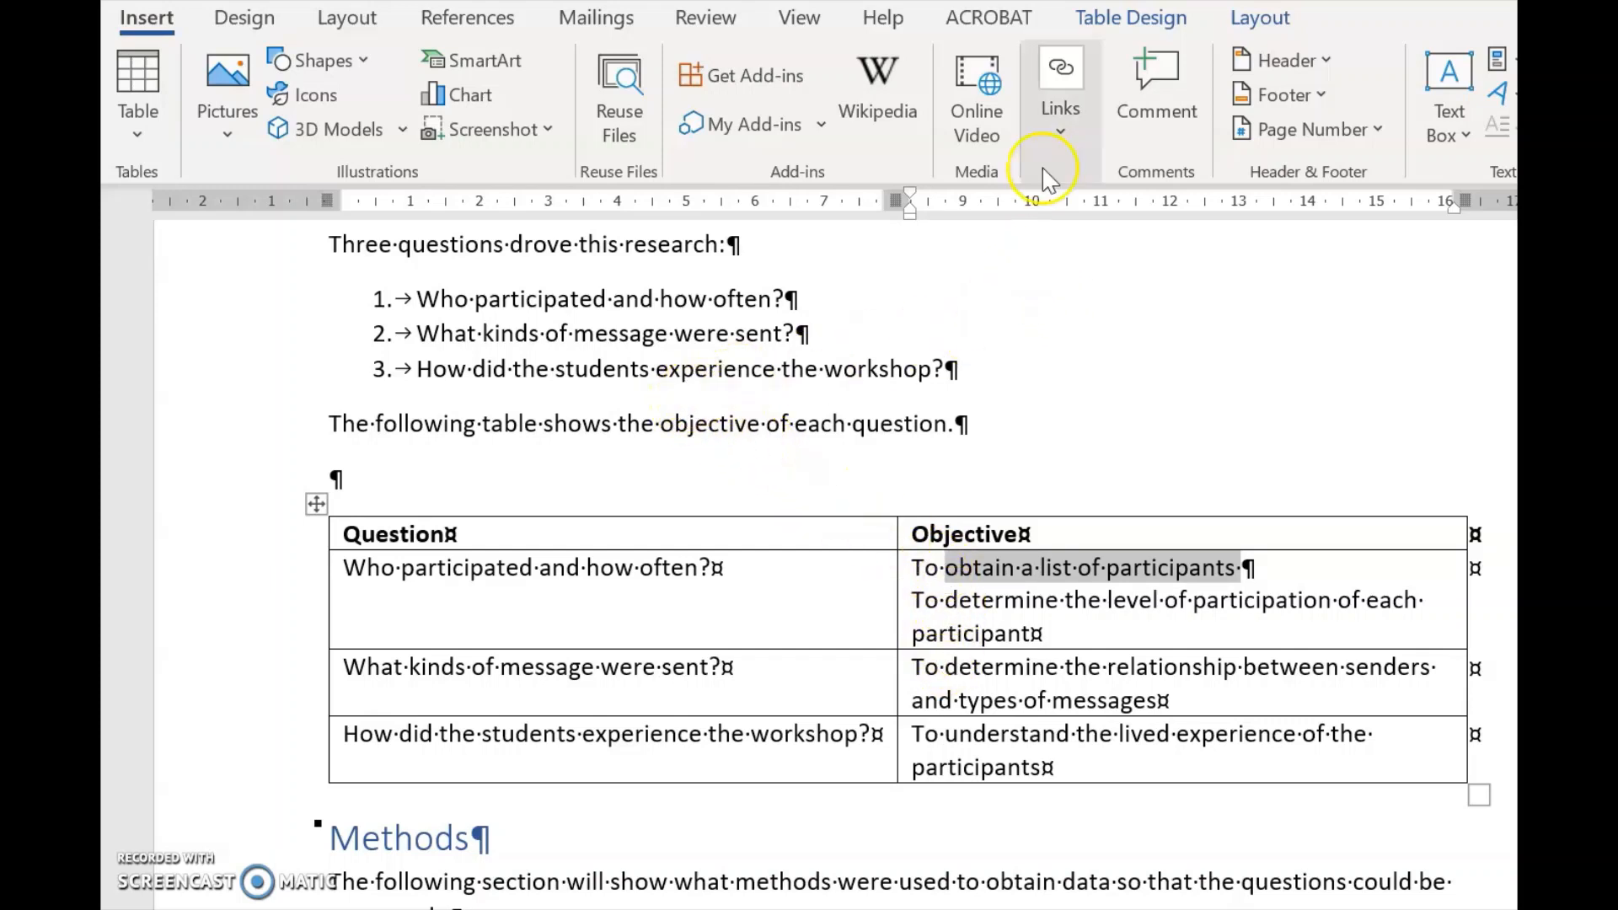
Bookmark the 'obtain a list of participants' objective as Obj1
left_click(1060, 87)
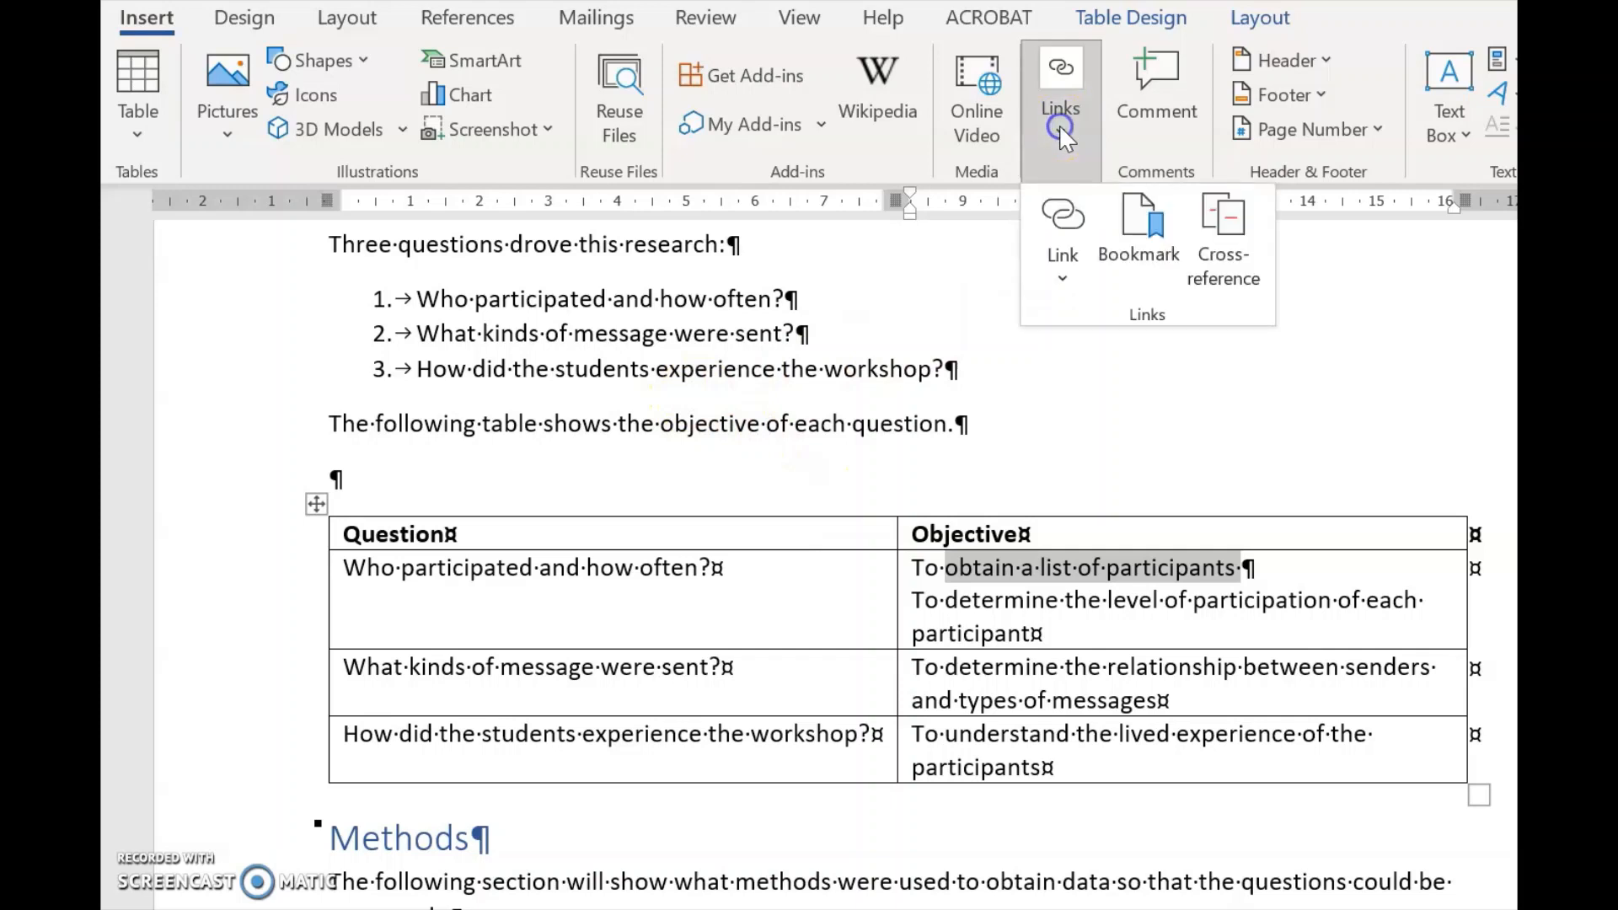
left_click(1138, 222)
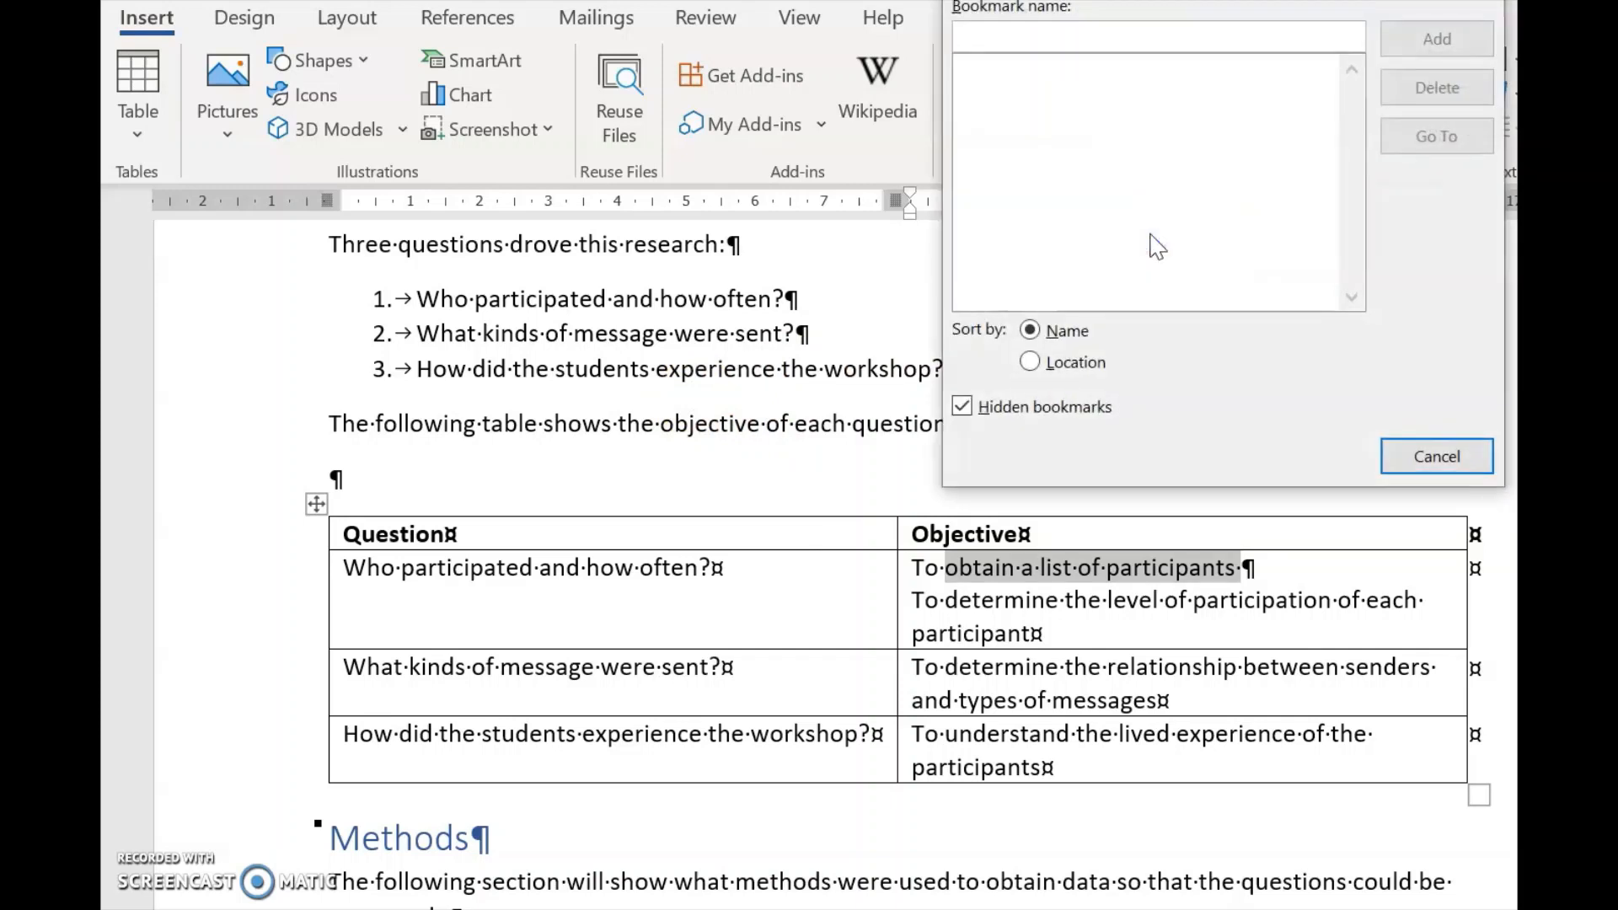
left_click(1052, 36)
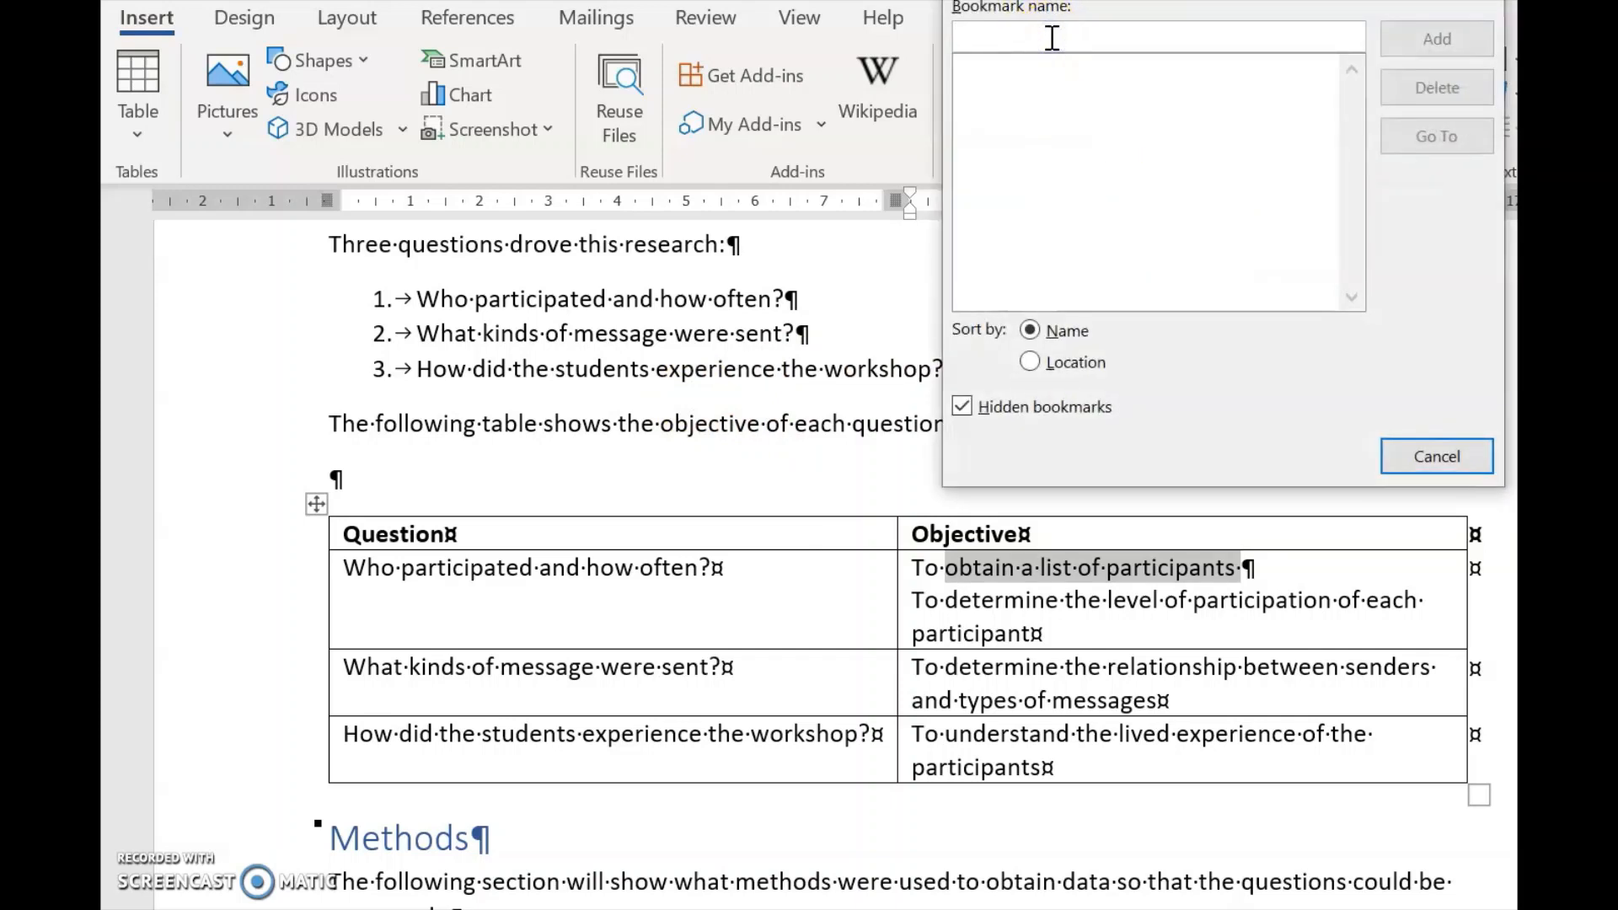
type("O")
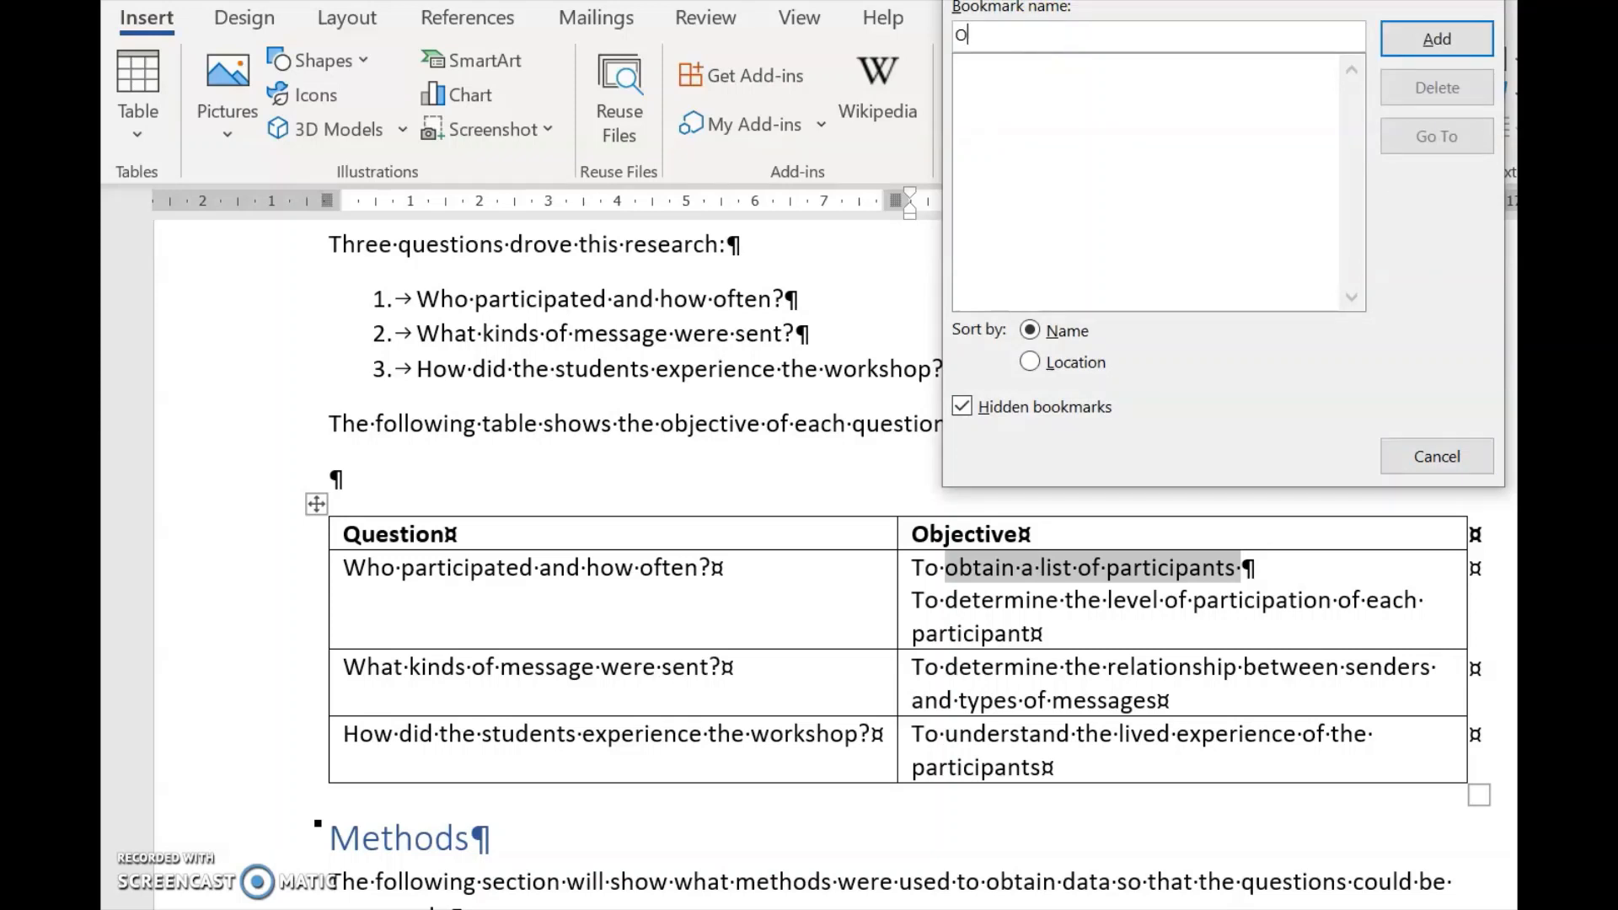
type("j")
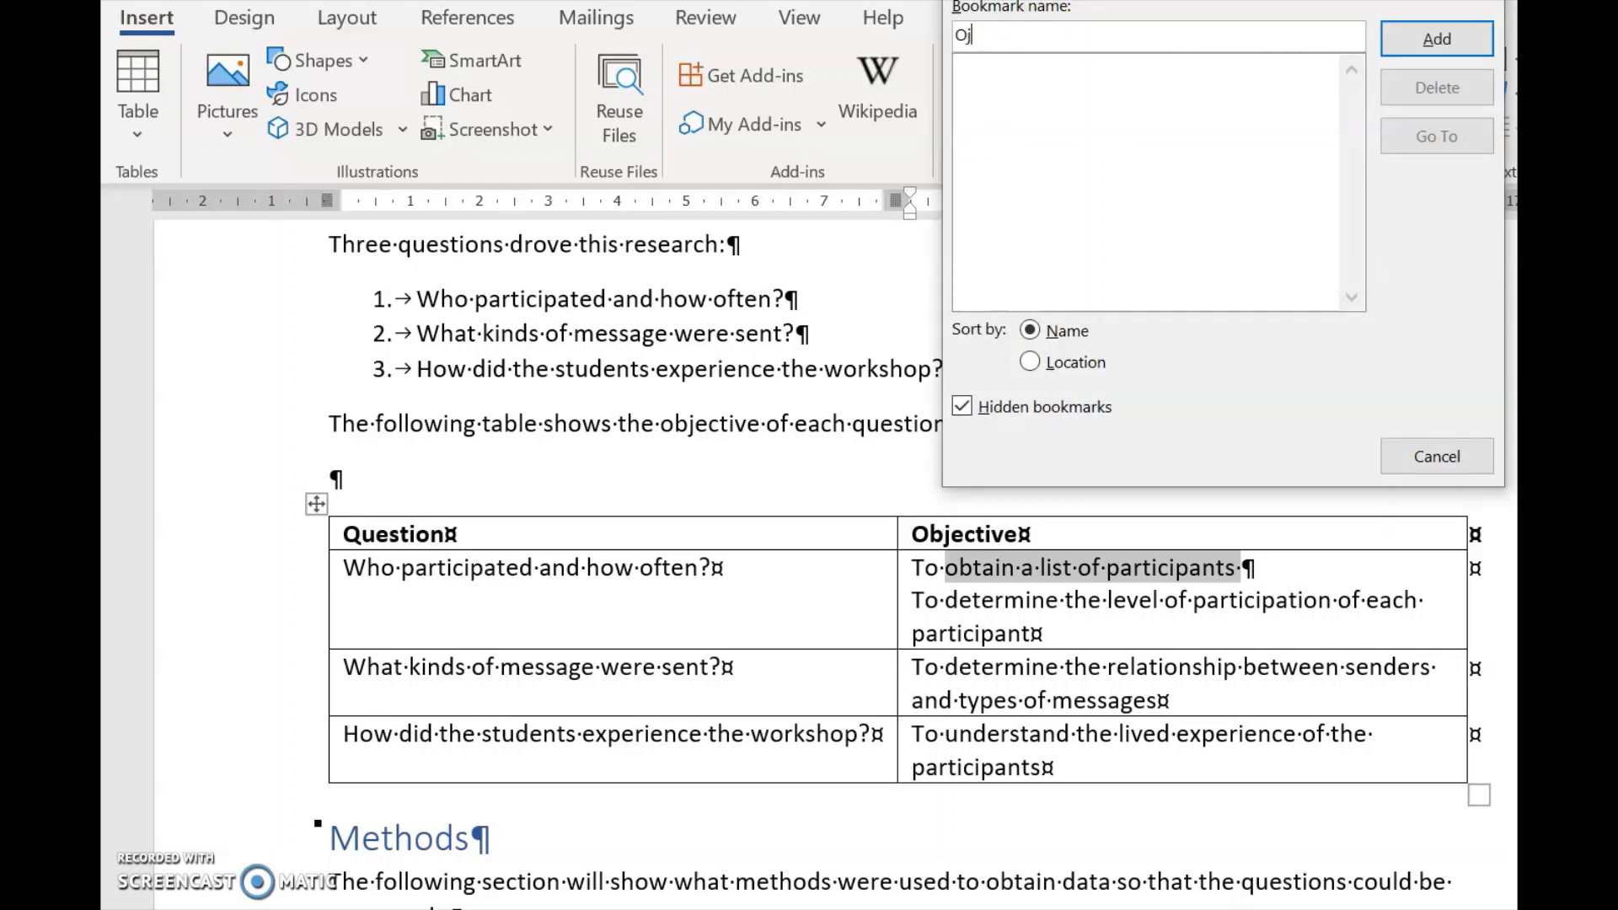
type("b")
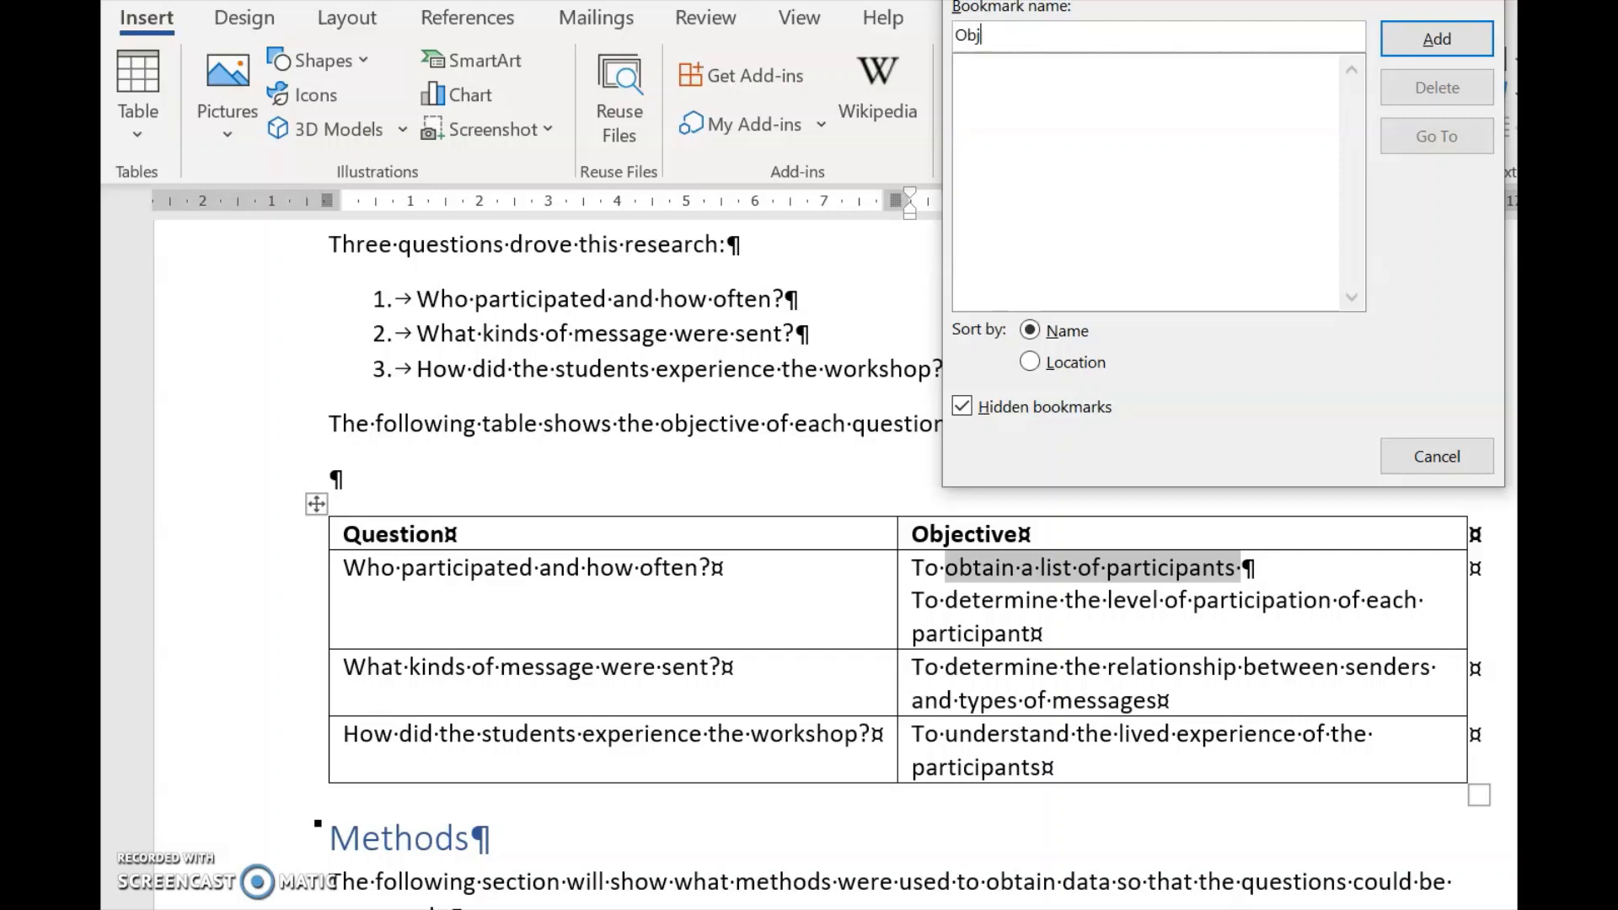
type("1")
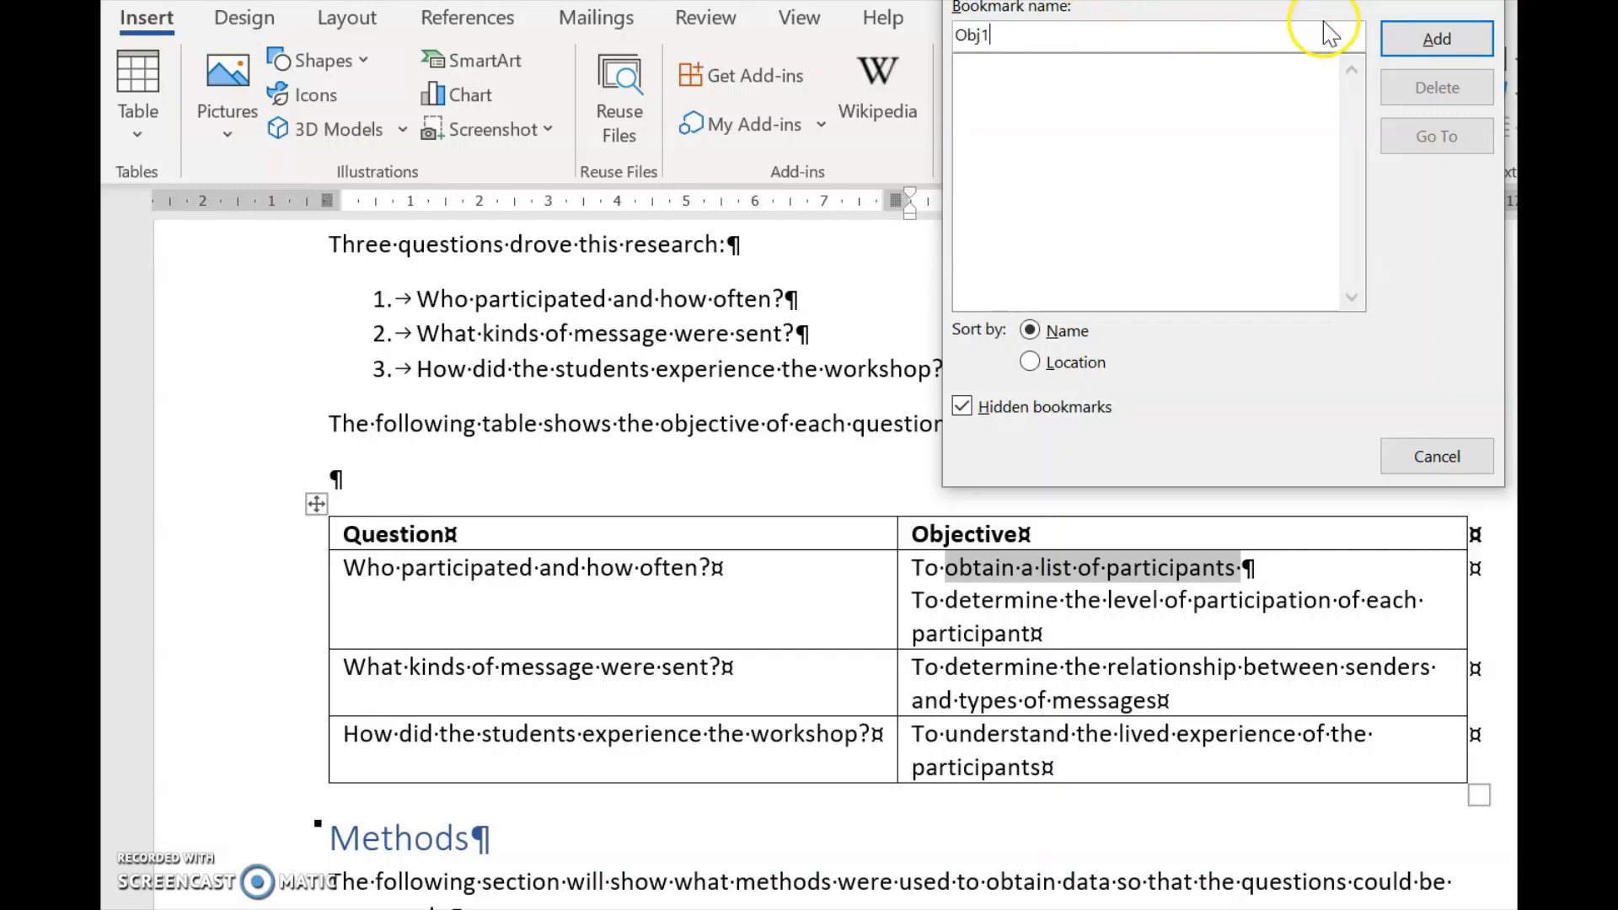
left_click(1435, 38)
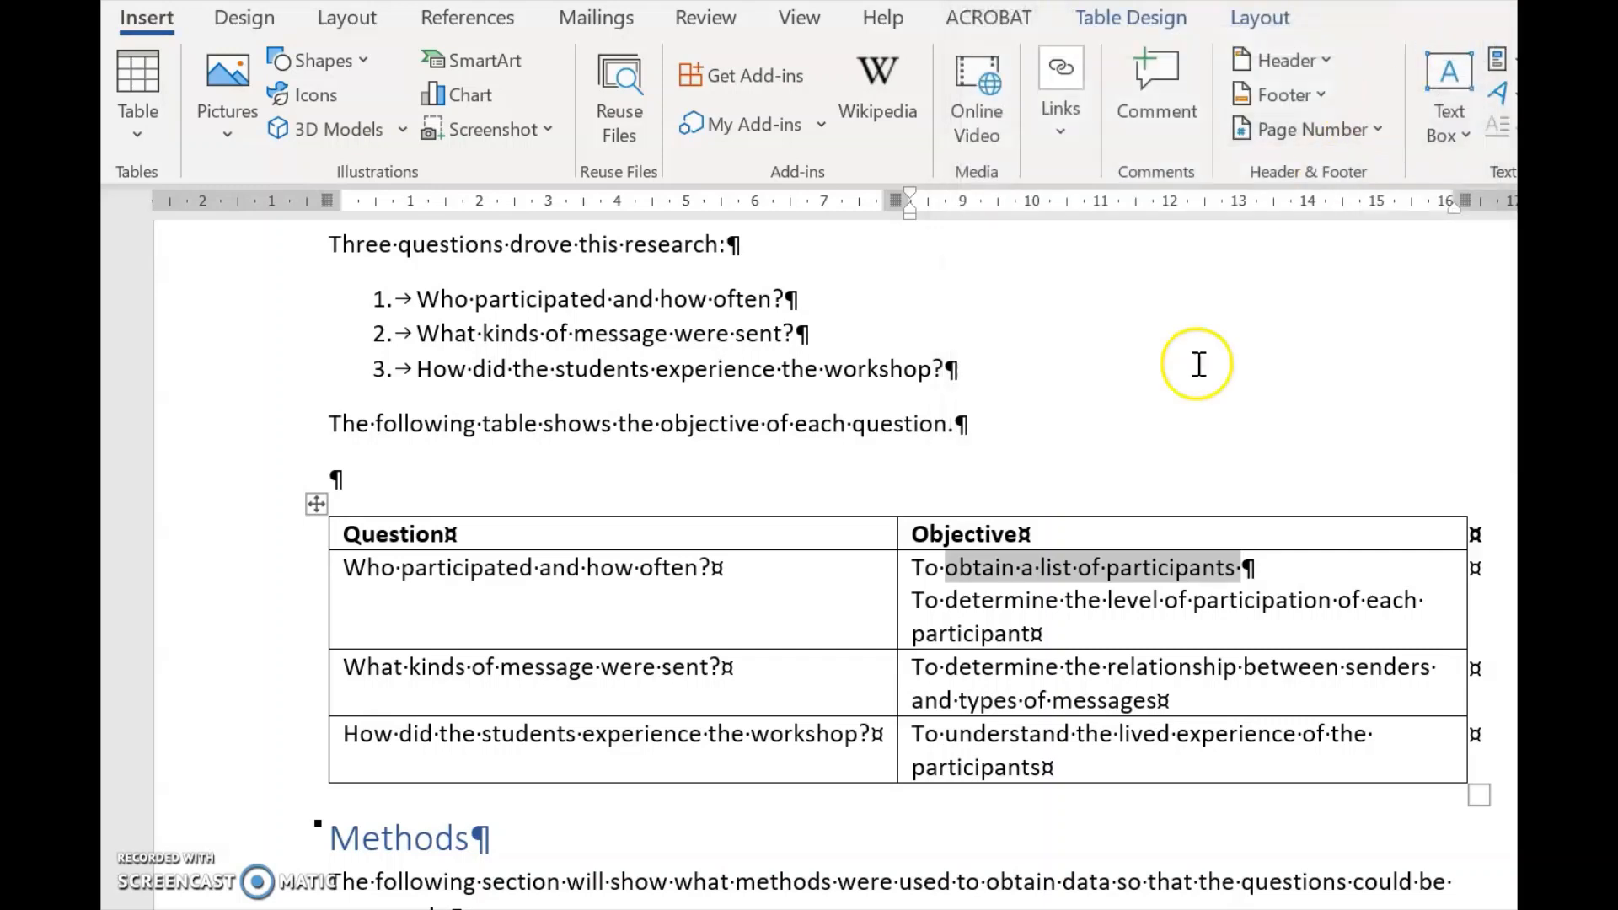
mouse_move(936, 602)
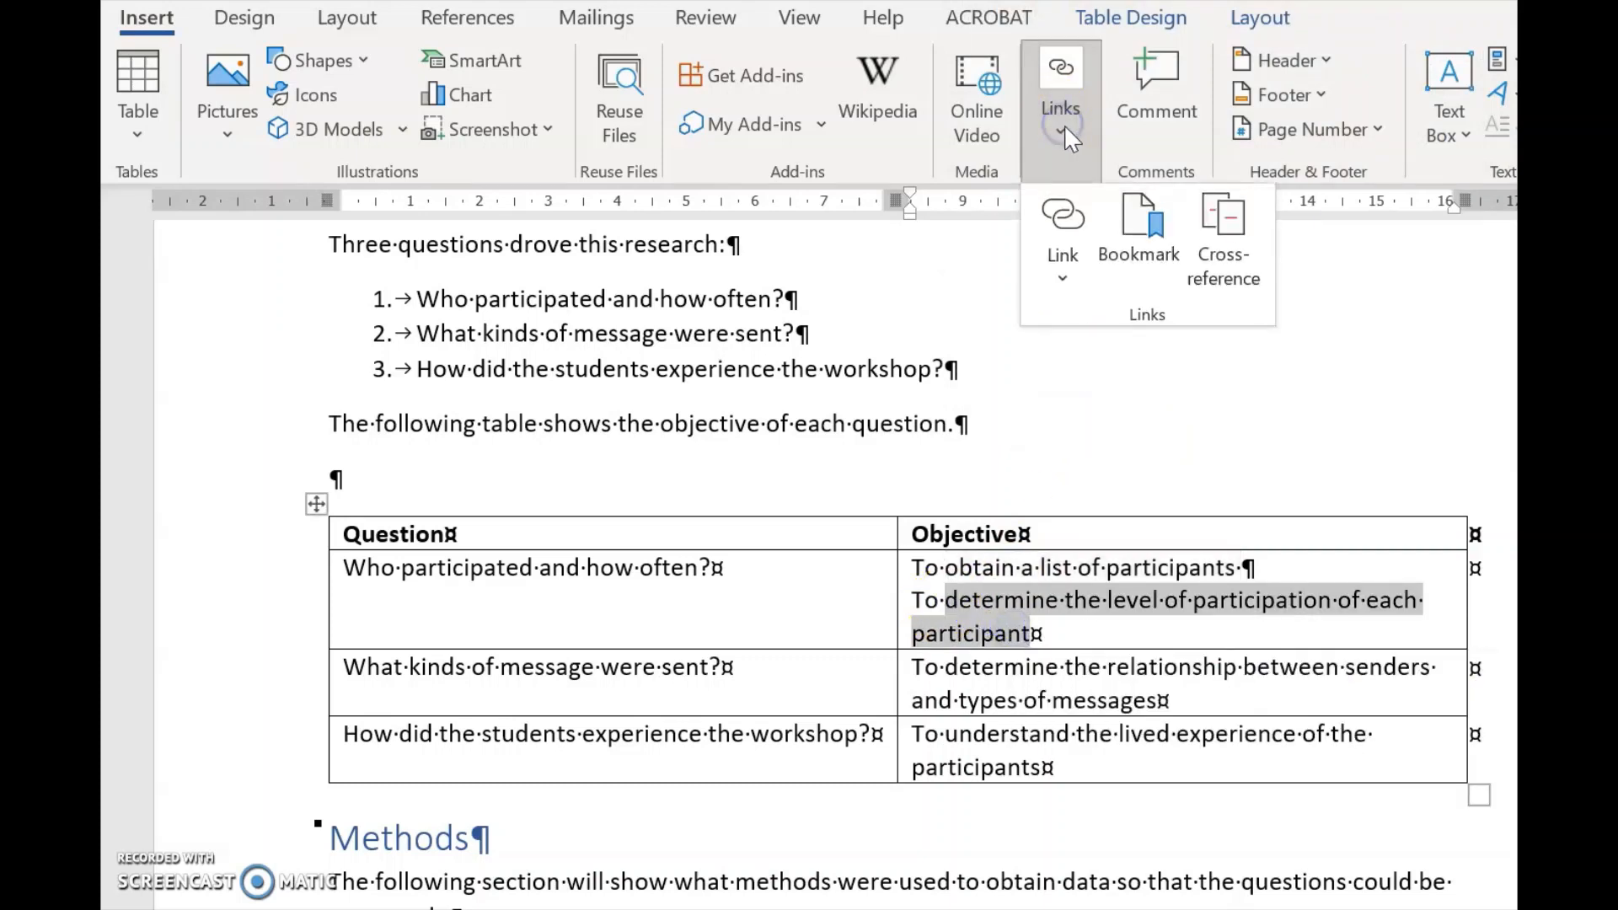
Bookmark the participation-level objective as Obj2
left_click(1138, 224)
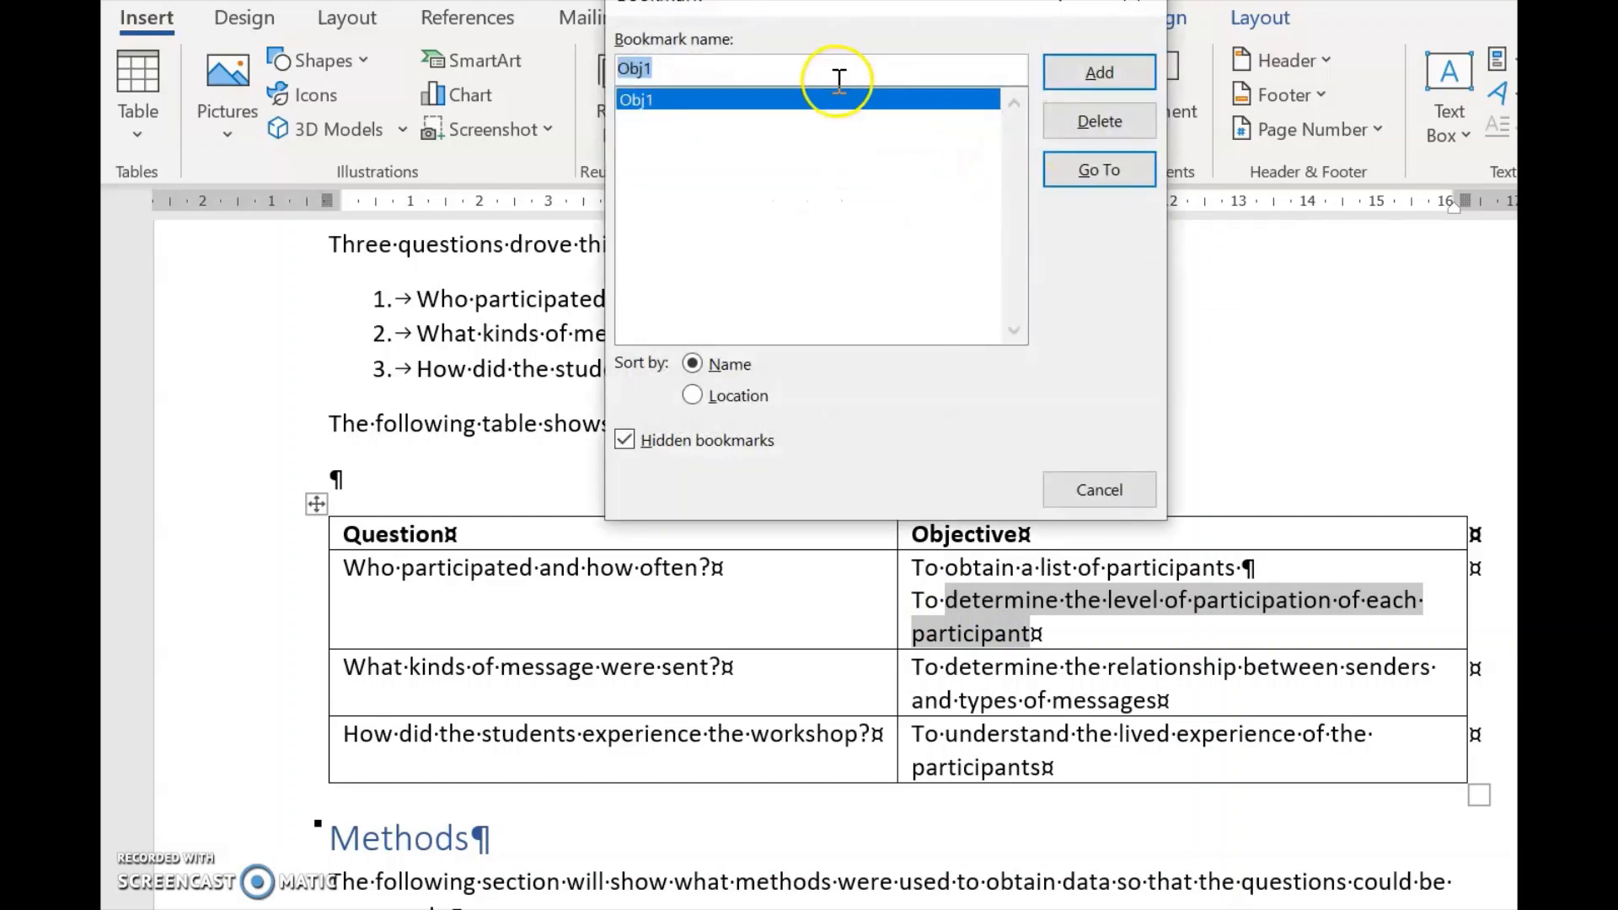
type("O")
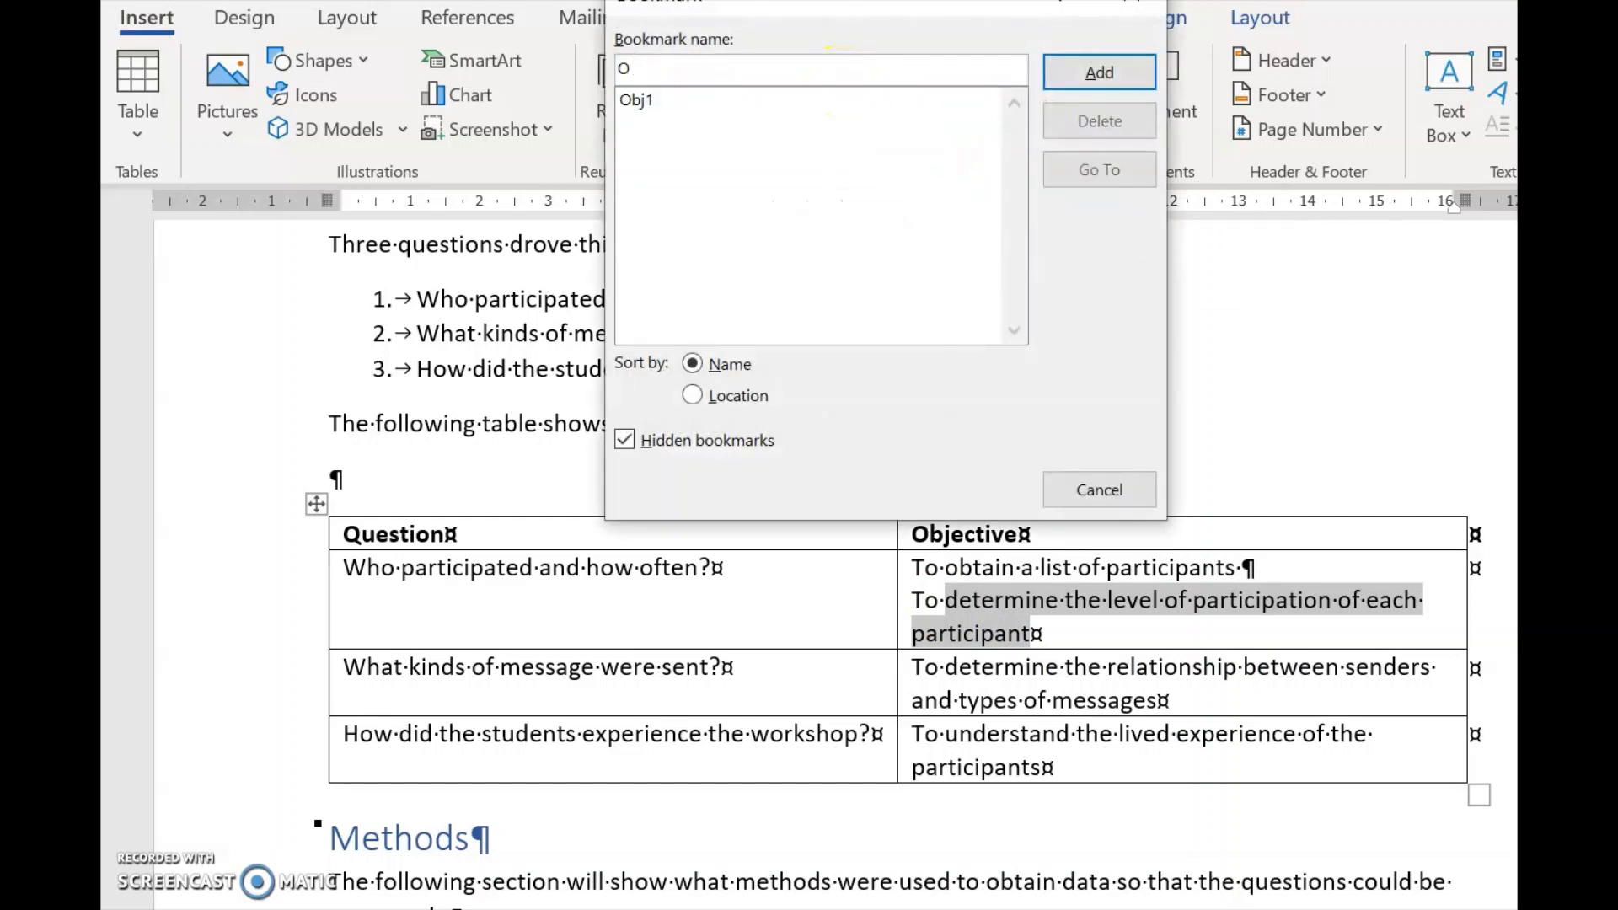
type("bj2")
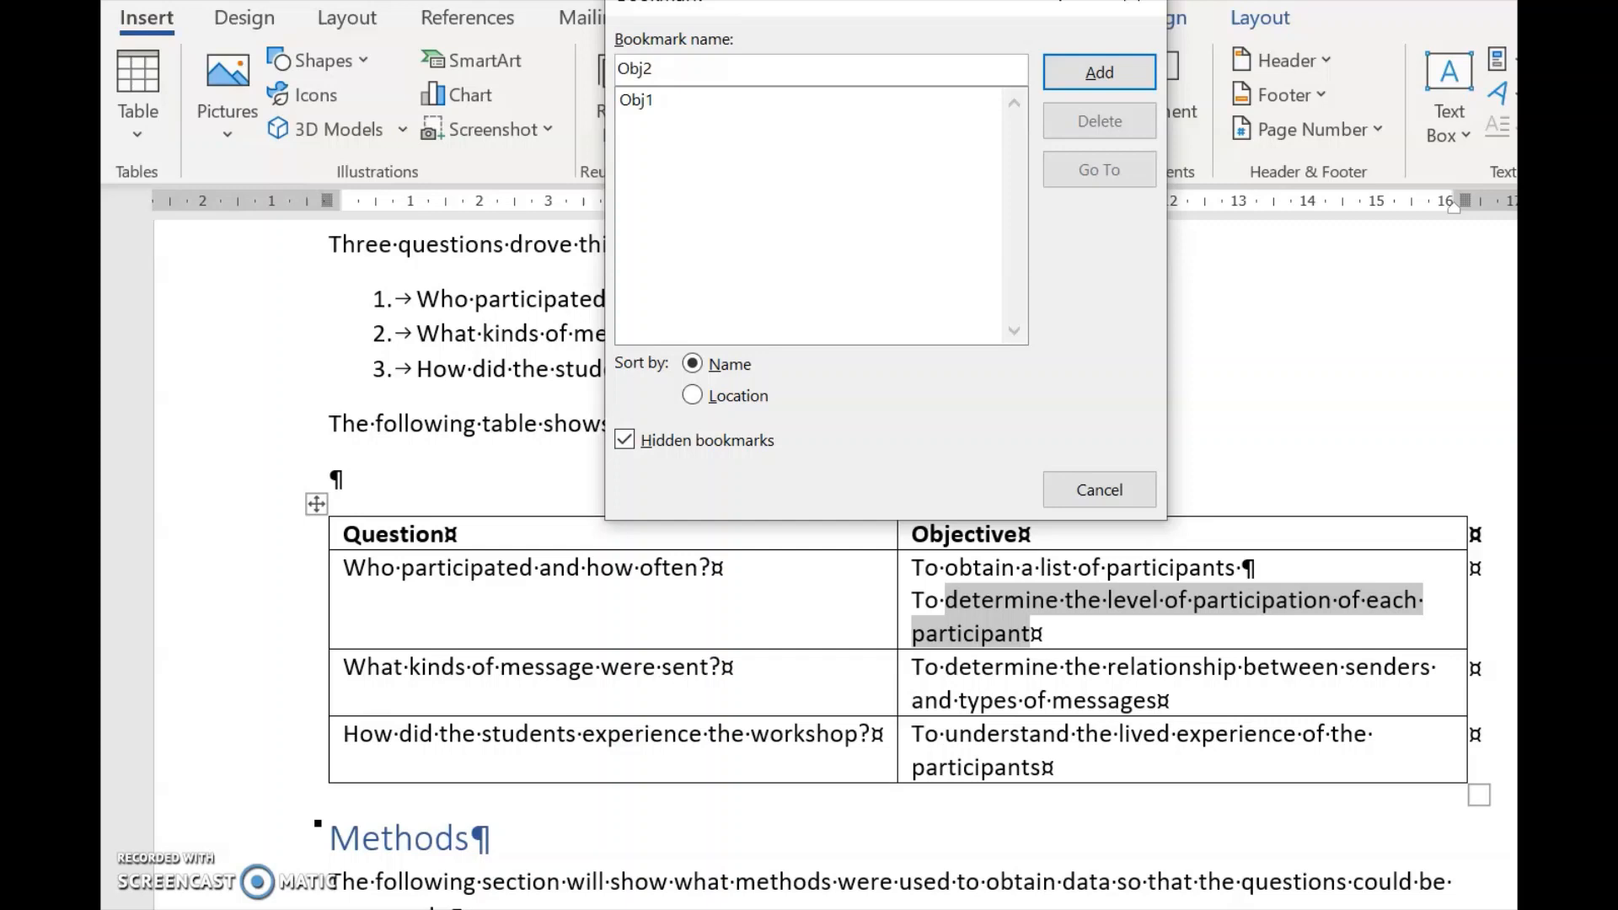
left_click(1098, 488)
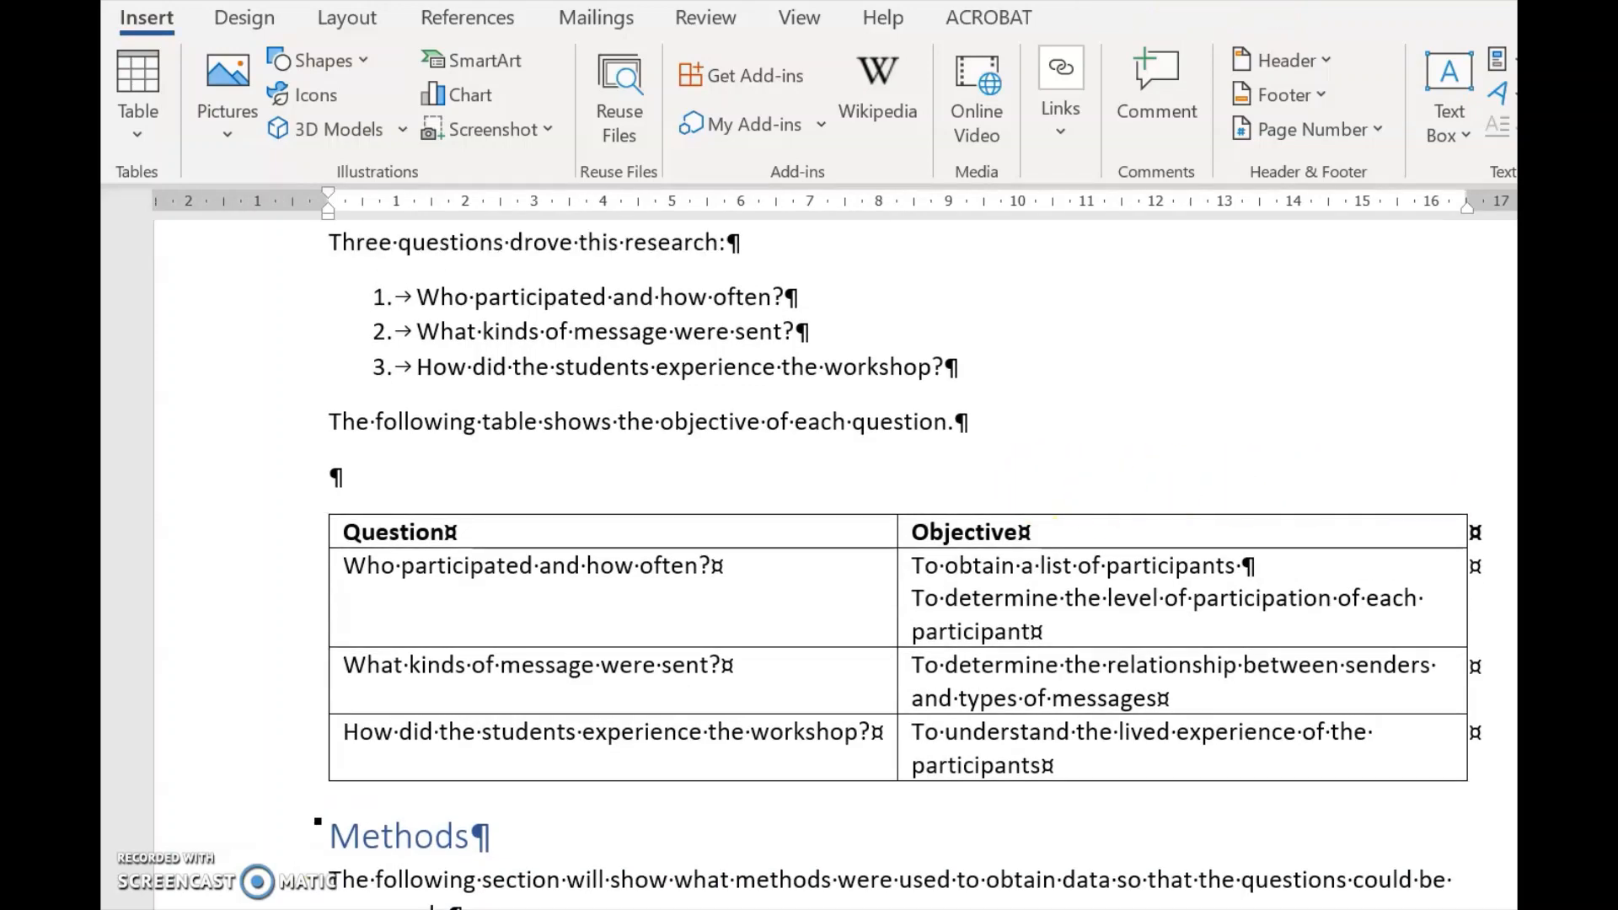
Insert research question 1 as a Paragraph text cross-reference under Methods
scroll("down", 3)
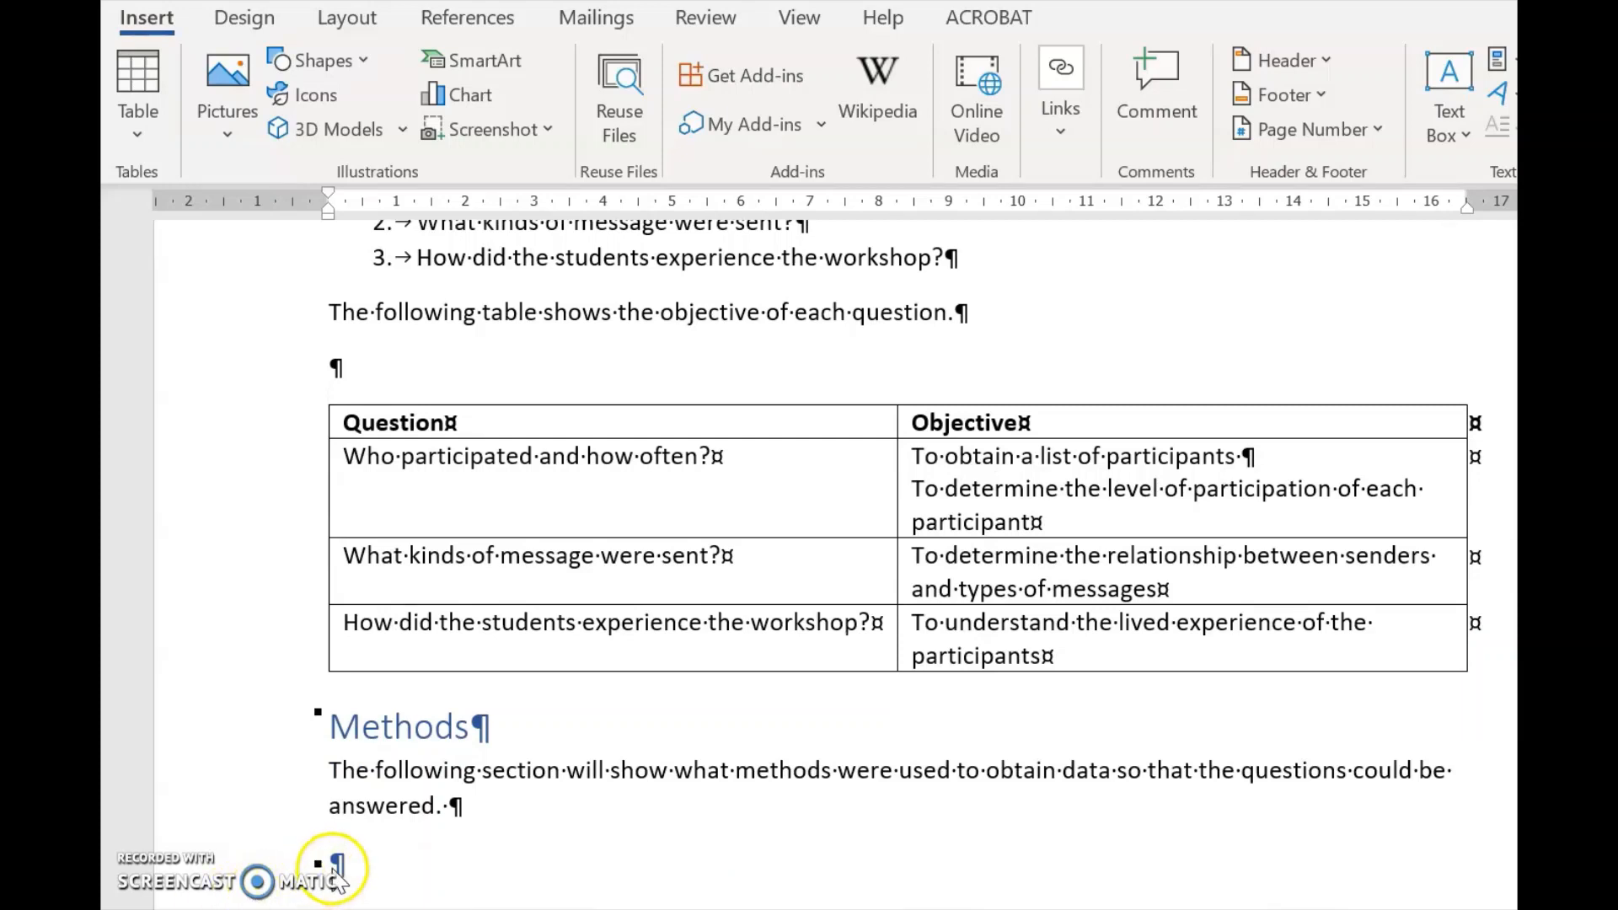
mouse_move(335, 872)
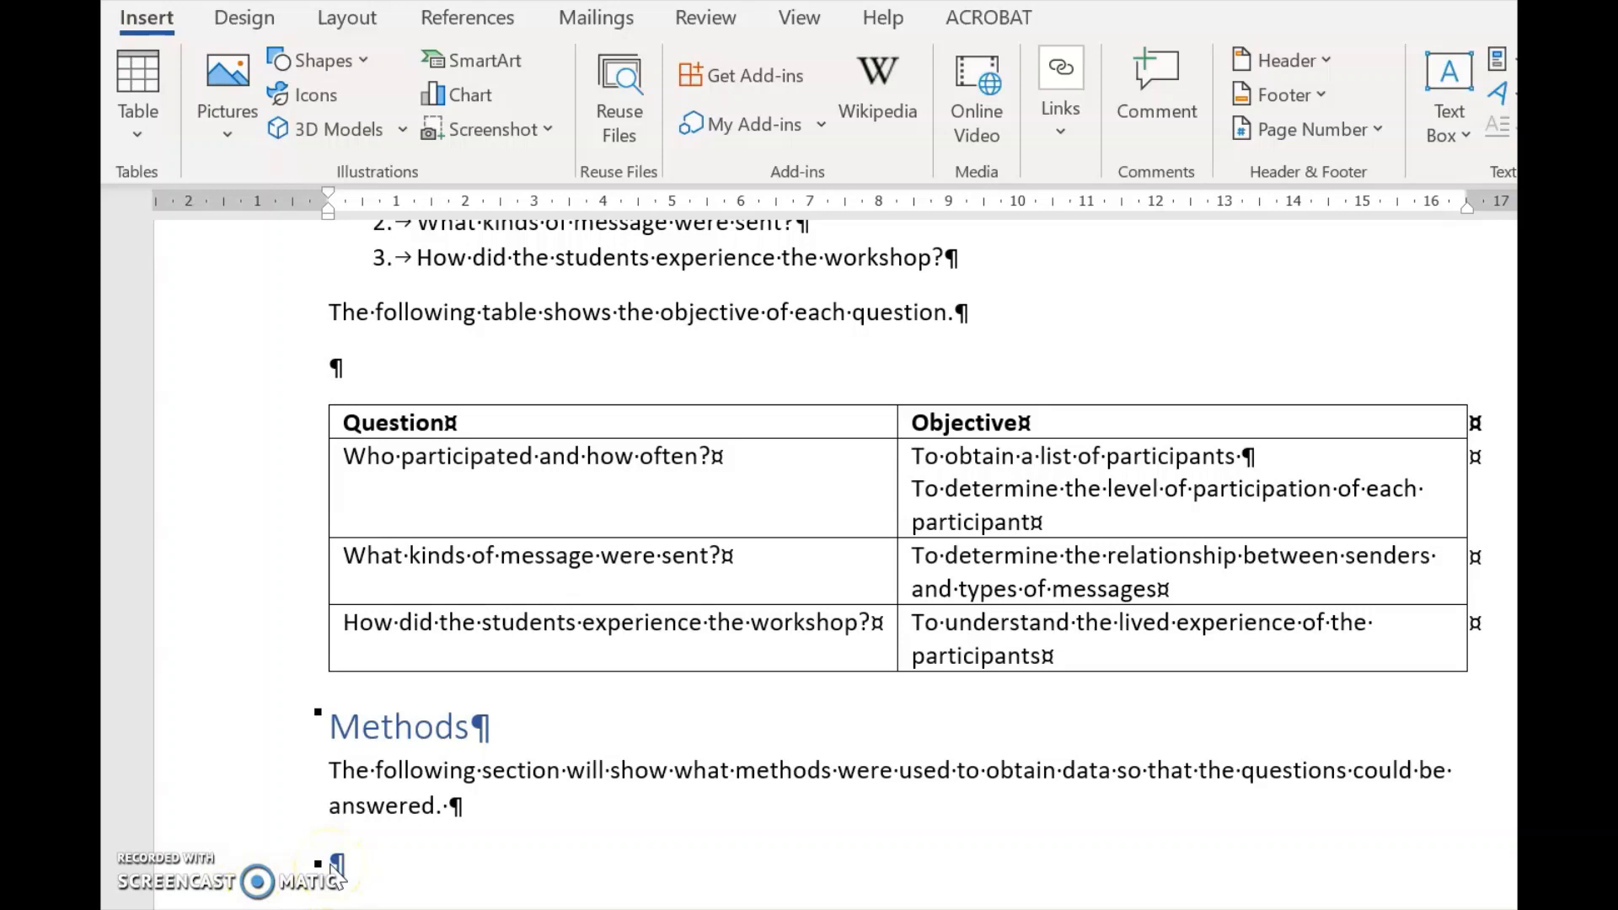
mouse_move(712, 556)
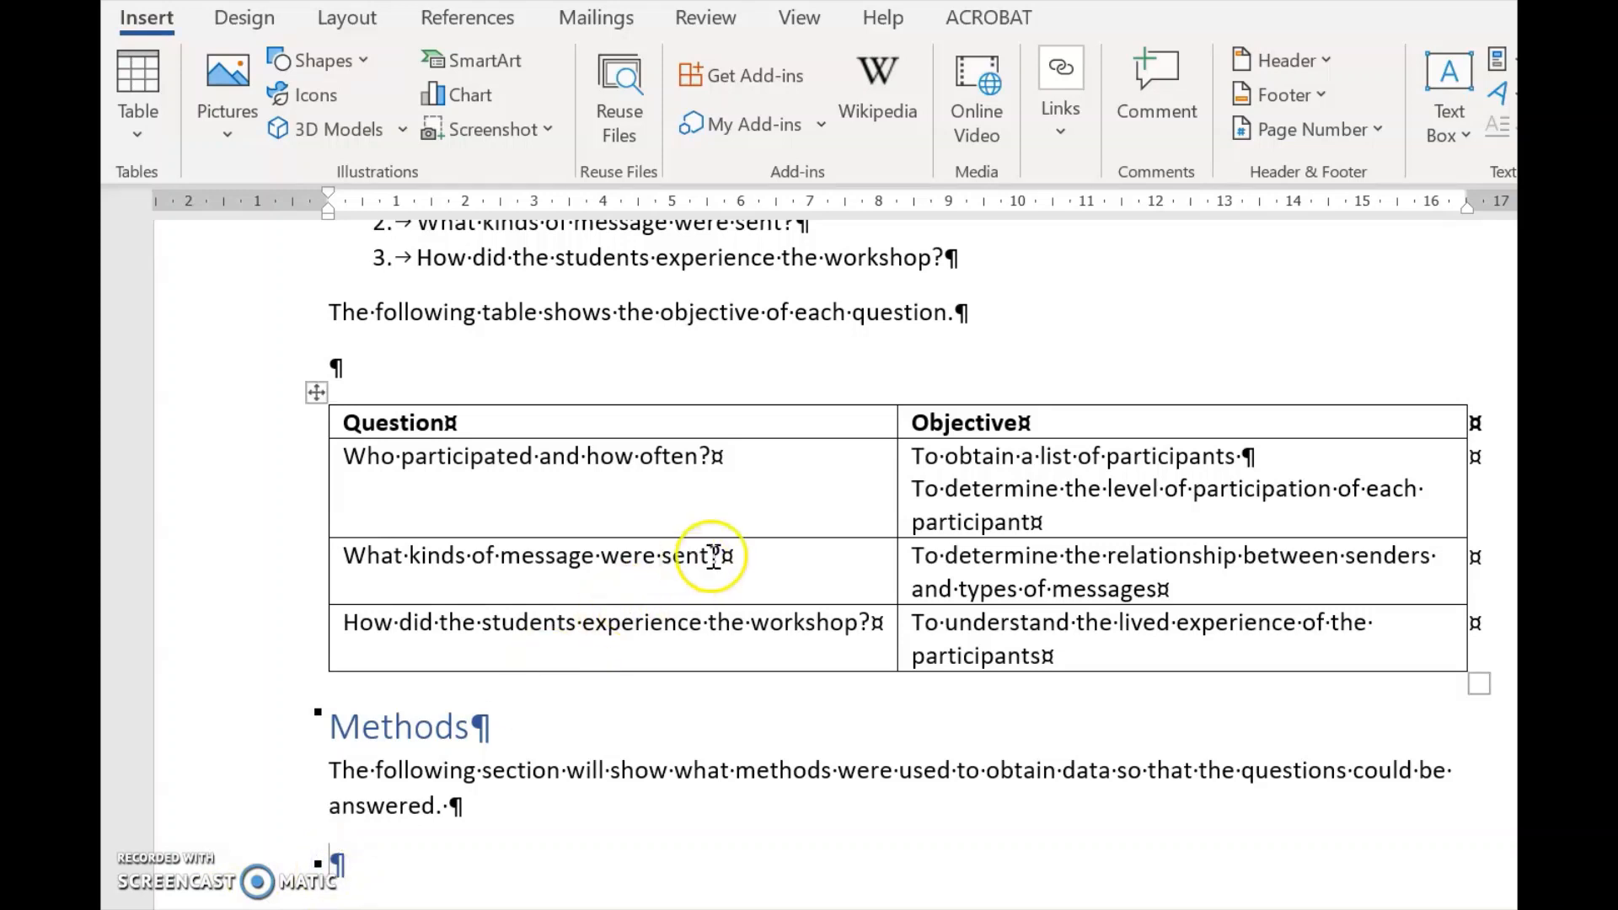
mouse_move(1060, 131)
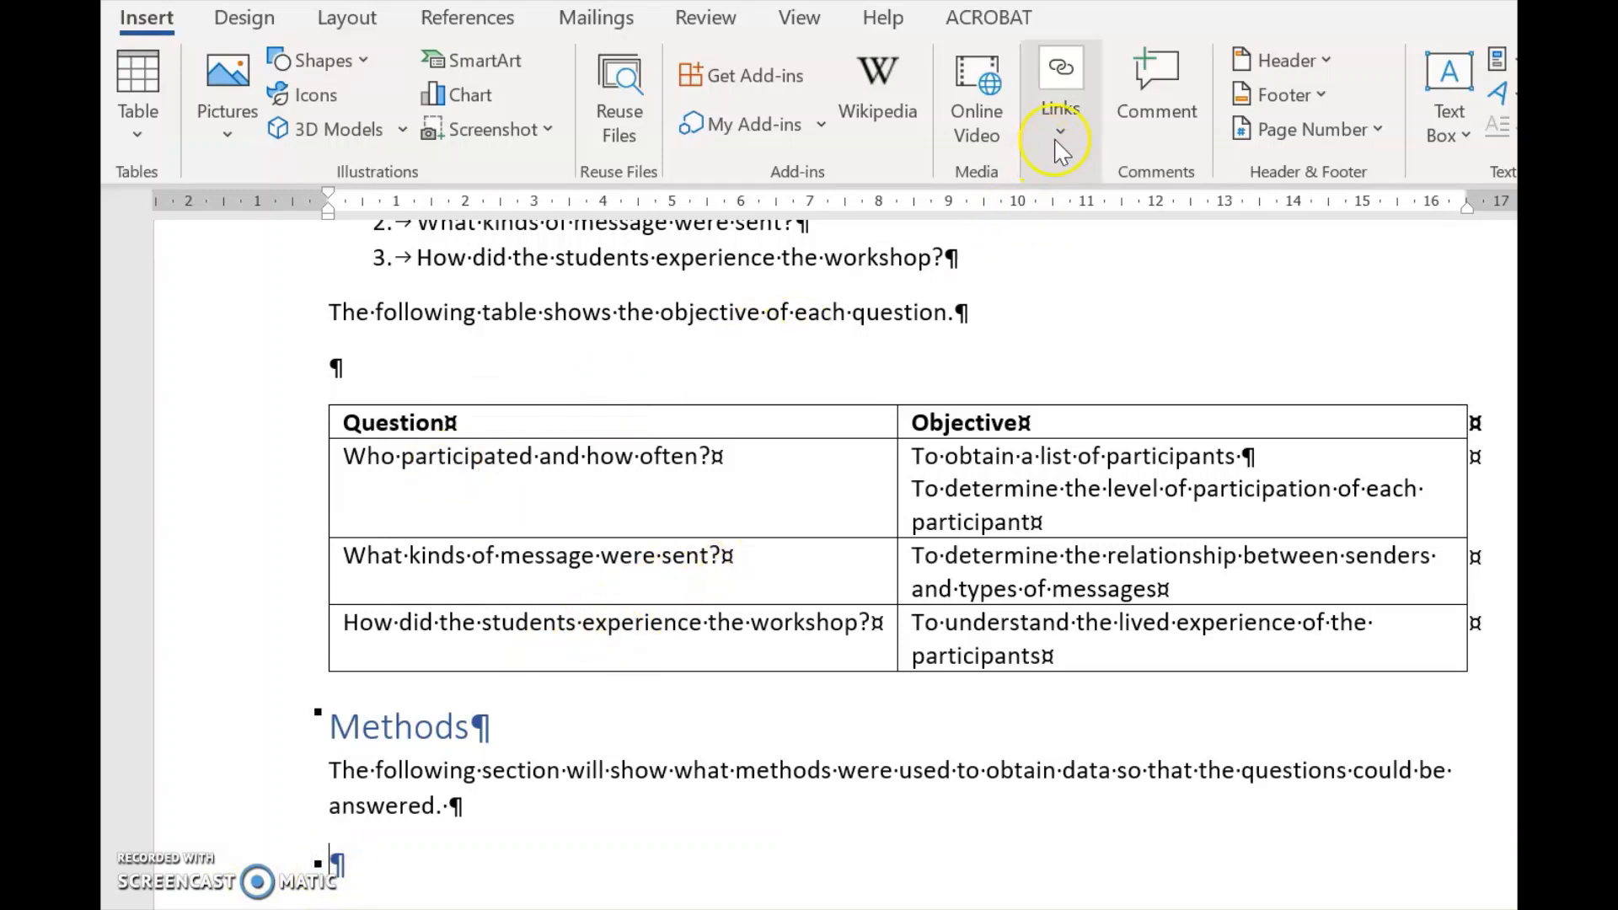
left_click(1060, 129)
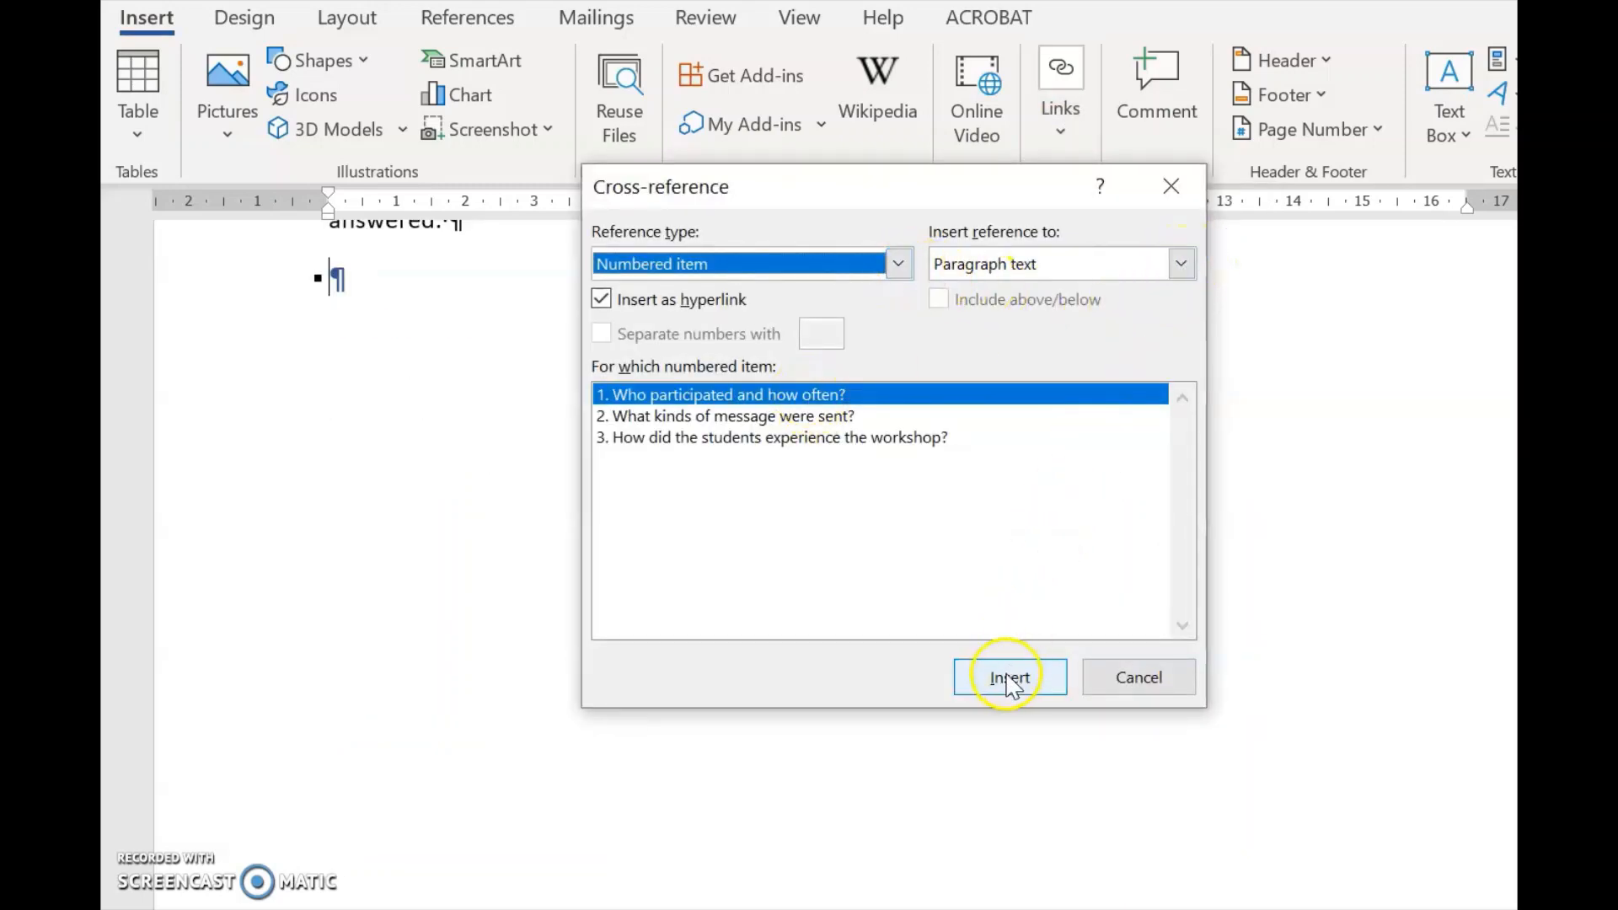
left_click(1008, 677)
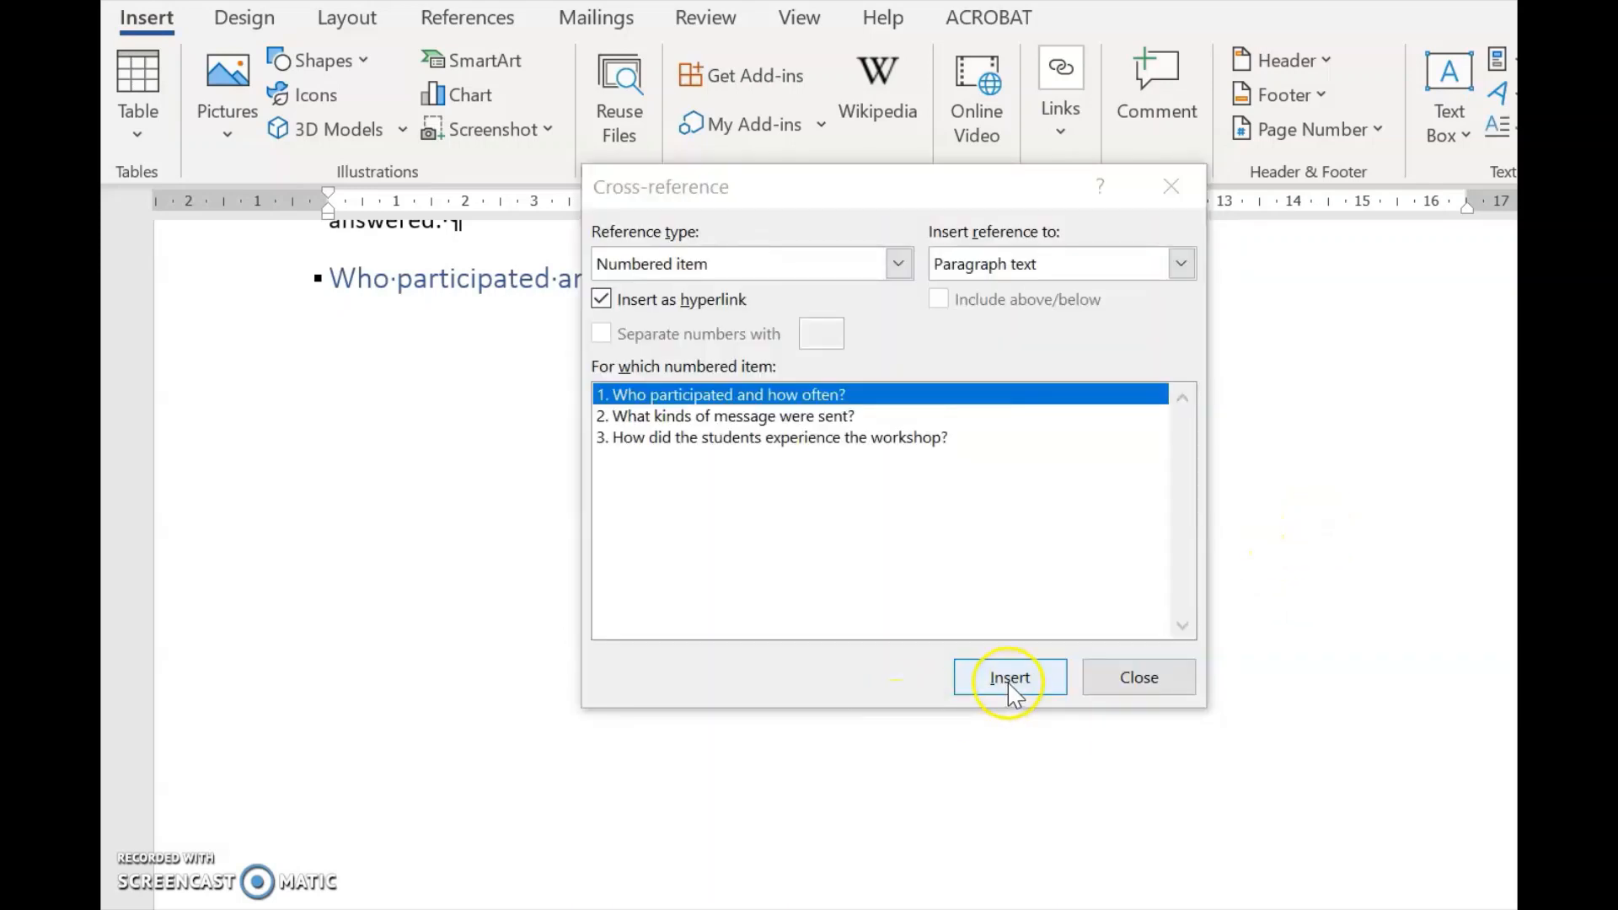
mouse_move(1138, 677)
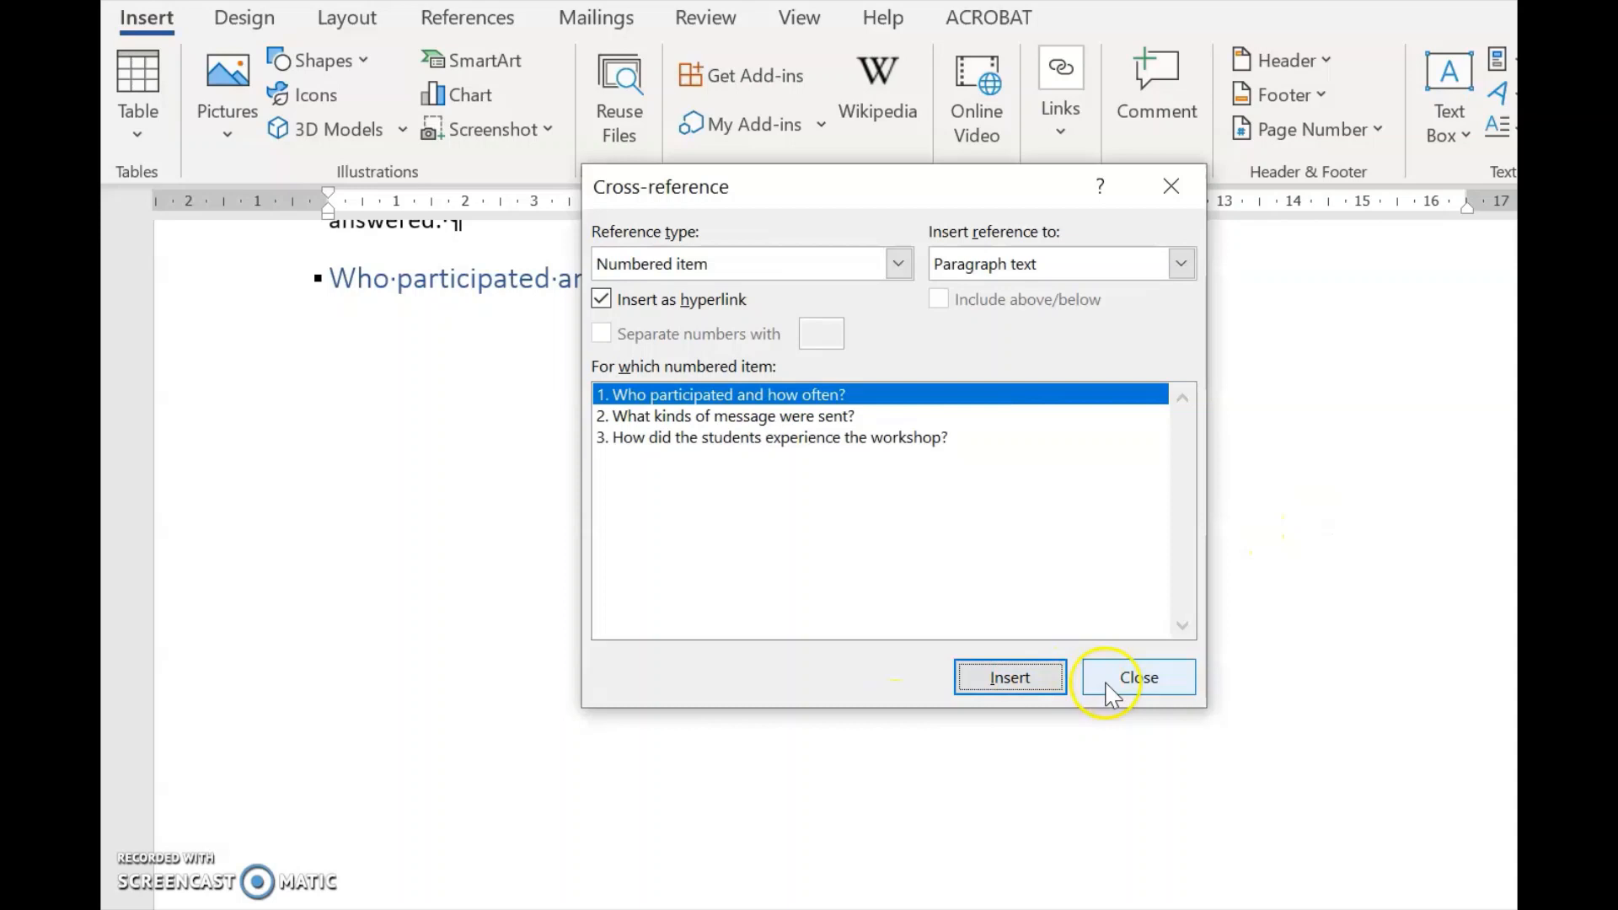
left_click(1138, 677)
type("The objective with this question was to")
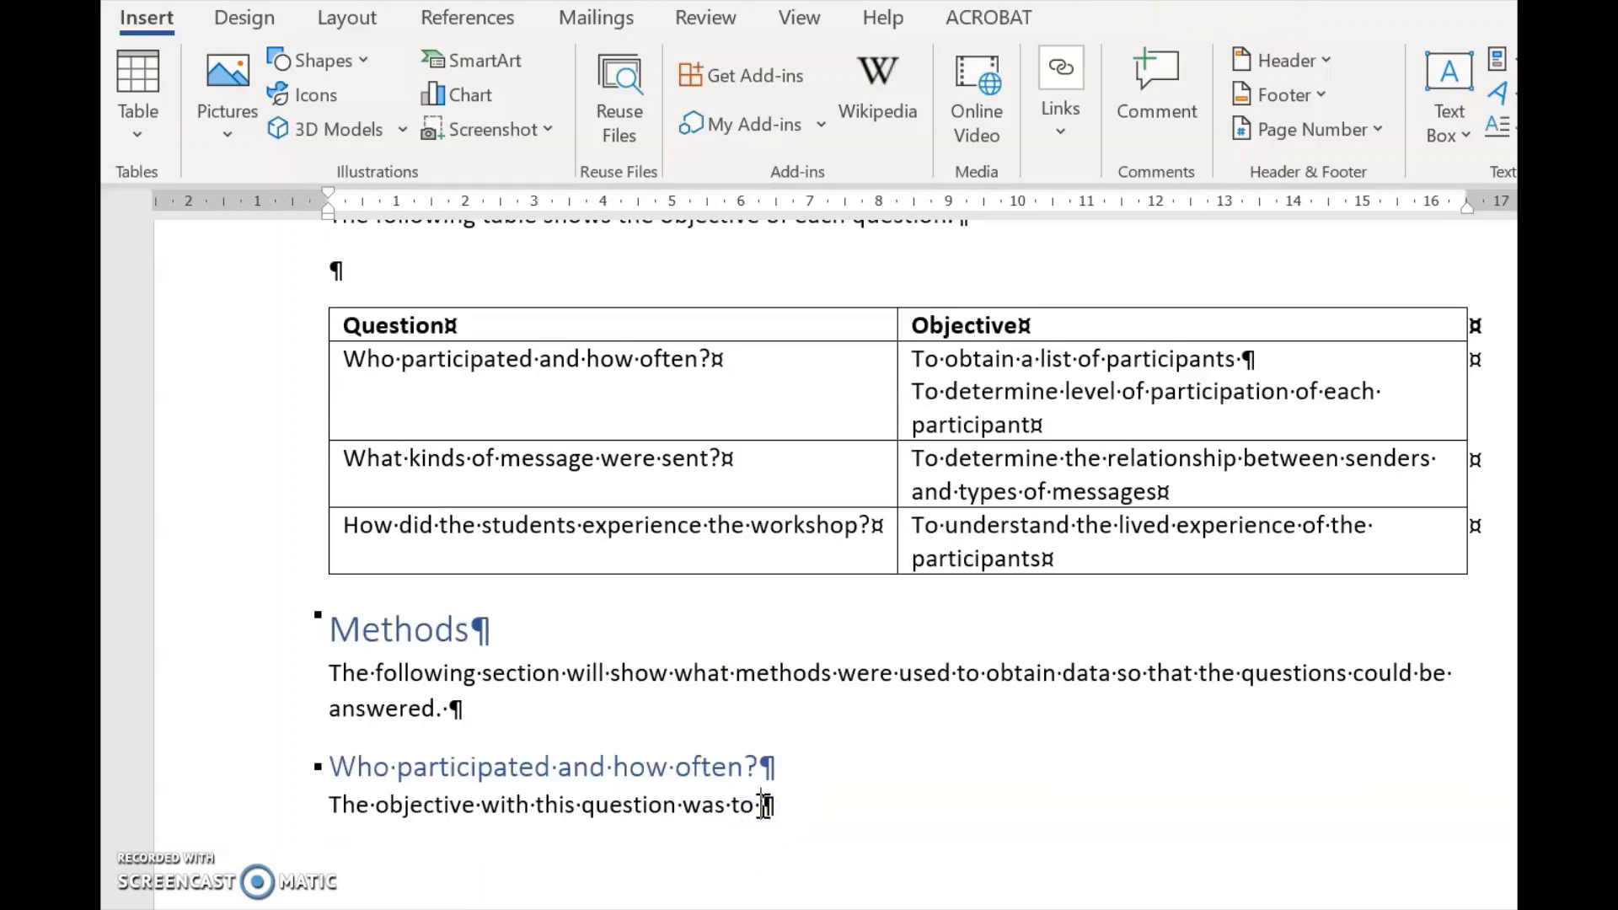
mouse_move(1060, 139)
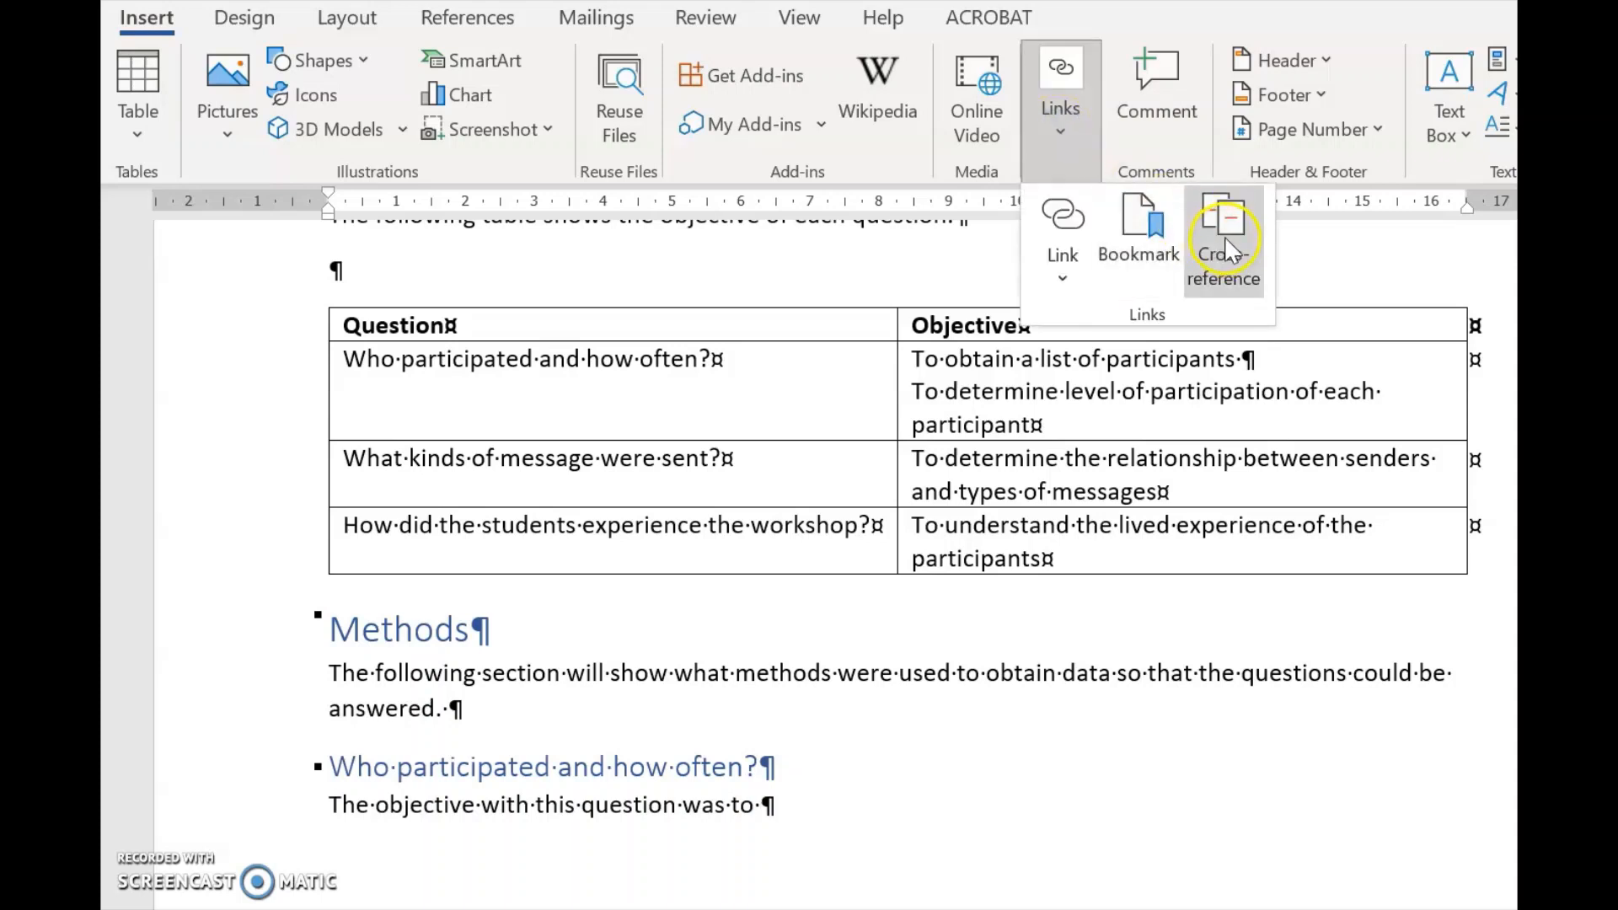
Insert the Obj1 bookmark text into the sentence, followed by 'and'
left_click(1223, 238)
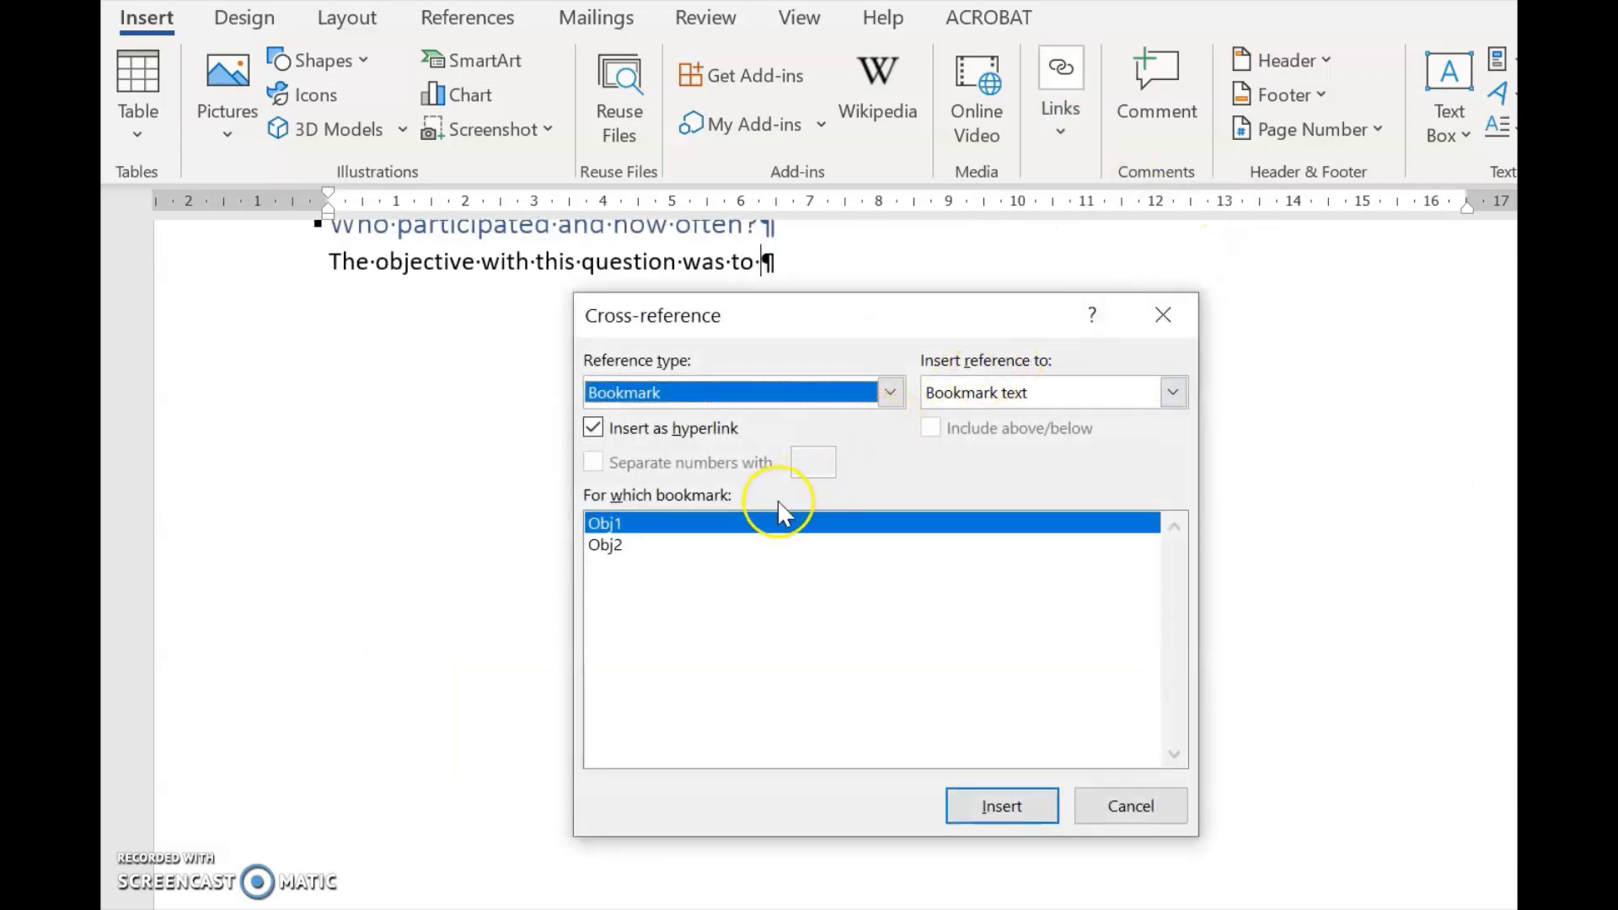
left_click(888, 392)
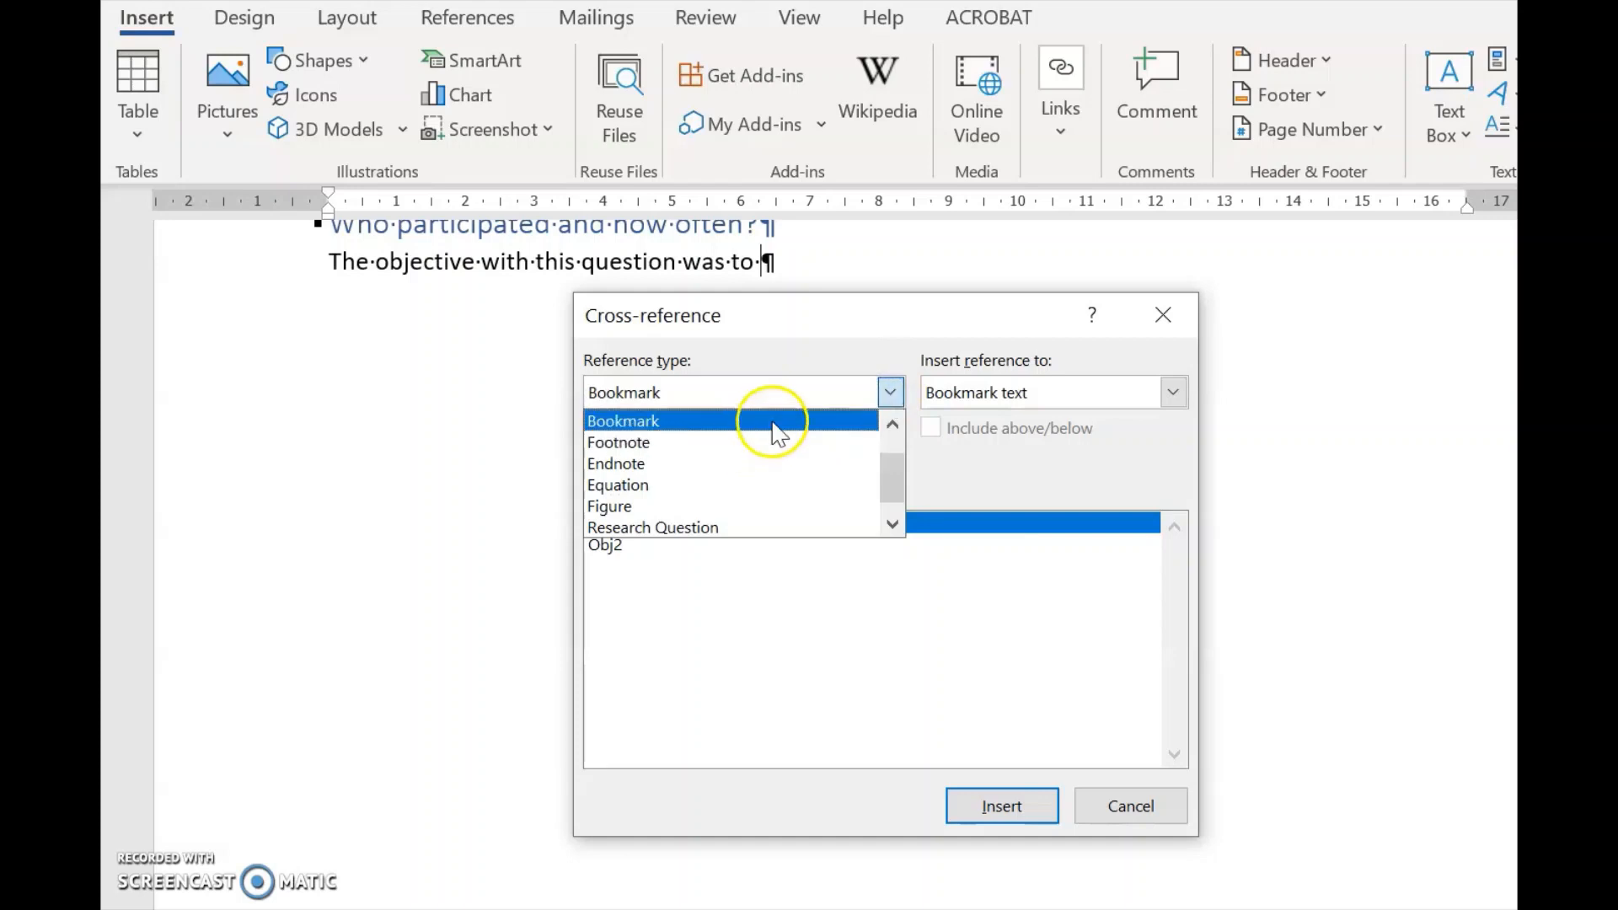
mouse_move(890, 391)
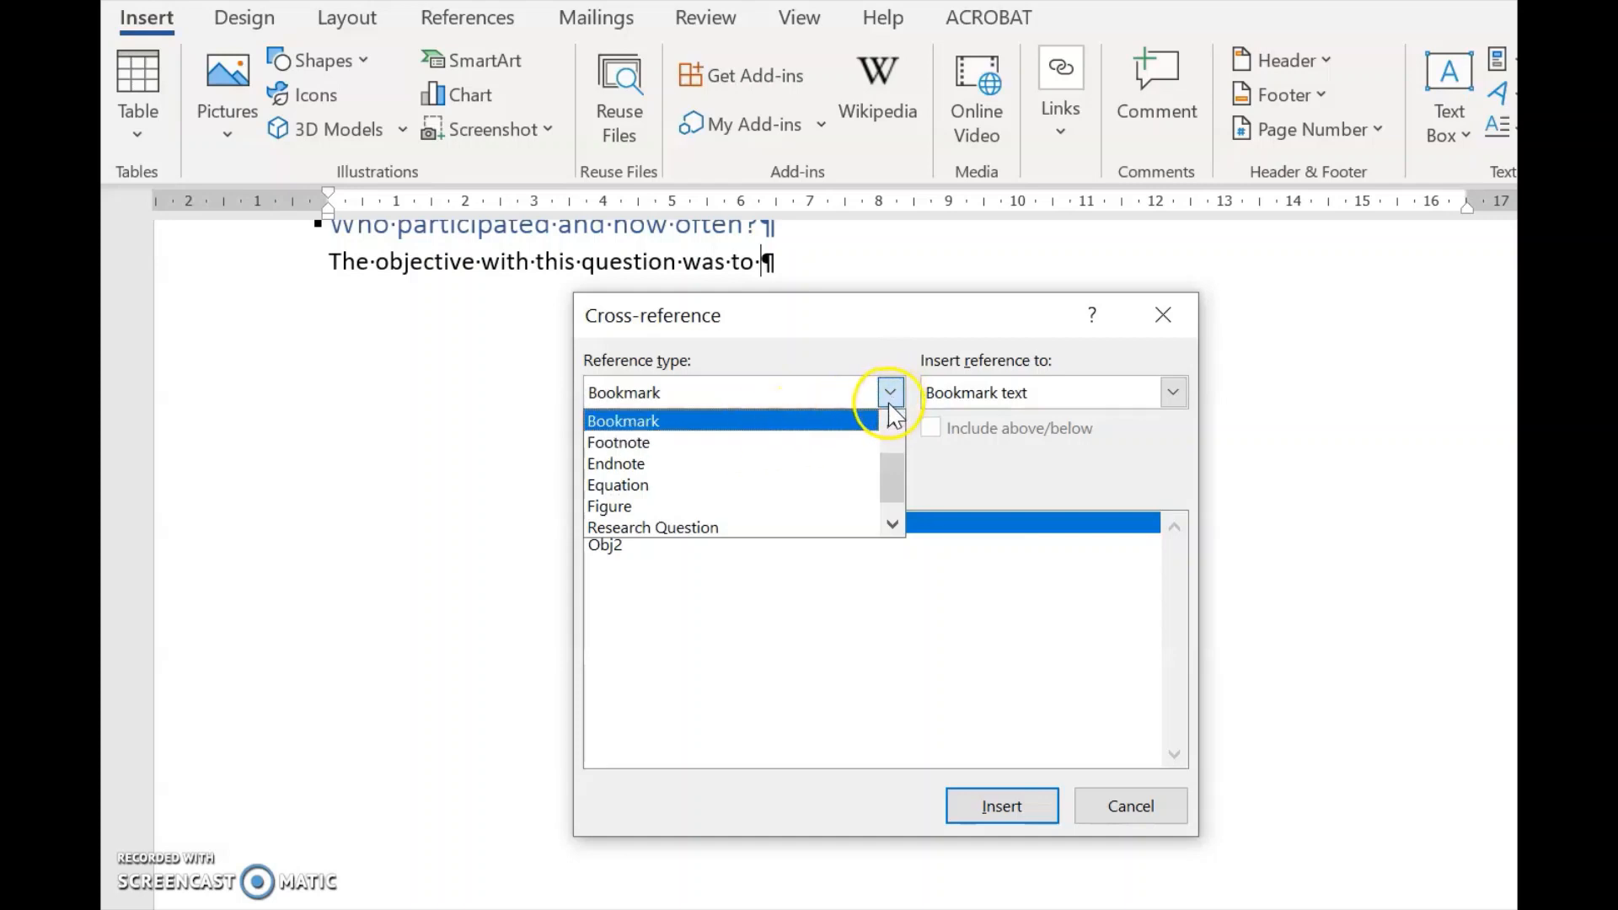
mouse_move(836, 433)
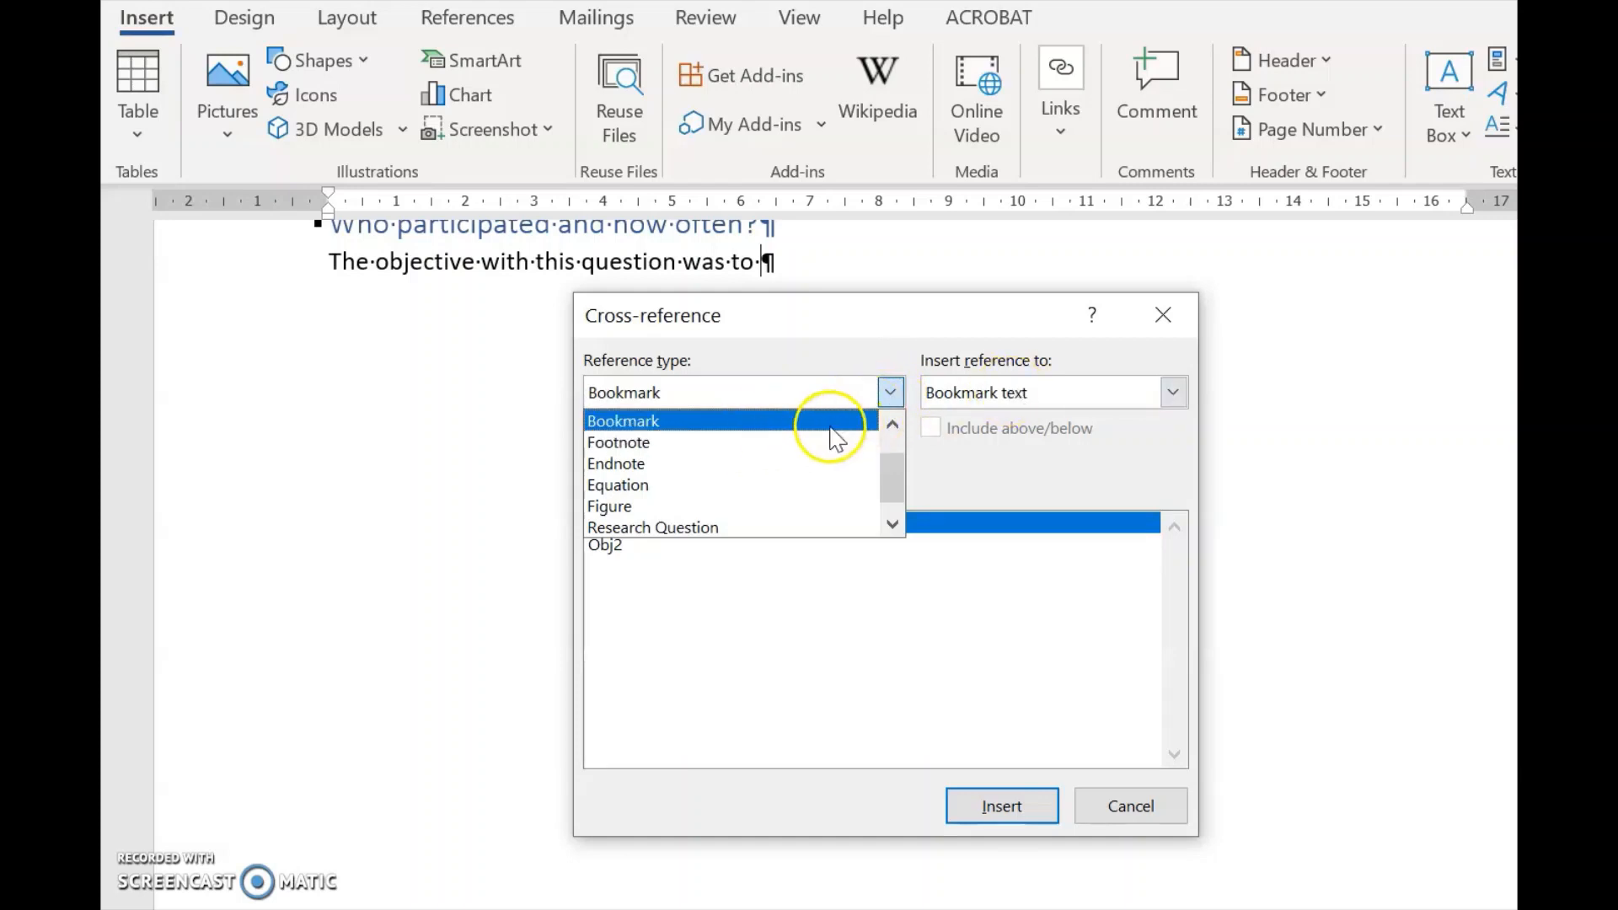
left_click(623, 420)
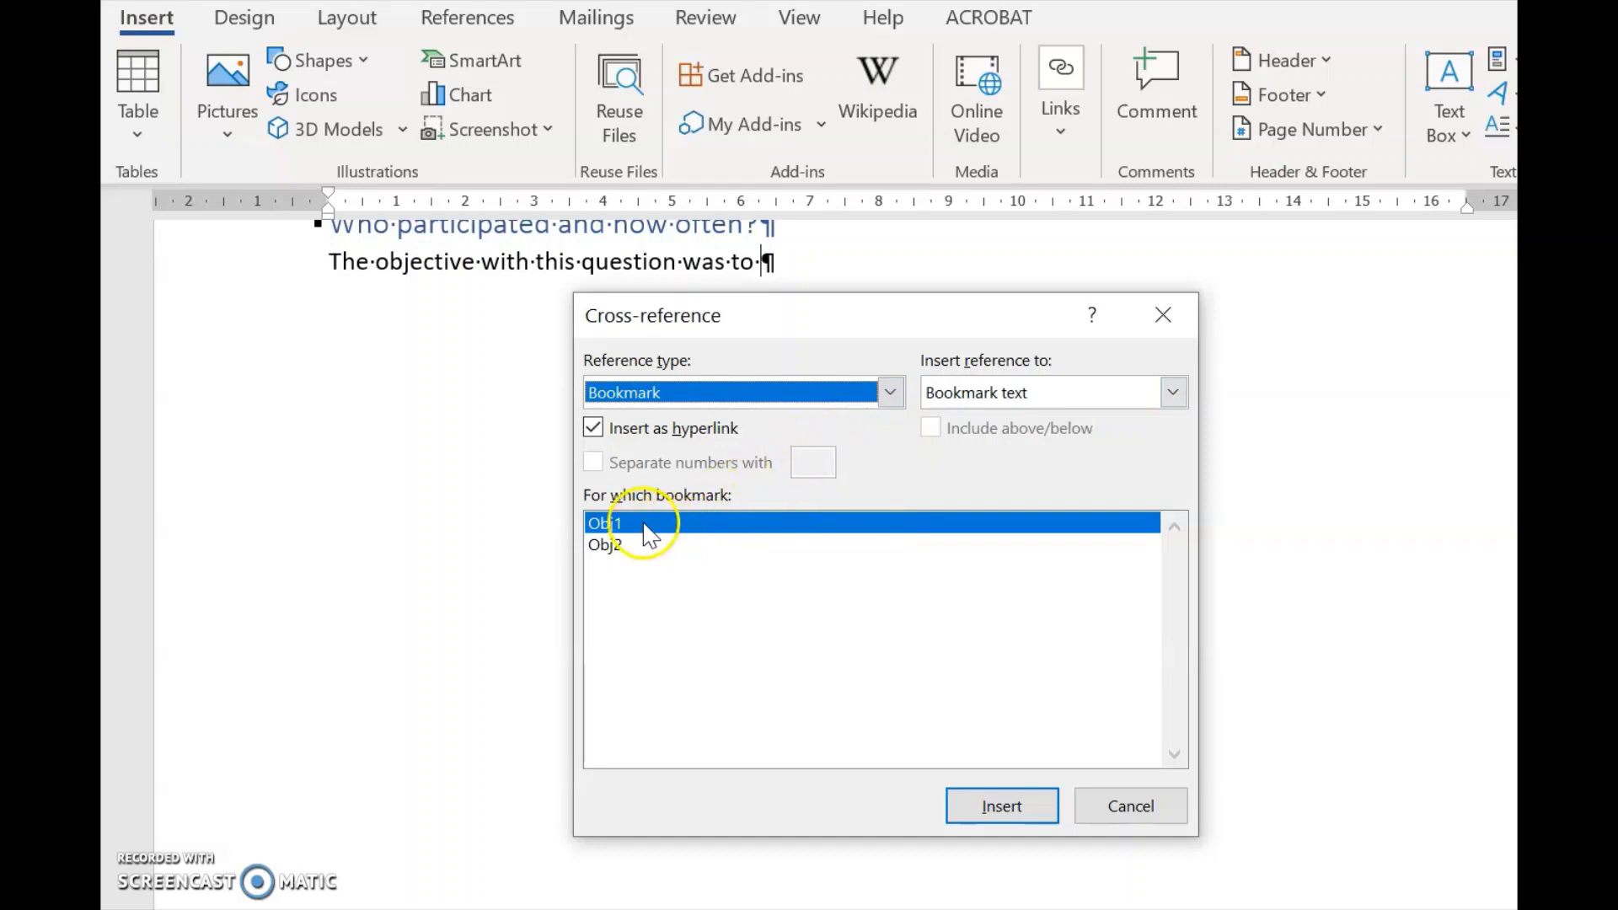
mouse_move(1000, 806)
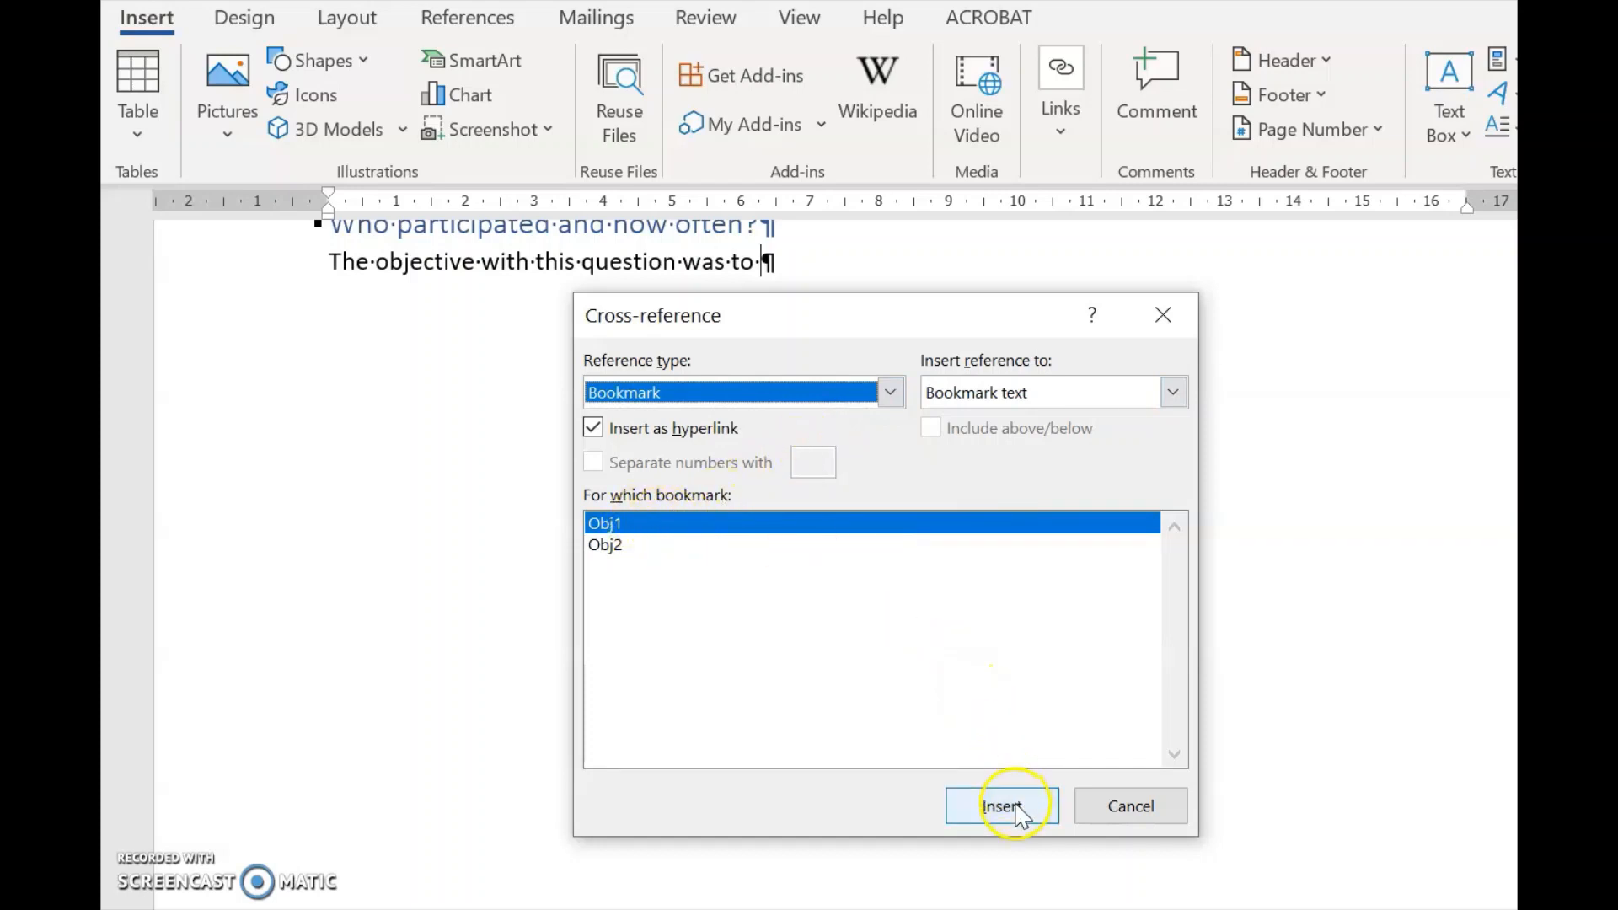
left_click(1000, 806)
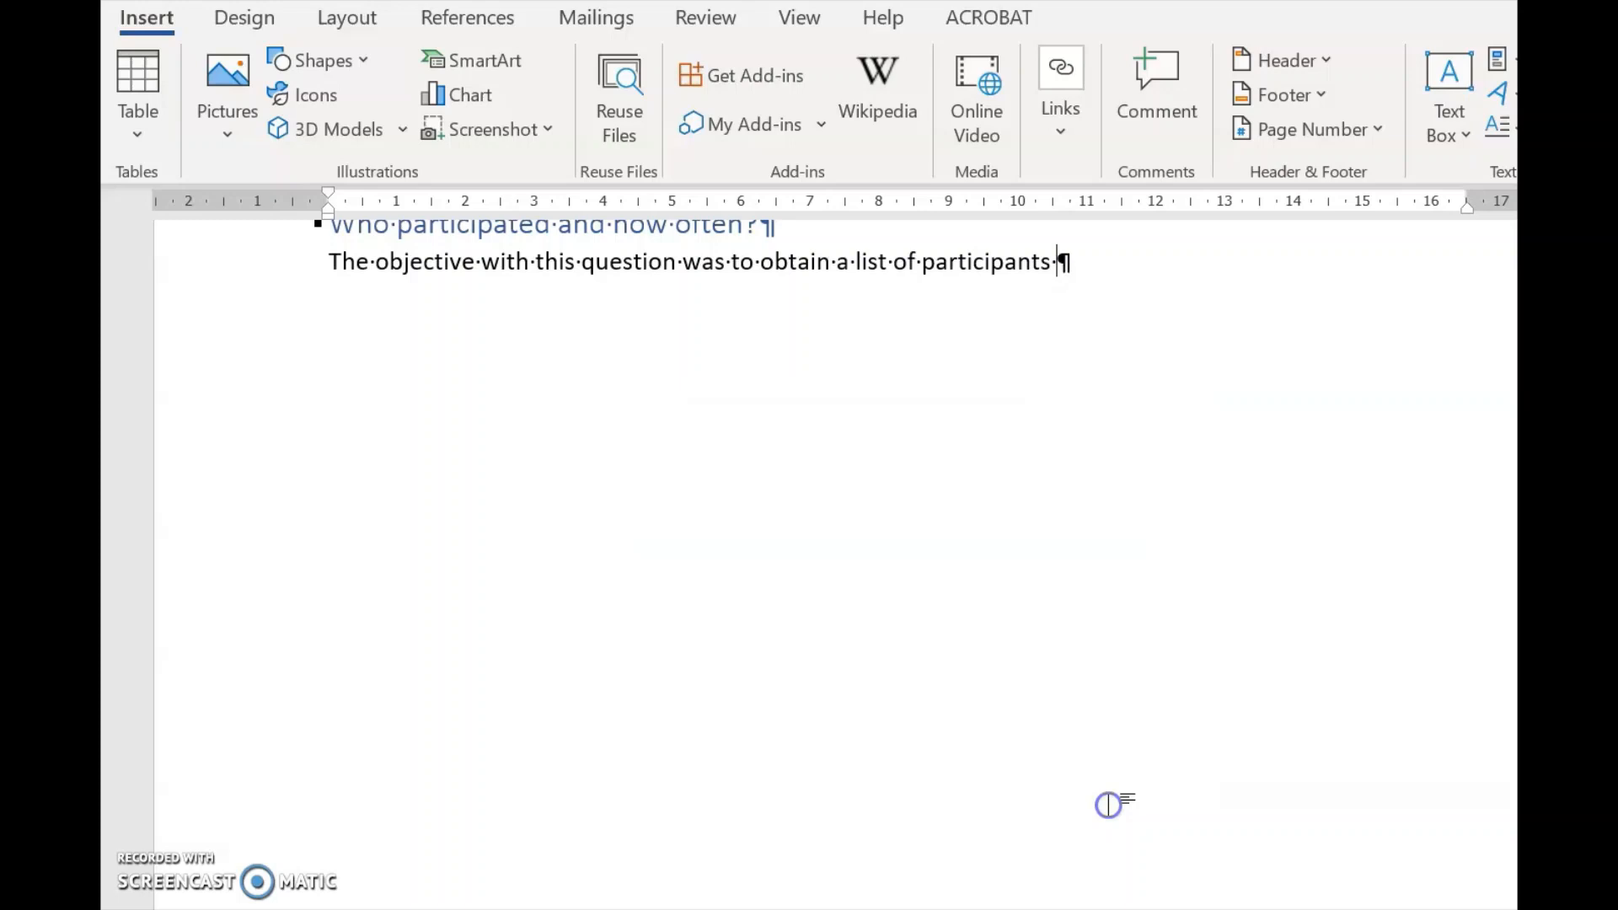
type("an")
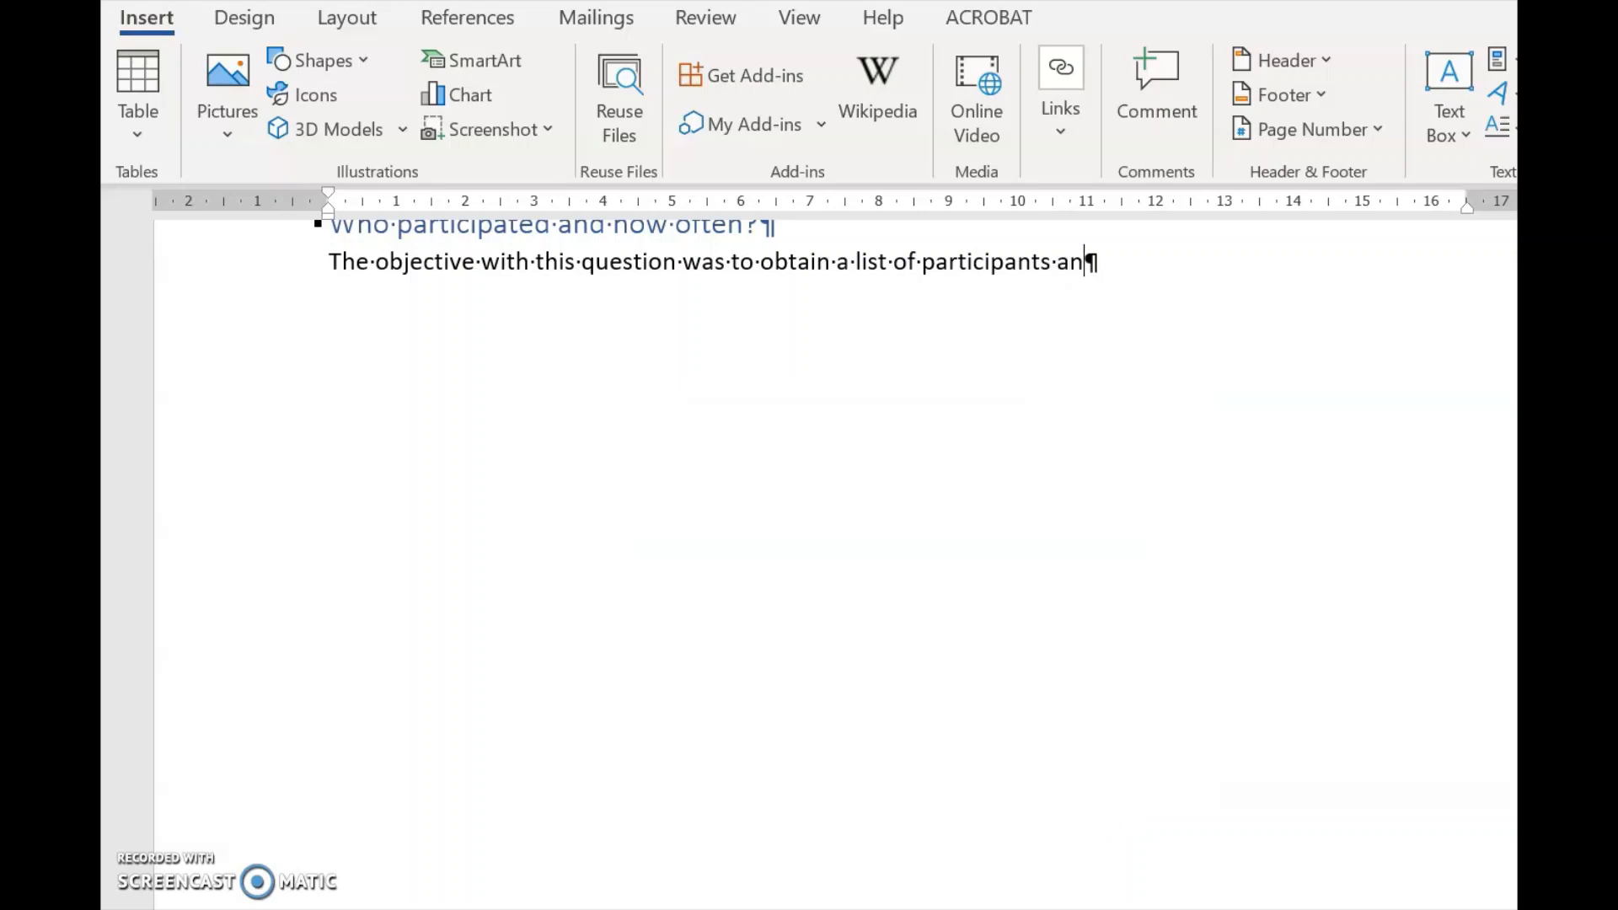
type("d")
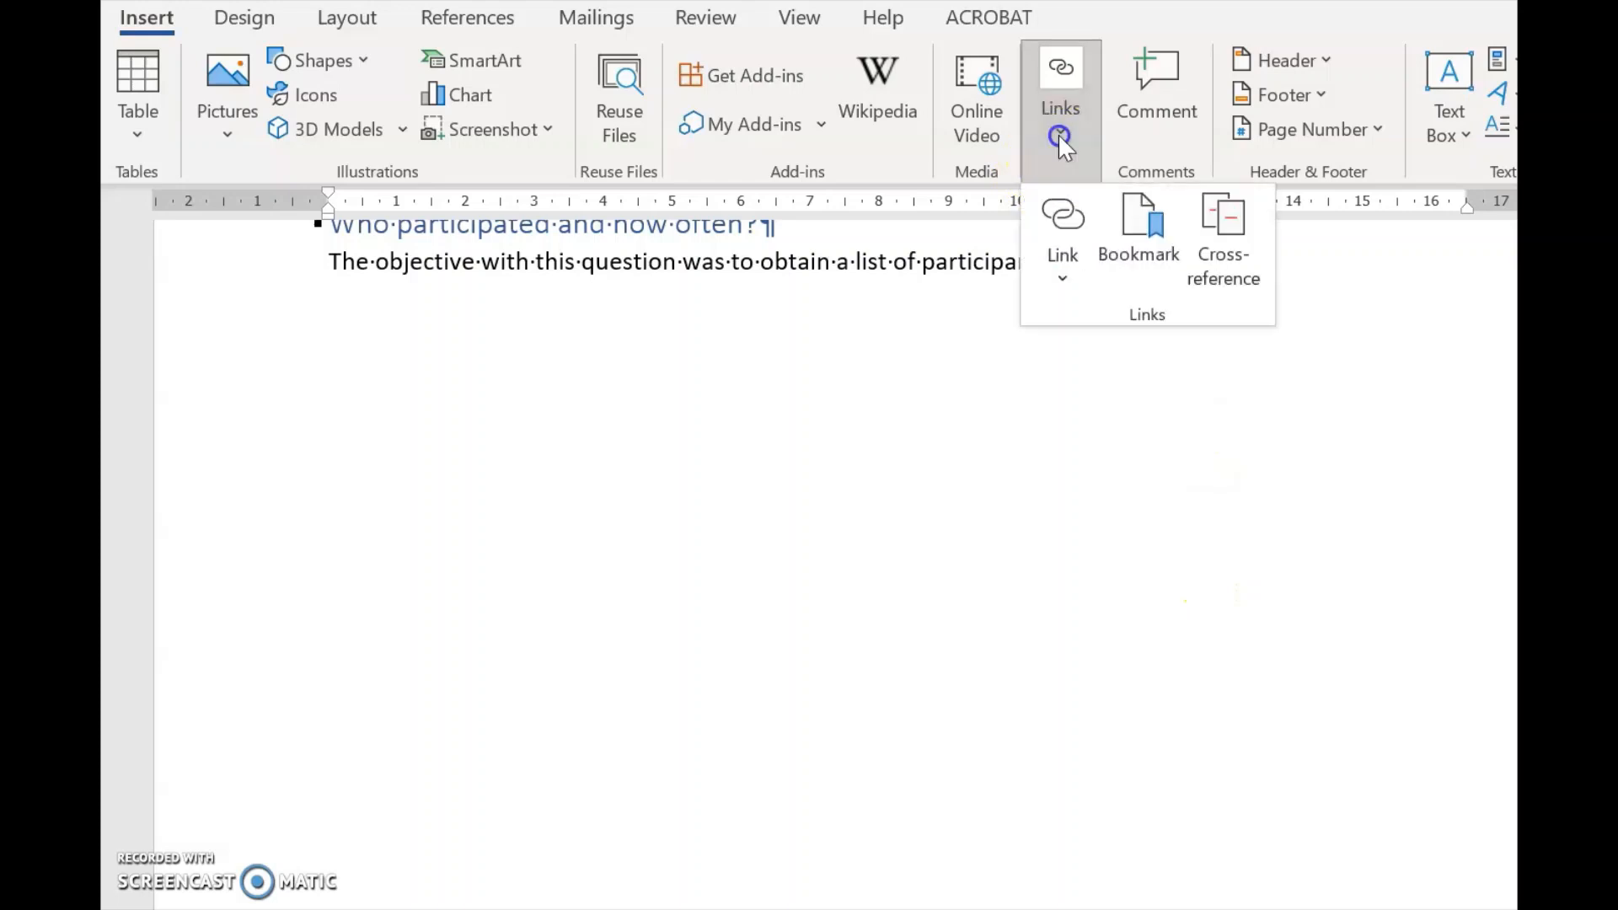
Insert the Obj2 bookmark text and end the sentence with a full stop
left_click(1223, 238)
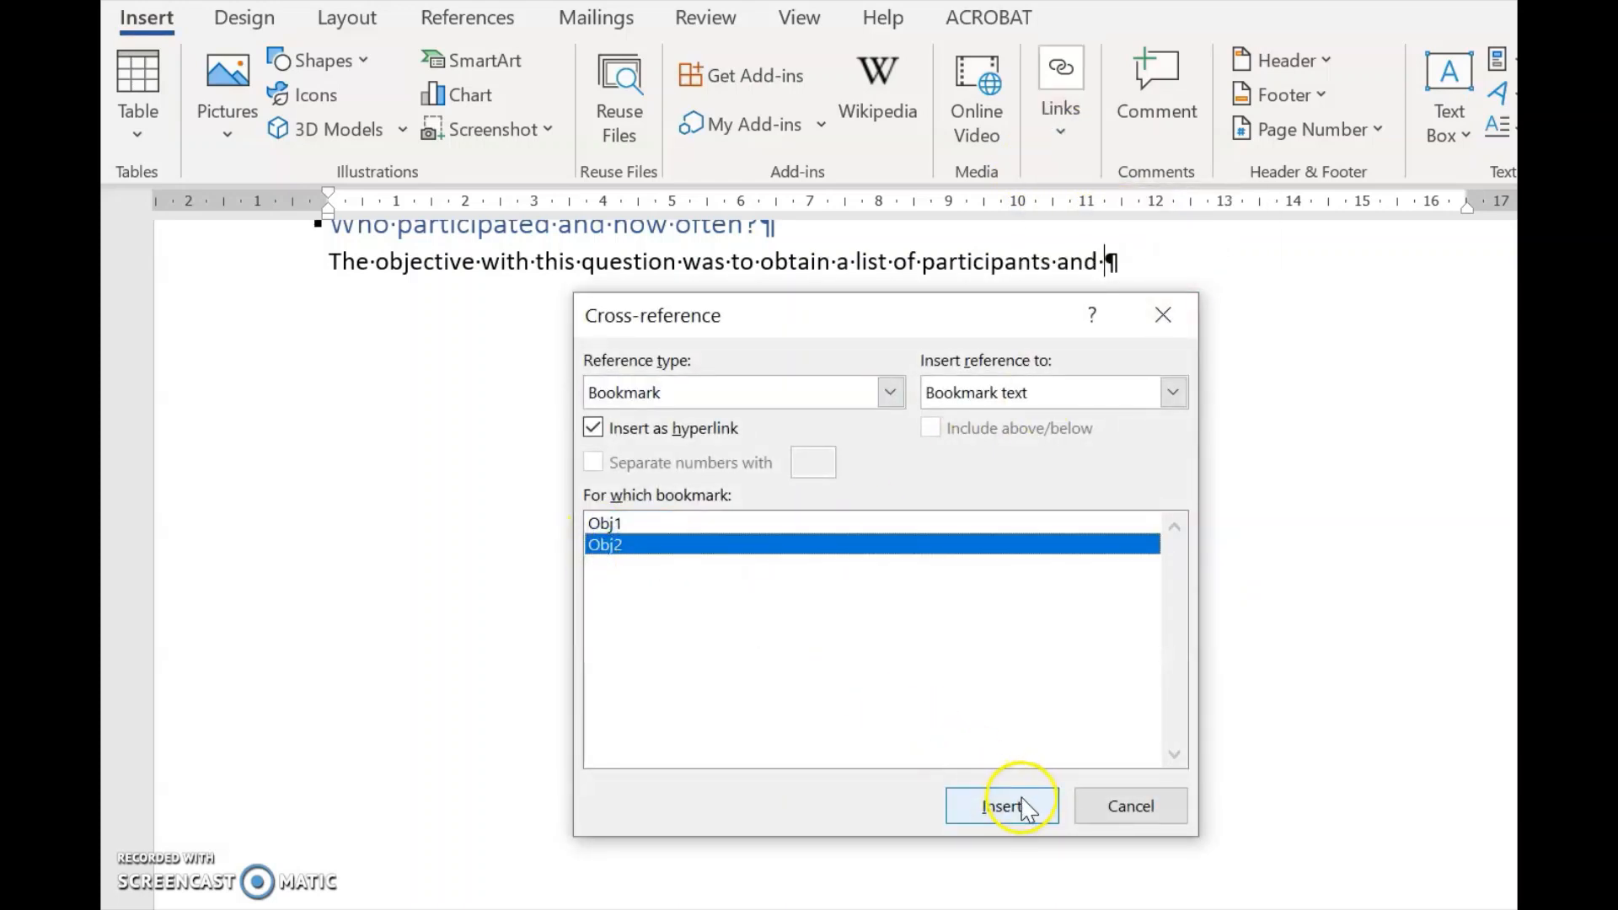
left_click(998, 805)
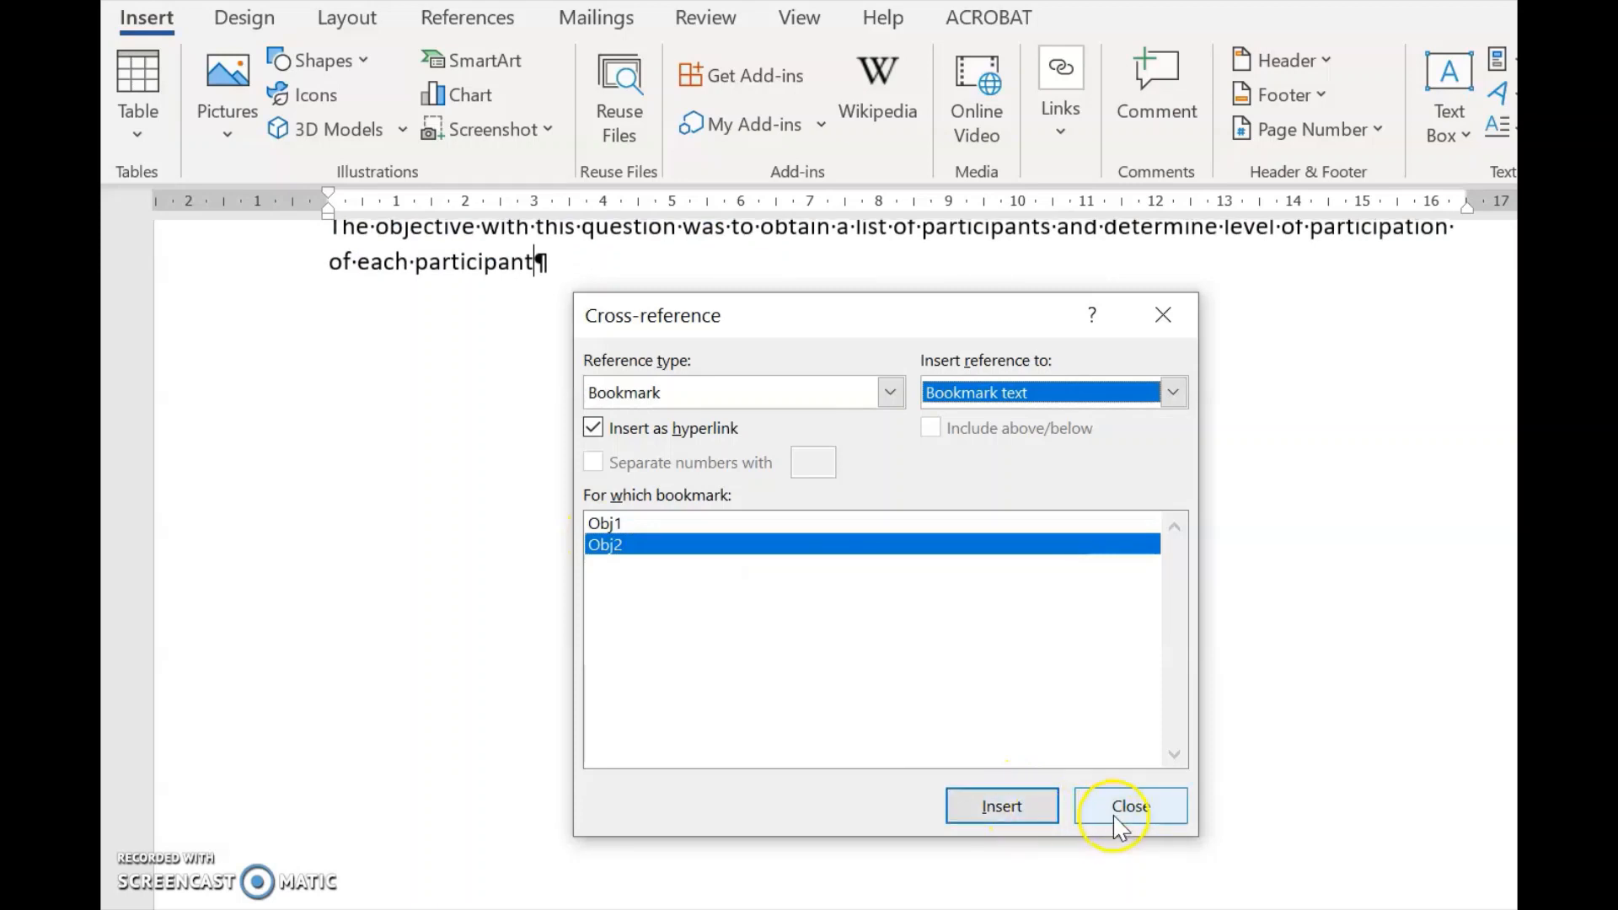
left_click(1130, 806)
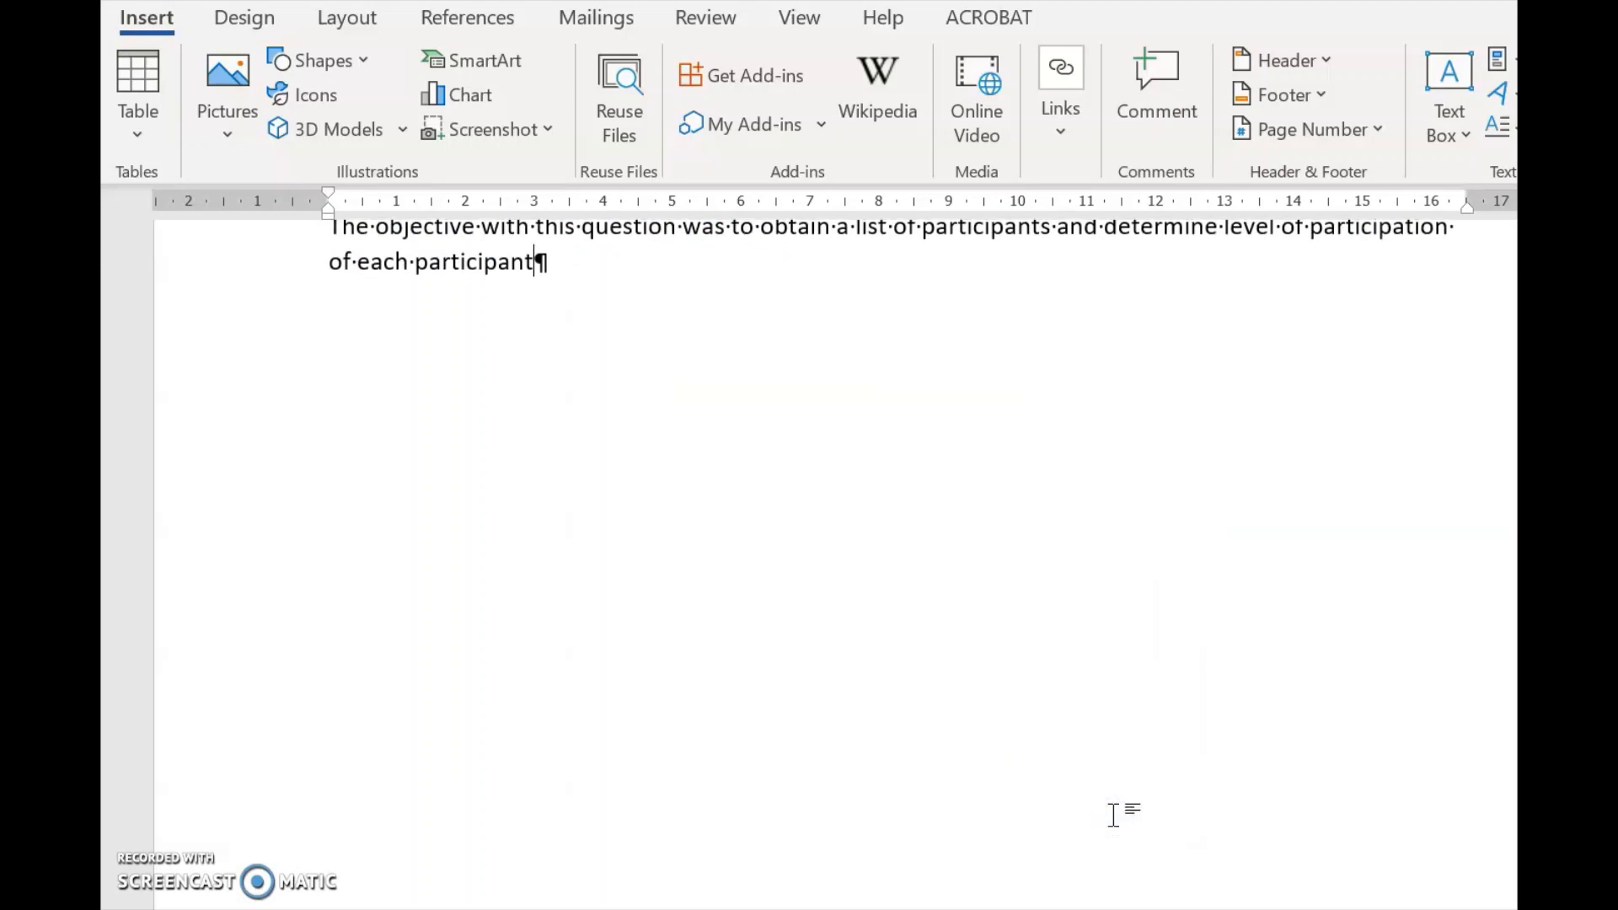
type(".")
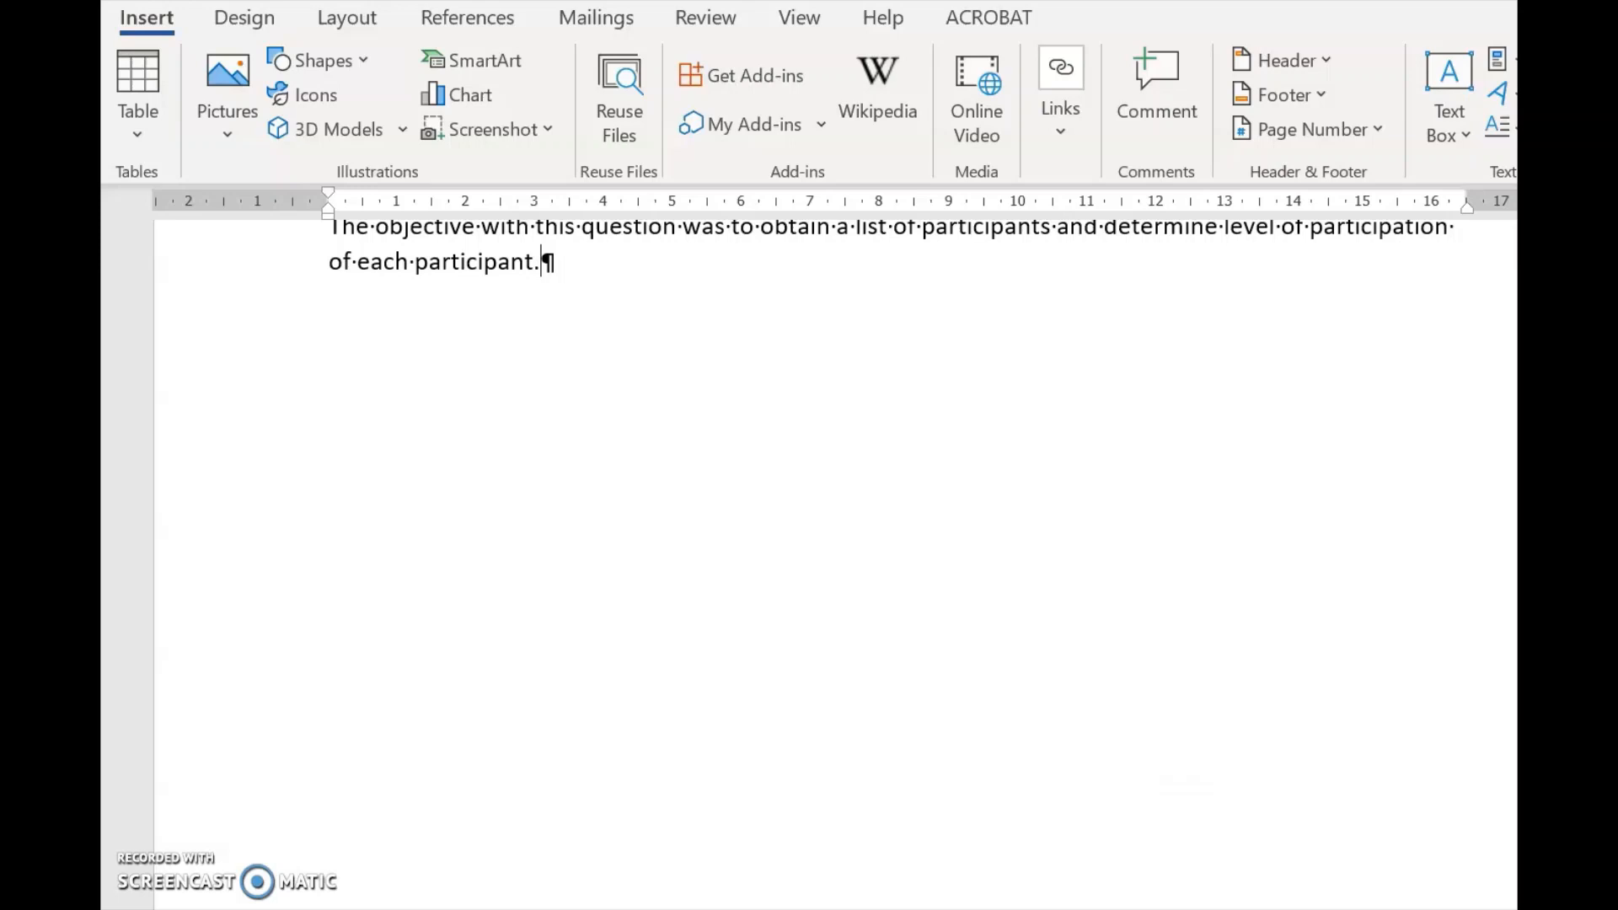
Reword the table's second objective to 'determine contribution of each participant' and check the linked sentence
scroll("up", 3)
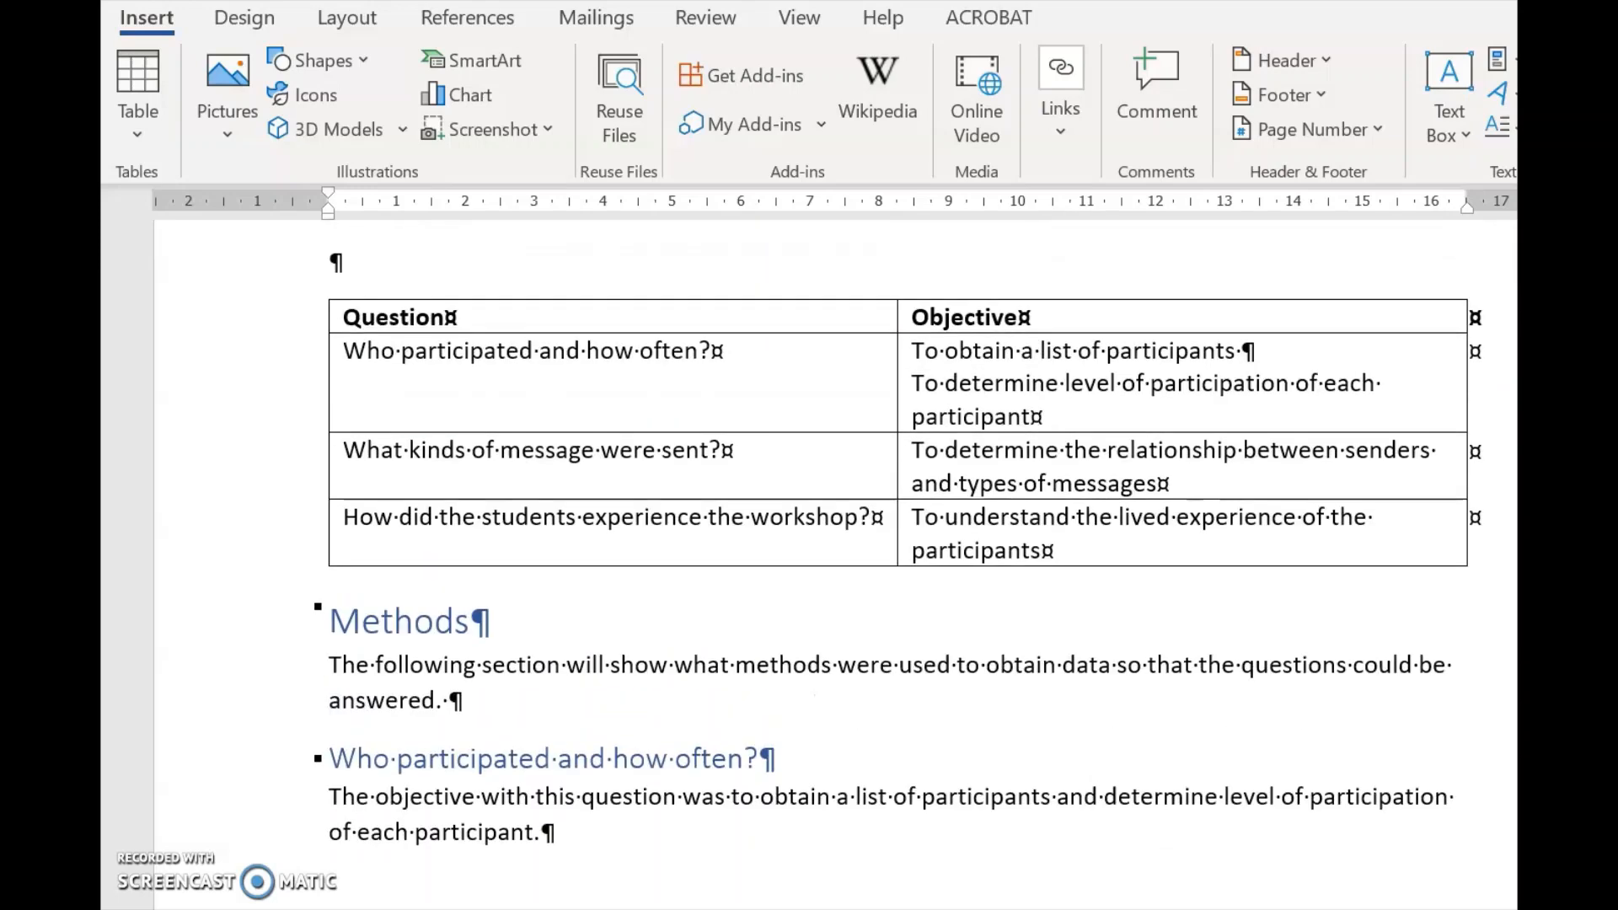
scroll("up", 3)
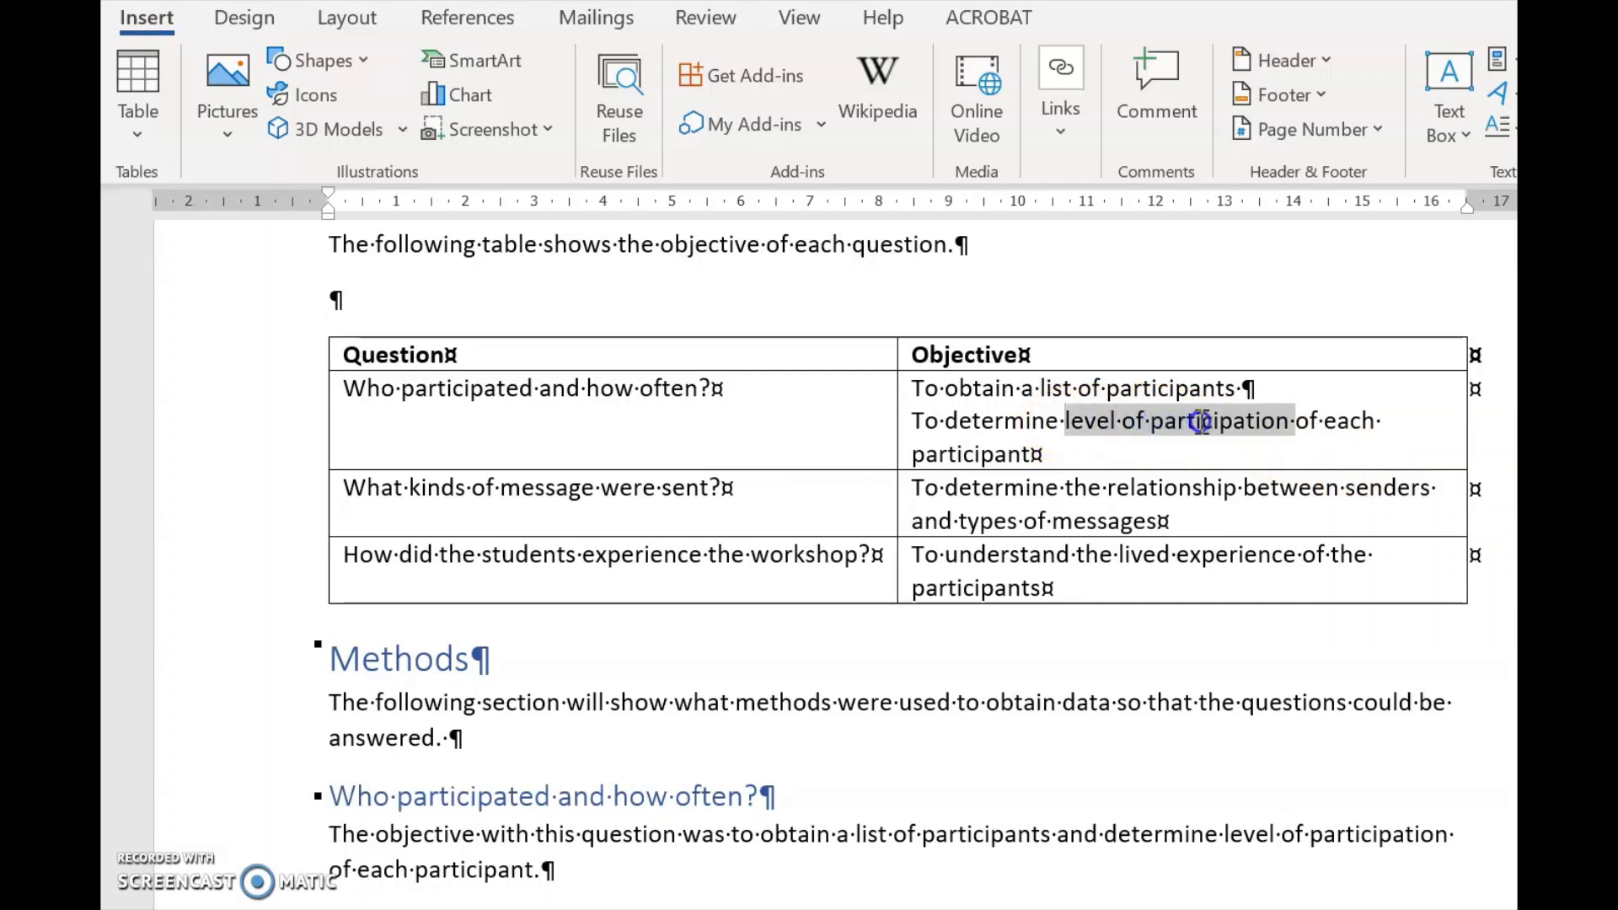
left_click(1196, 421)
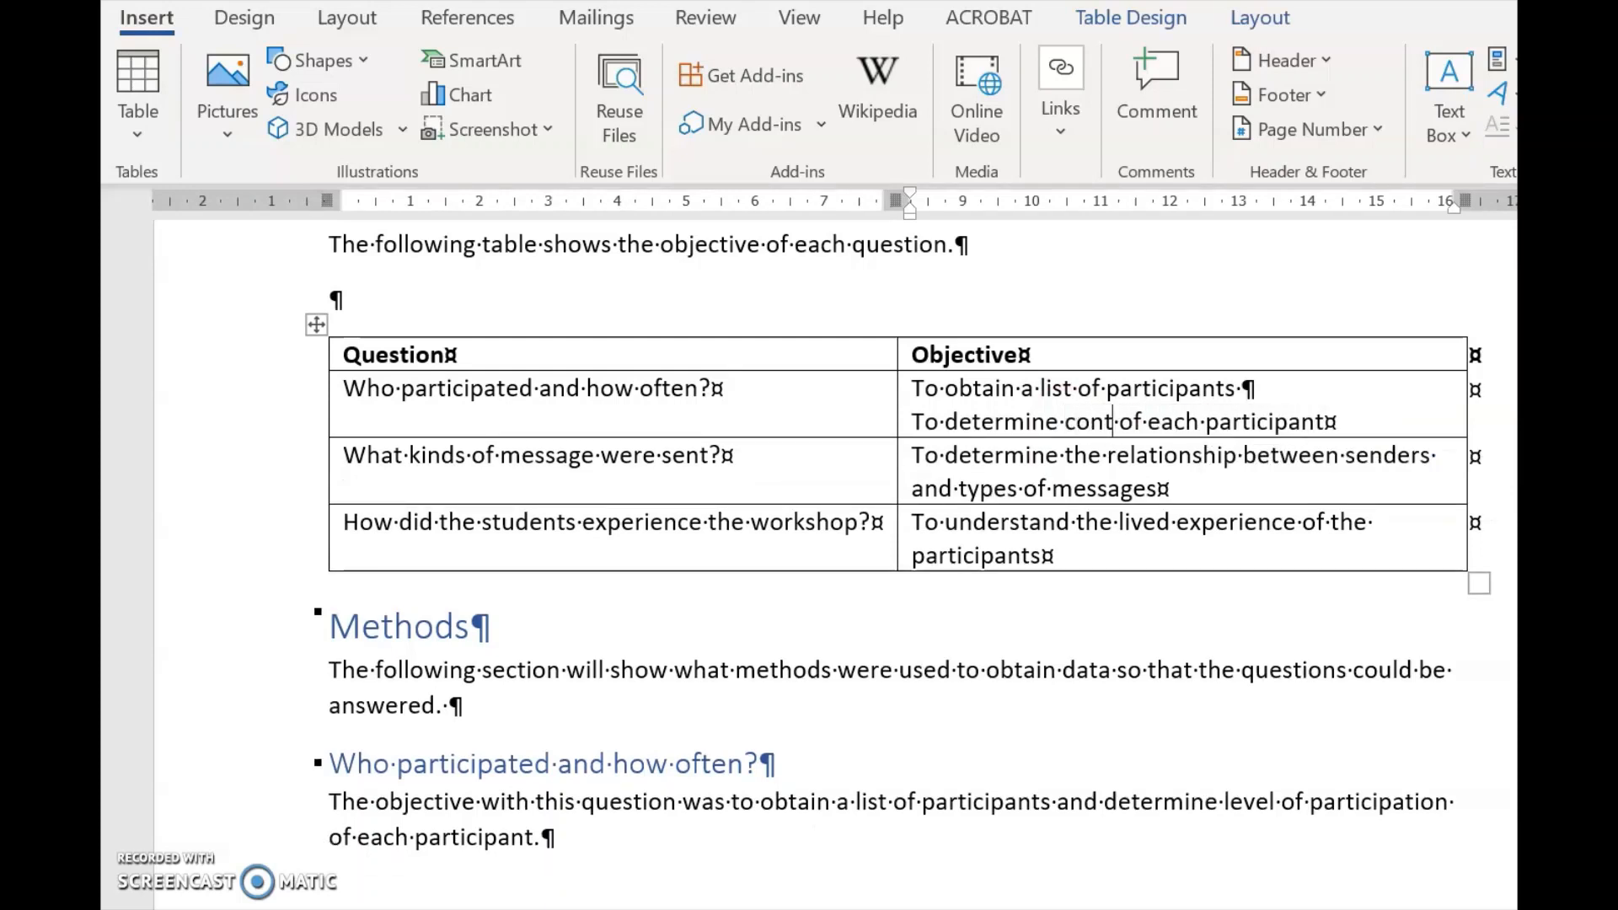
type("ribution")
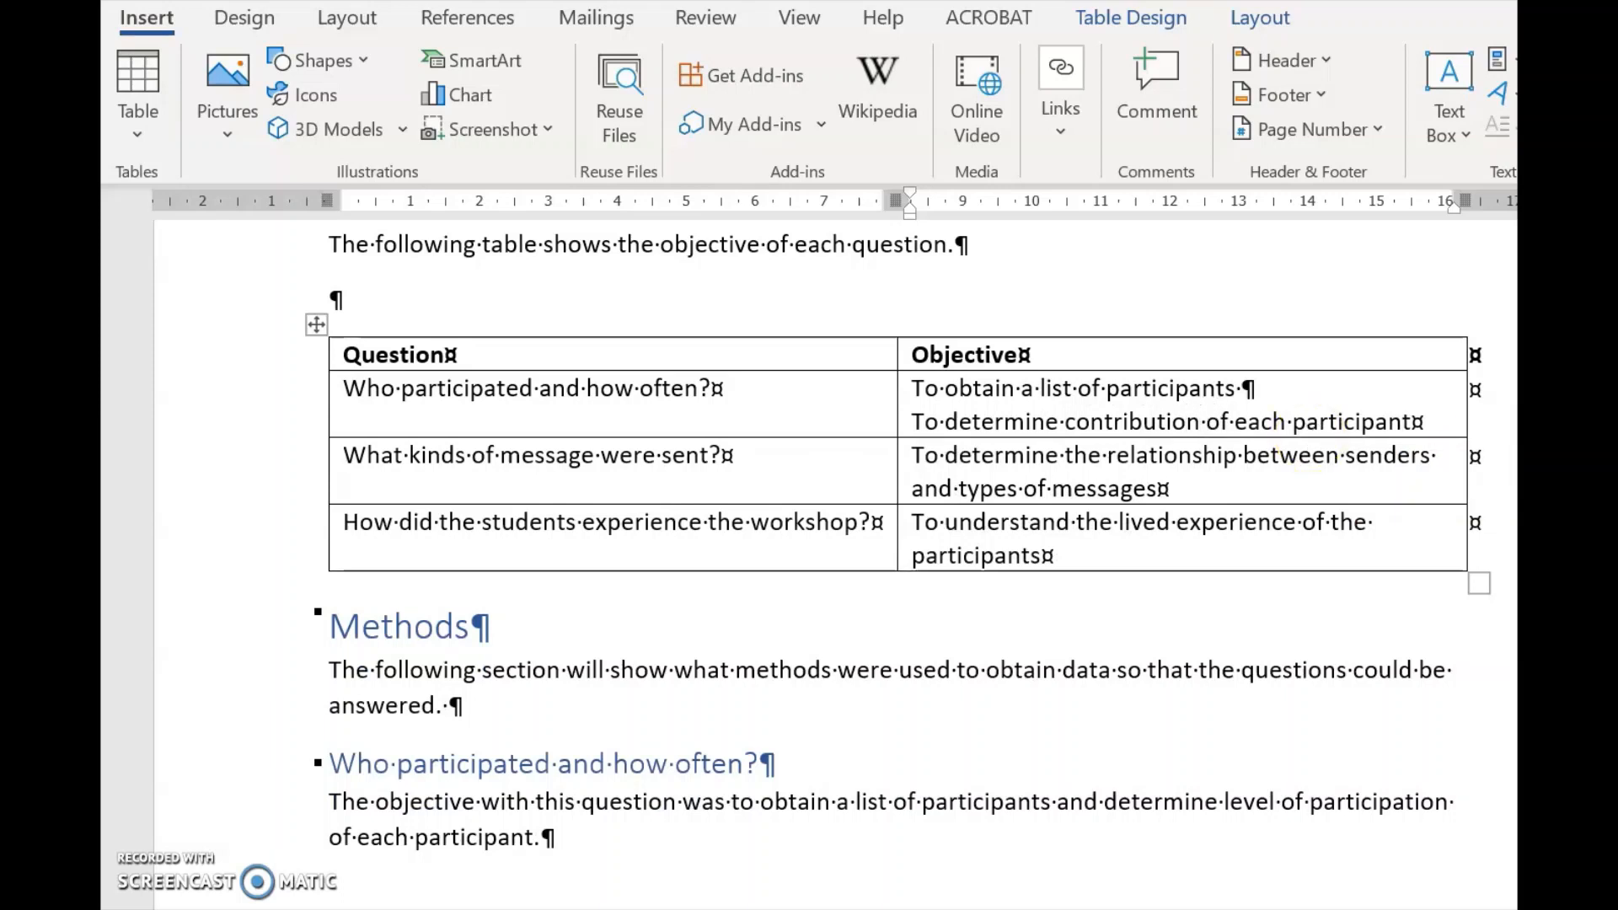
scroll("down", 3)
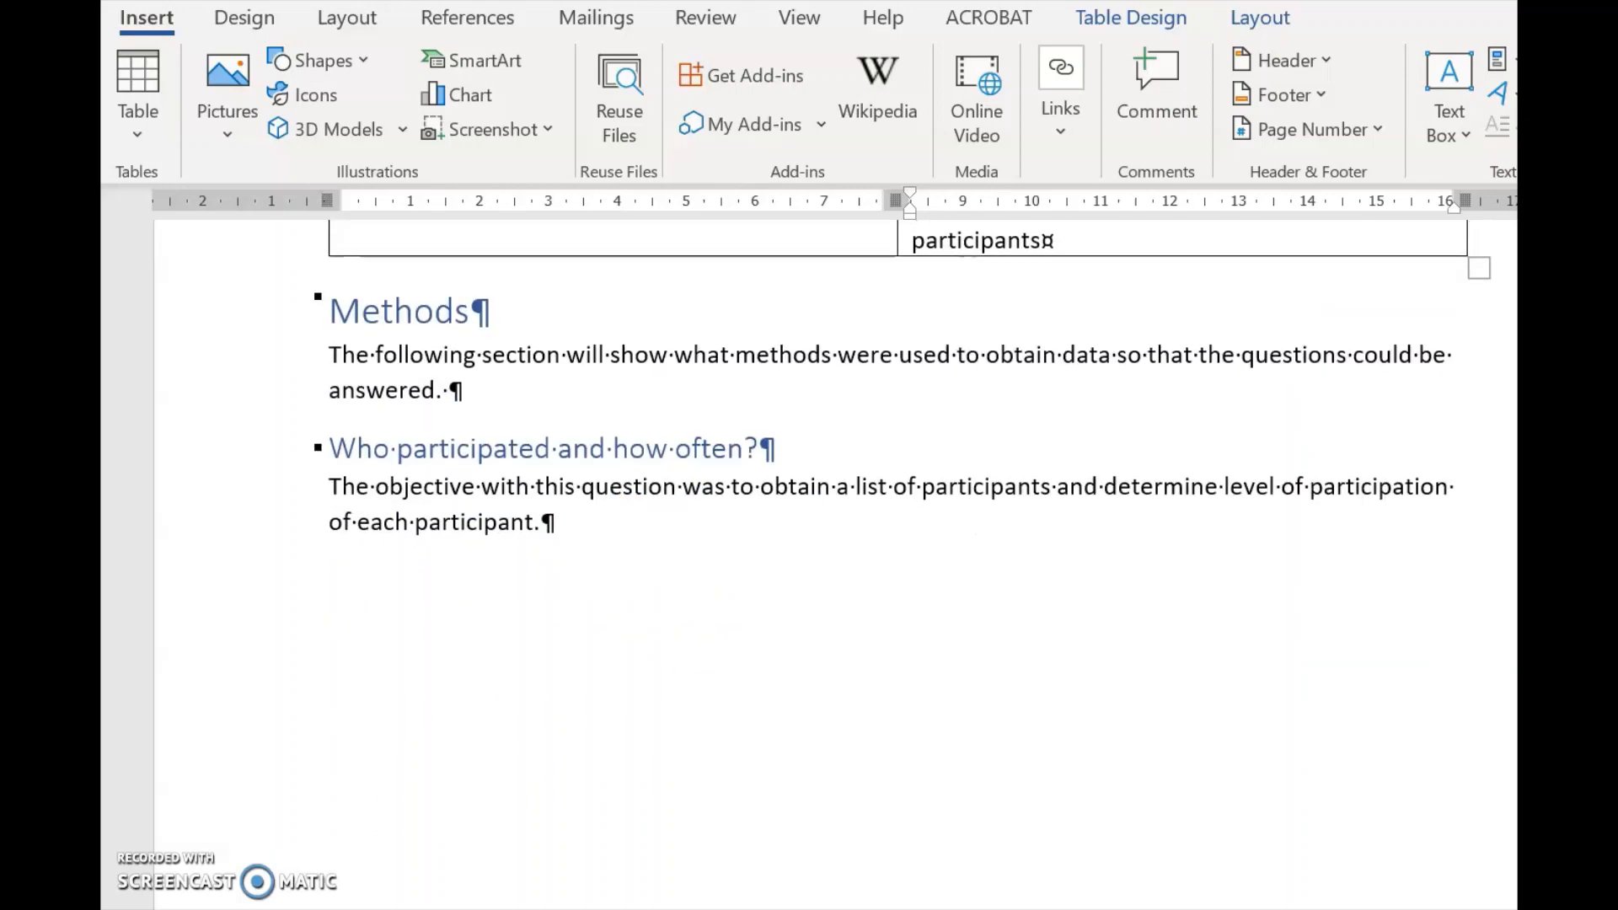
scroll("up", 3)
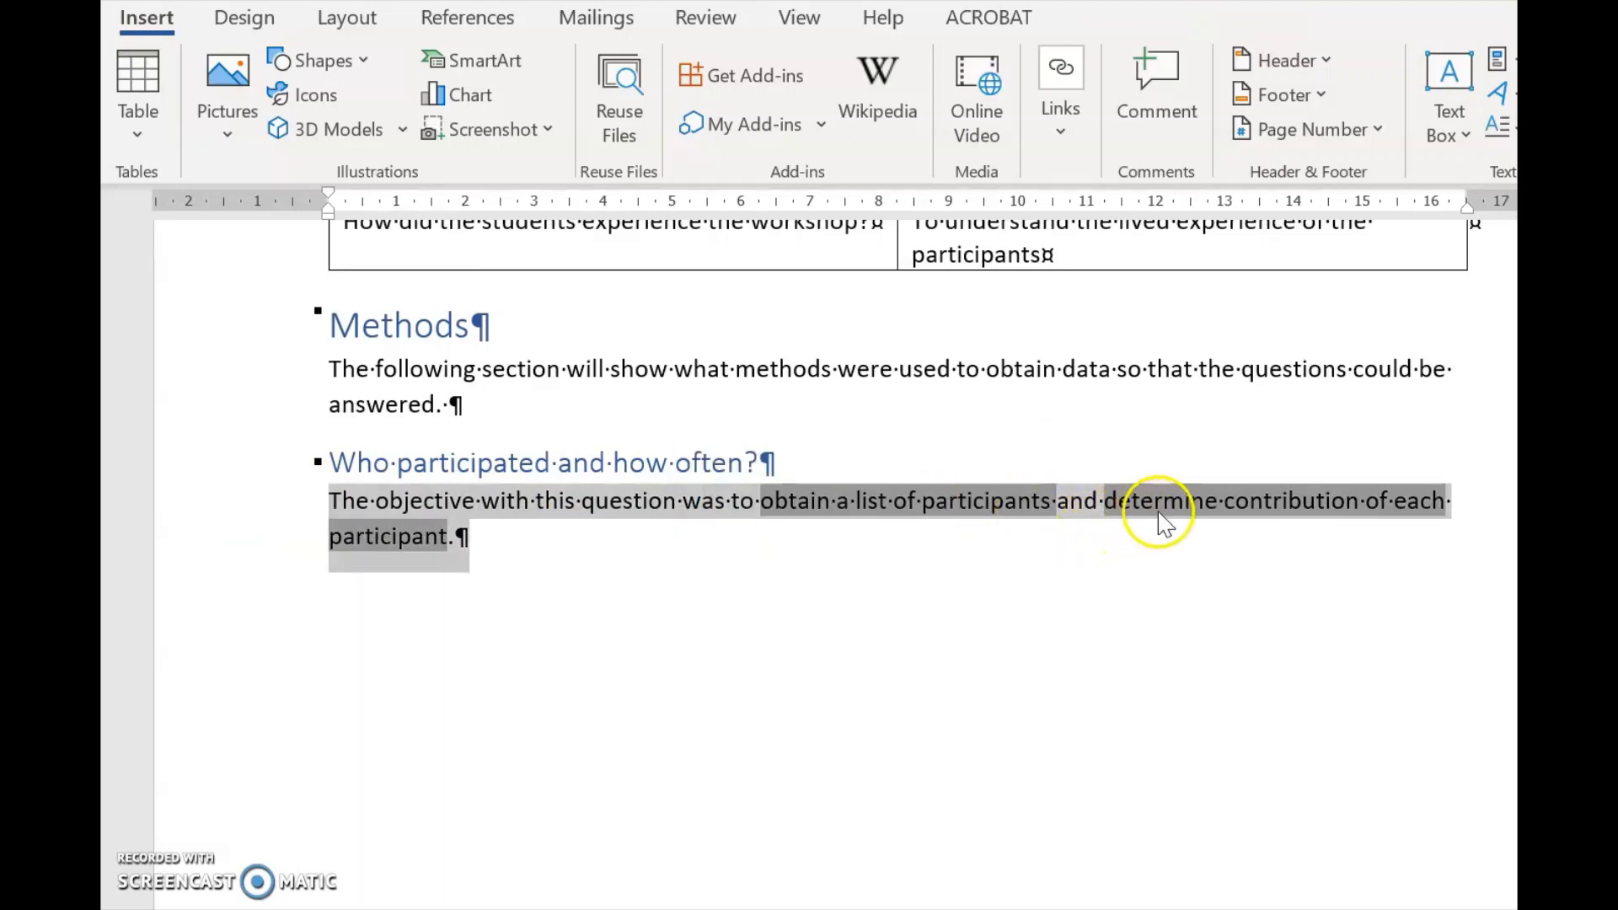
left_click(1153, 501)
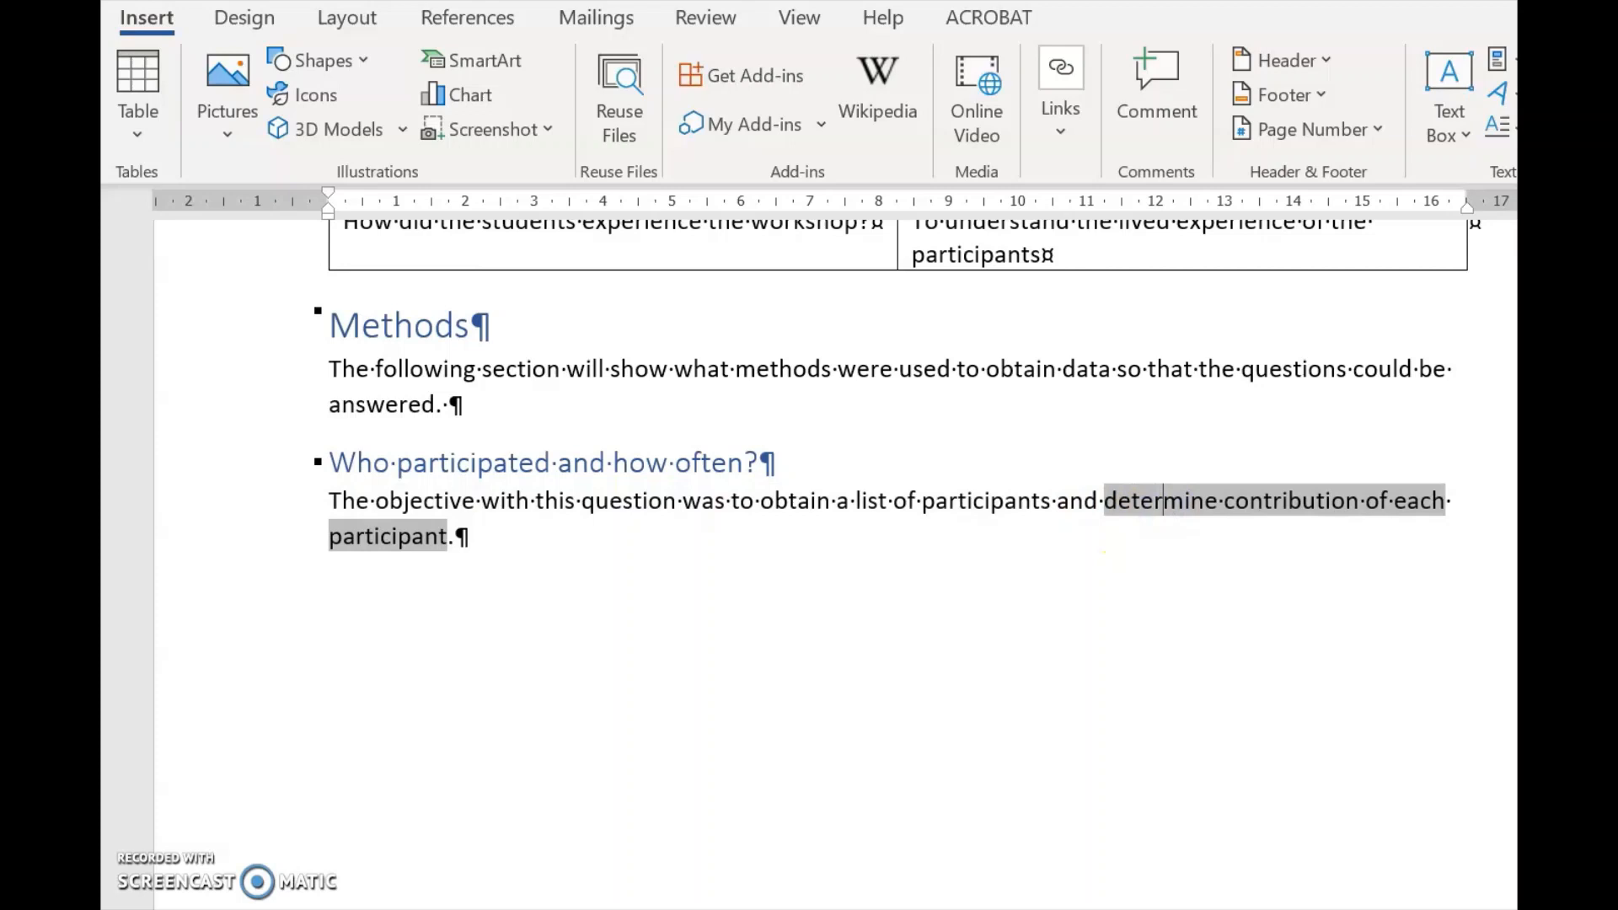
Add the caption 'Table 1 Questions and Objectives' with Insert Caption
scroll("up", 3)
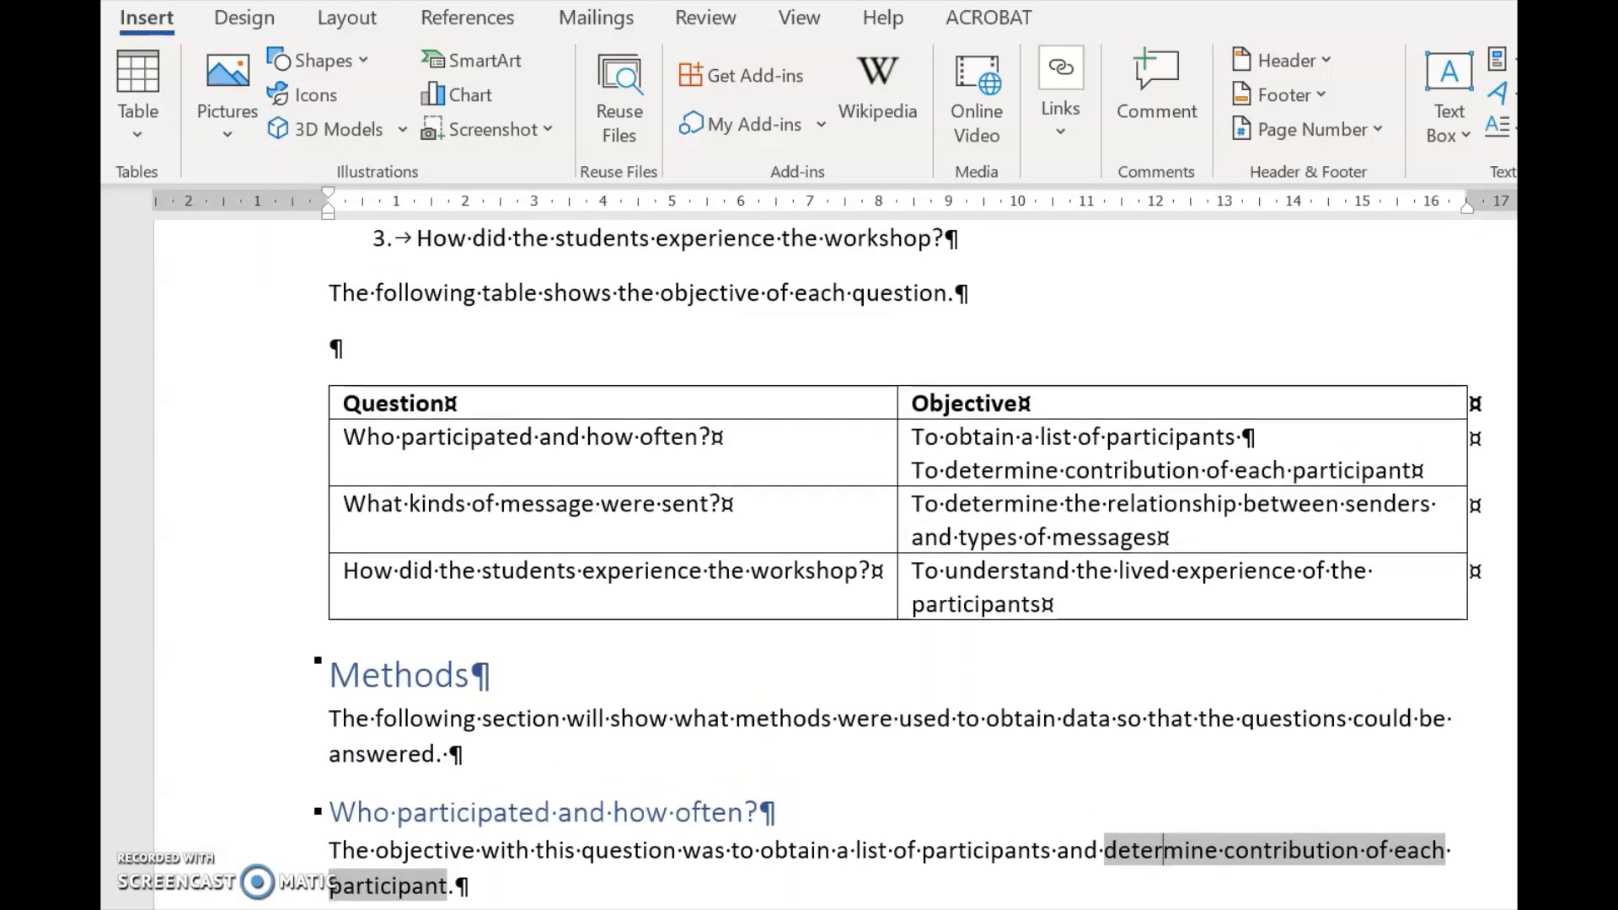
scroll("up", 3)
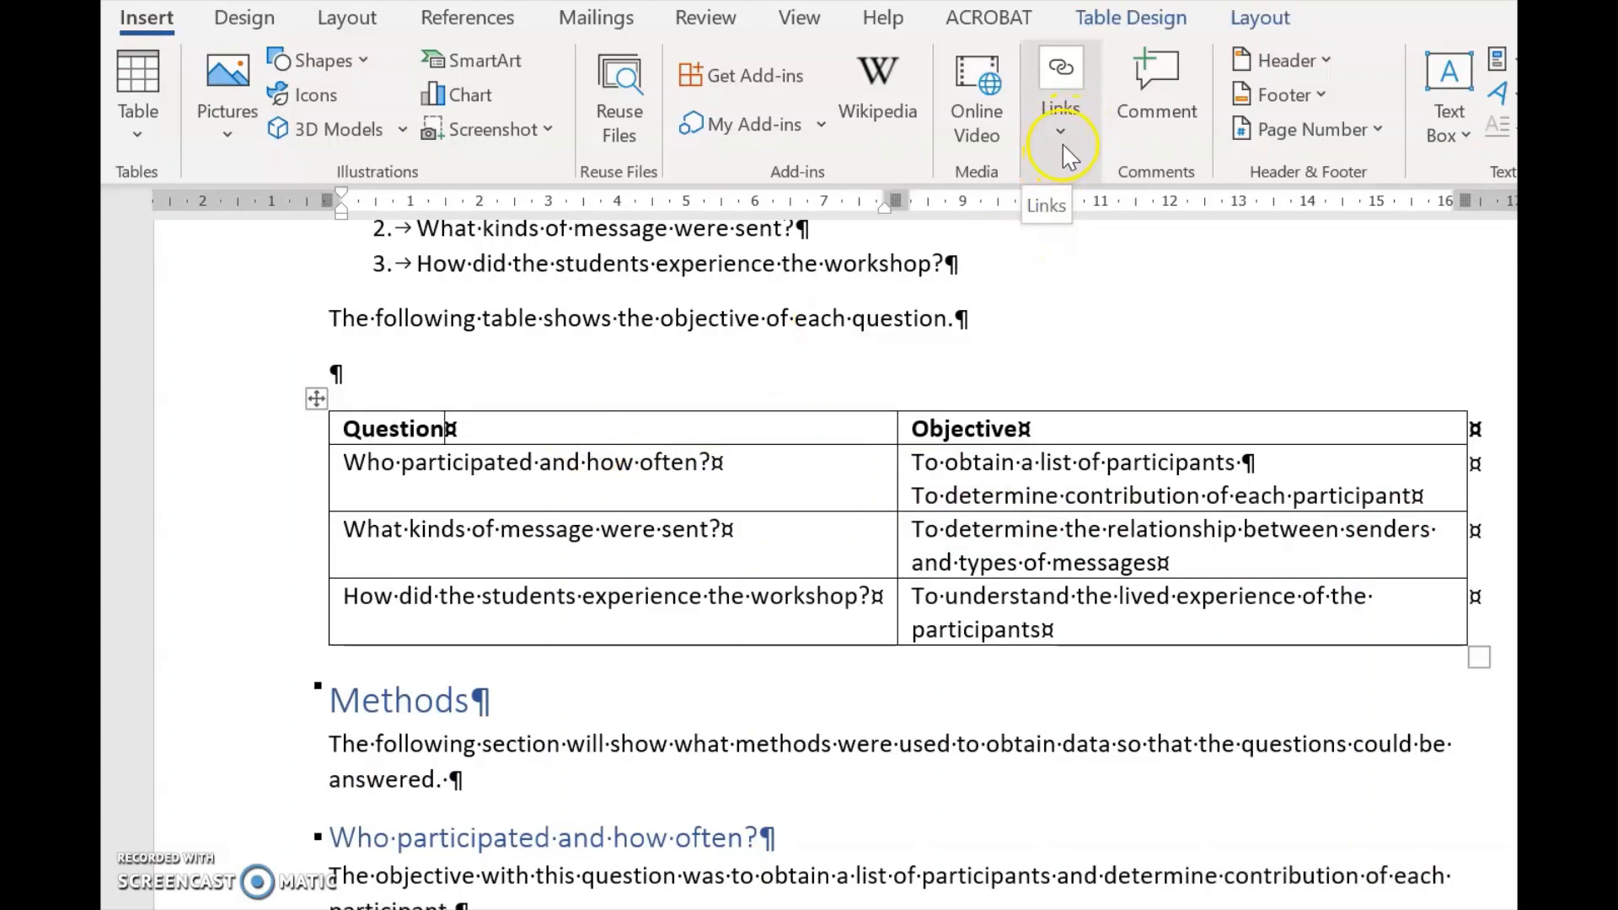
mouse_move(466, 18)
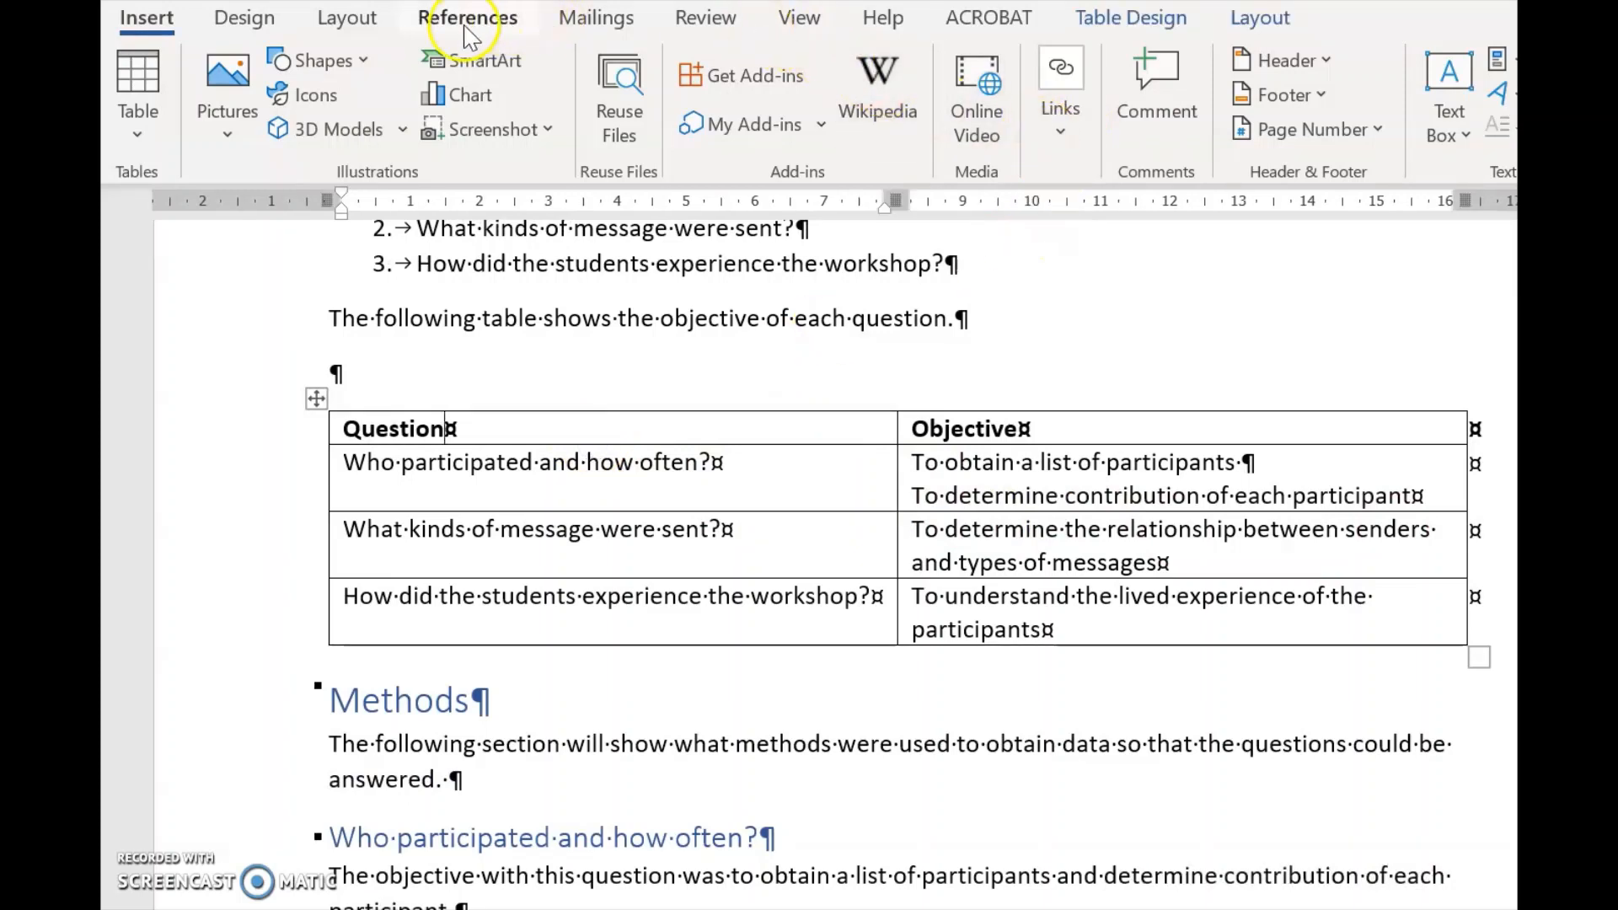
left_click(466, 18)
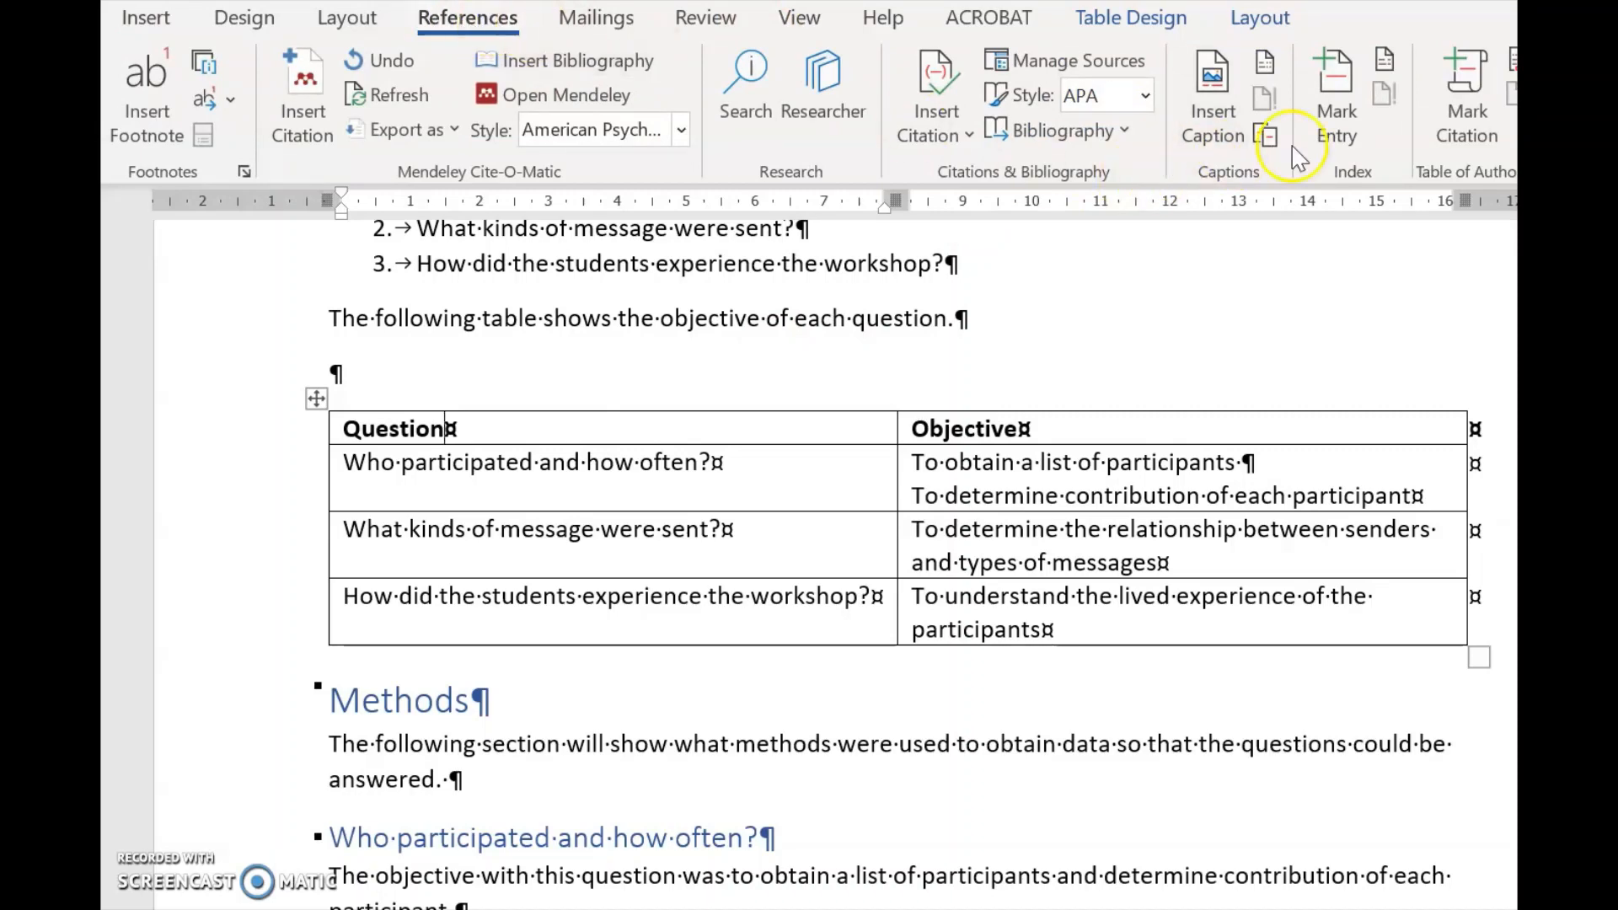
mouse_move(1213, 93)
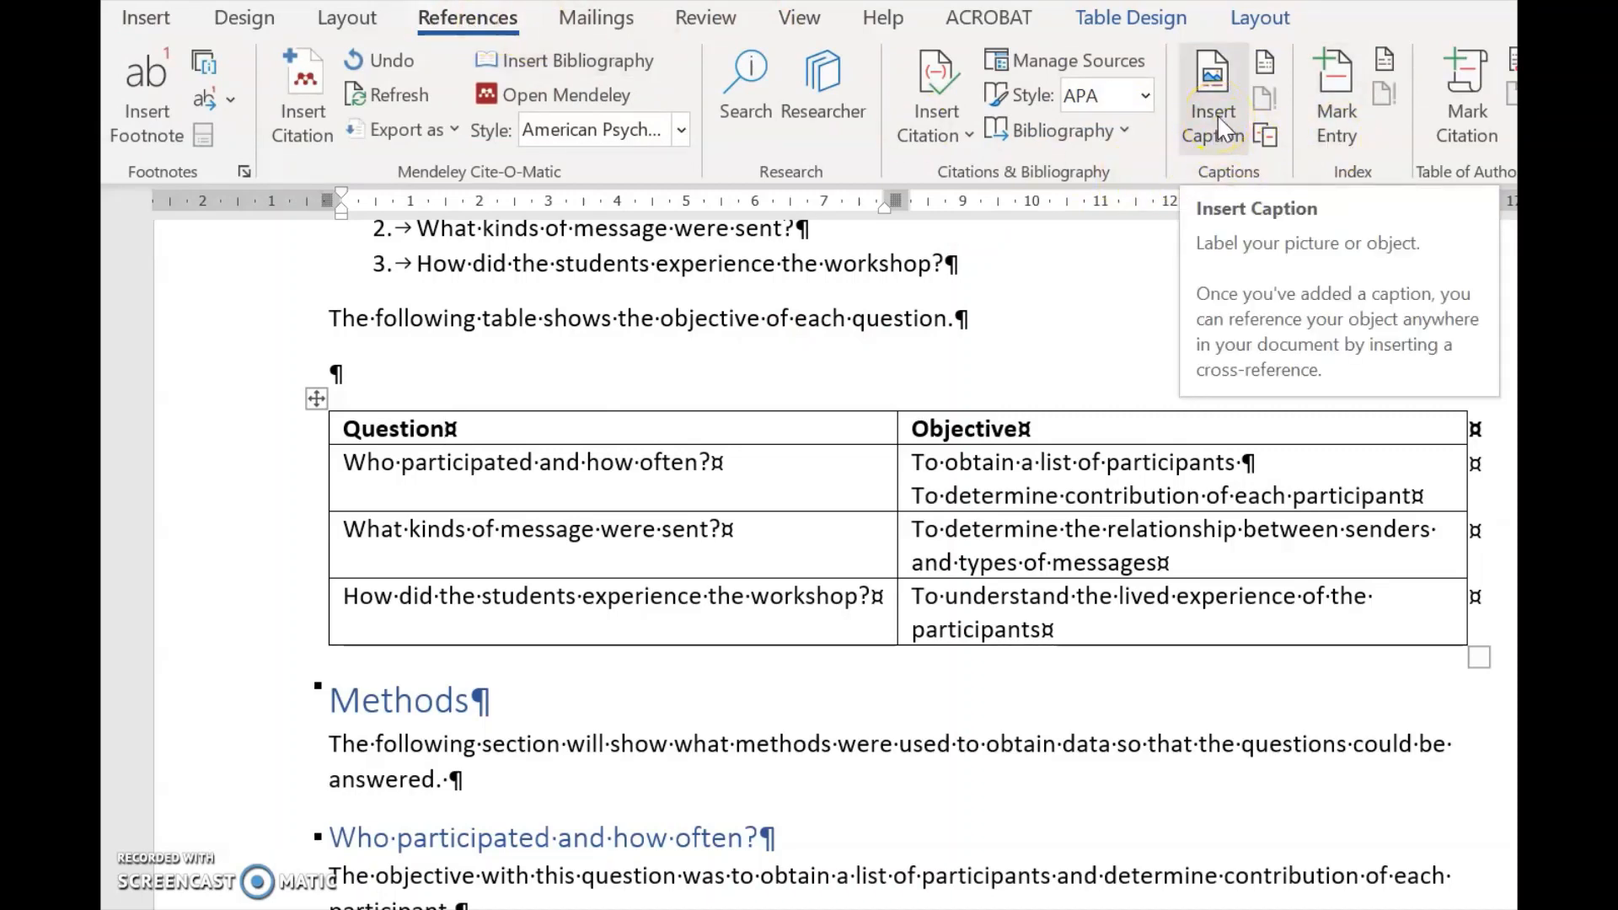
left_click(1212, 93)
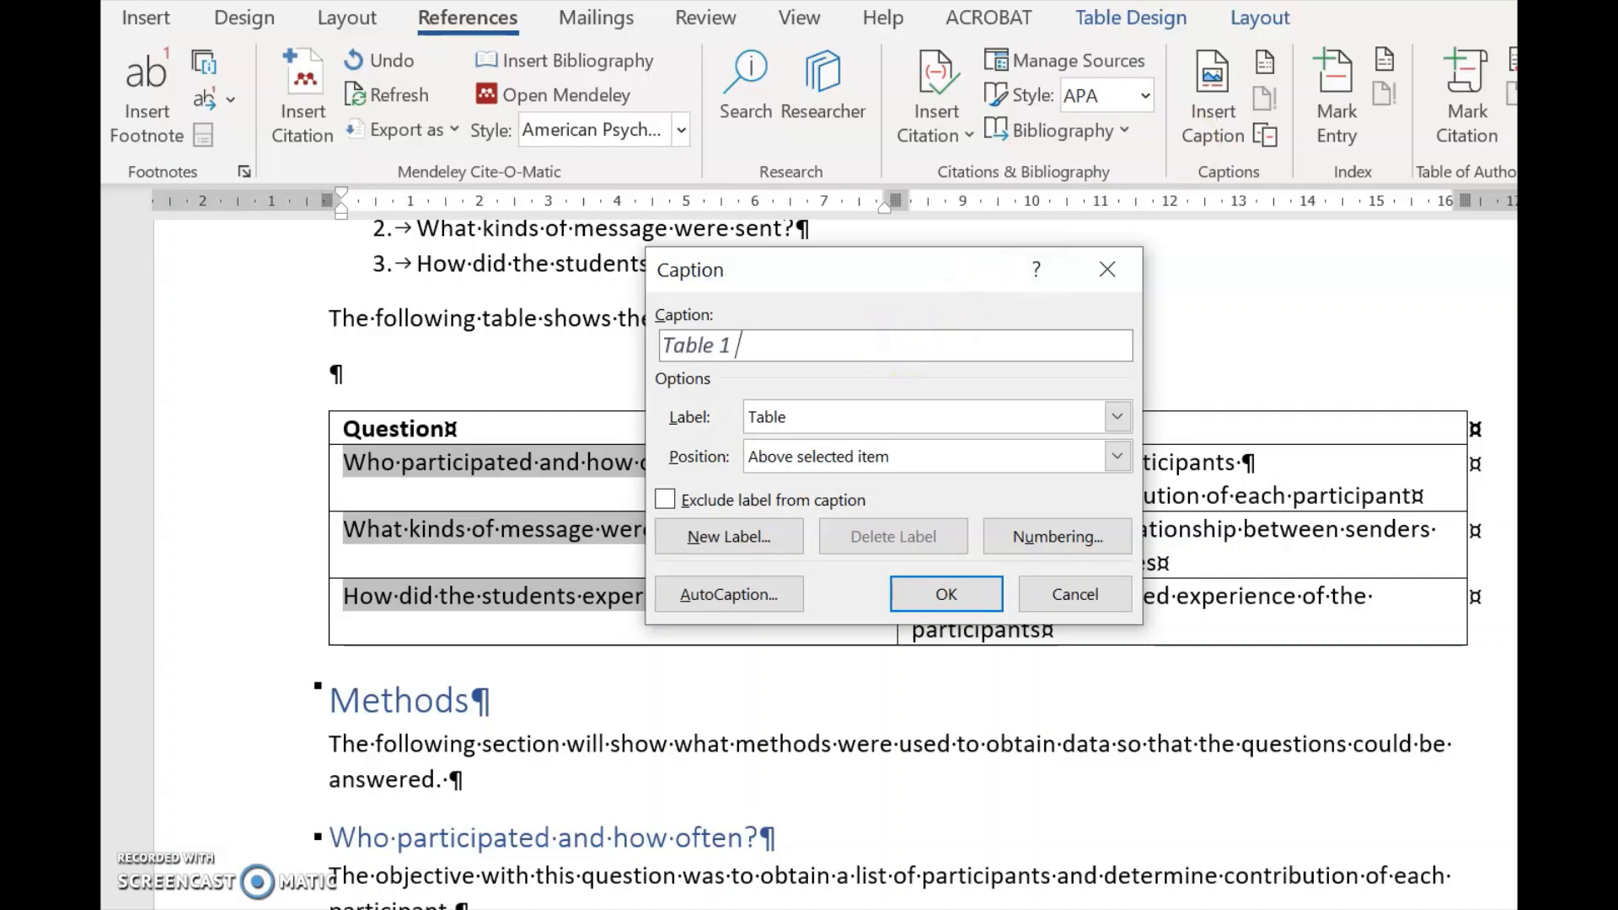
type("Questions")
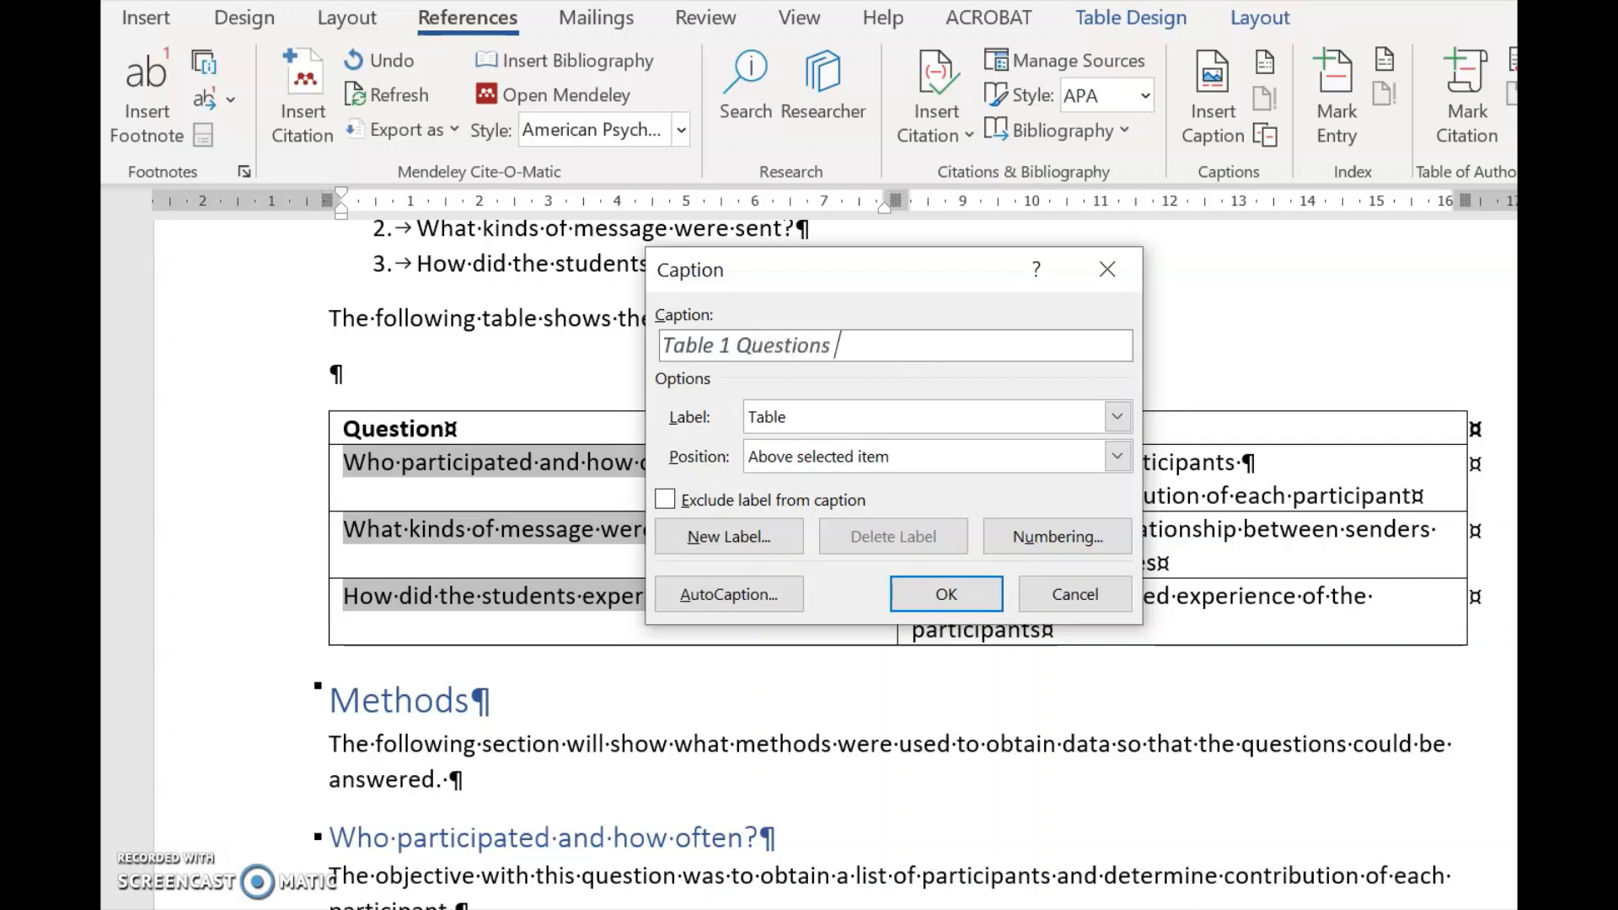
type("and Objective")
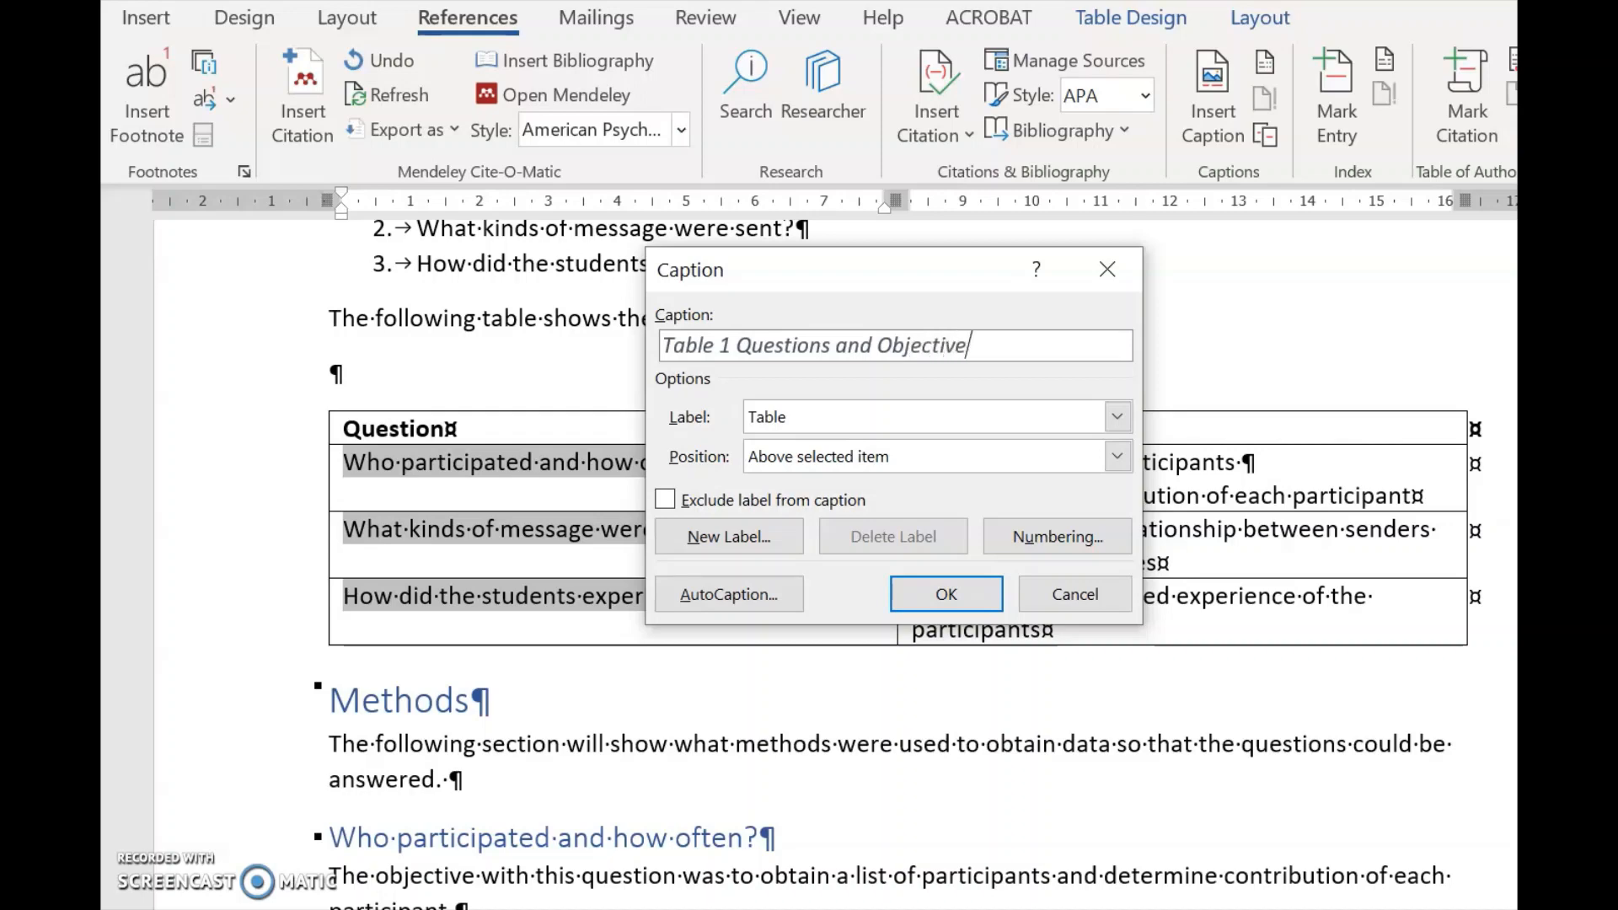
type("s")
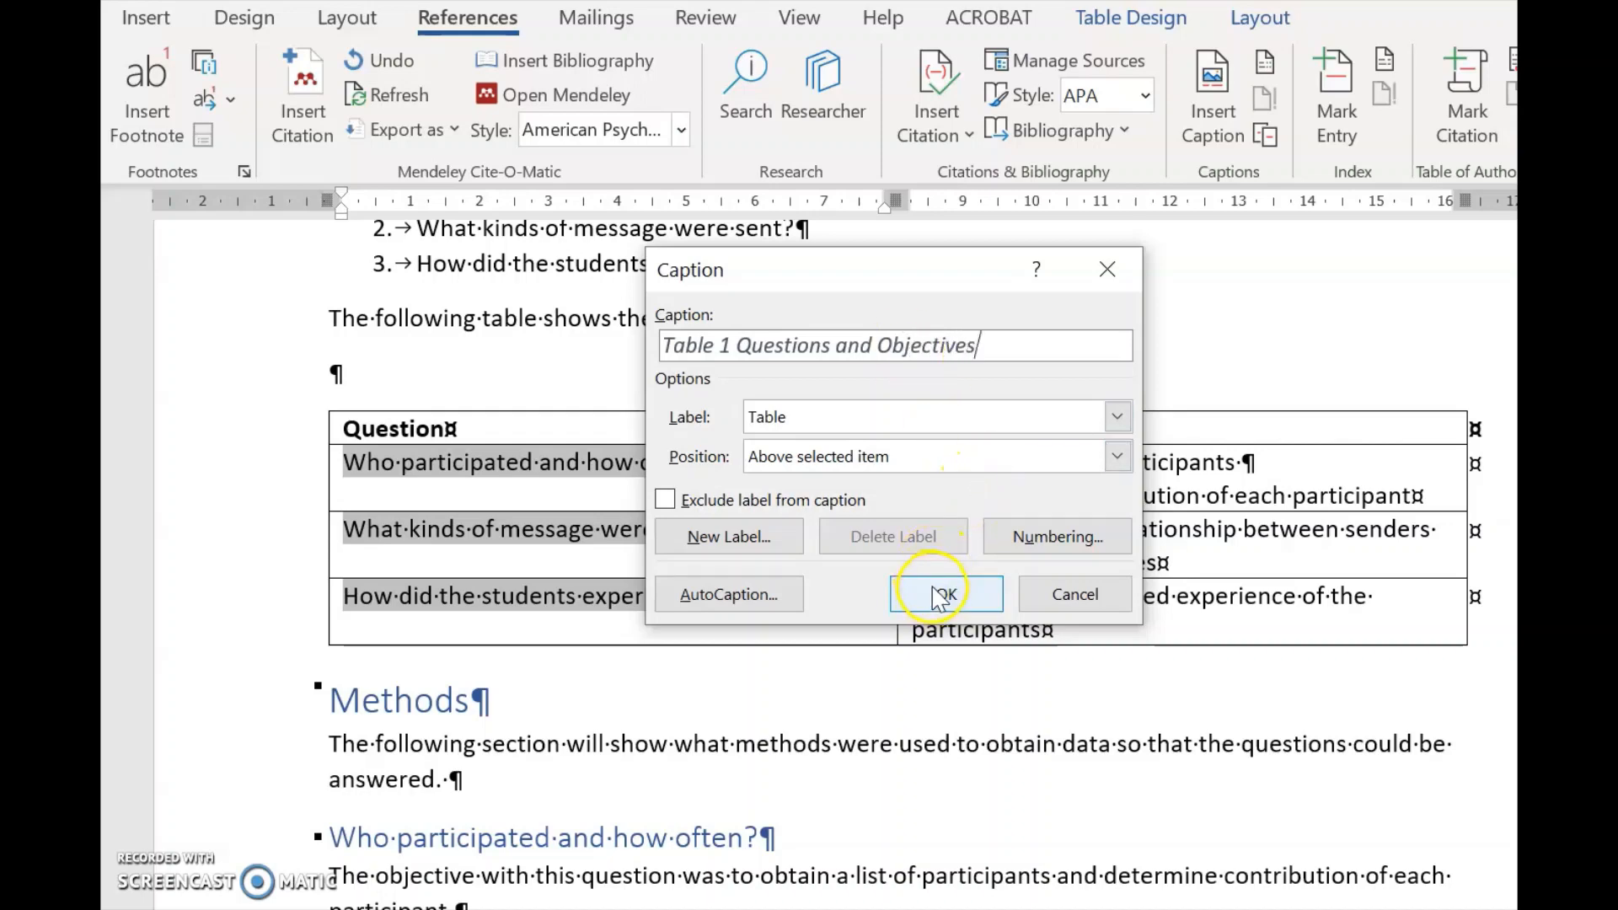
left_click(942, 593)
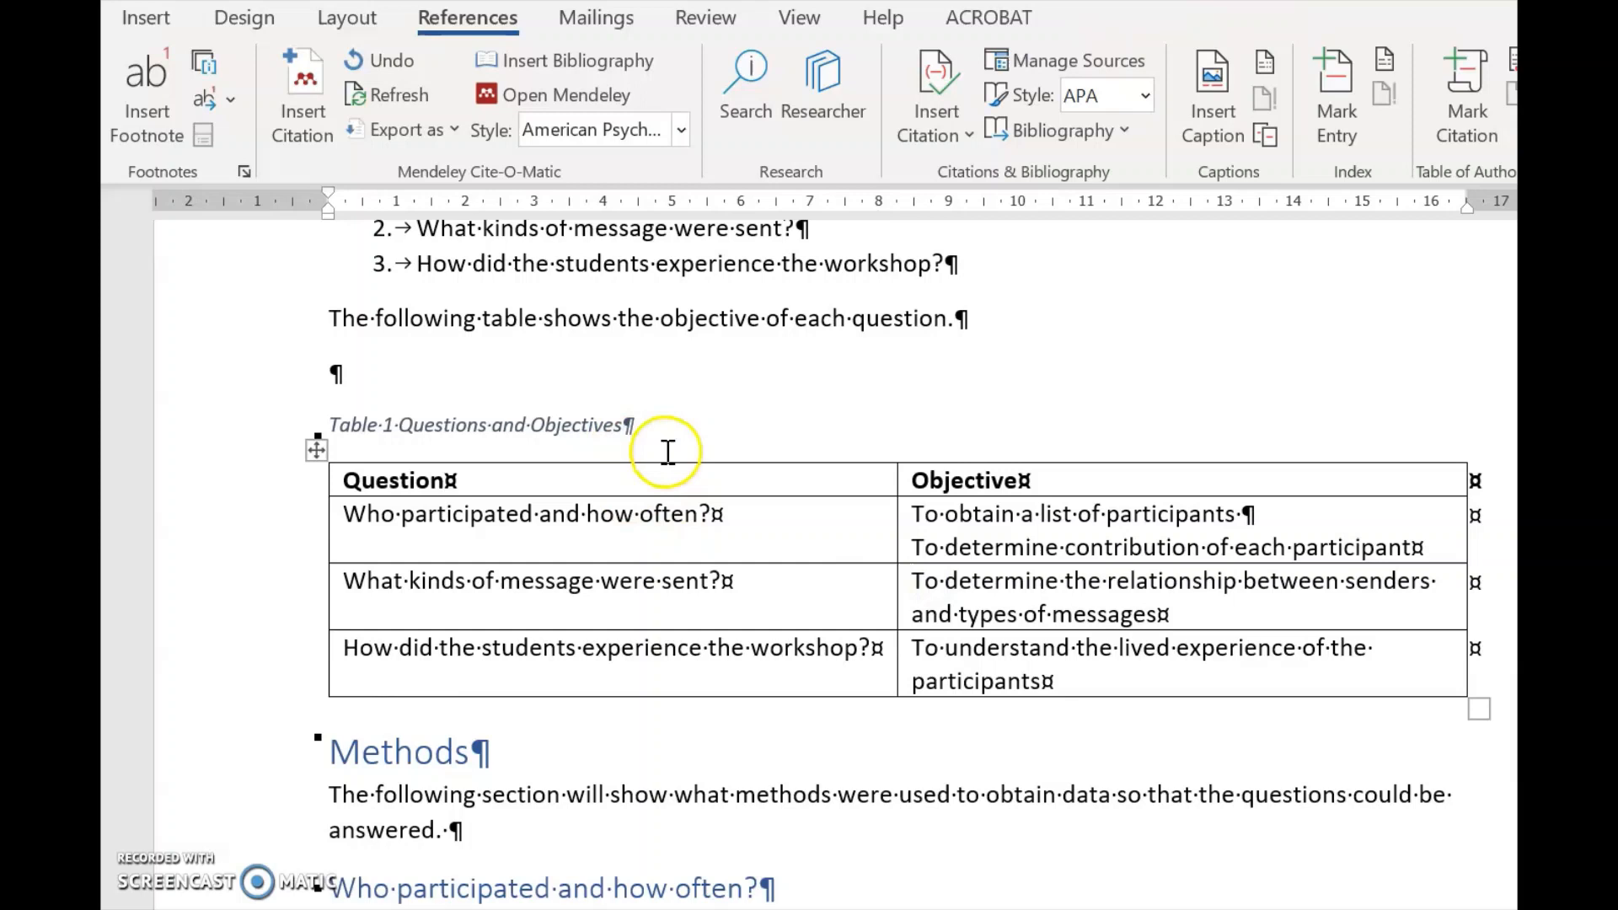
mouse_move(619, 330)
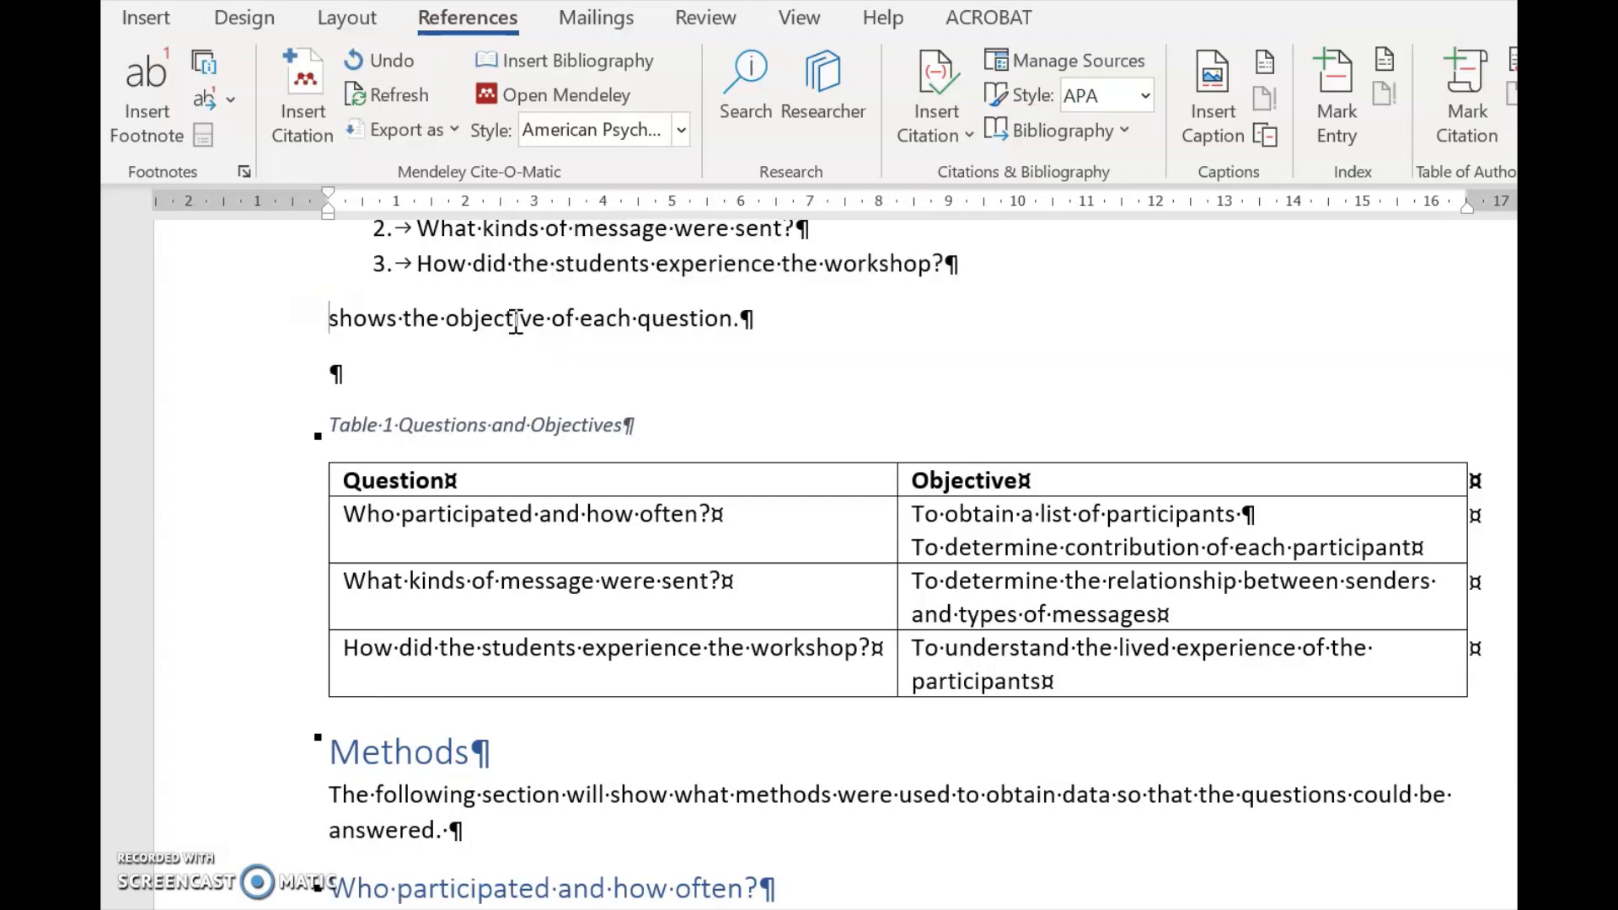
mouse_move(879, 121)
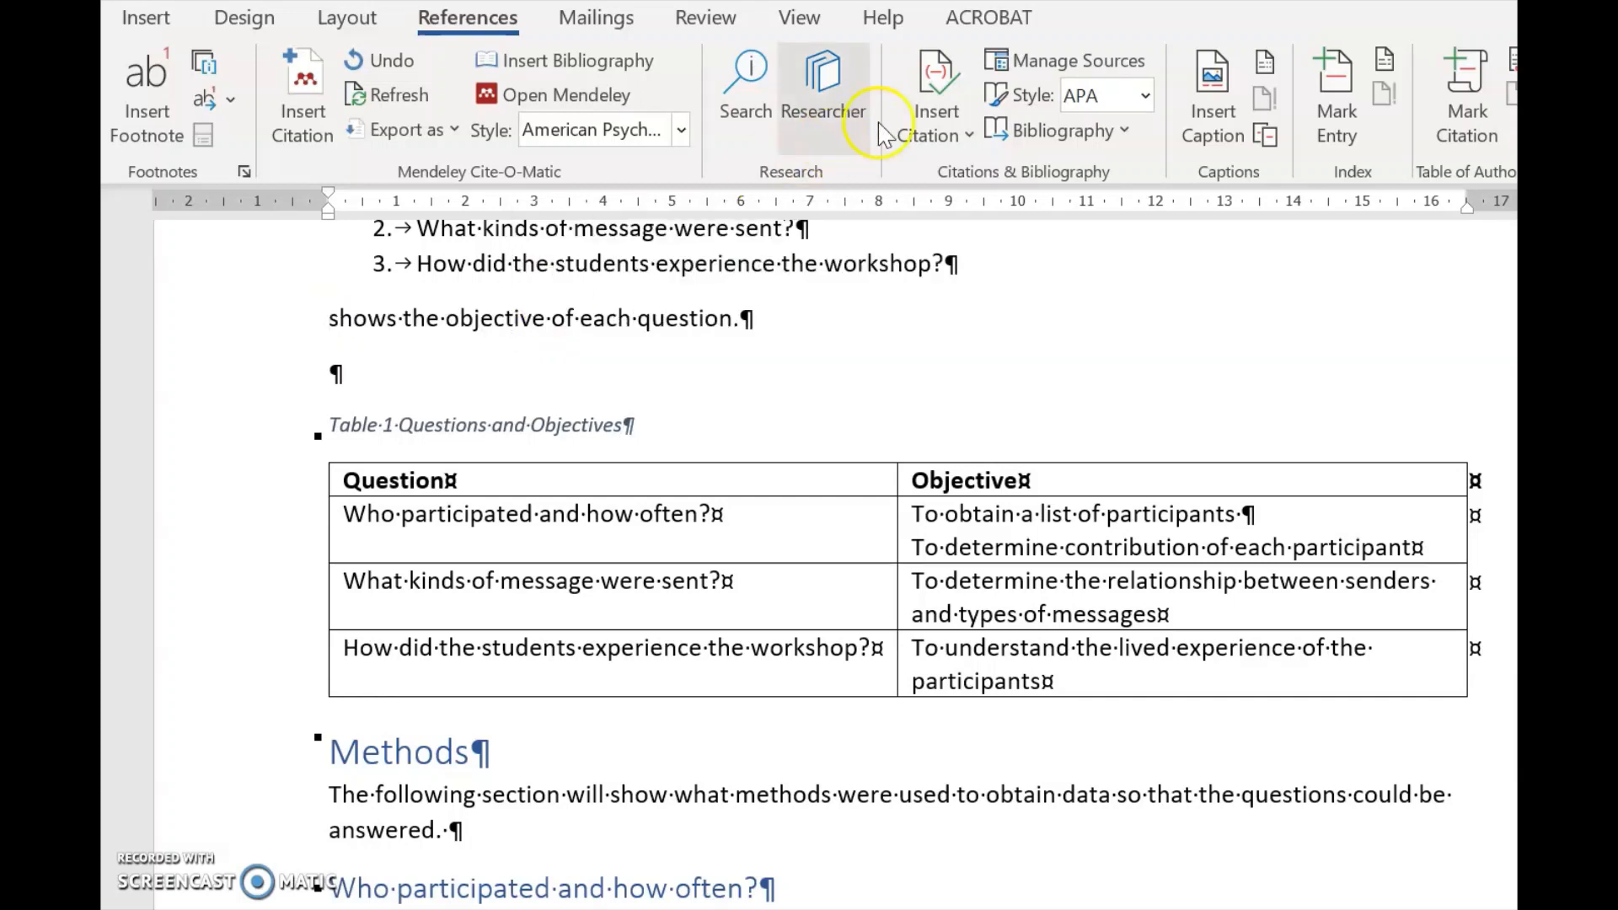
Insert a Table 1 cross-reference (label and number only) at the sentence start
left_click(1263, 134)
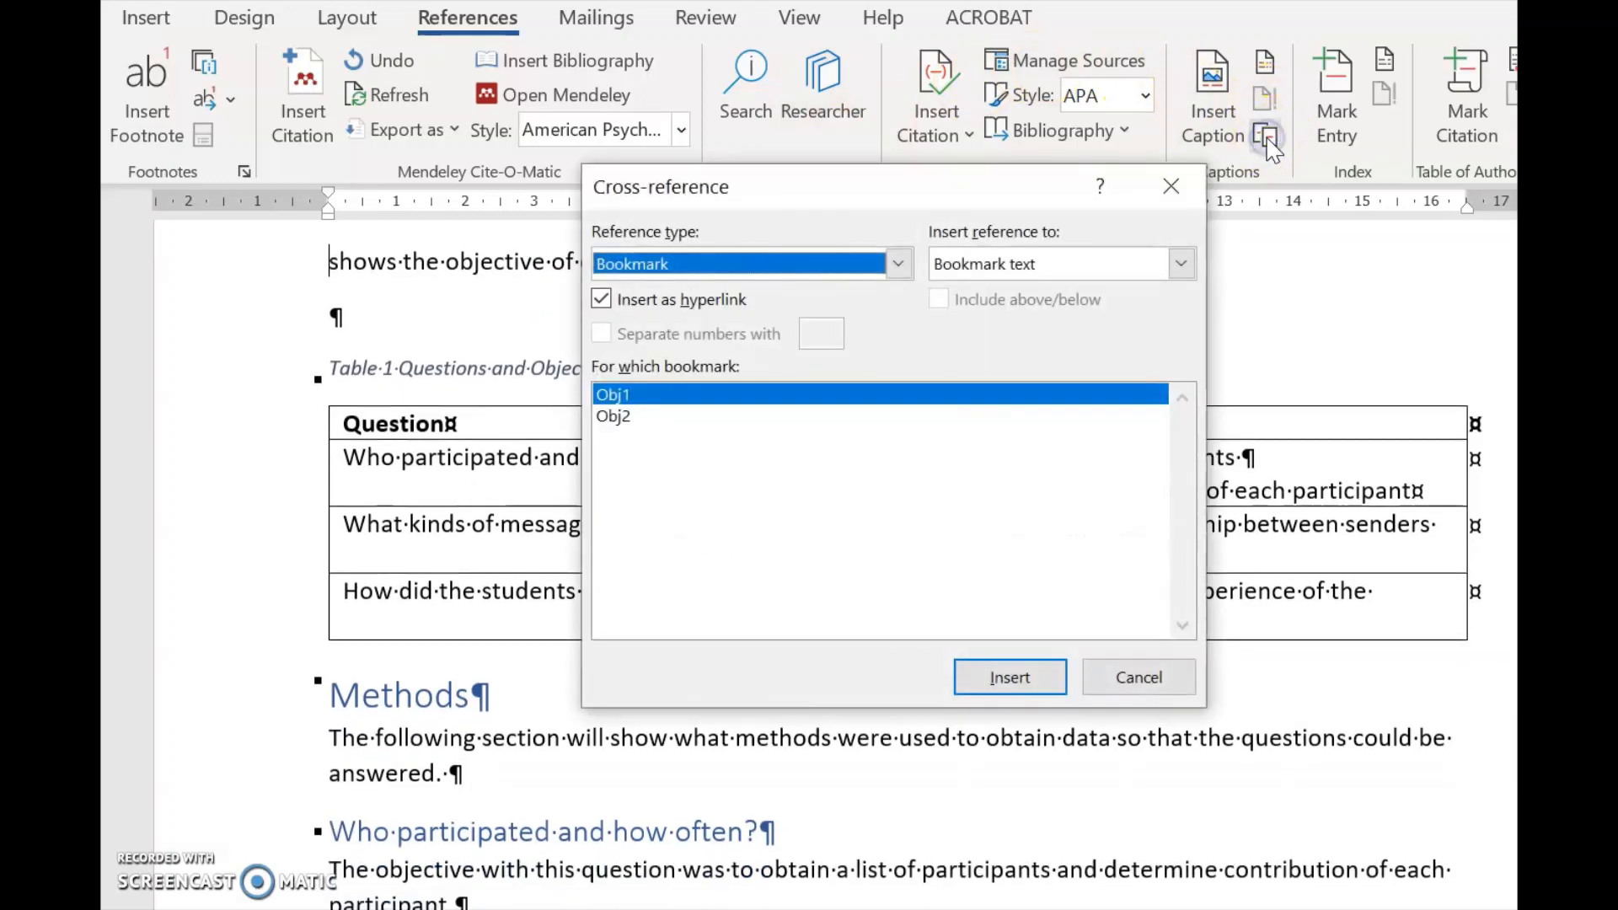
left_click(895, 263)
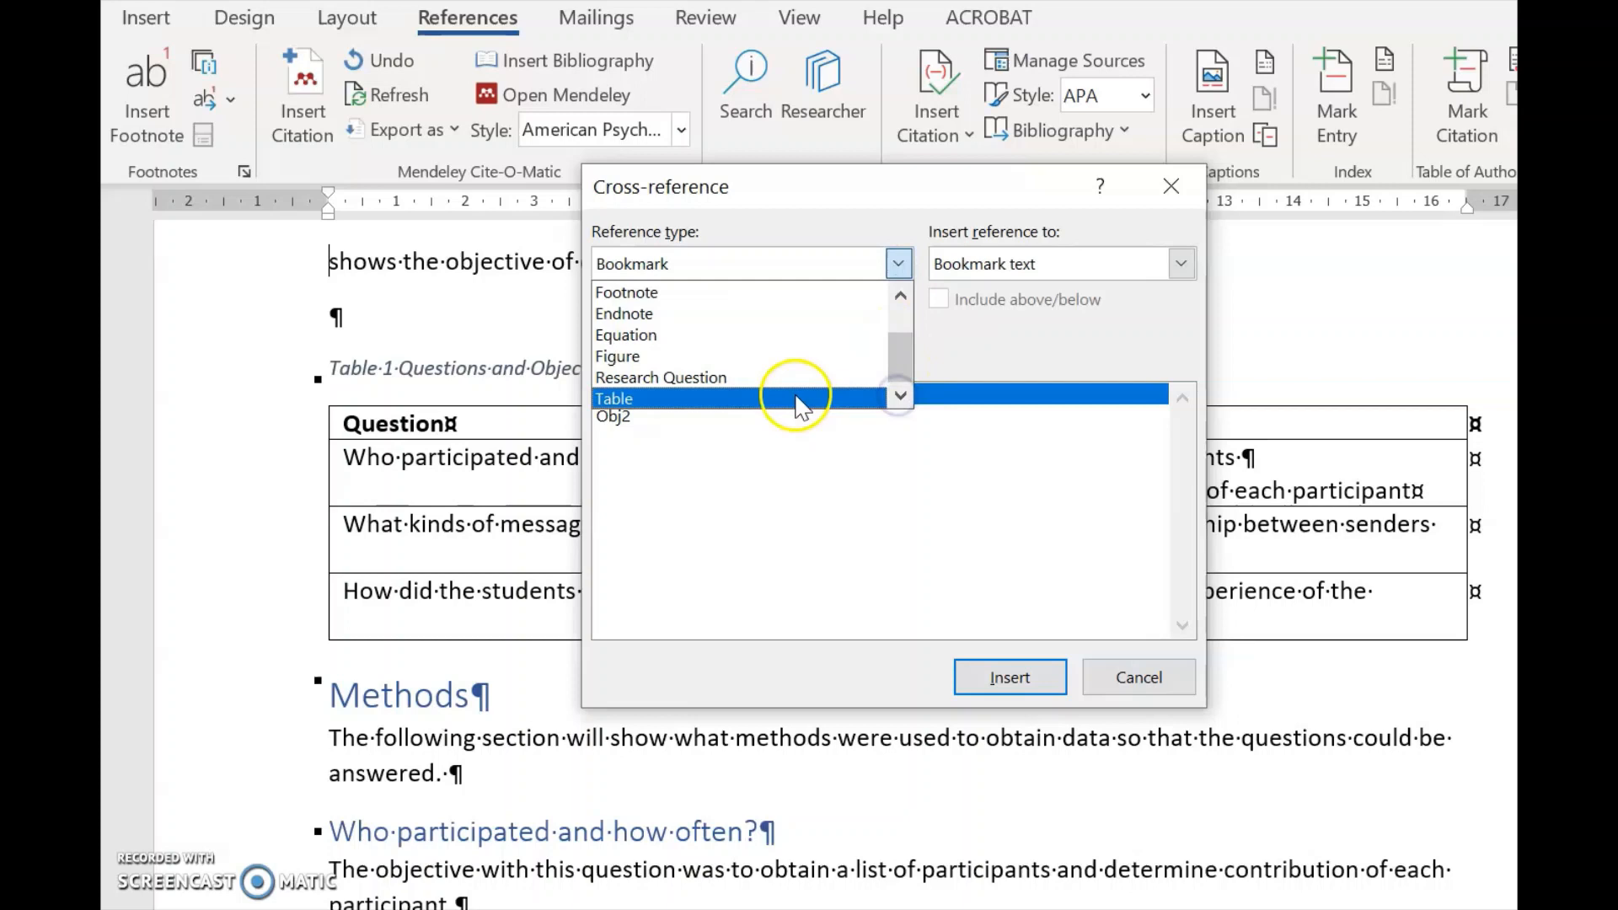
left_click(614, 398)
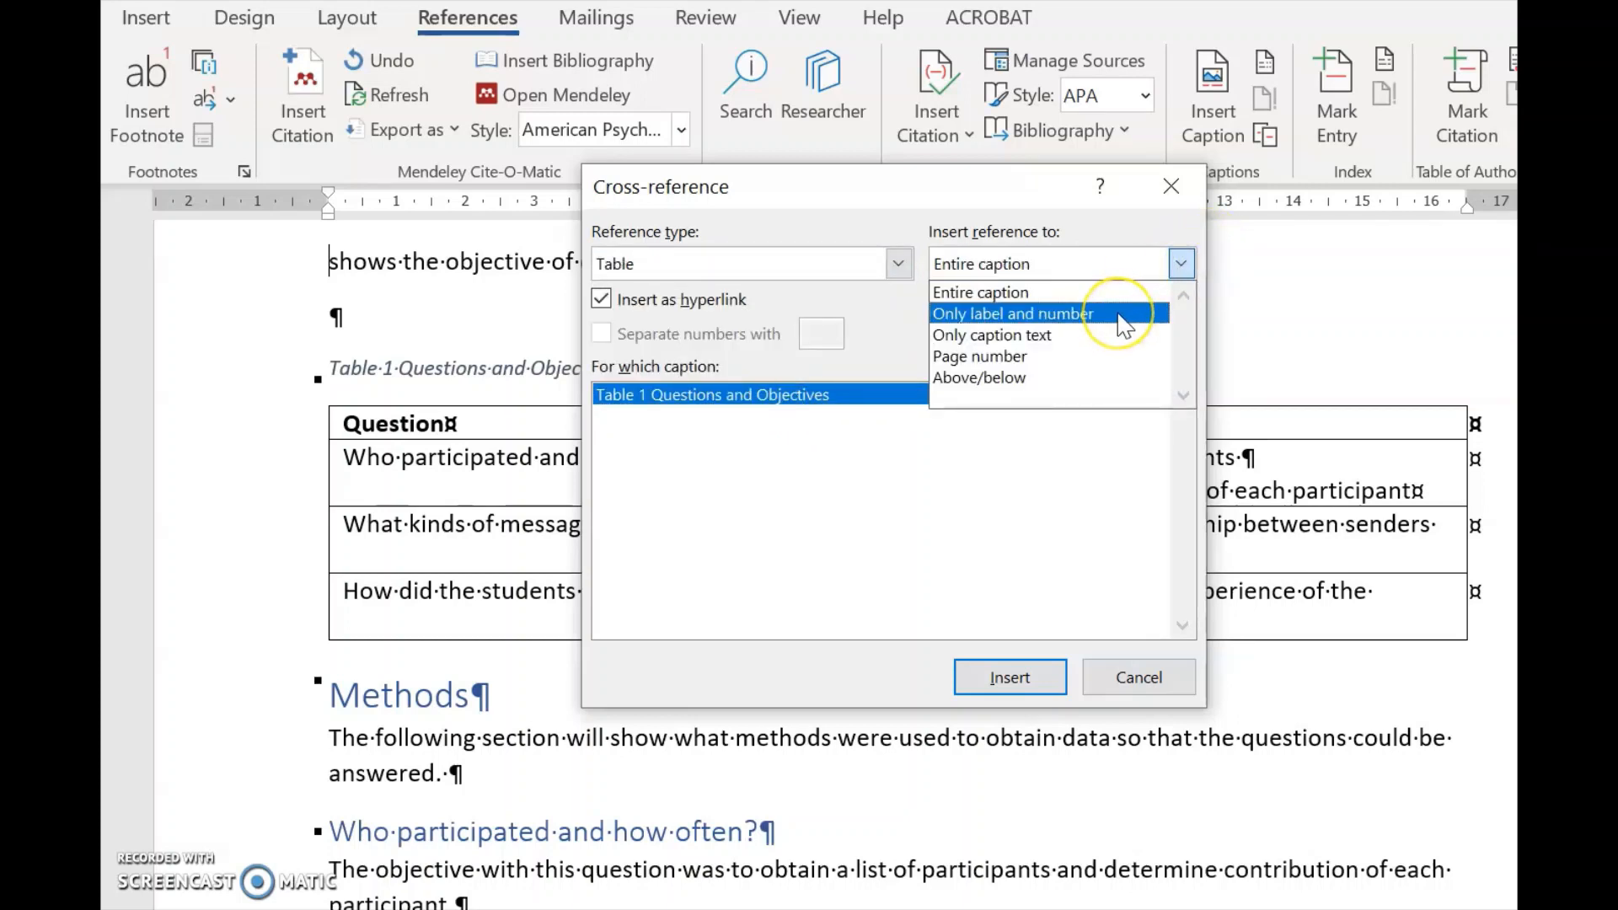
left_click(1013, 314)
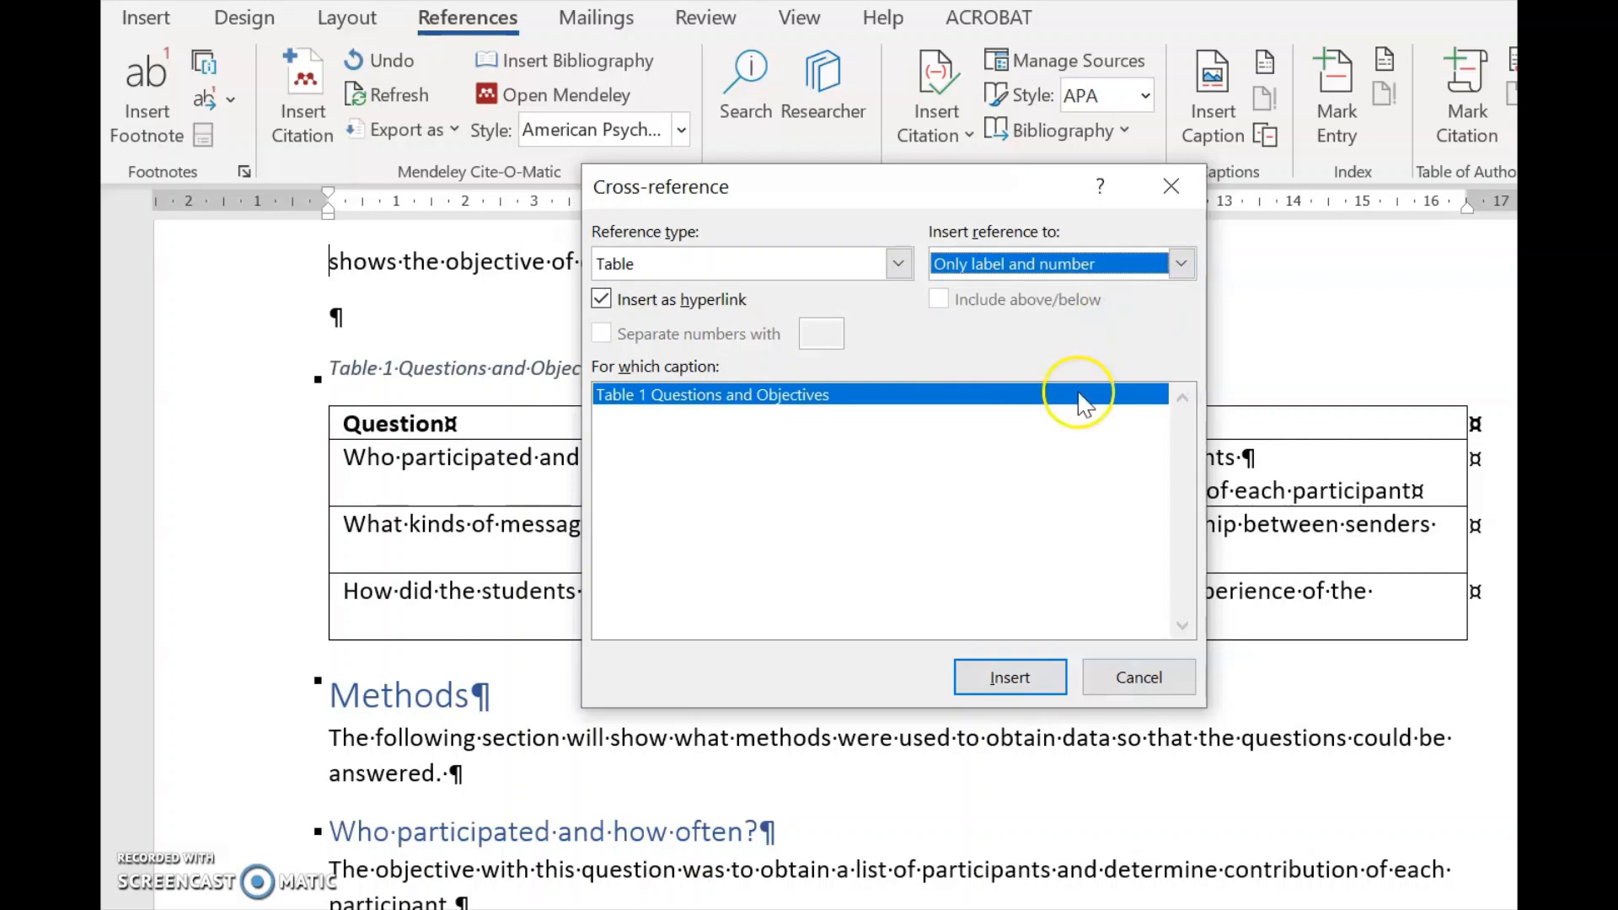
left_click(1008, 676)
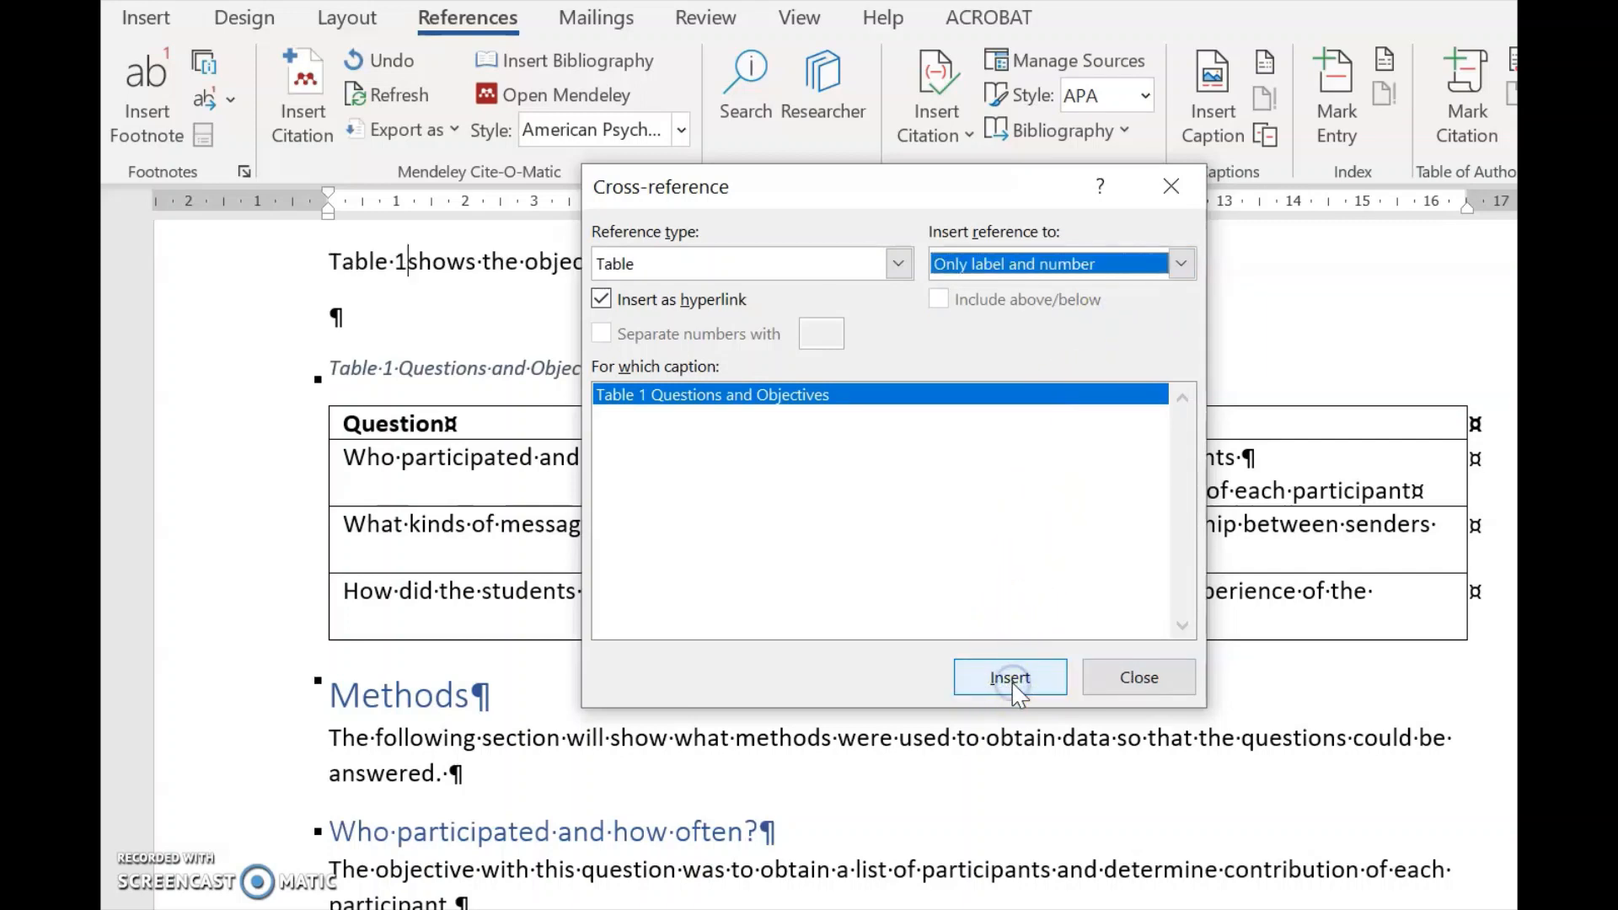
left_click(1010, 677)
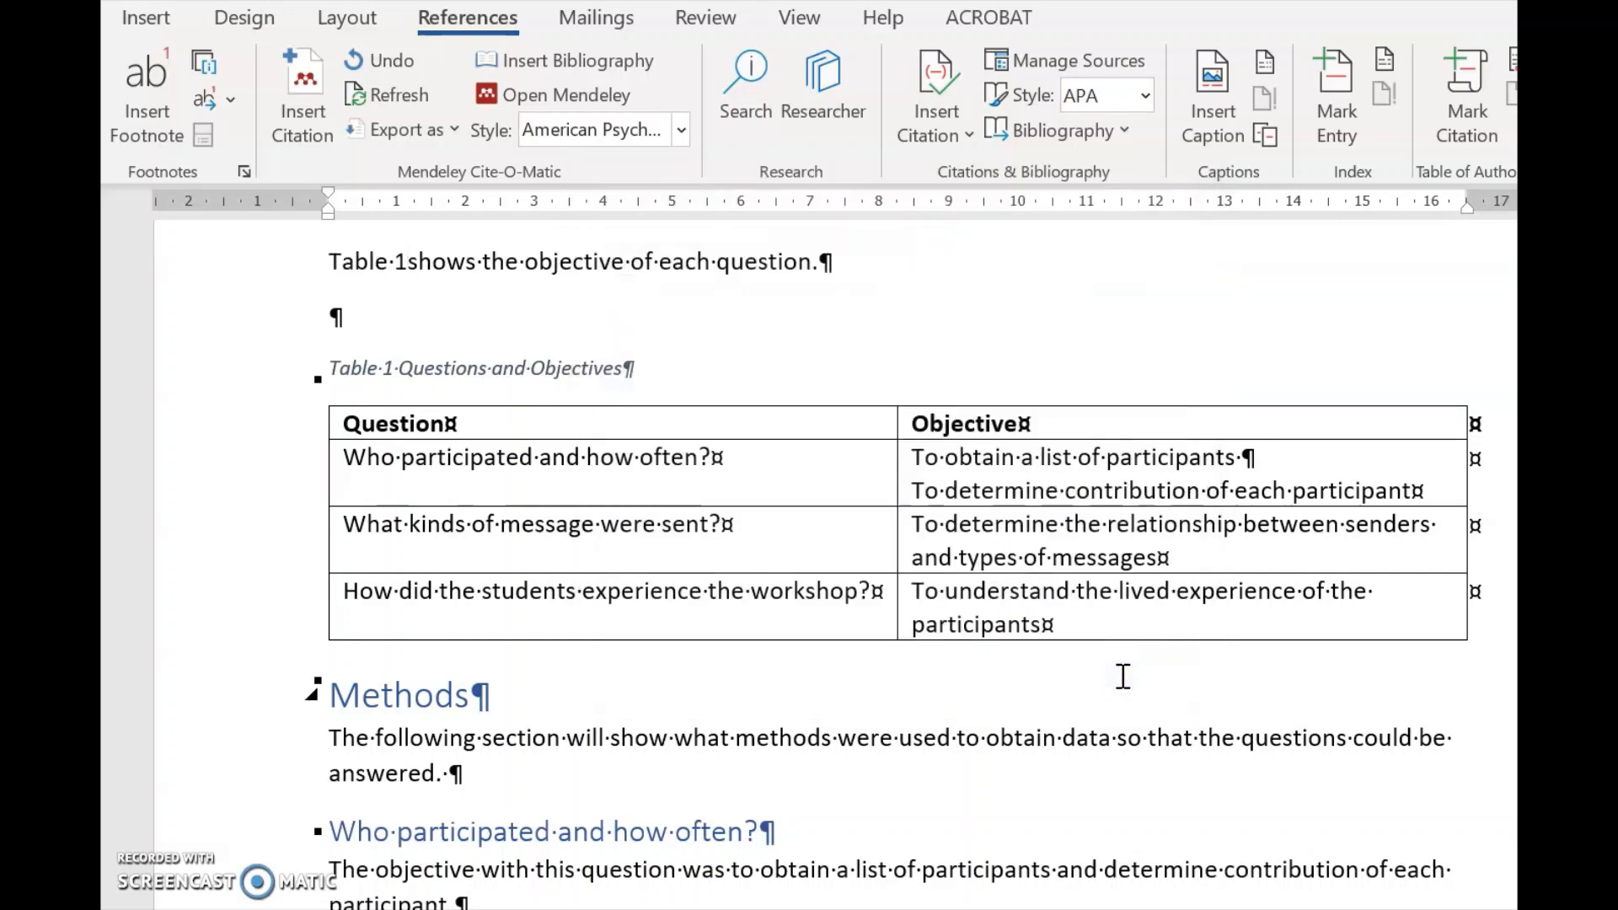
mouse_move(925, 590)
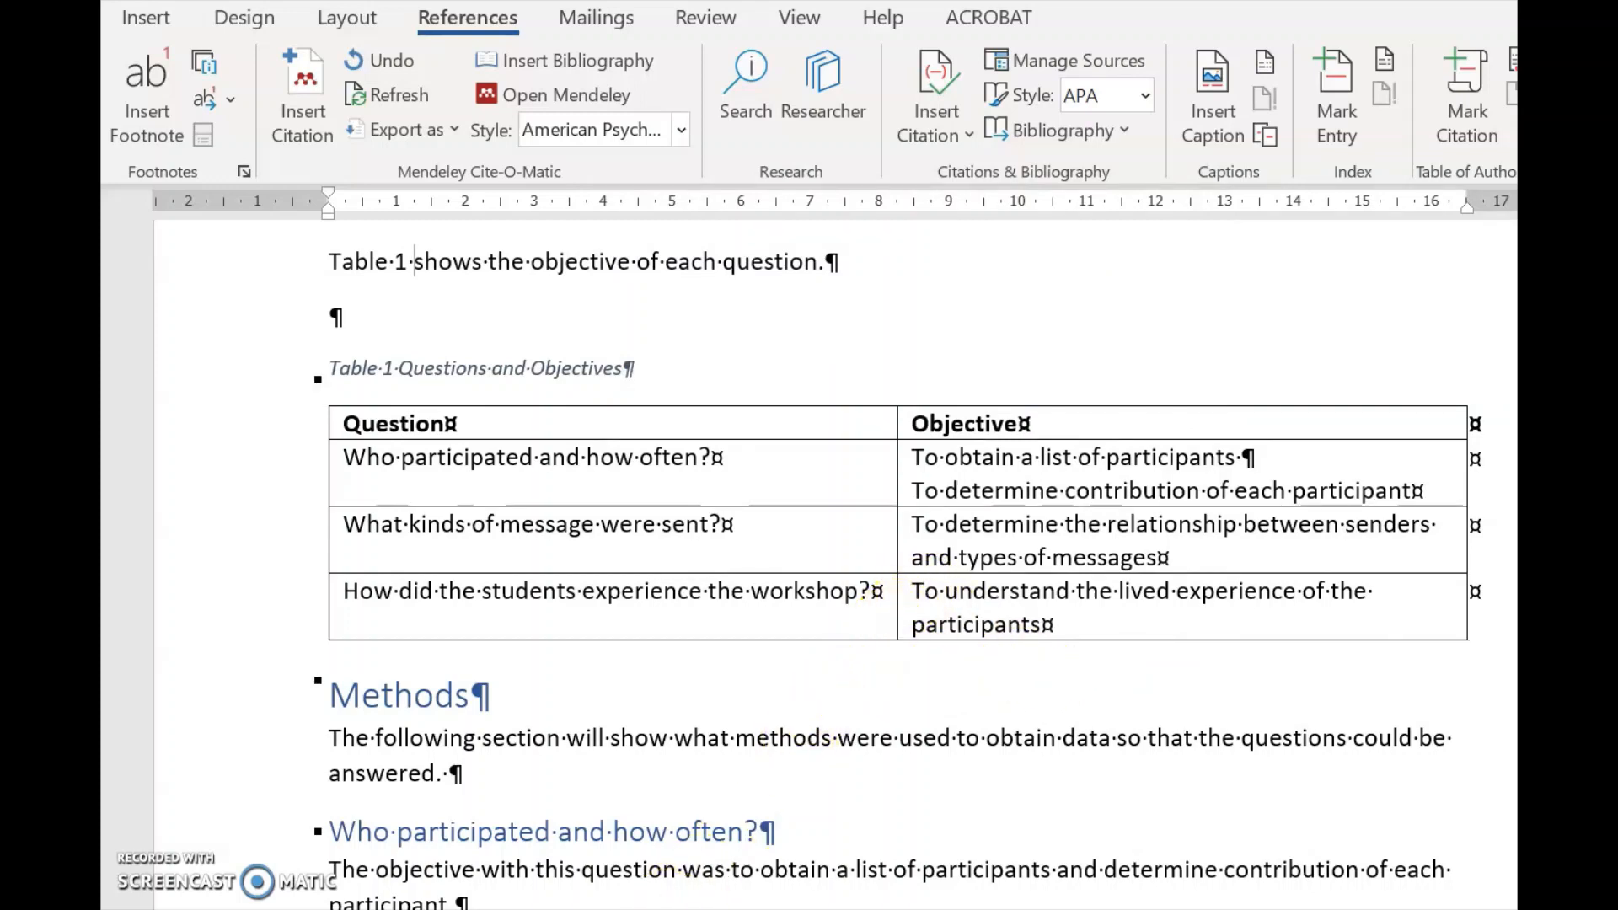
mouse_move(547, 576)
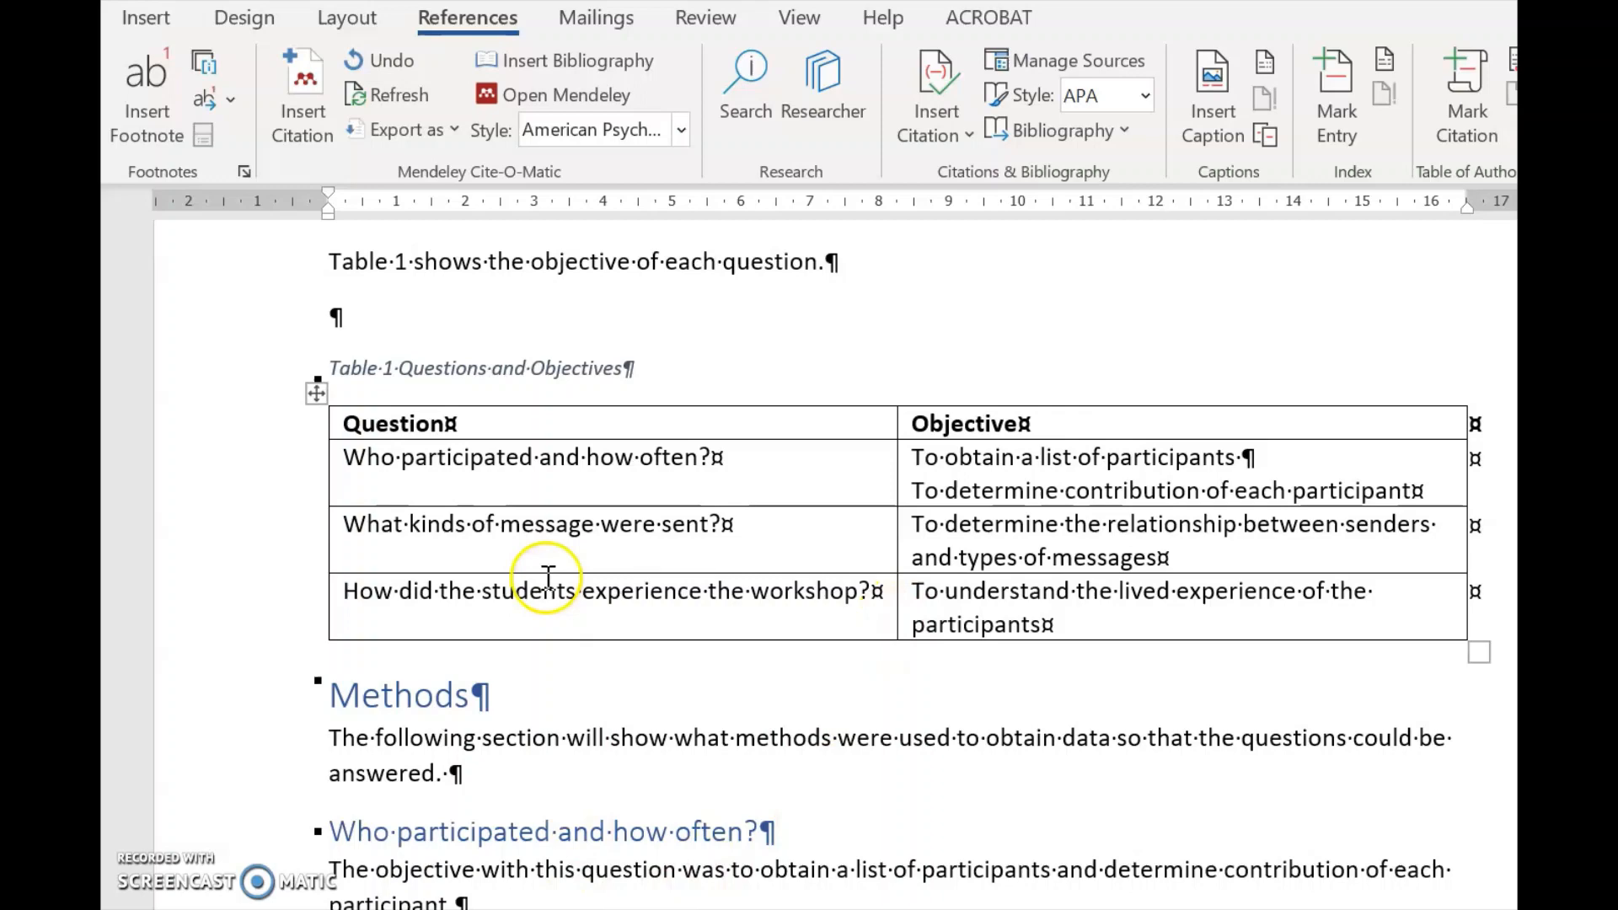
mouse_move(561, 619)
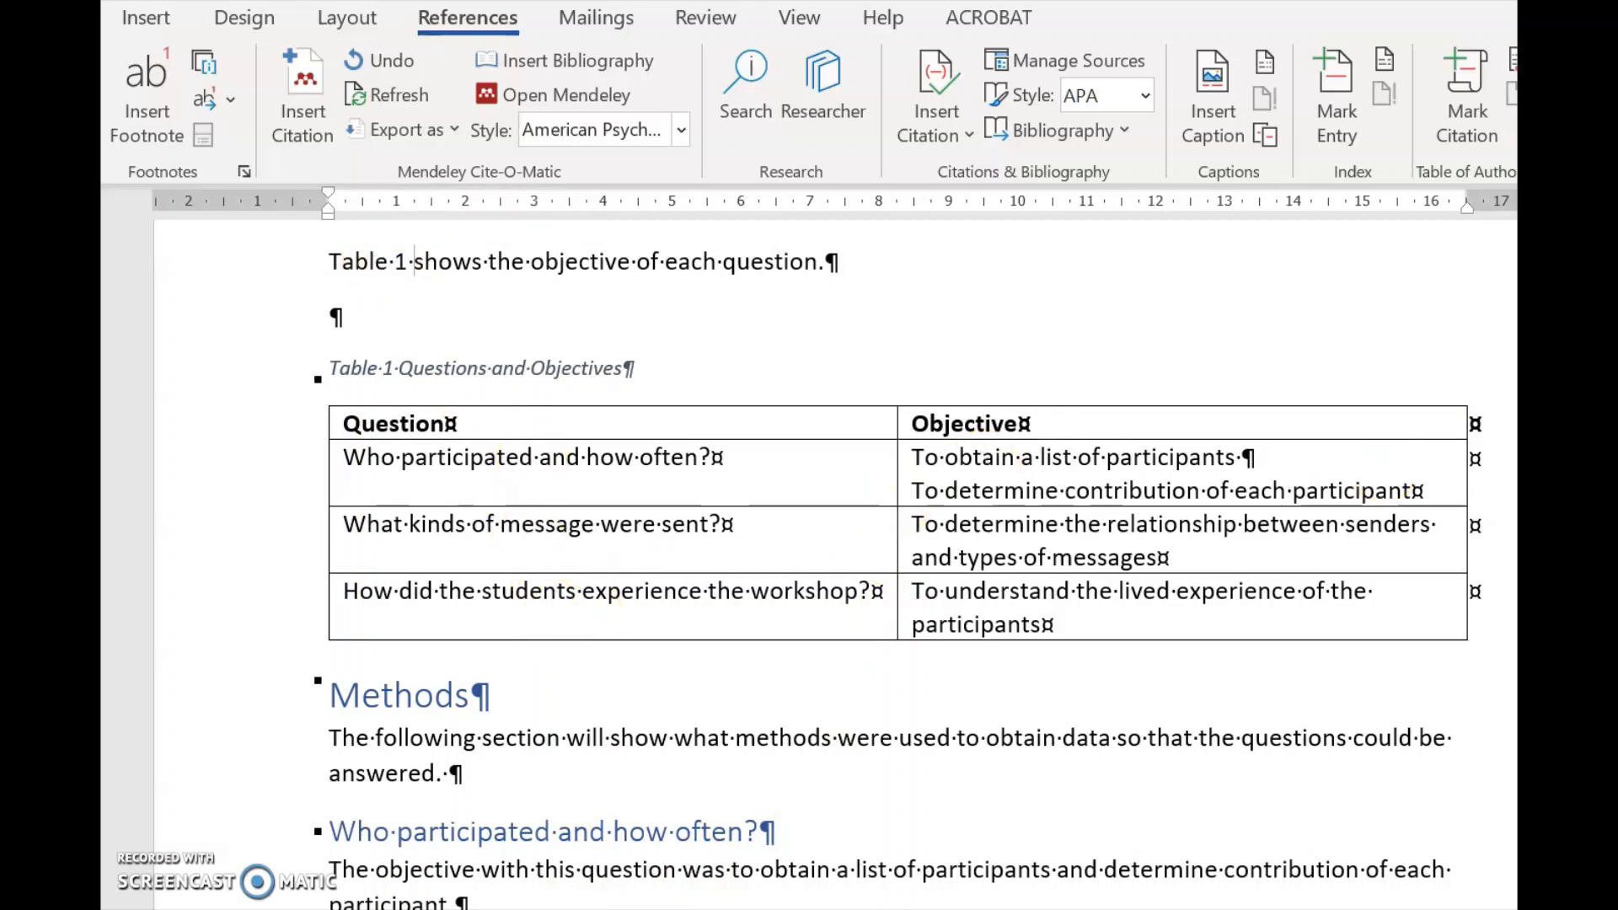
Scroll down toward the Methods section
scroll("down", 3)
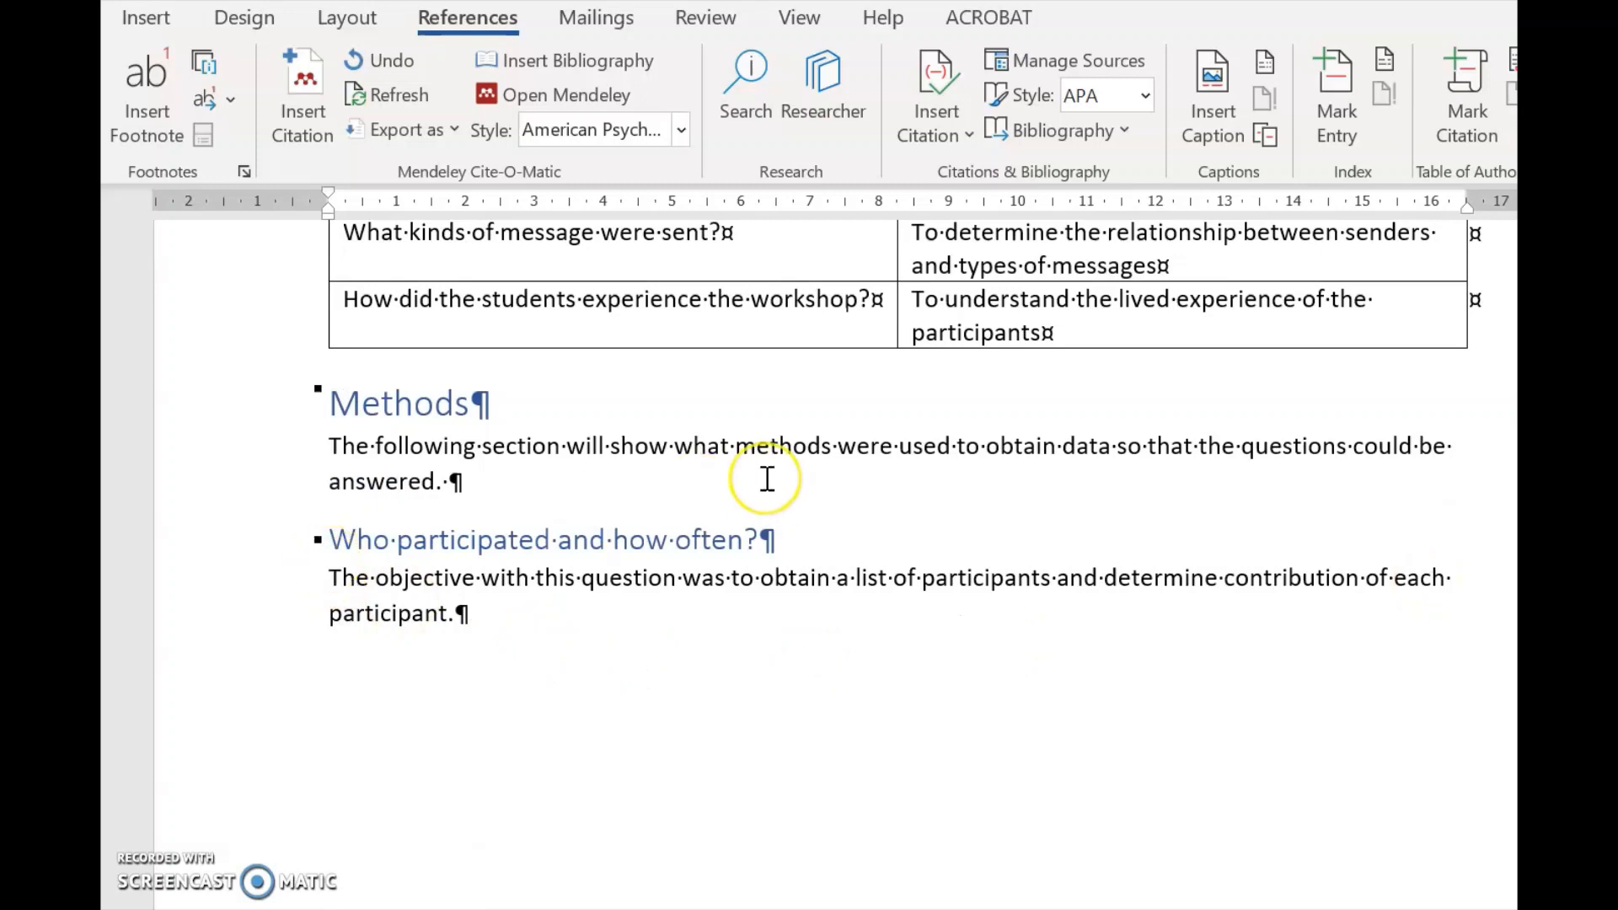
mouse_move(758, 482)
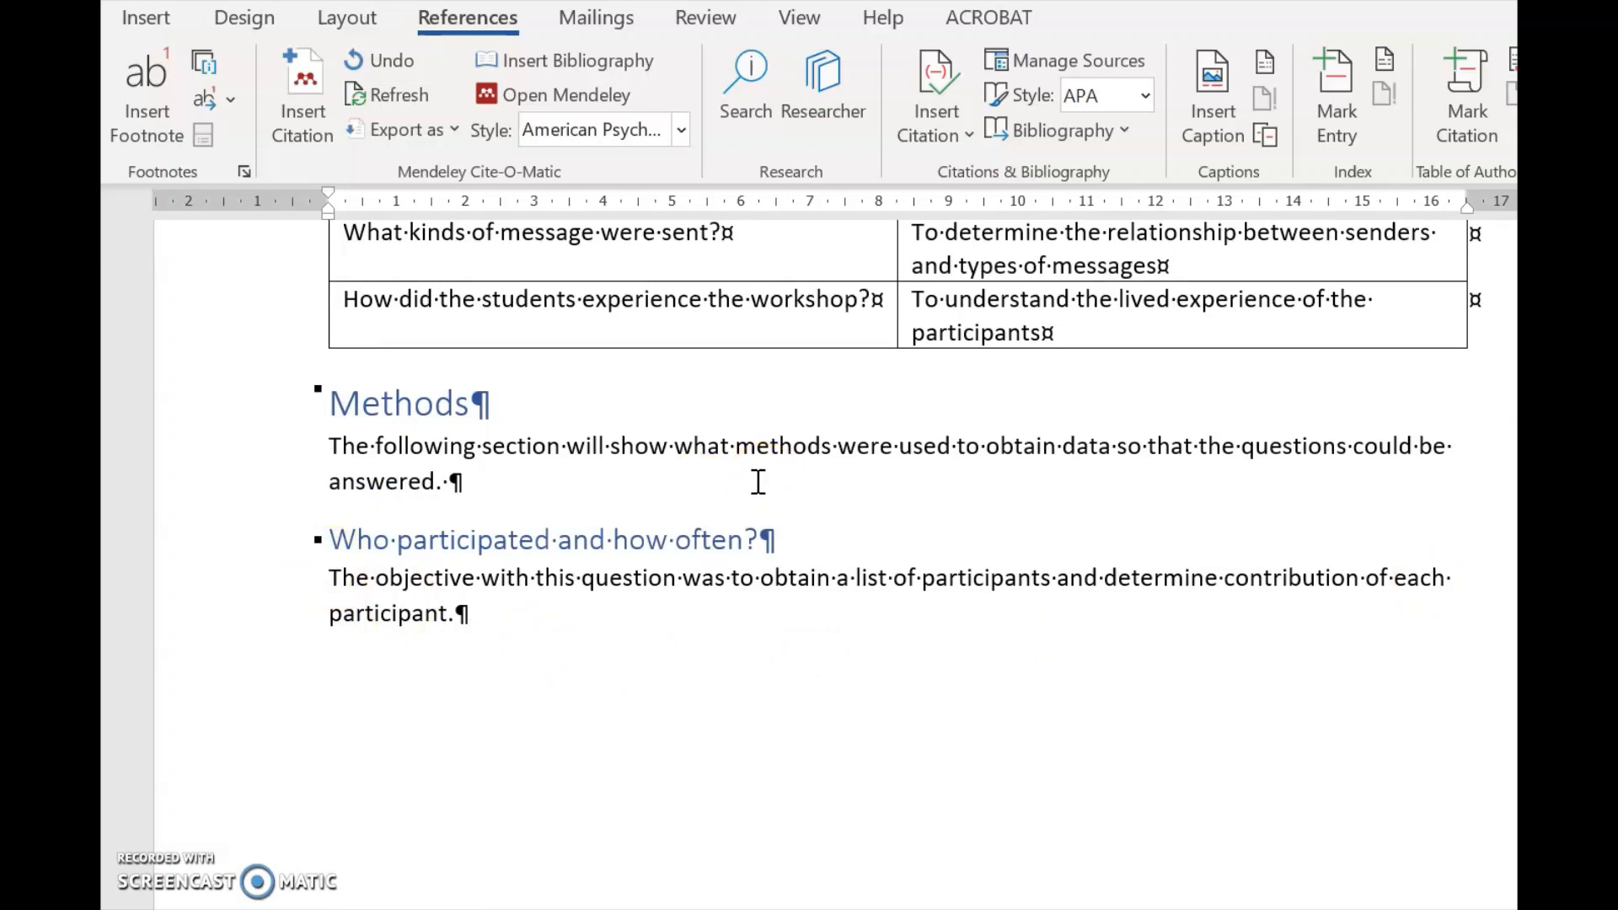